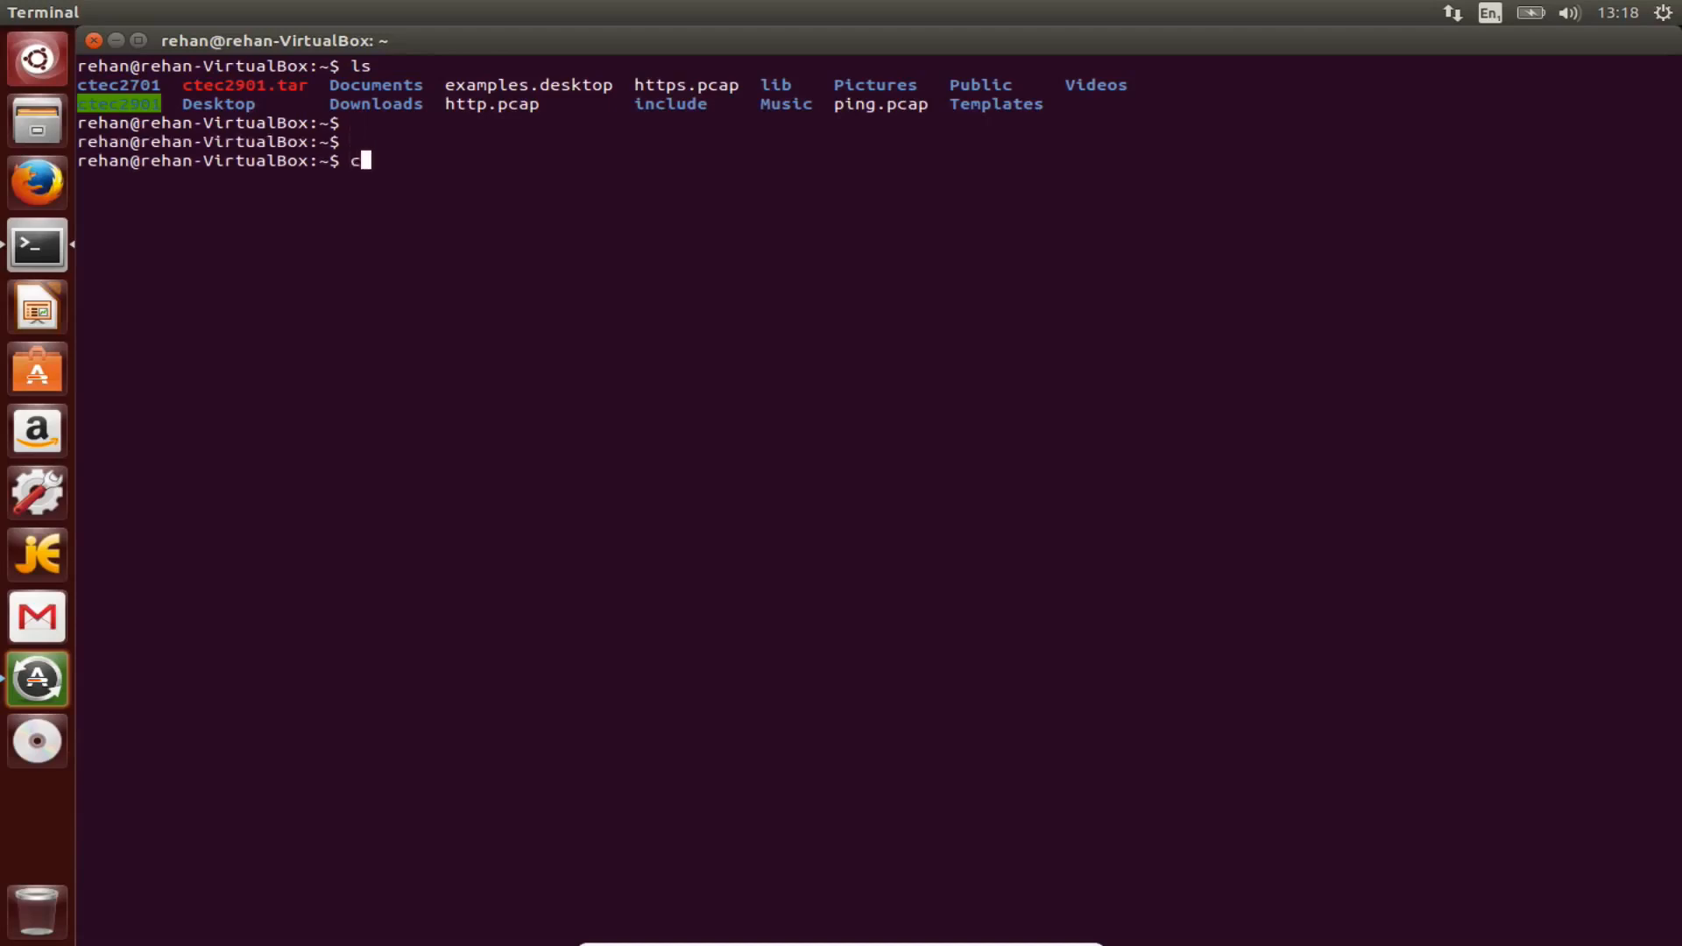
Change into ctec2701/protocols/week_3 and show a detailed ls -l listing of its files.
{"action": "type", "text": "d ctec2701/protocols/"}
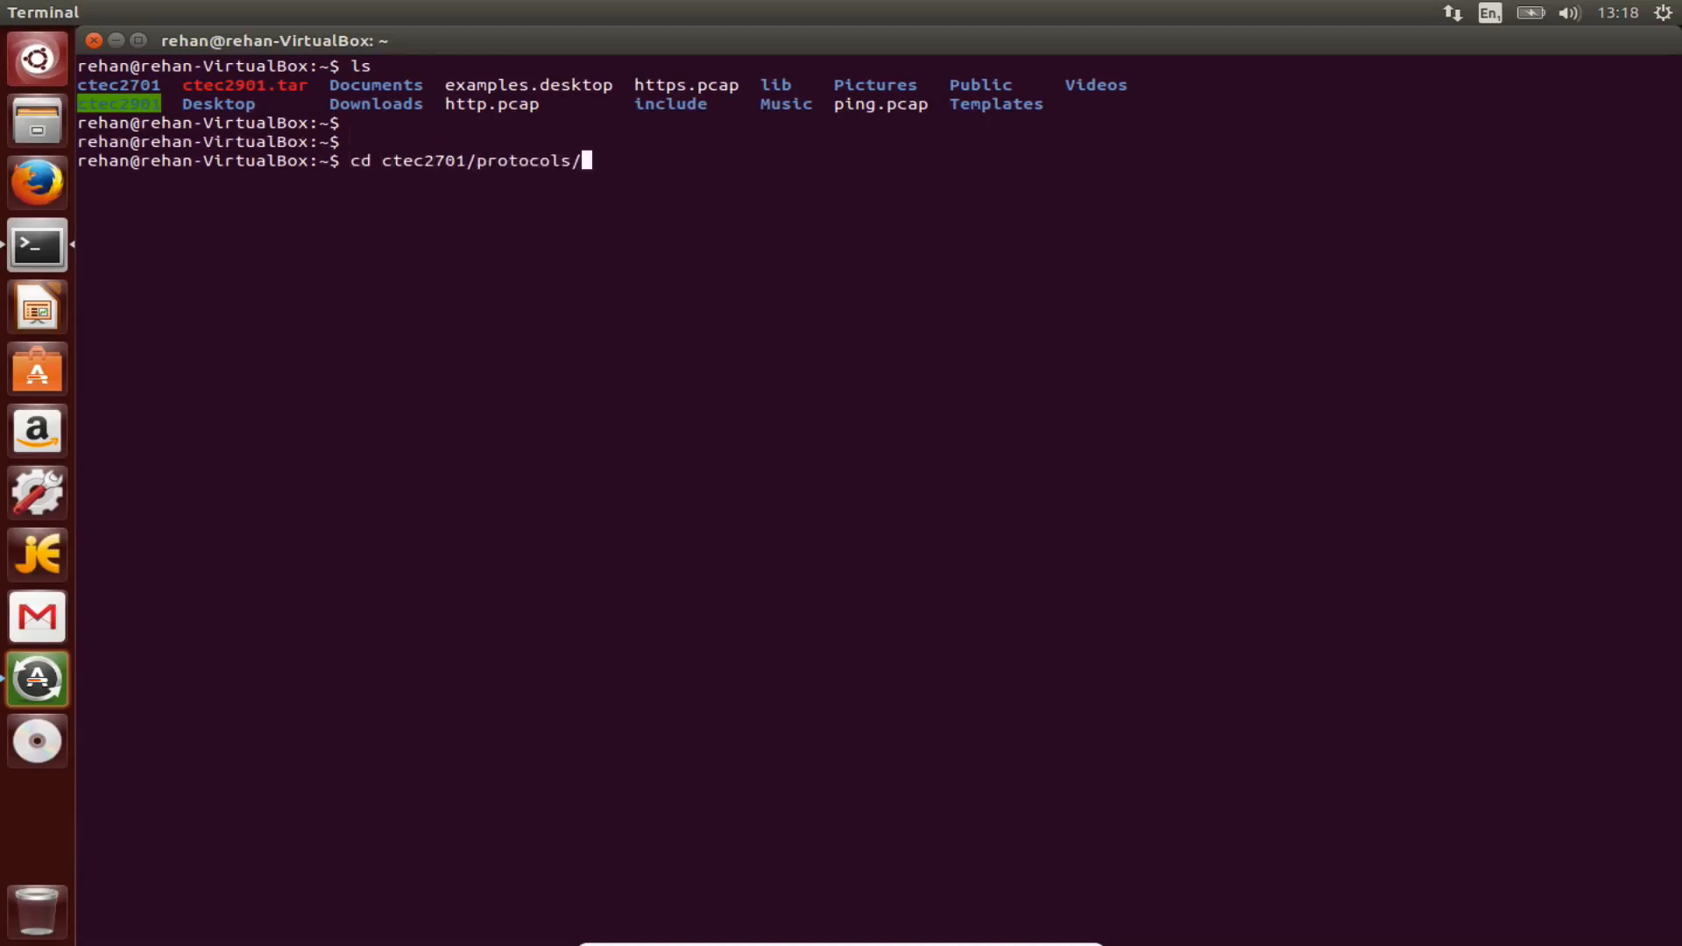
{"action": "type", "text": "w"}
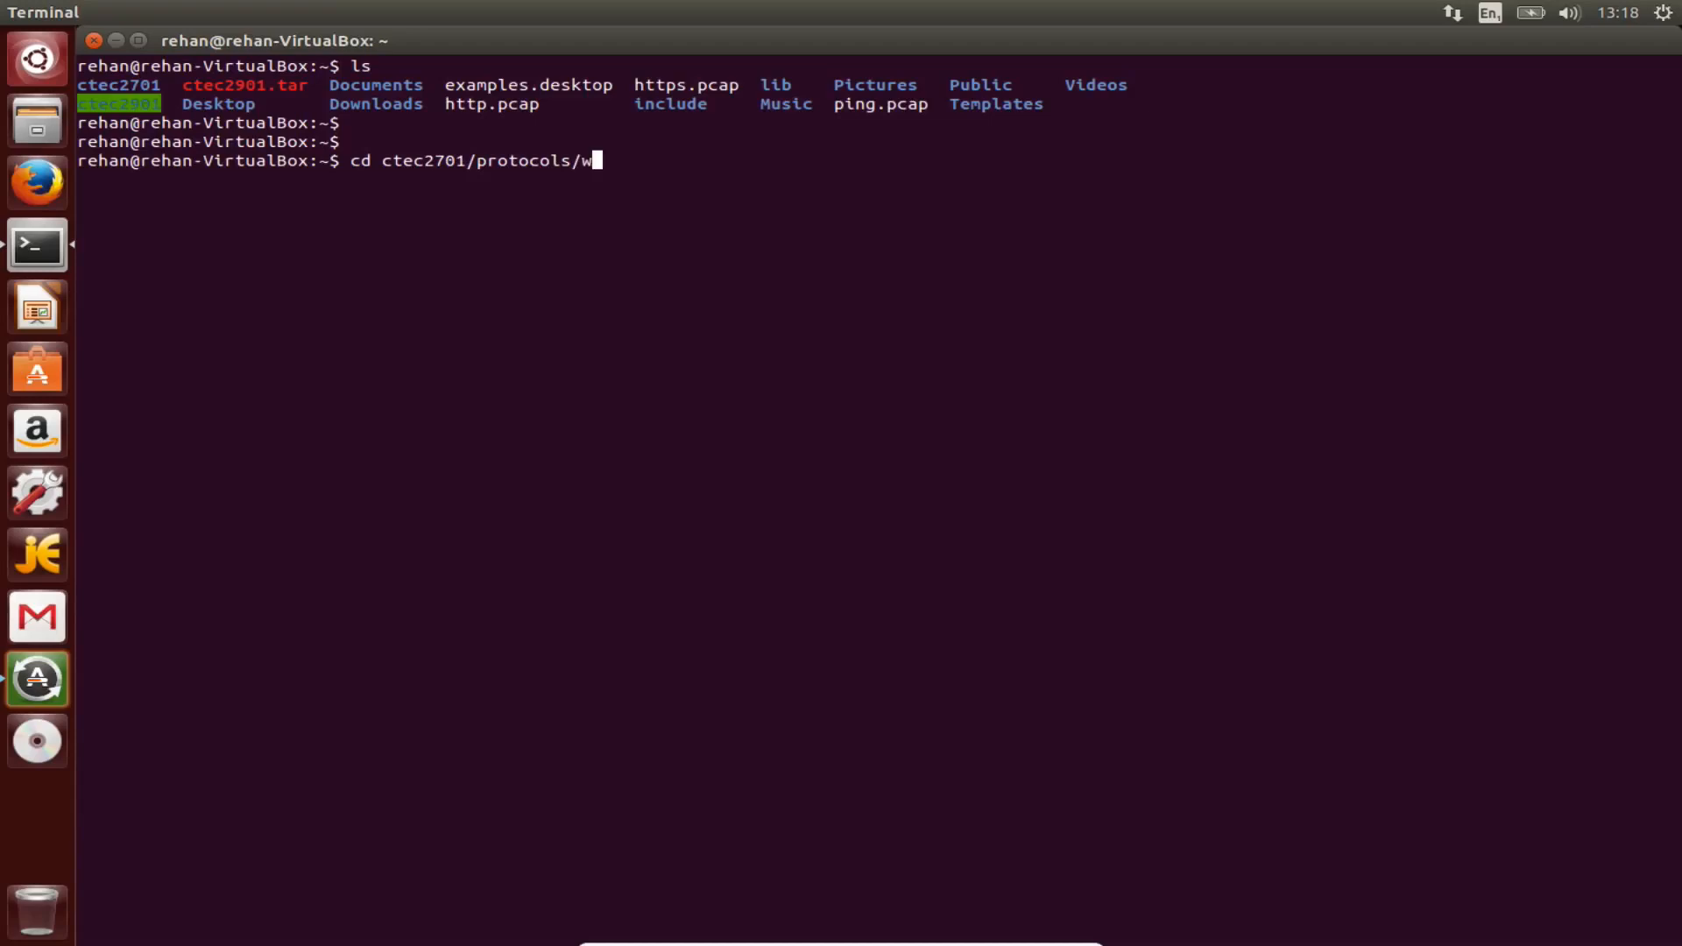
{"action": "type", "text": "eek_"}
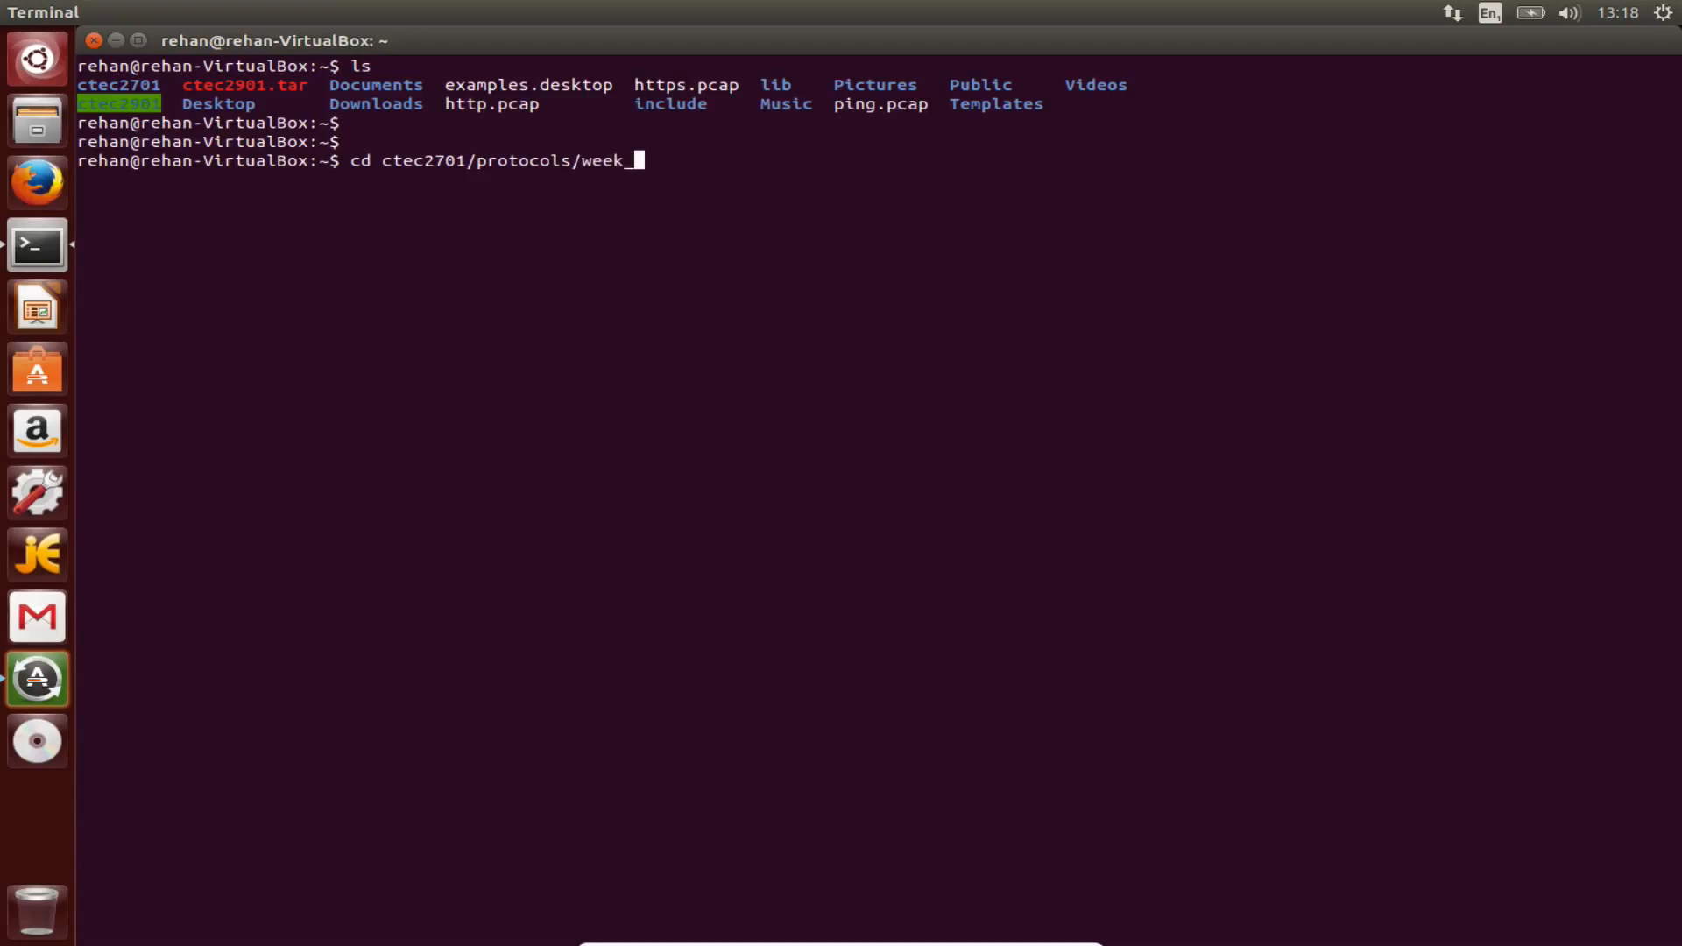
{"action": "type", "text": "_3; ls -l"}
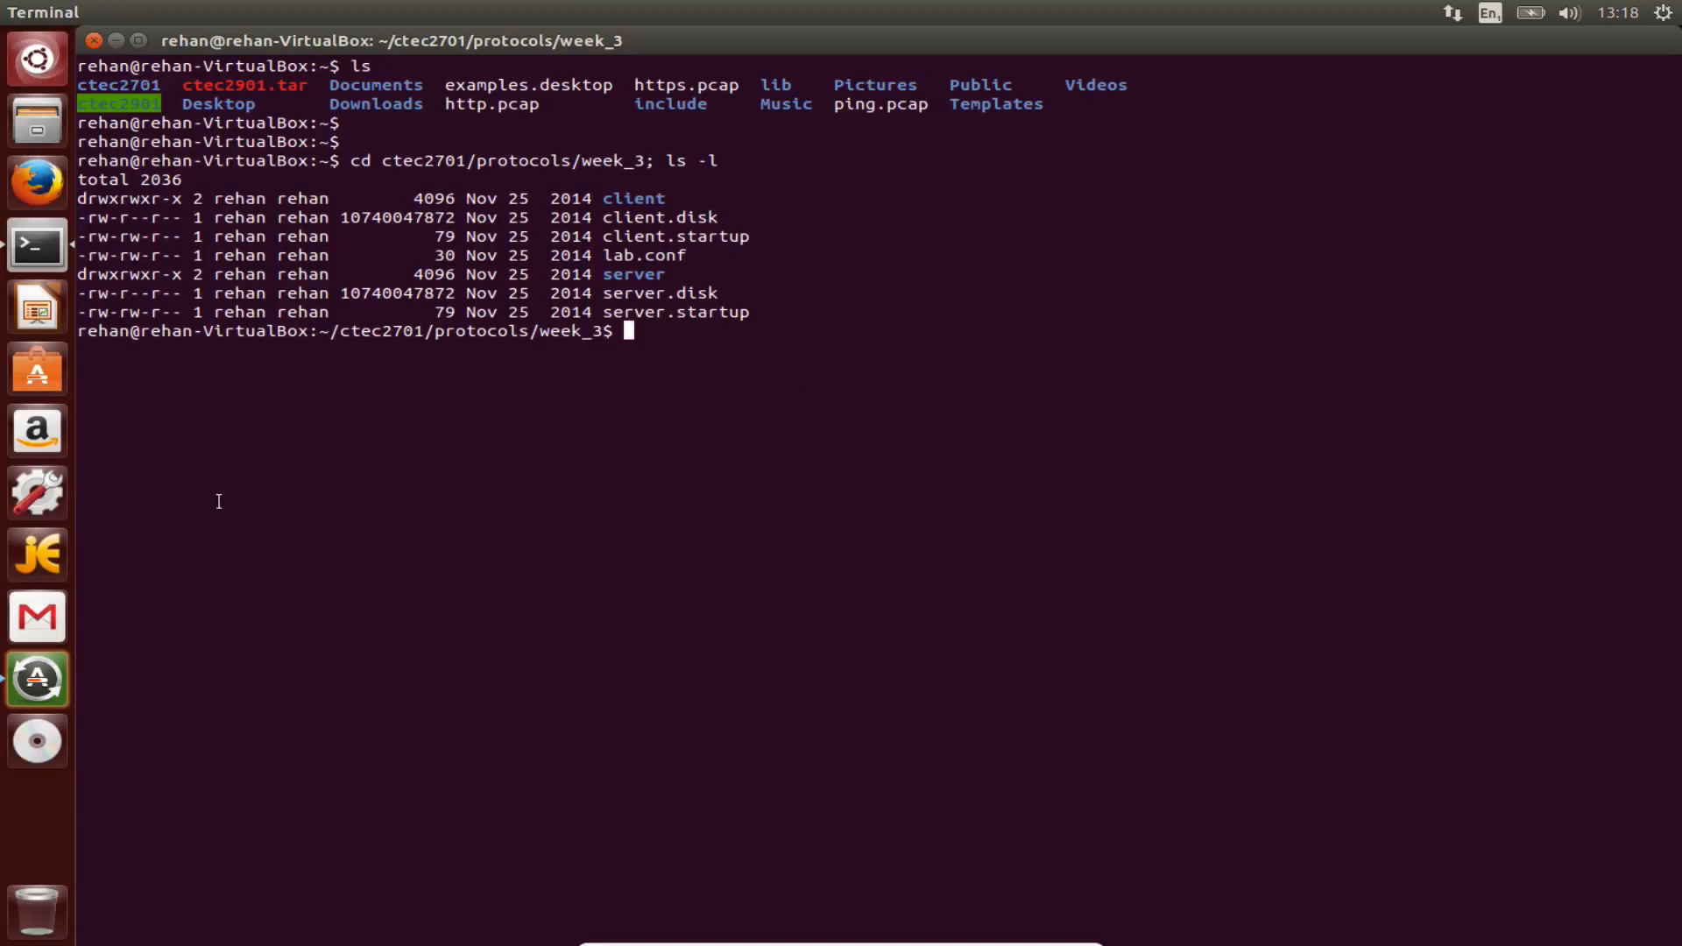
{"action": "mouse_move", "coordinate": [55, 756]}
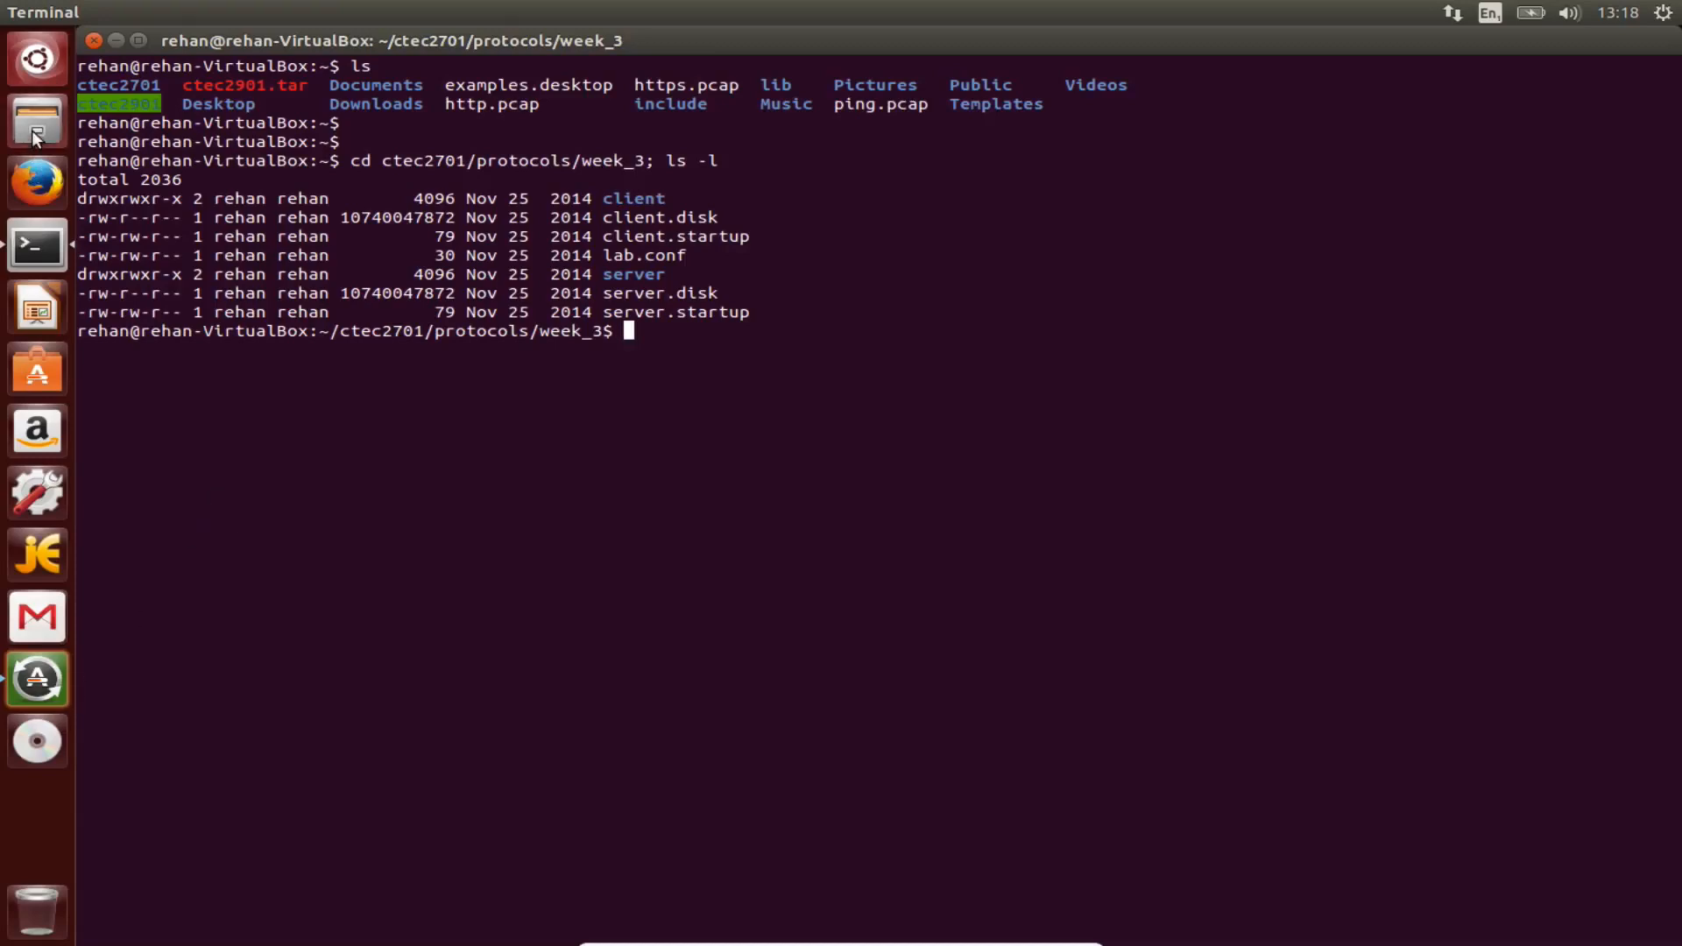
{"action": "type", "text": "ls"}
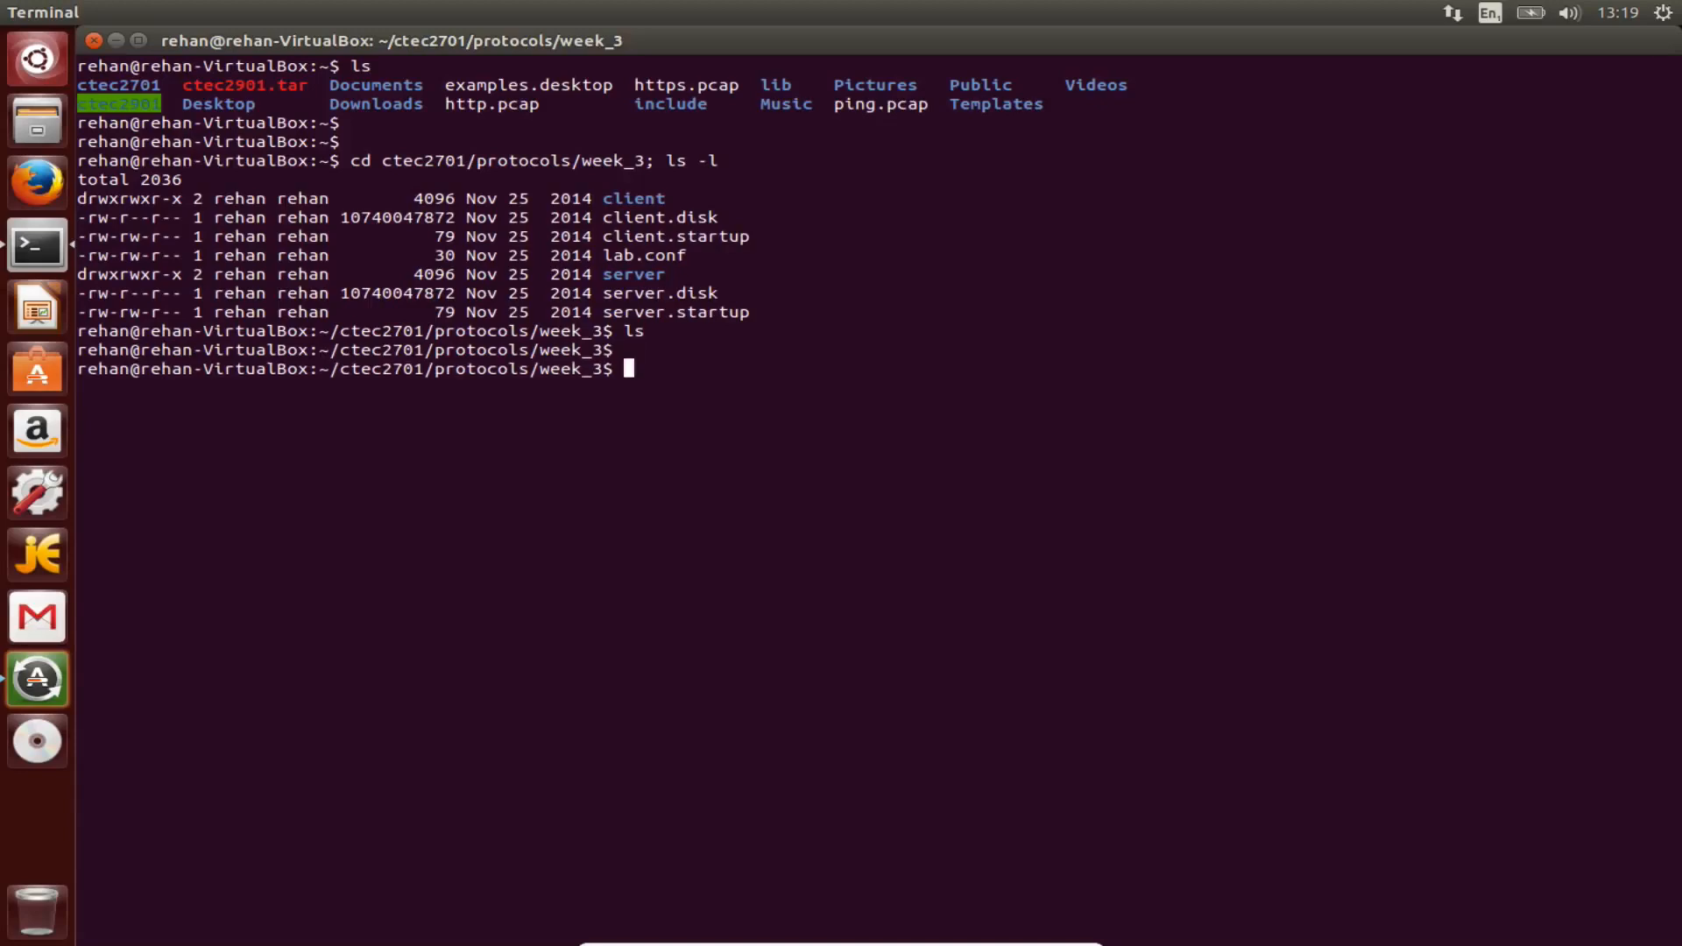
Touch empty lab.conf, client.startup and server.startup, then begin mkdir client.
{"action": "type", "text": "touch"}
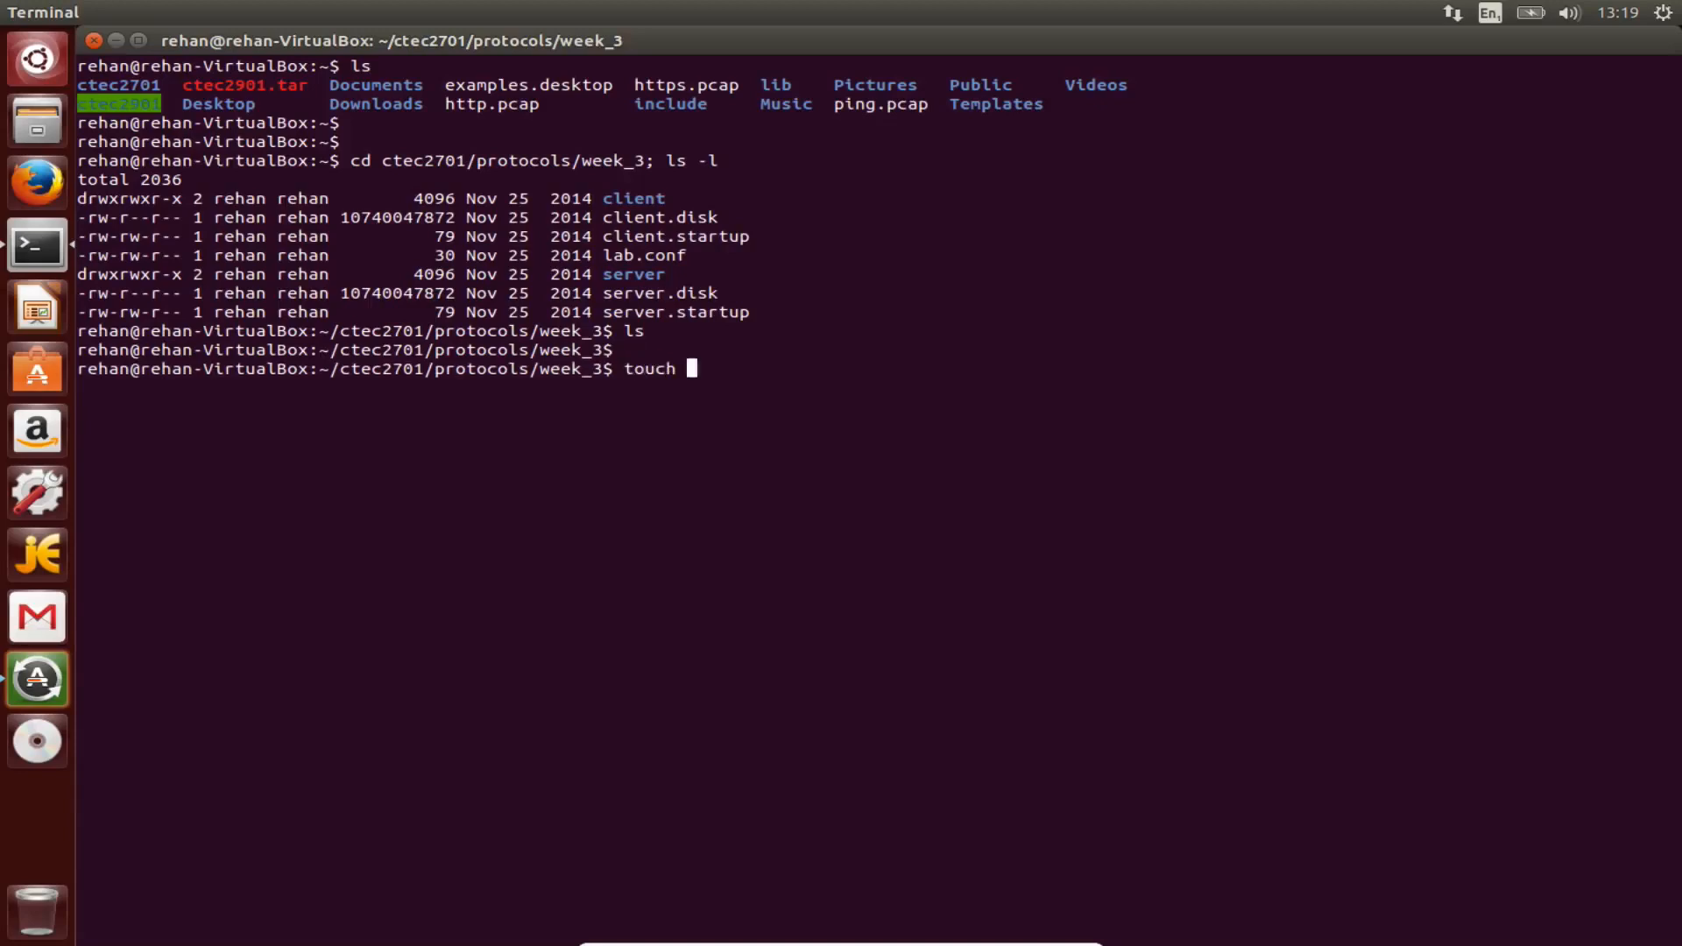
{"action": "type", "text": "lab.conf"}
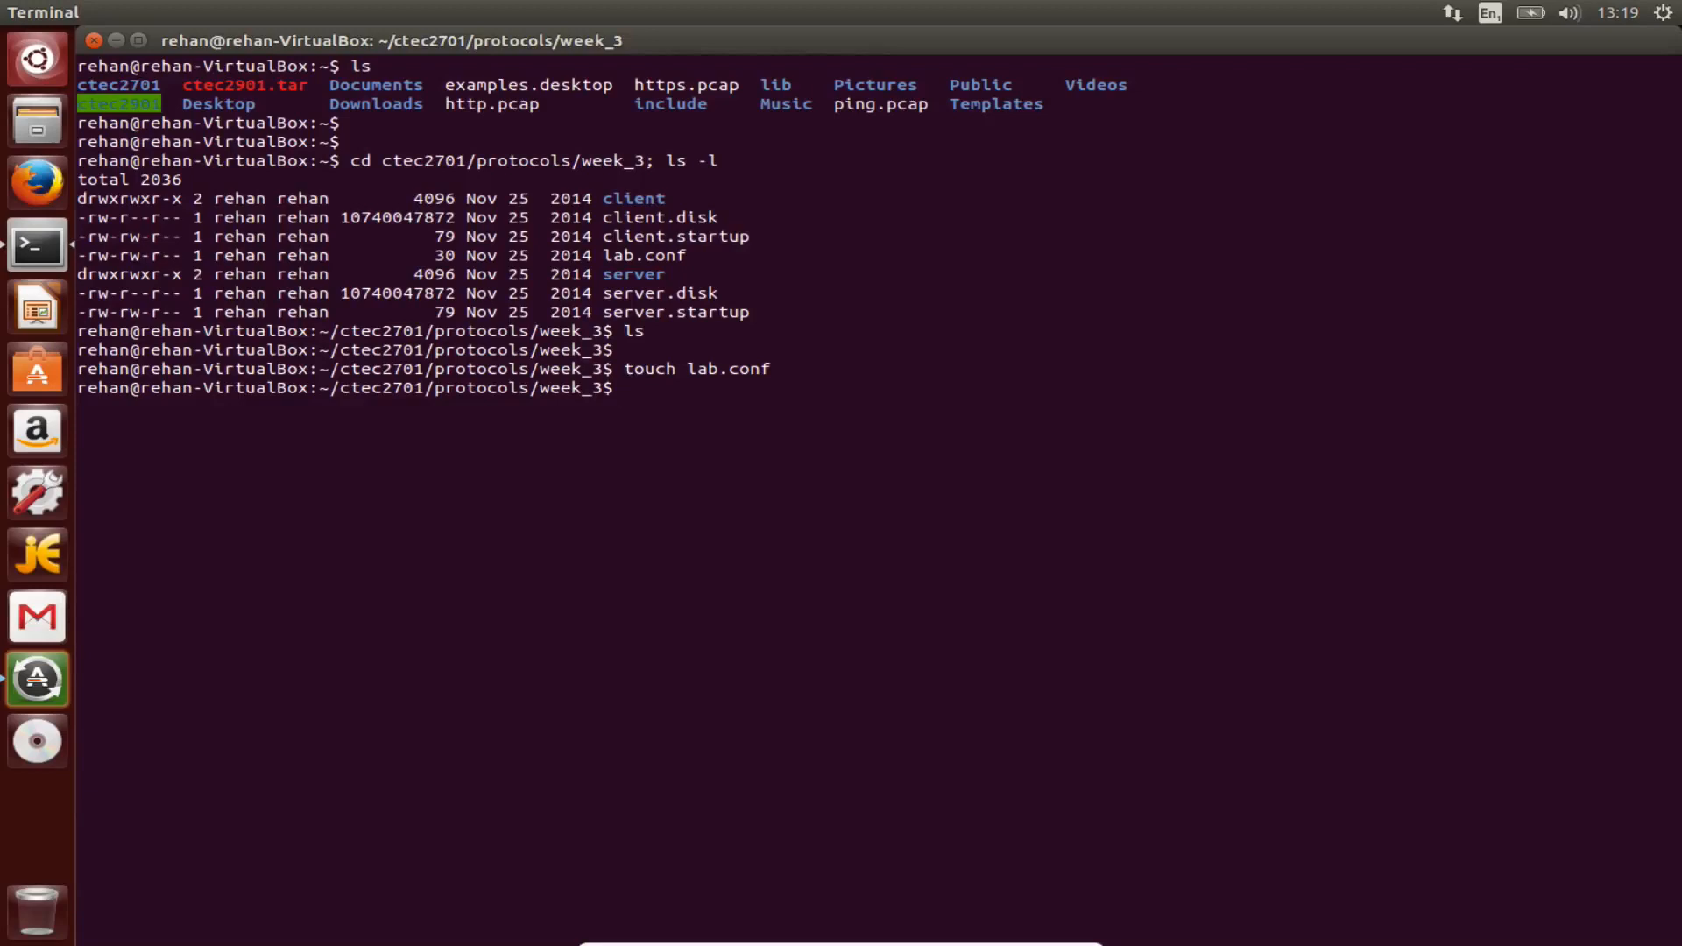
{"action": "type", "text": "touch client.star"}
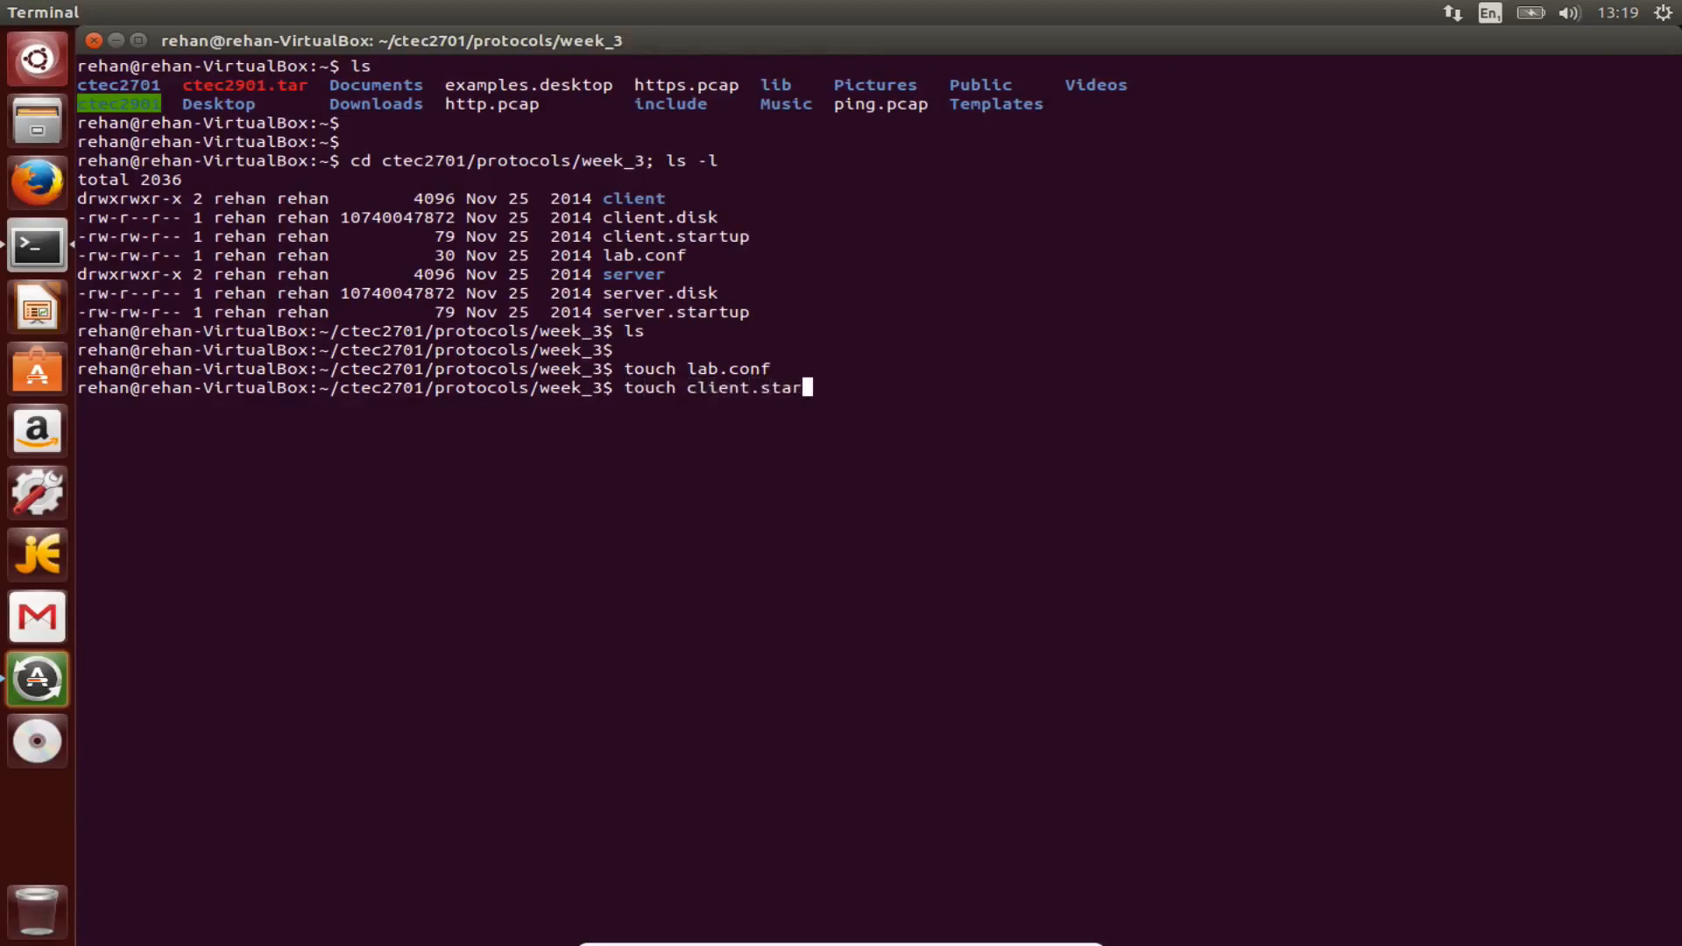
{"action": "type", "text": "tup"}
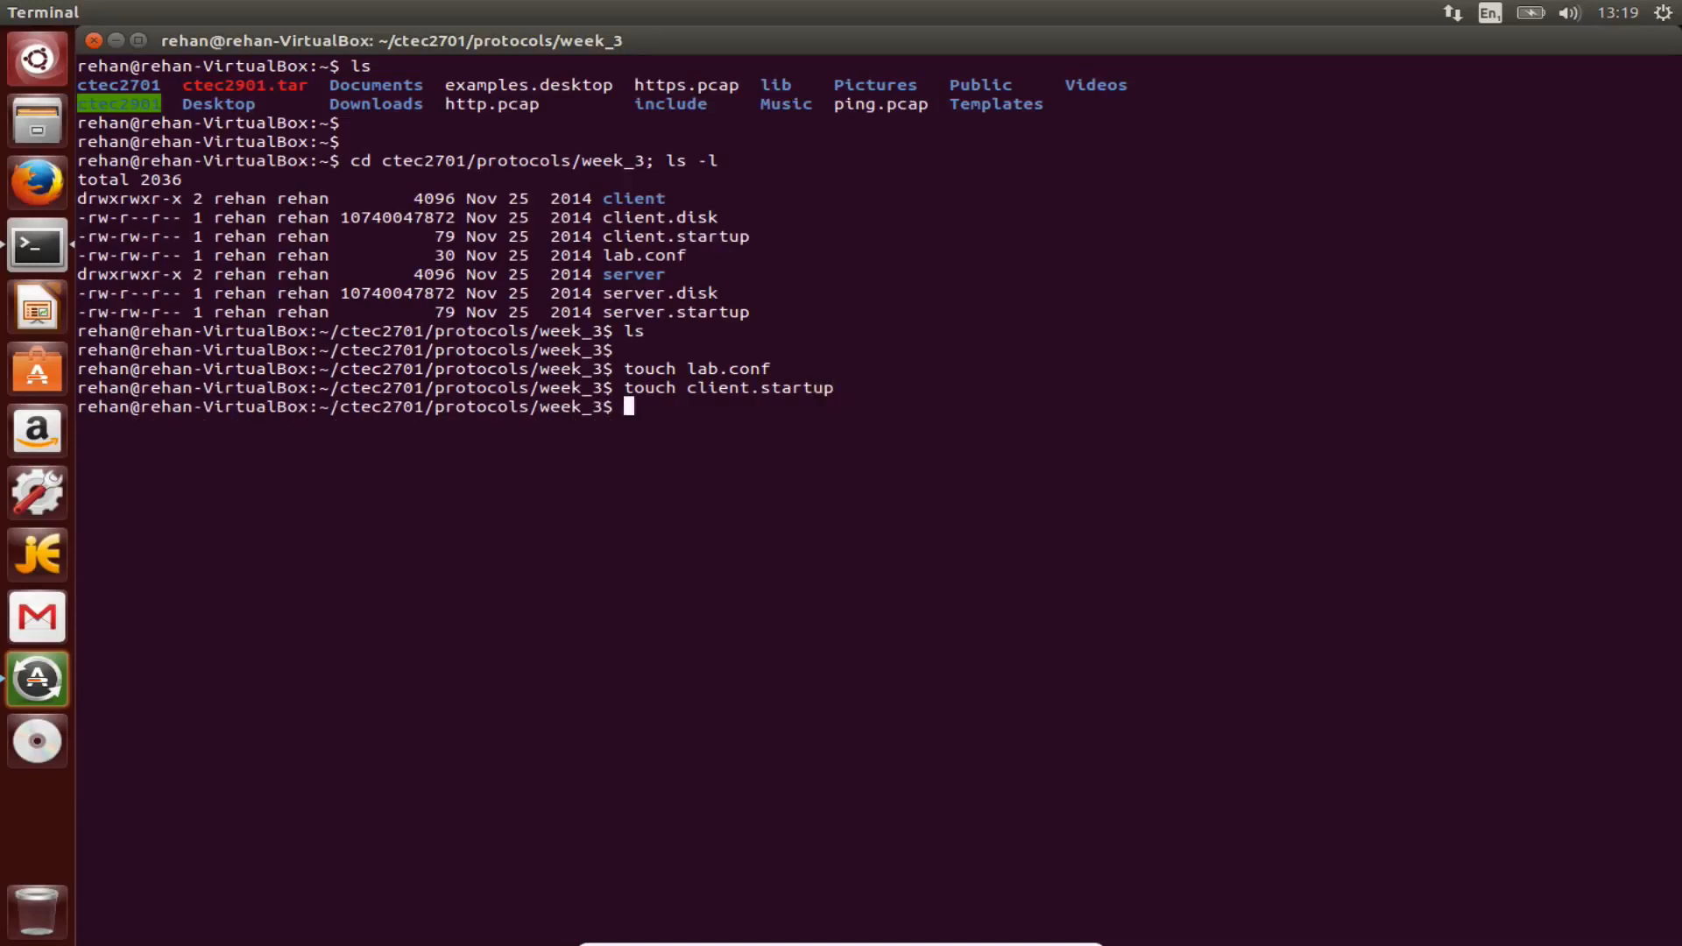
{"action": "type", "text": "touch s"}
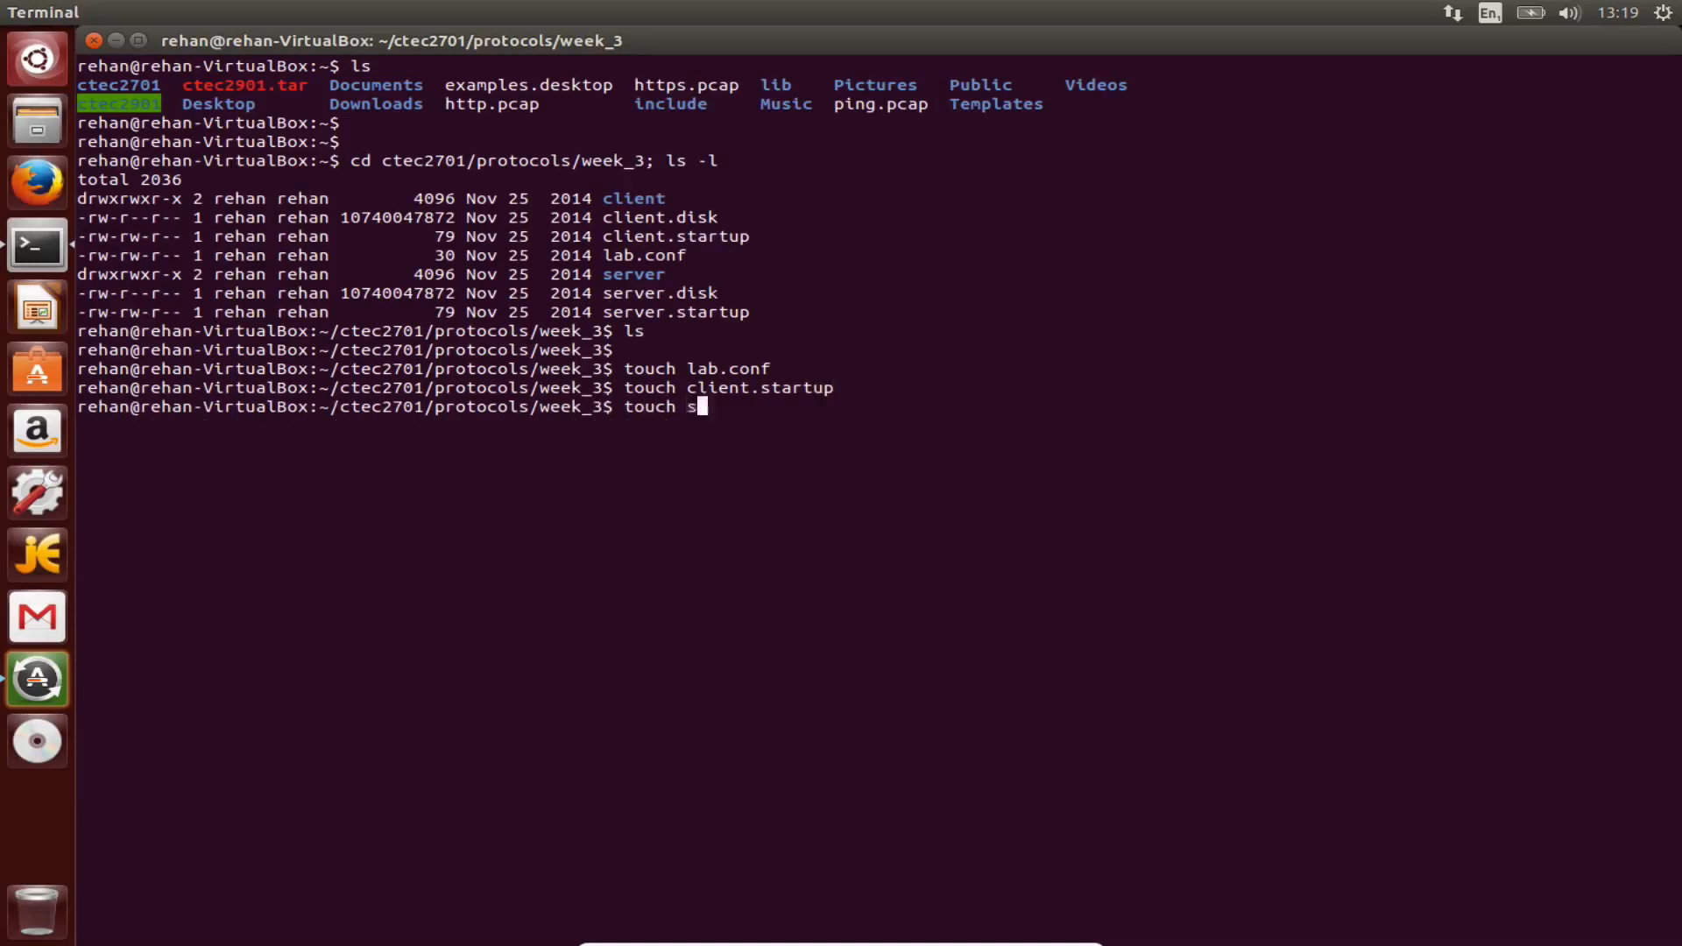
{"action": "type", "text": "erver.startup"}
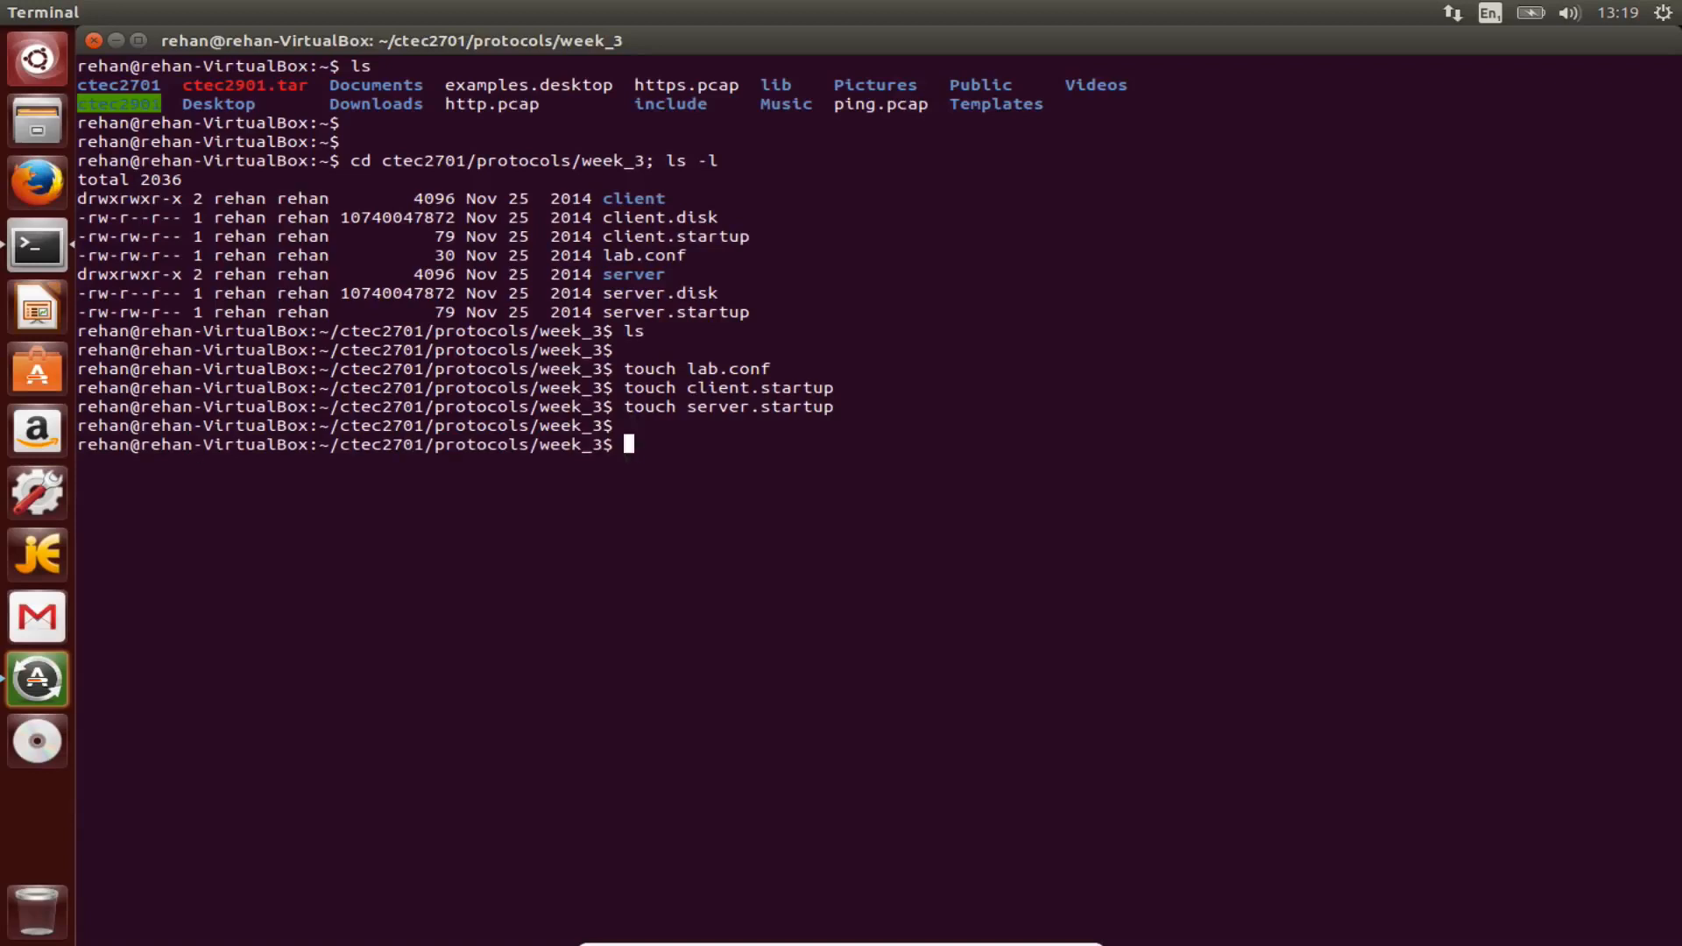
{"action": "type", "text": "mkdir client"}
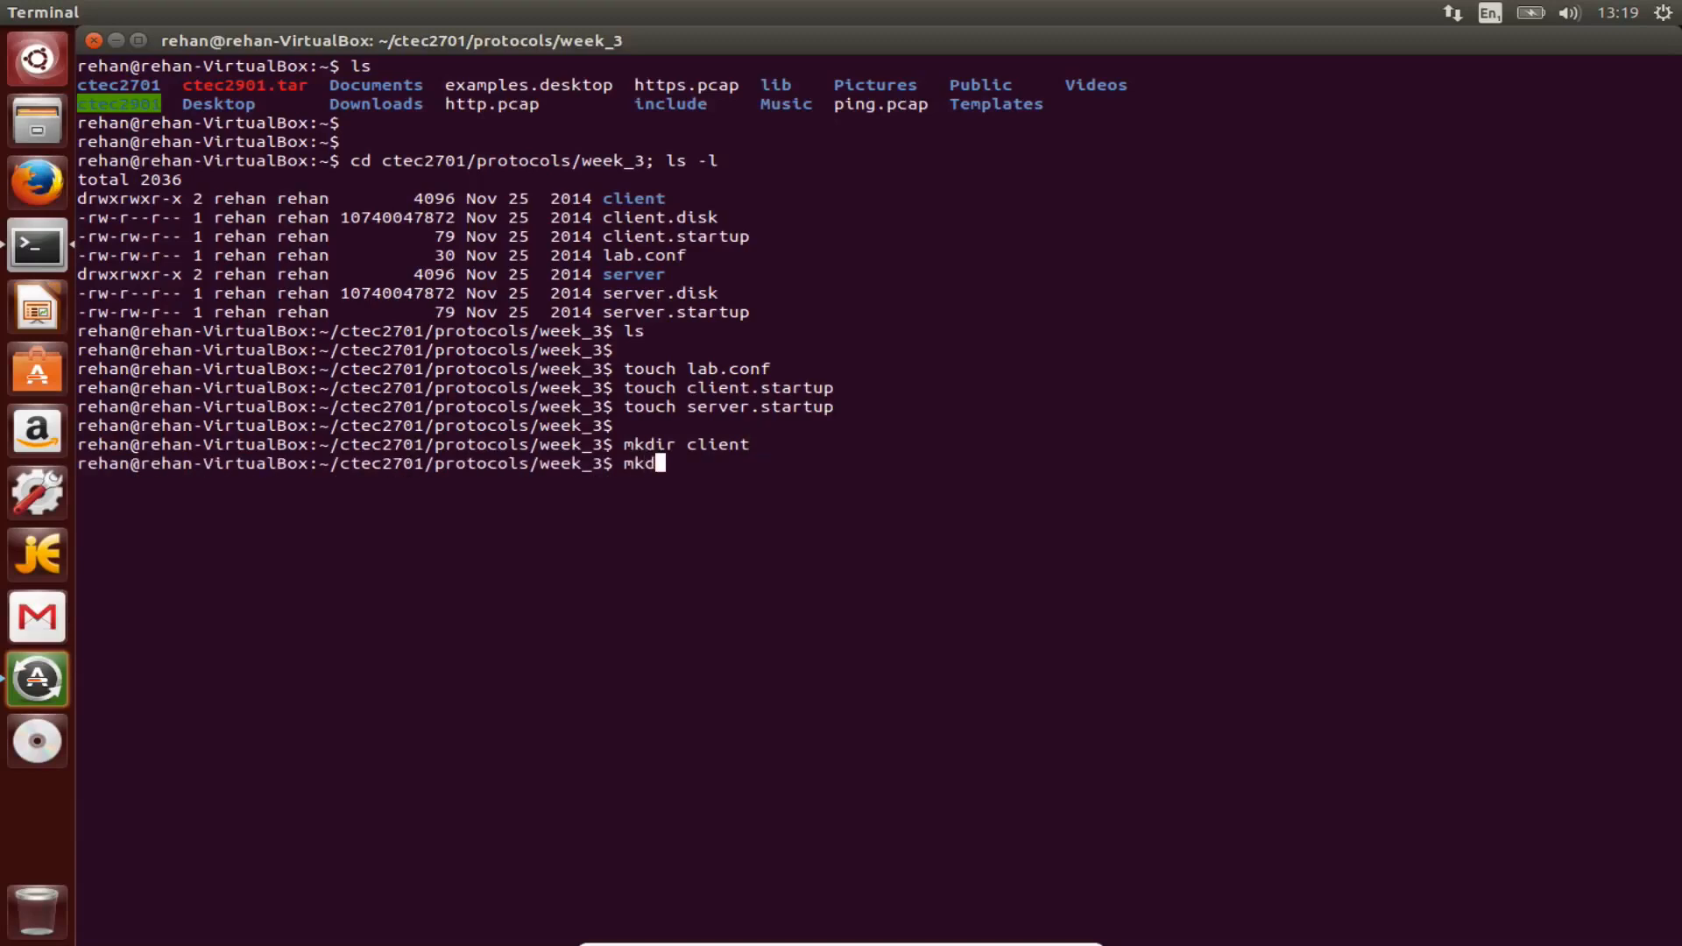
Make the client and server directories, list week_3 with ls -l, and start nano on lab.conf.
{"action": "type", "text": "i"}
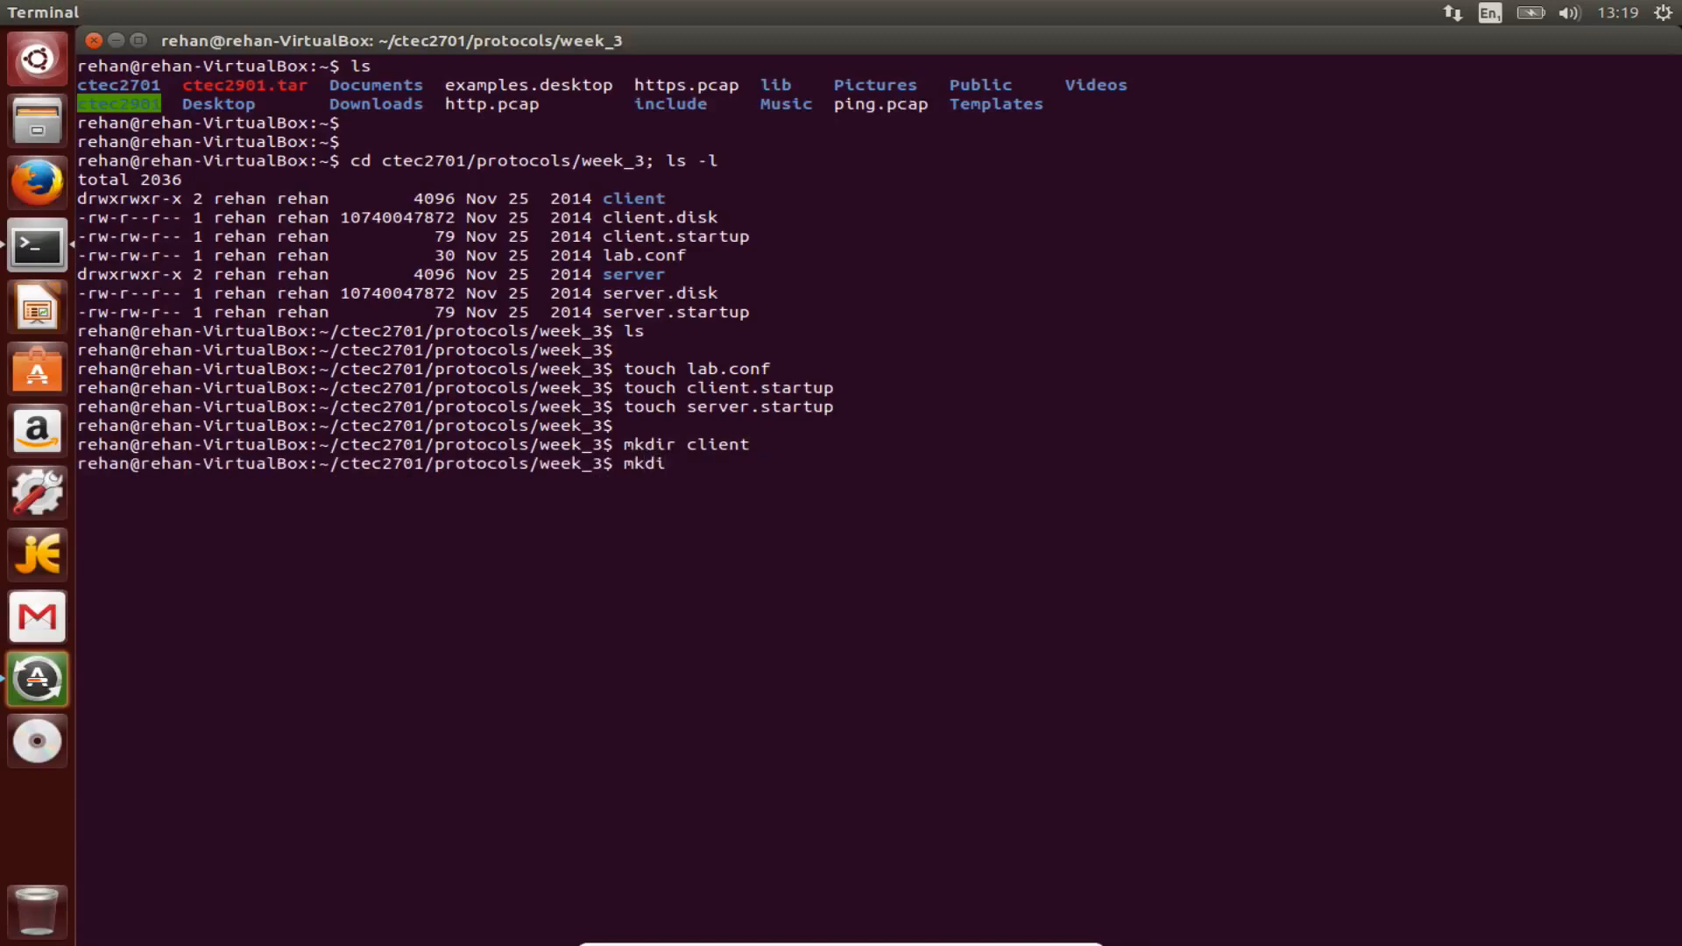
{"action": "key", "text": "Tab"}
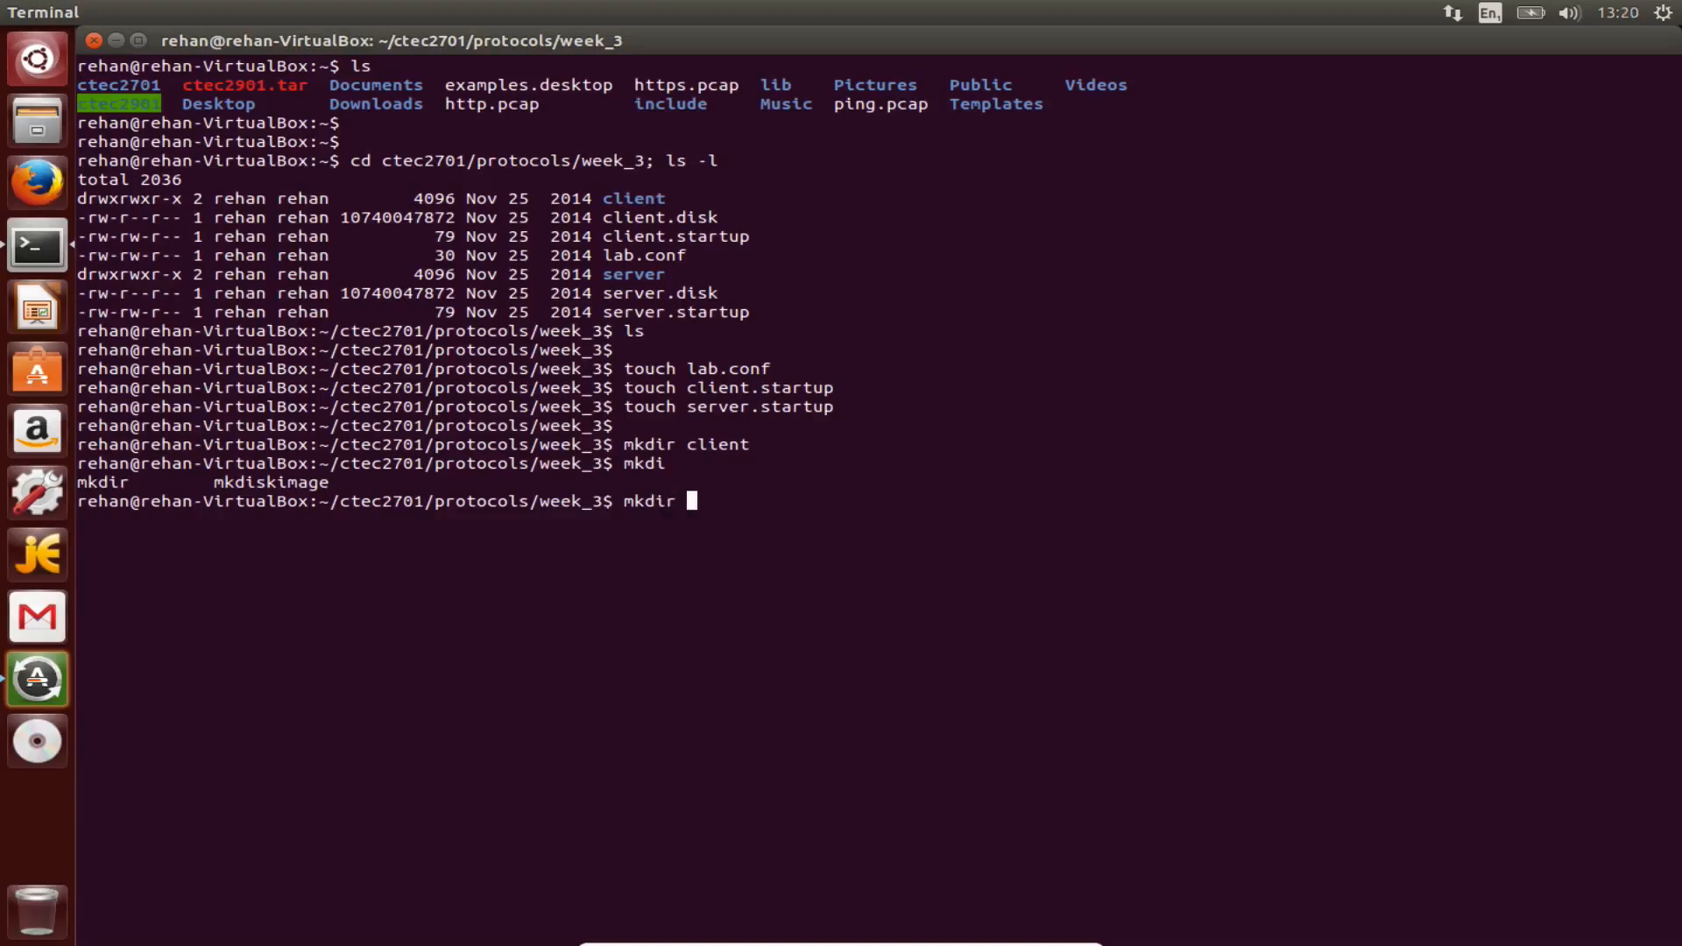
{"action": "type", "text": "server"}
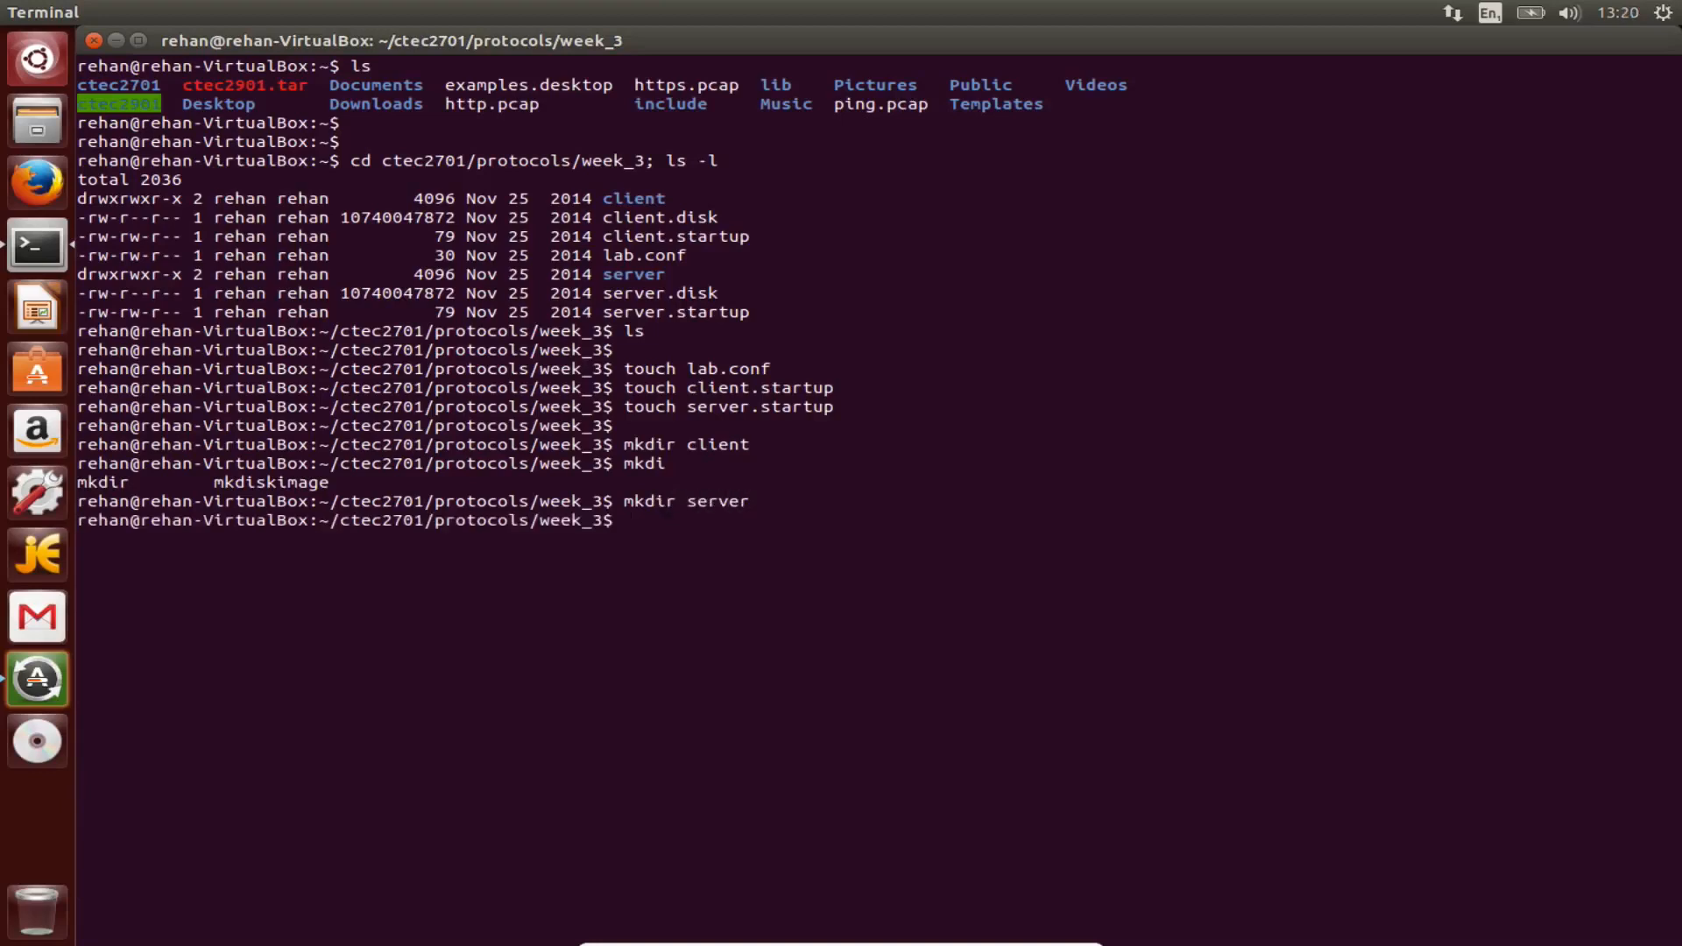
{"action": "type", "text": "ls -l"}
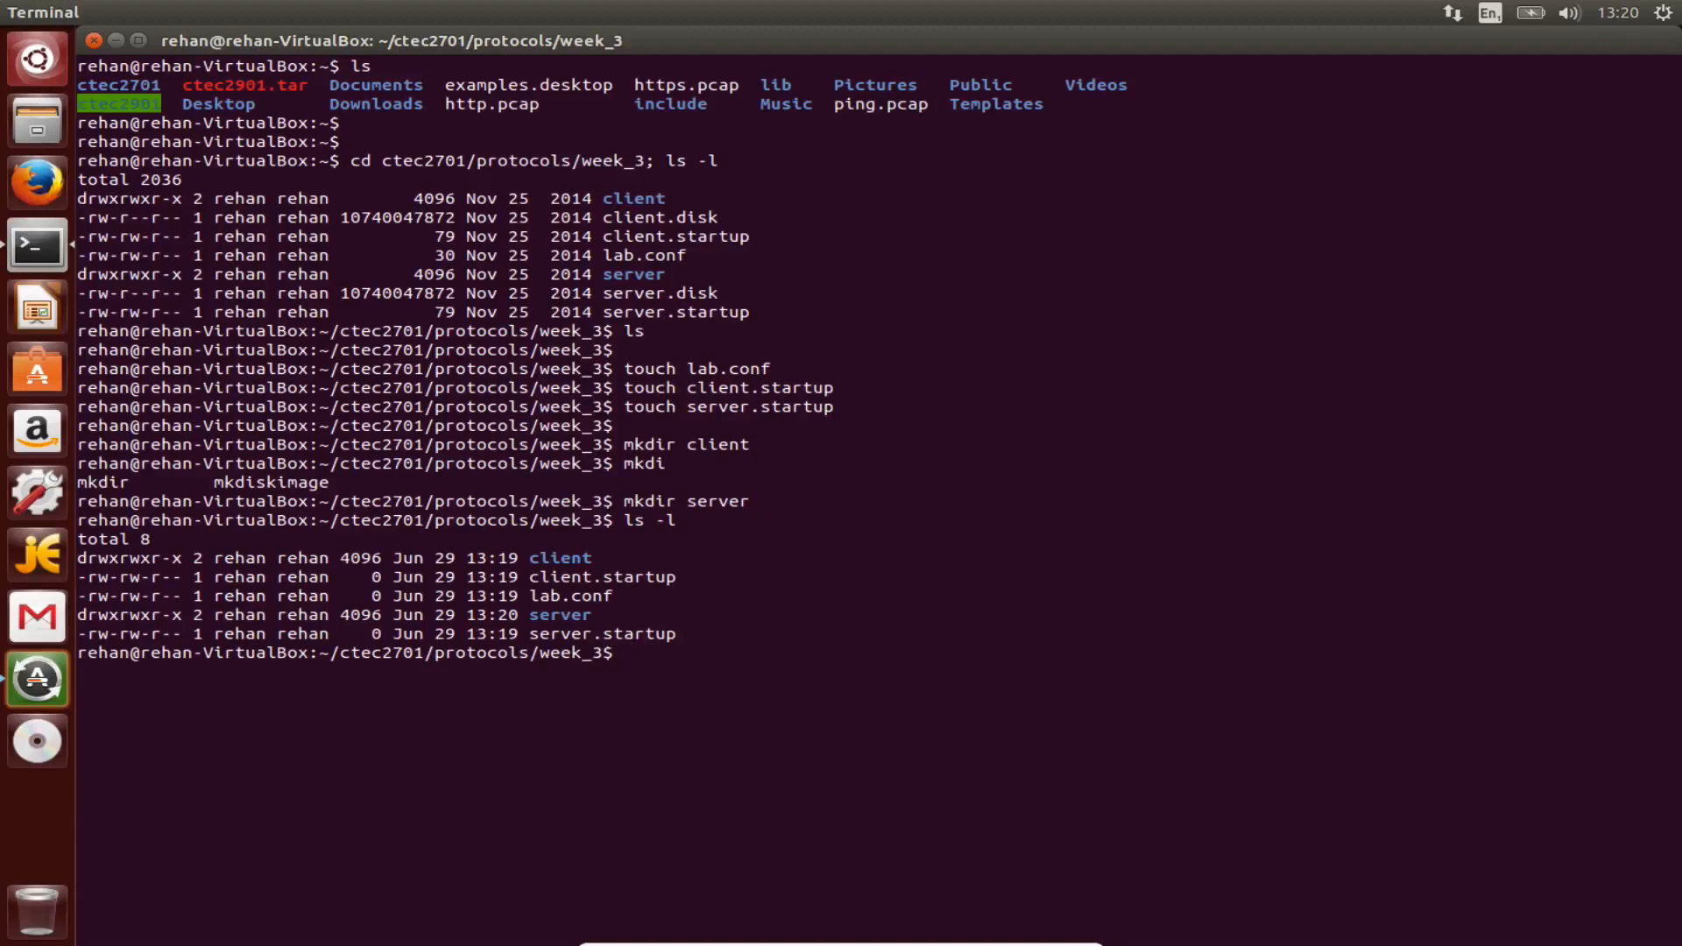
{"action": "type", "text": "nano"}
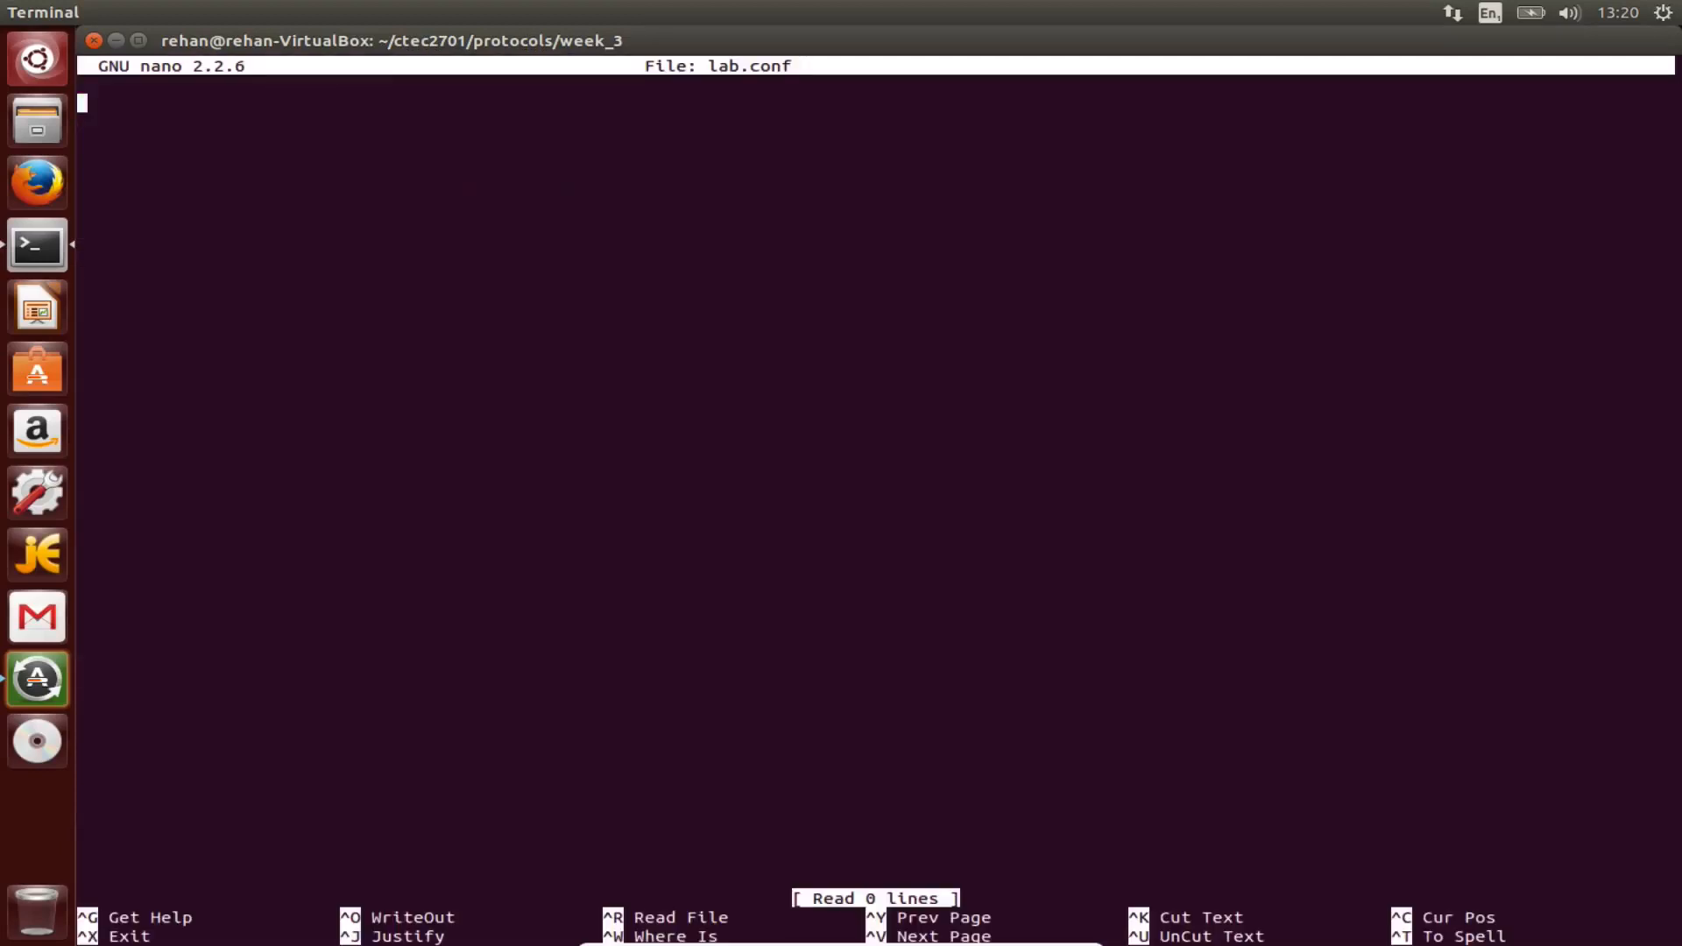
Enter client[0]="CD" and server[0]="CD" in lab.conf and save it with Ctrl+O.
{"action": "type", "text": "client"}
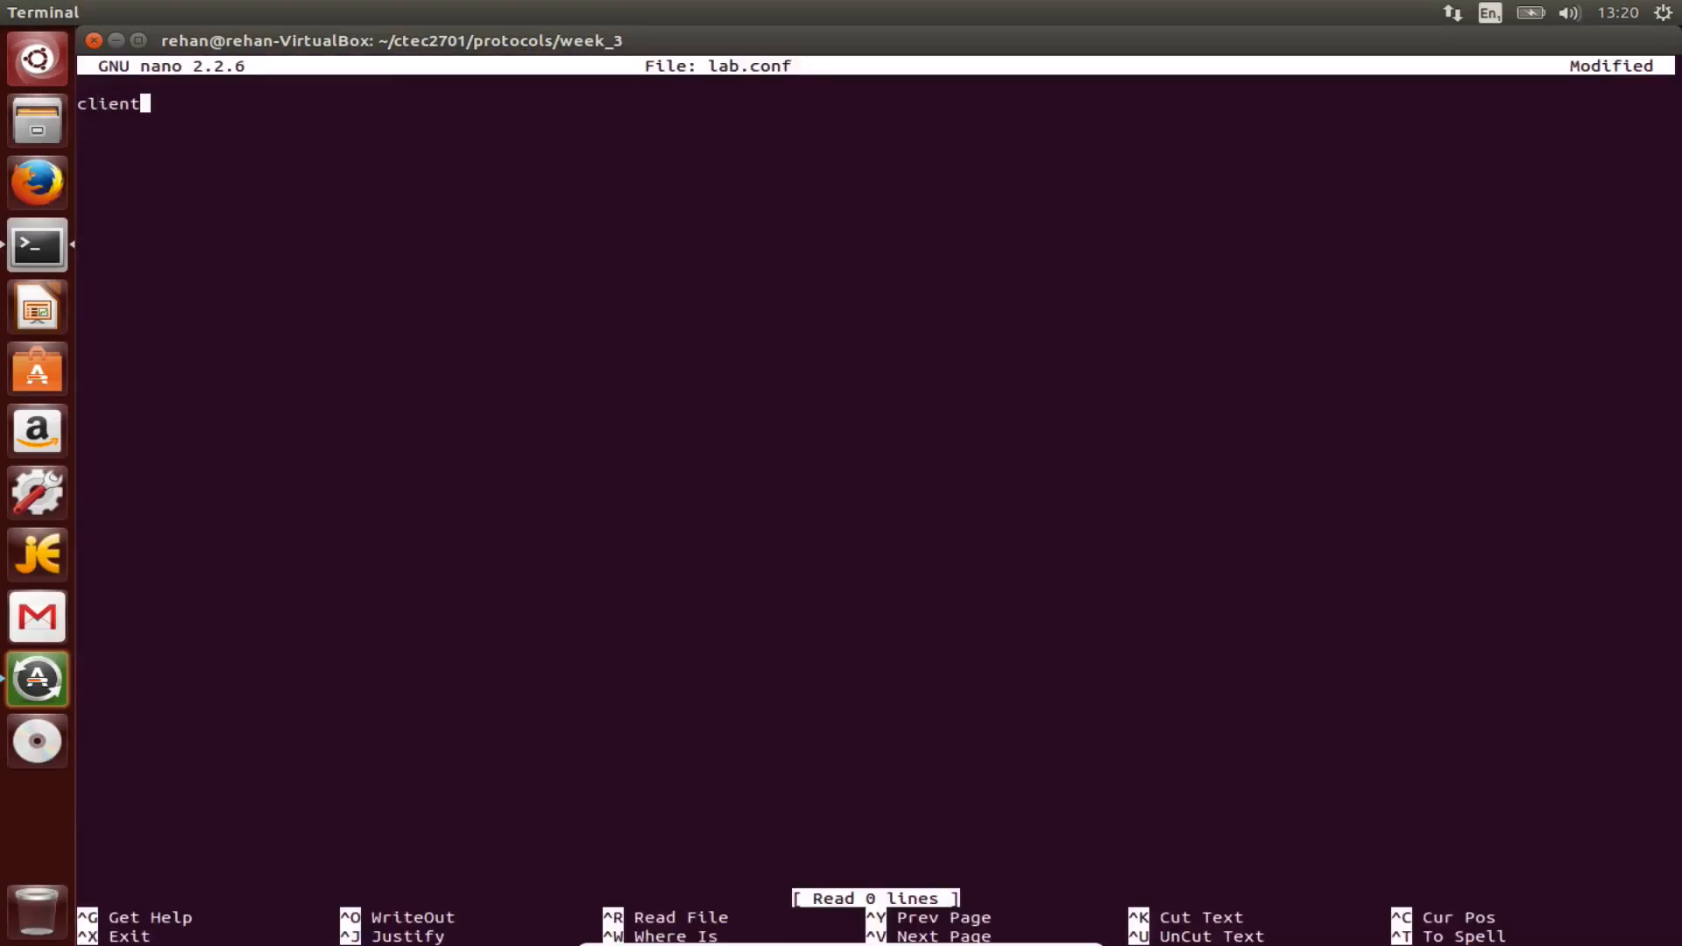
{"action": "type", "text": "[]"}
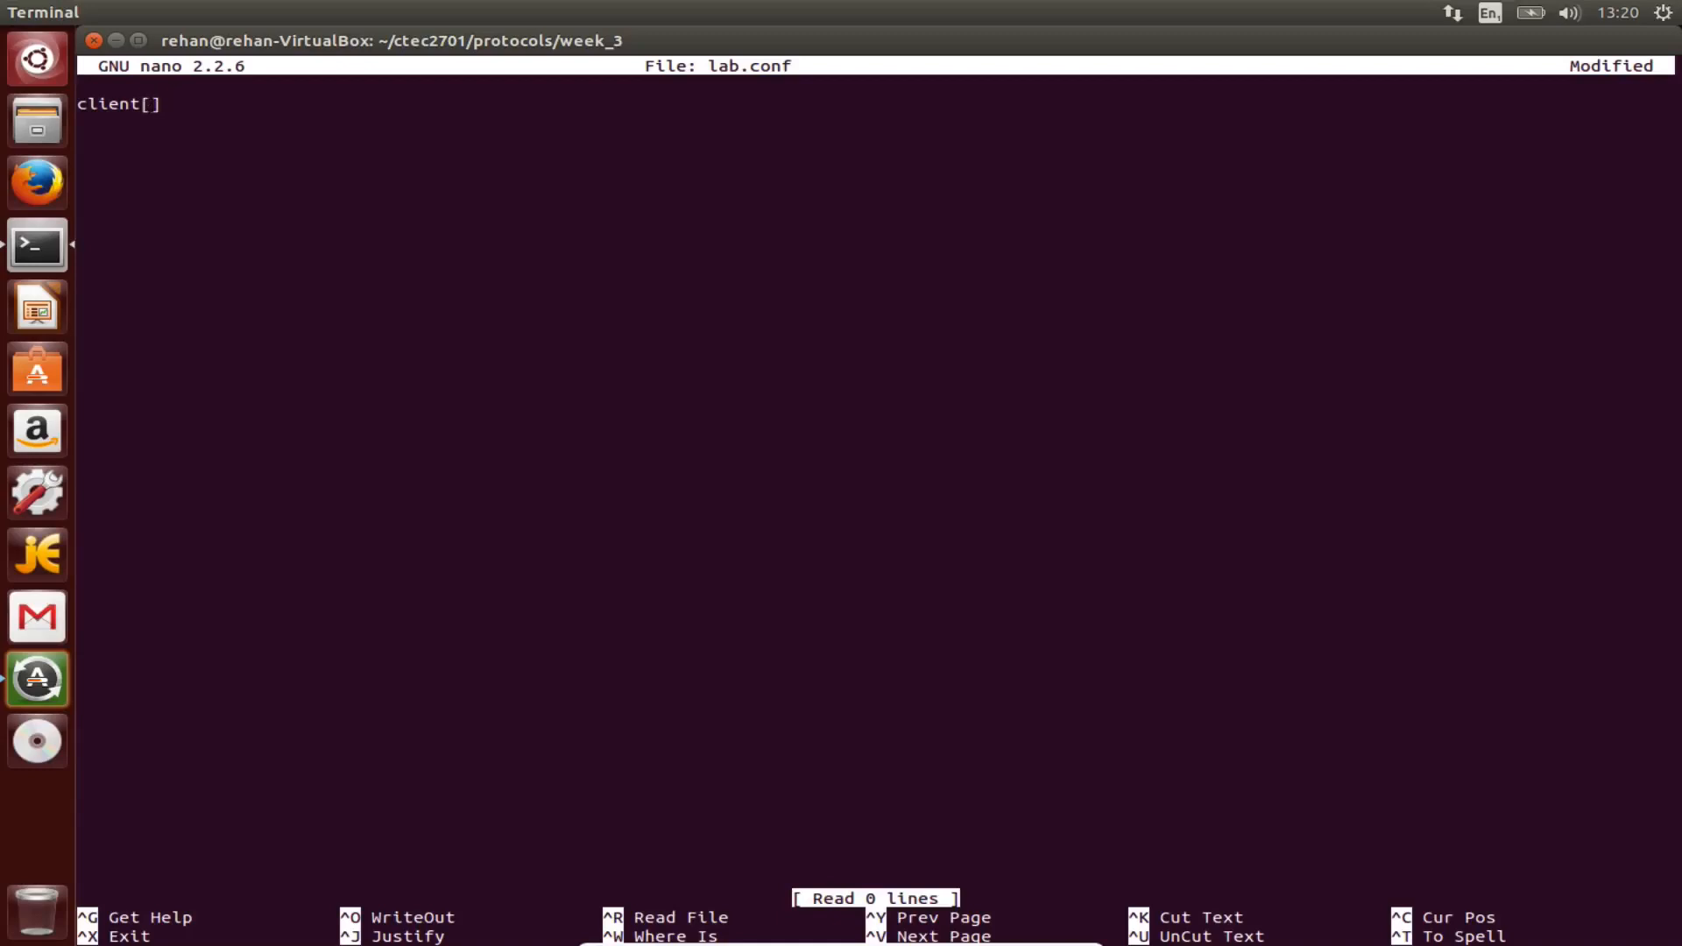
{"action": "type", "text": "0="}
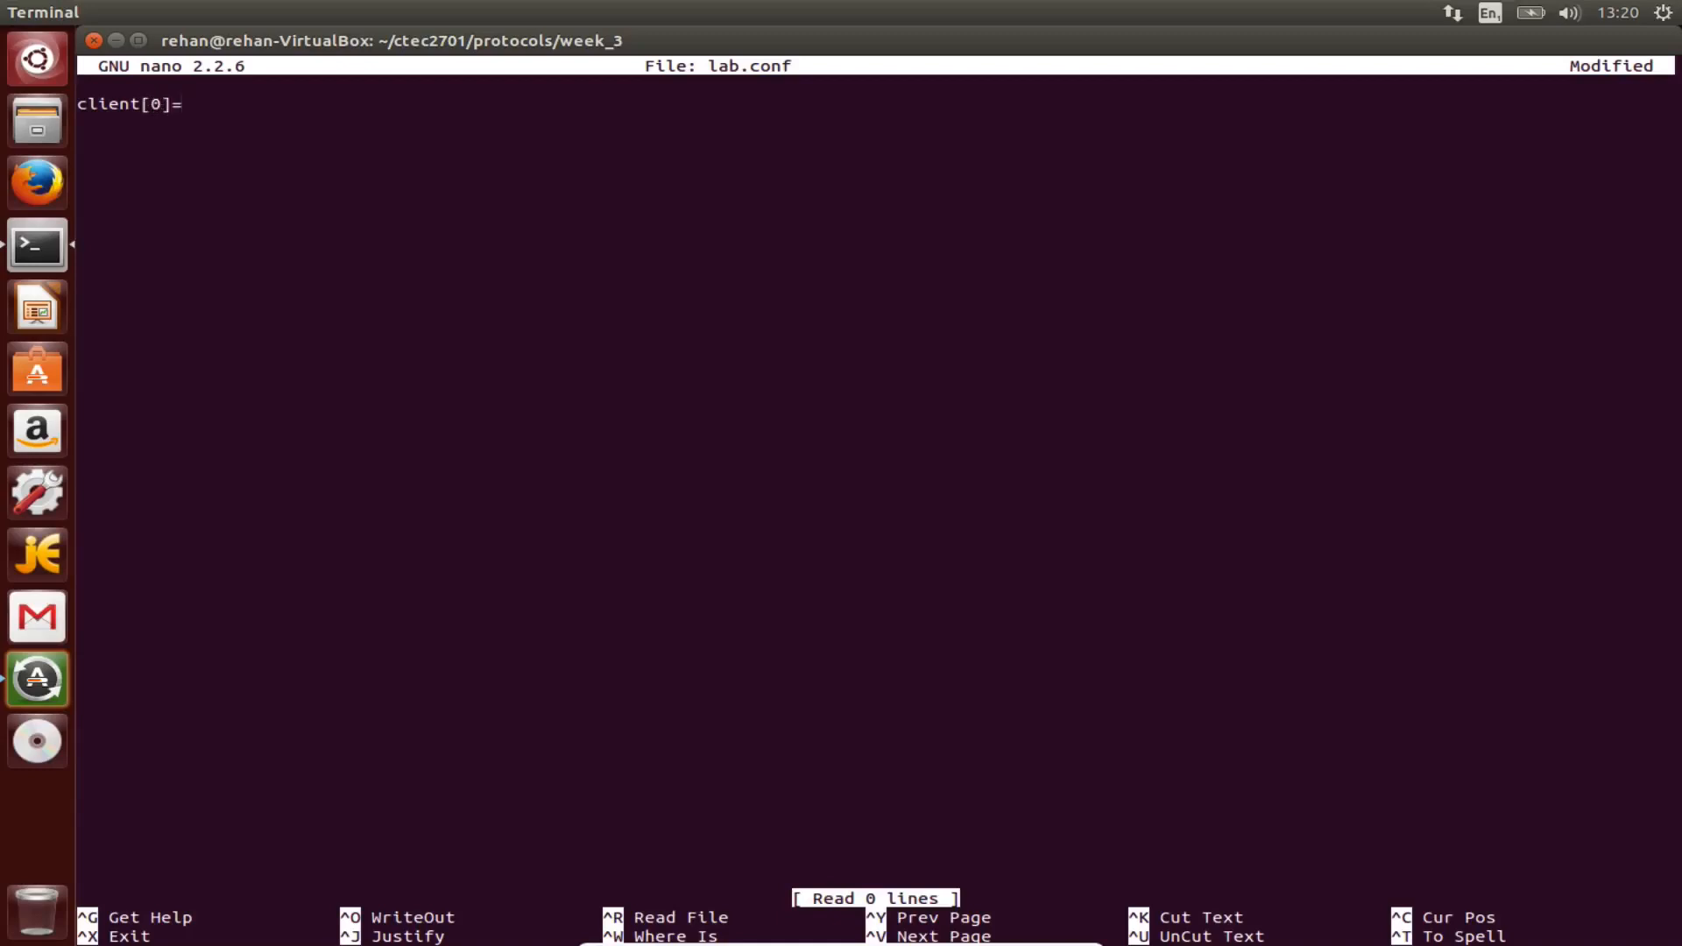
{"action": "type", "text": "@@"}
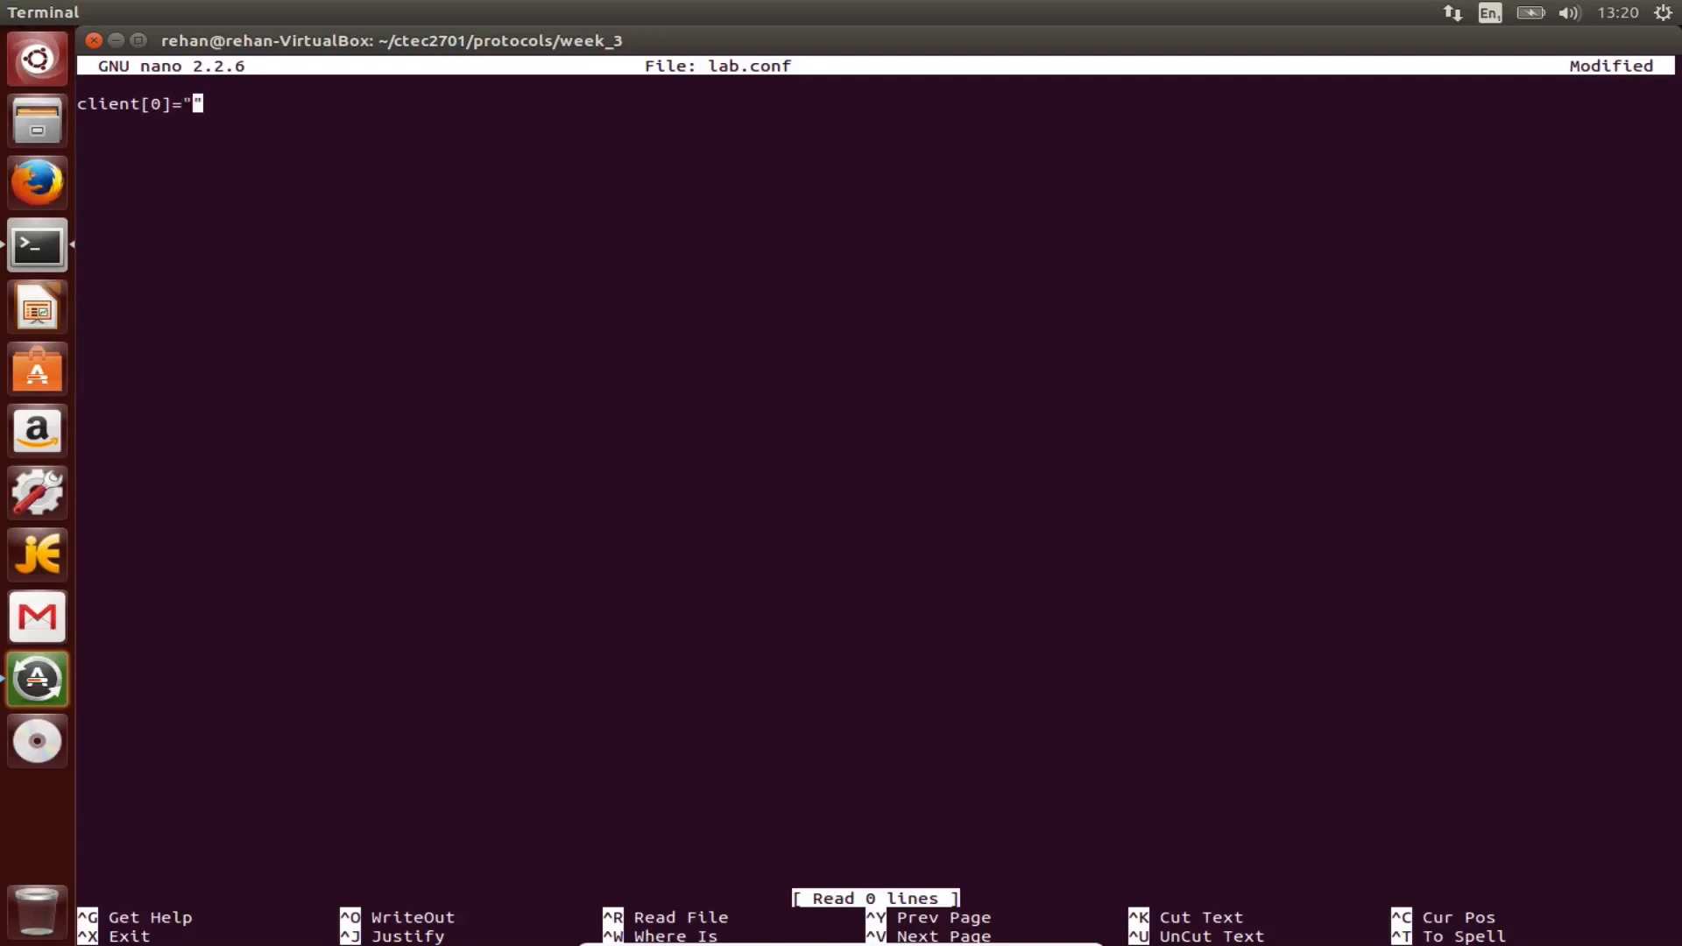
{"action": "type", "text": "CD"}
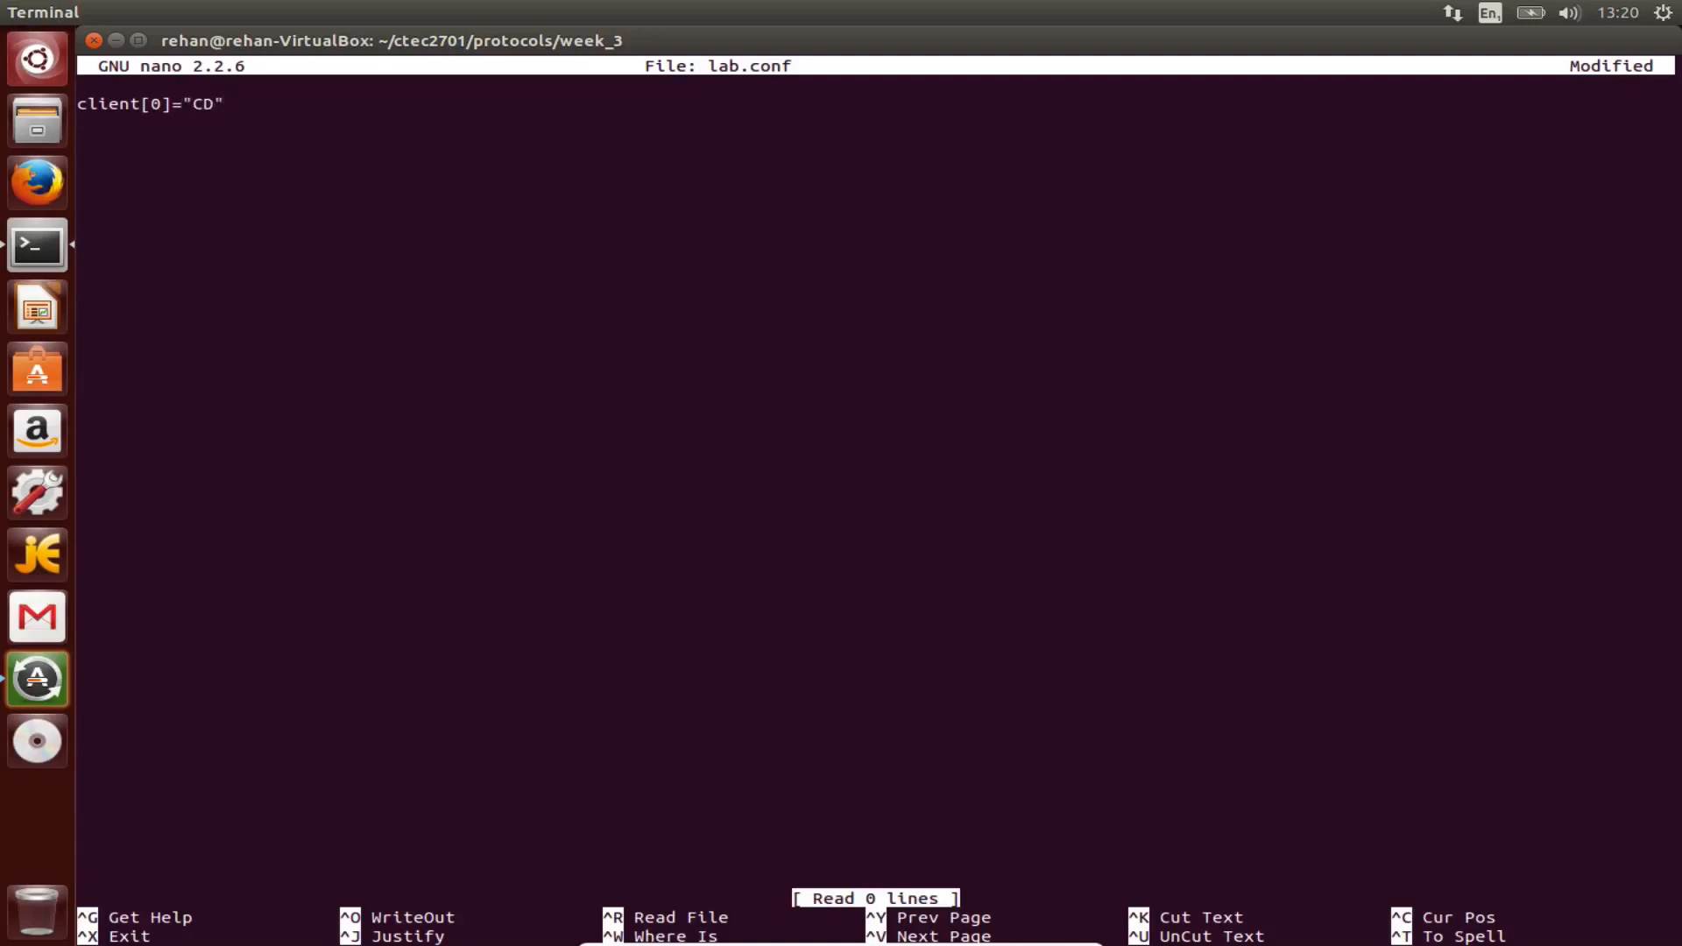
{"action": "type", "text": "server"}
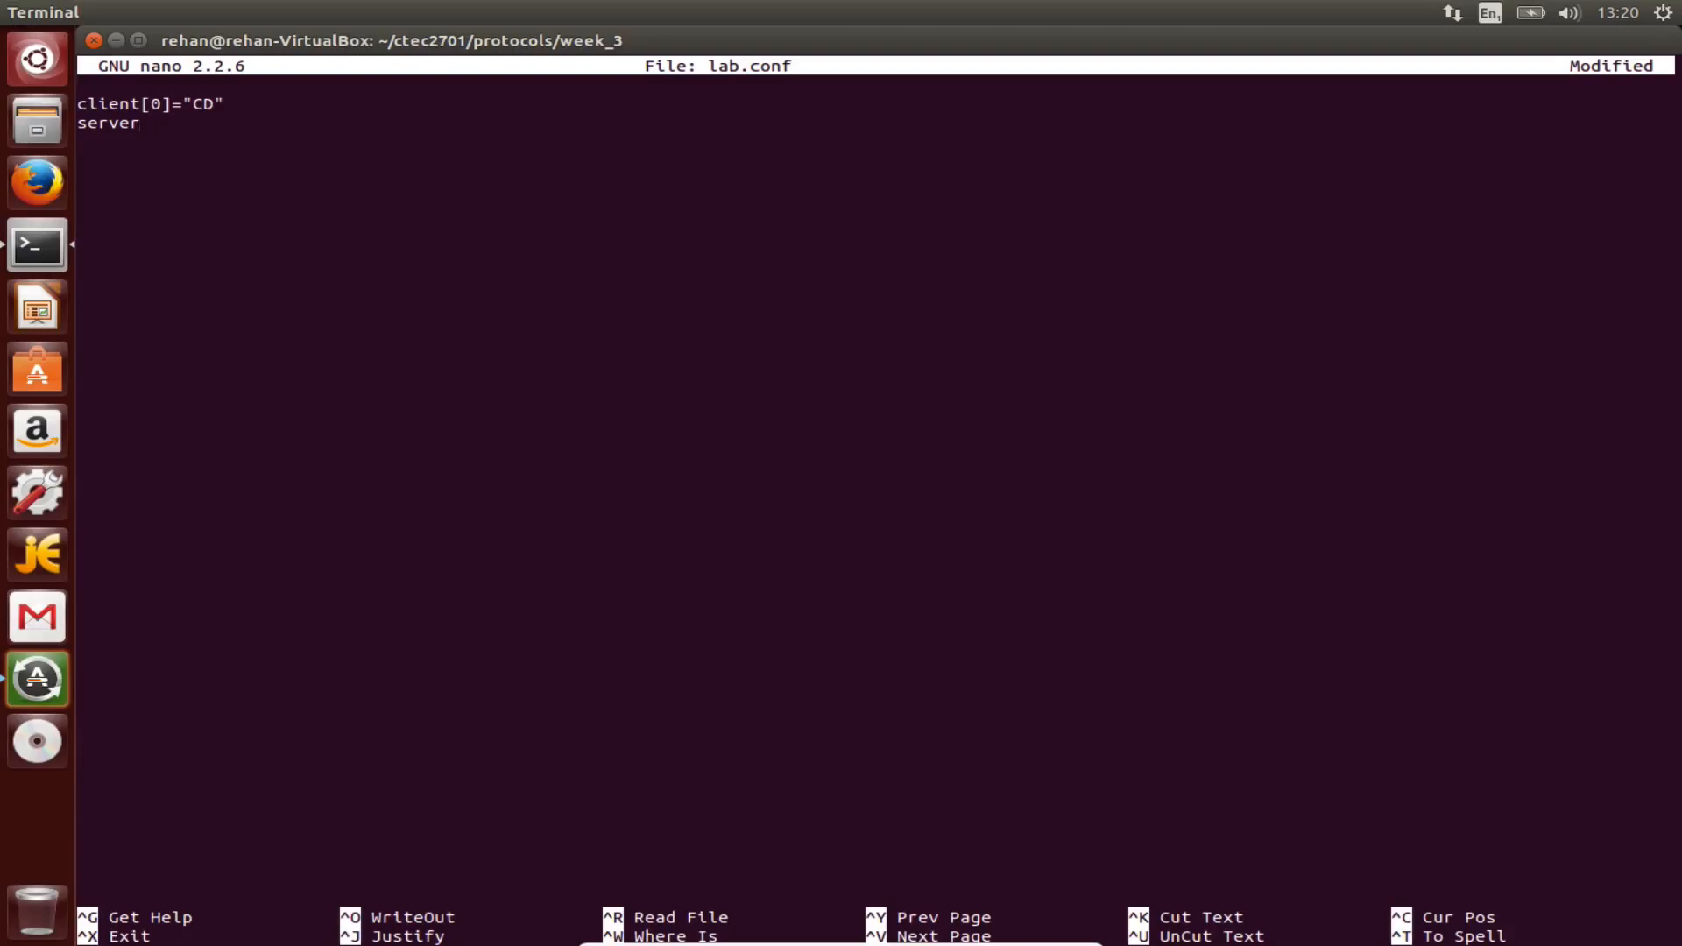
{"action": "type", "text": "[0]="}
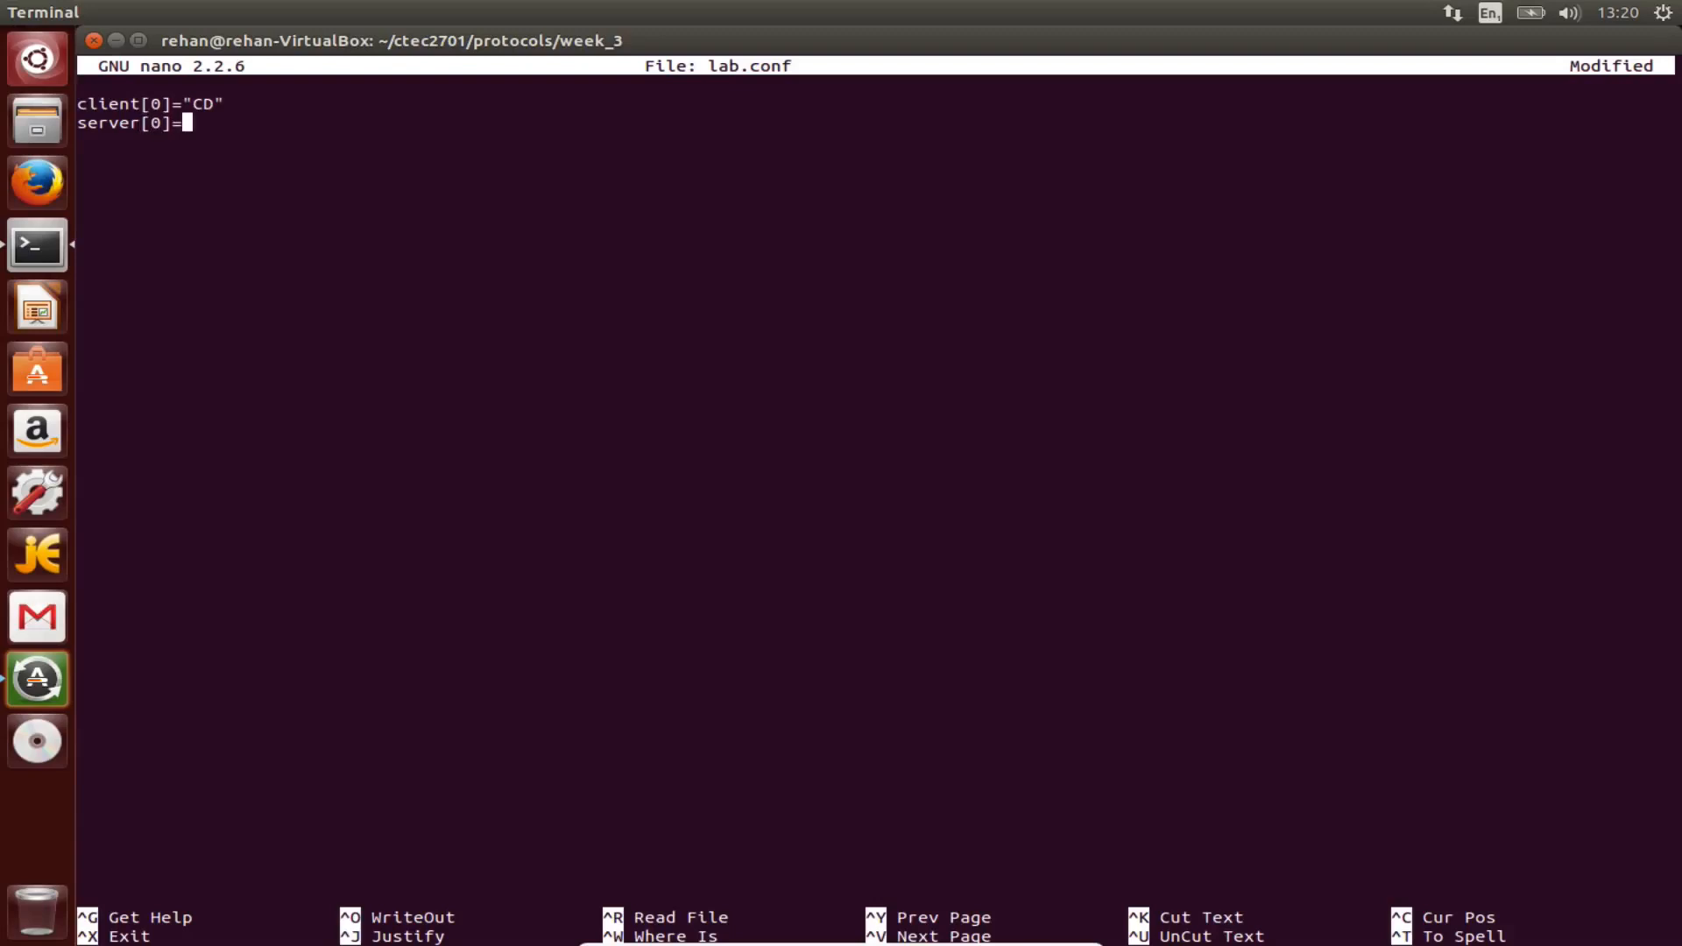
{"action": "type", "text": "\""}
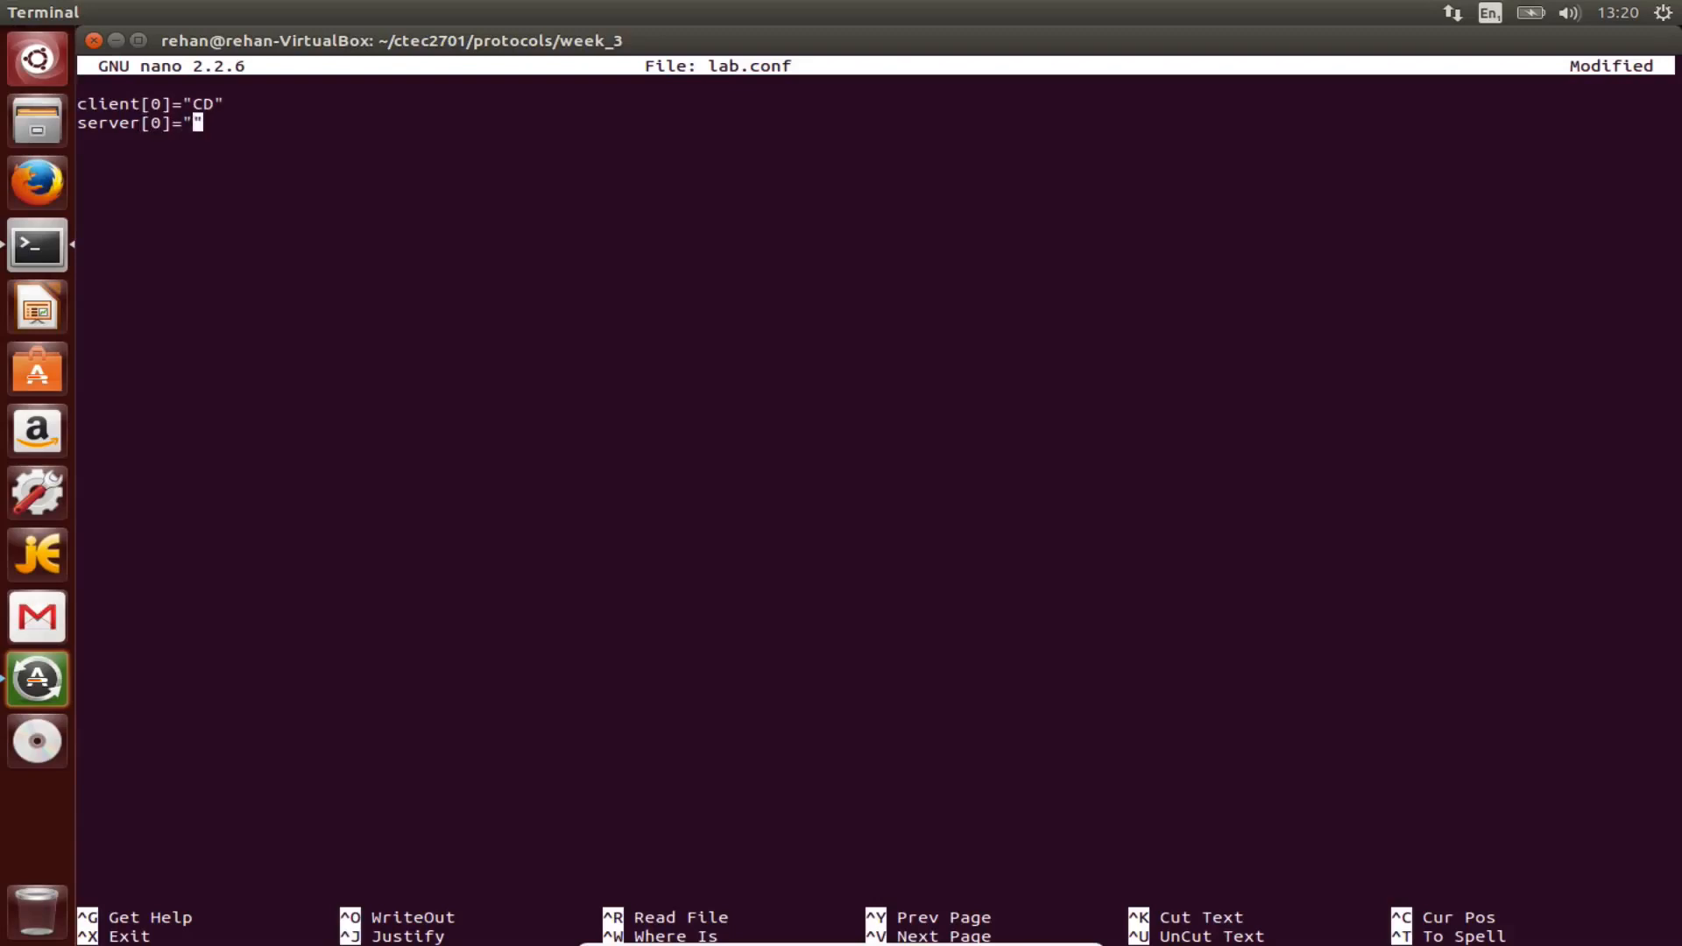
{"action": "type", "text": "CD"}
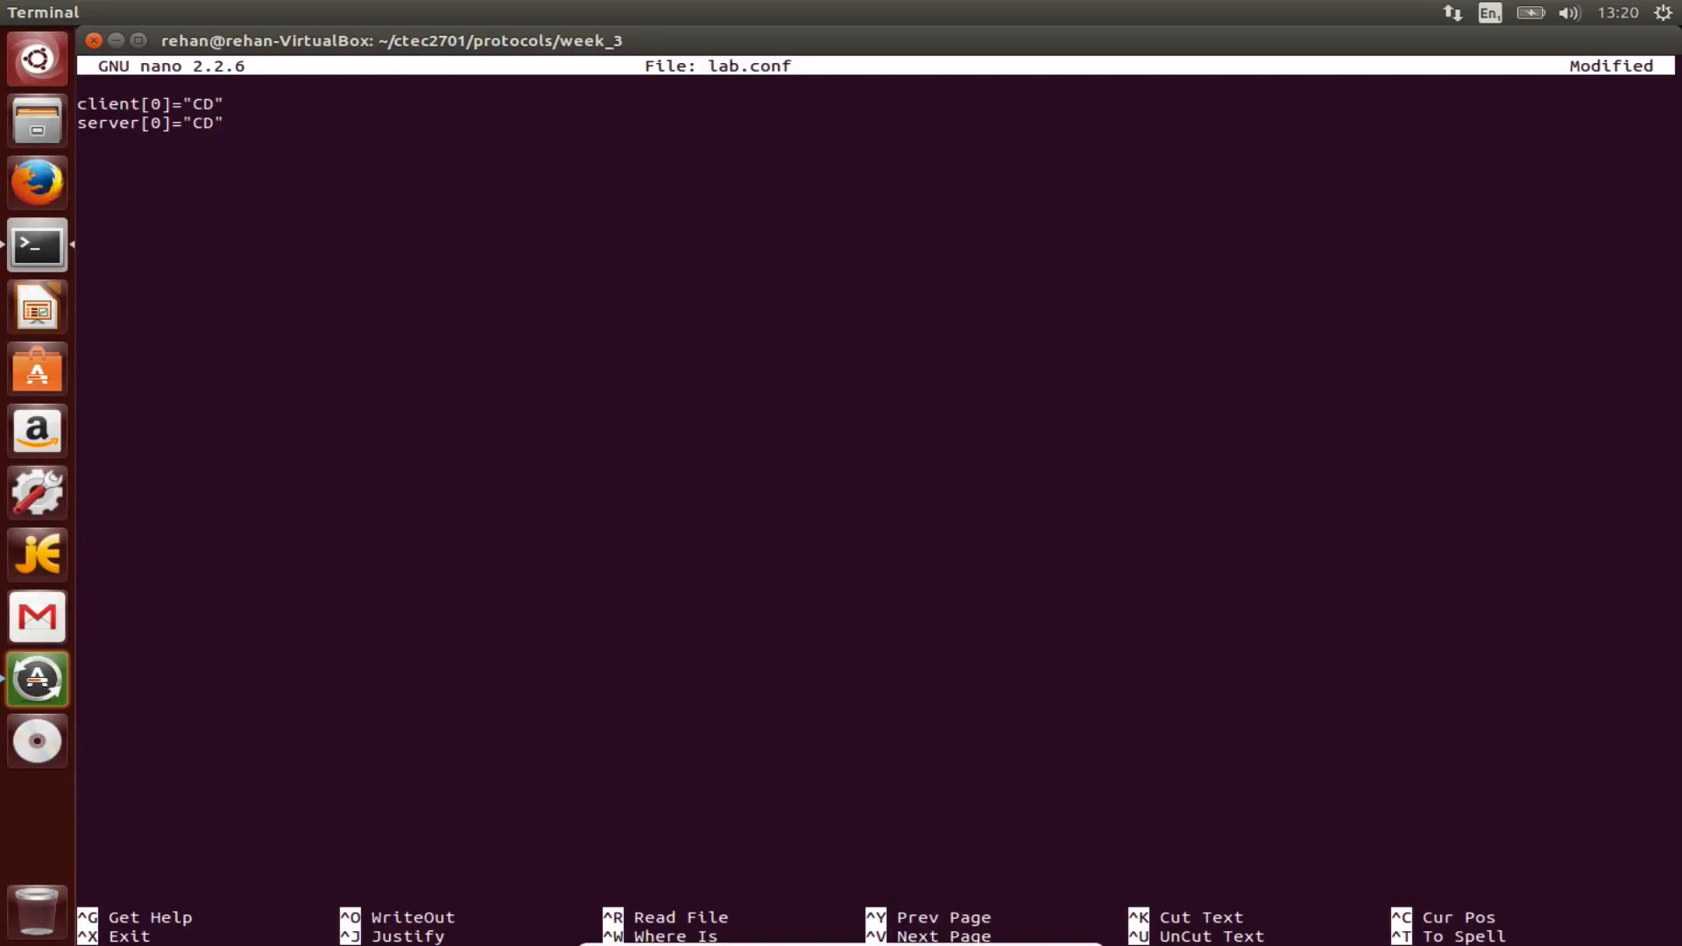
{"action": "key", "text": "ctrl+o"}
{"action": "type", "text": "cat lab.conf"}
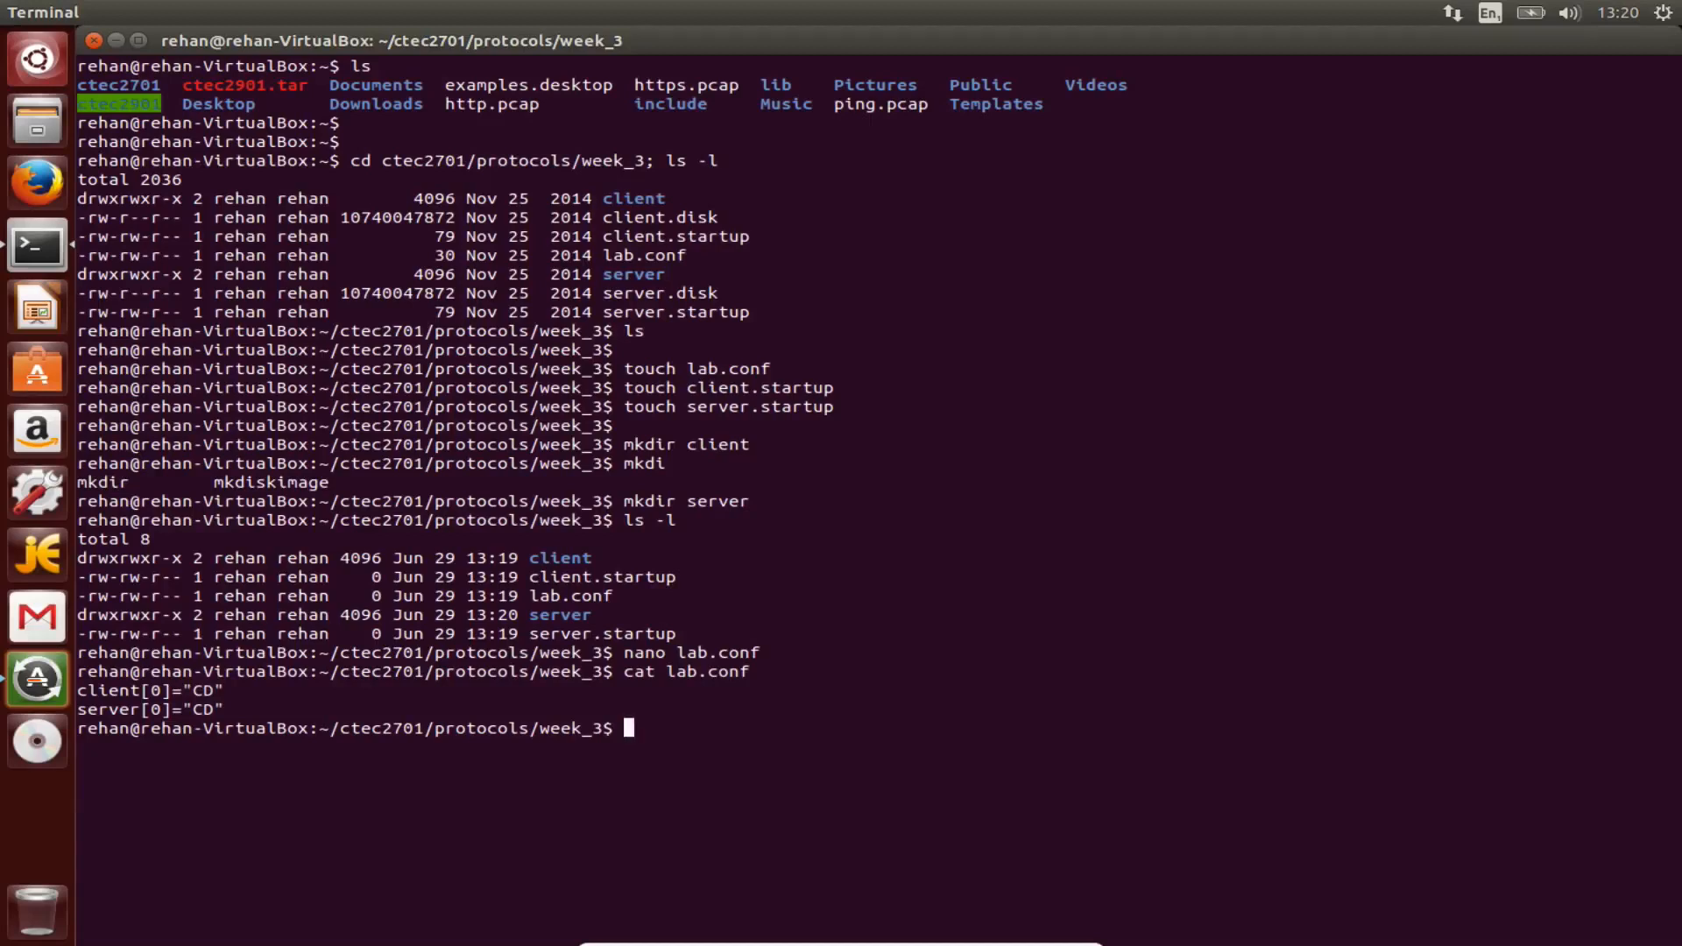
Open client.startup in nano for editing.
{"action": "type", "text": "nano cll"}
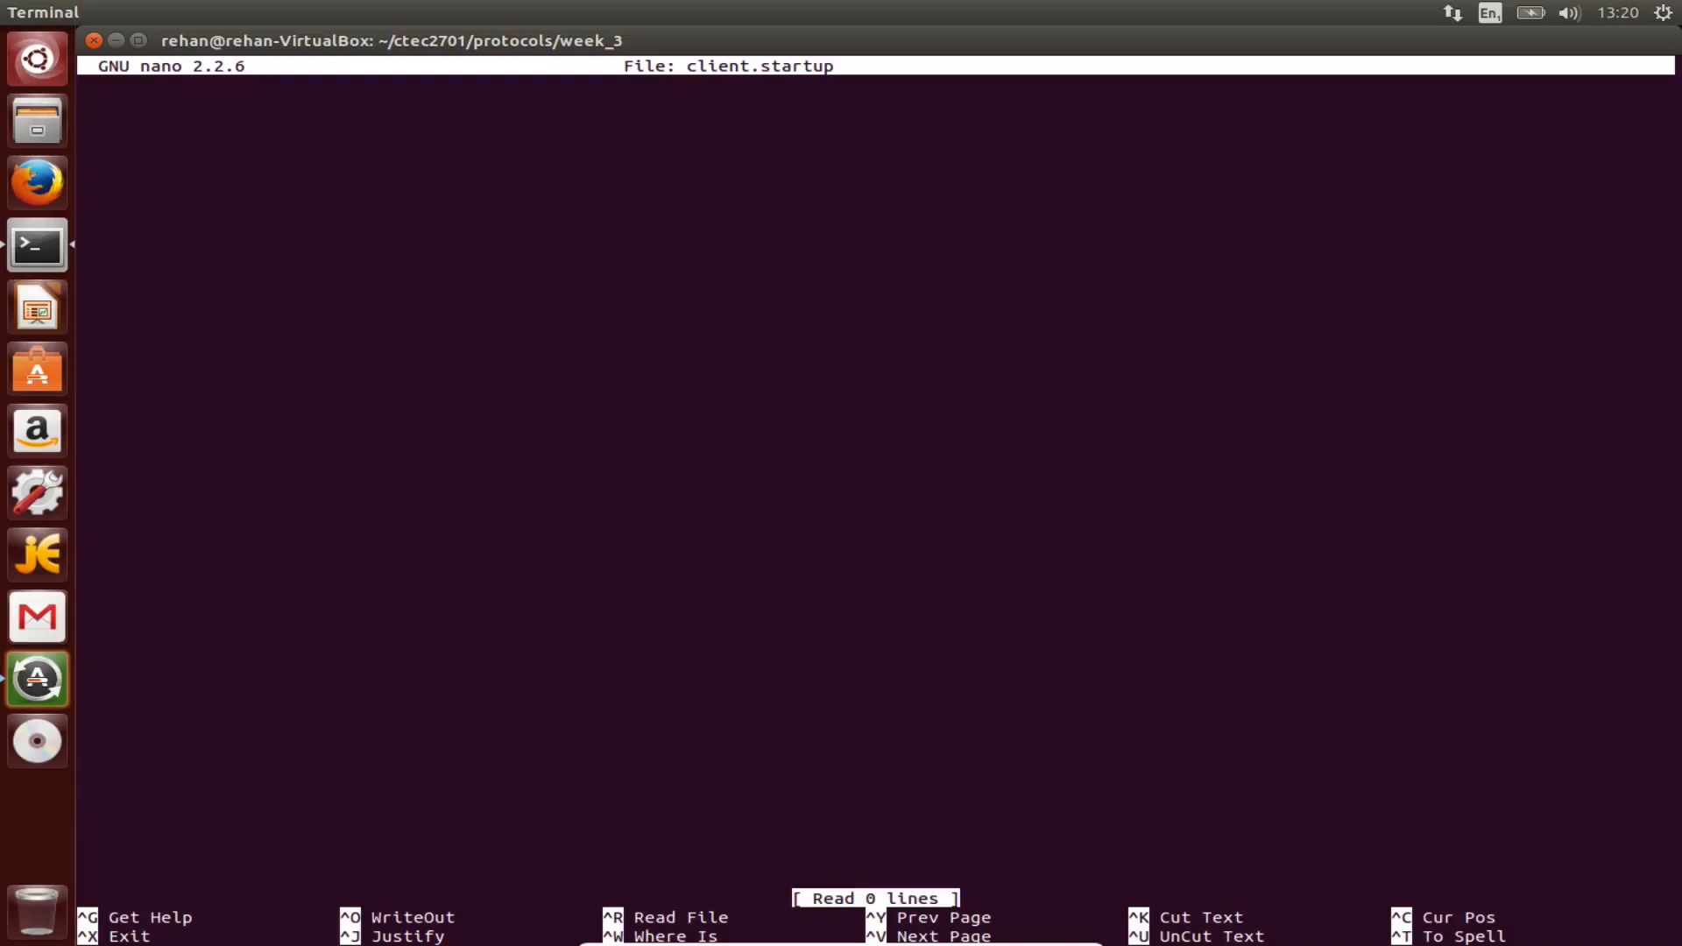
Write ifconfig eth0 192.168.150.1 netmask 255.255.255.0 in client.startup.
{"action": "type", "text": "if"}
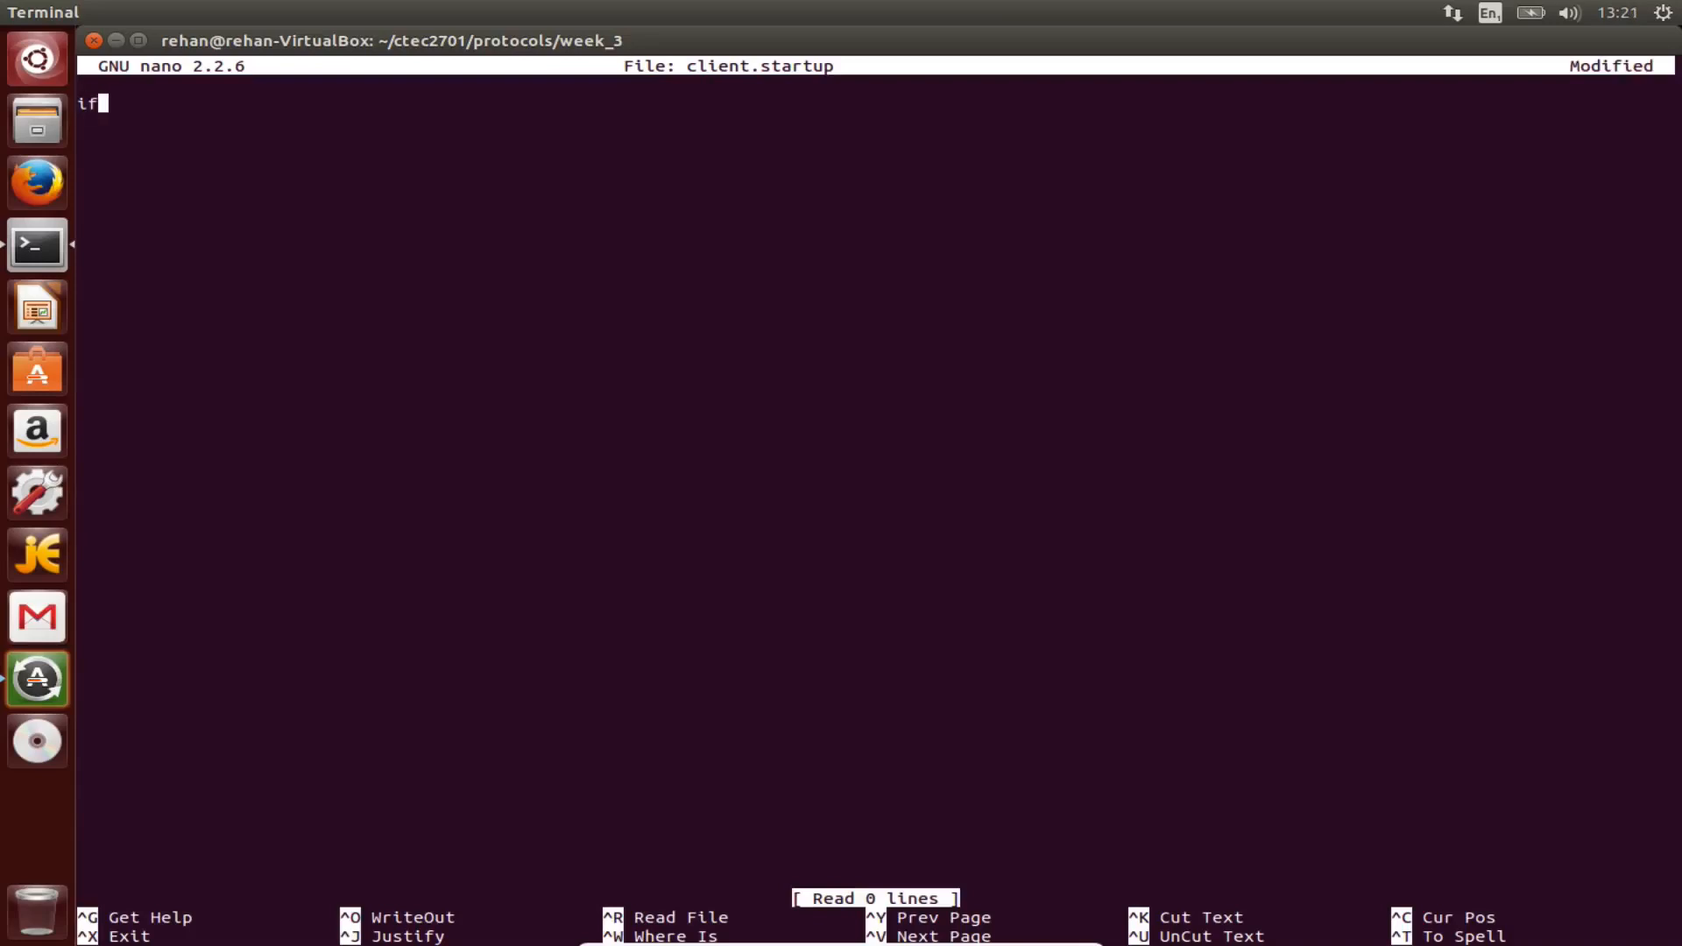
{"action": "type", "text": "config"}
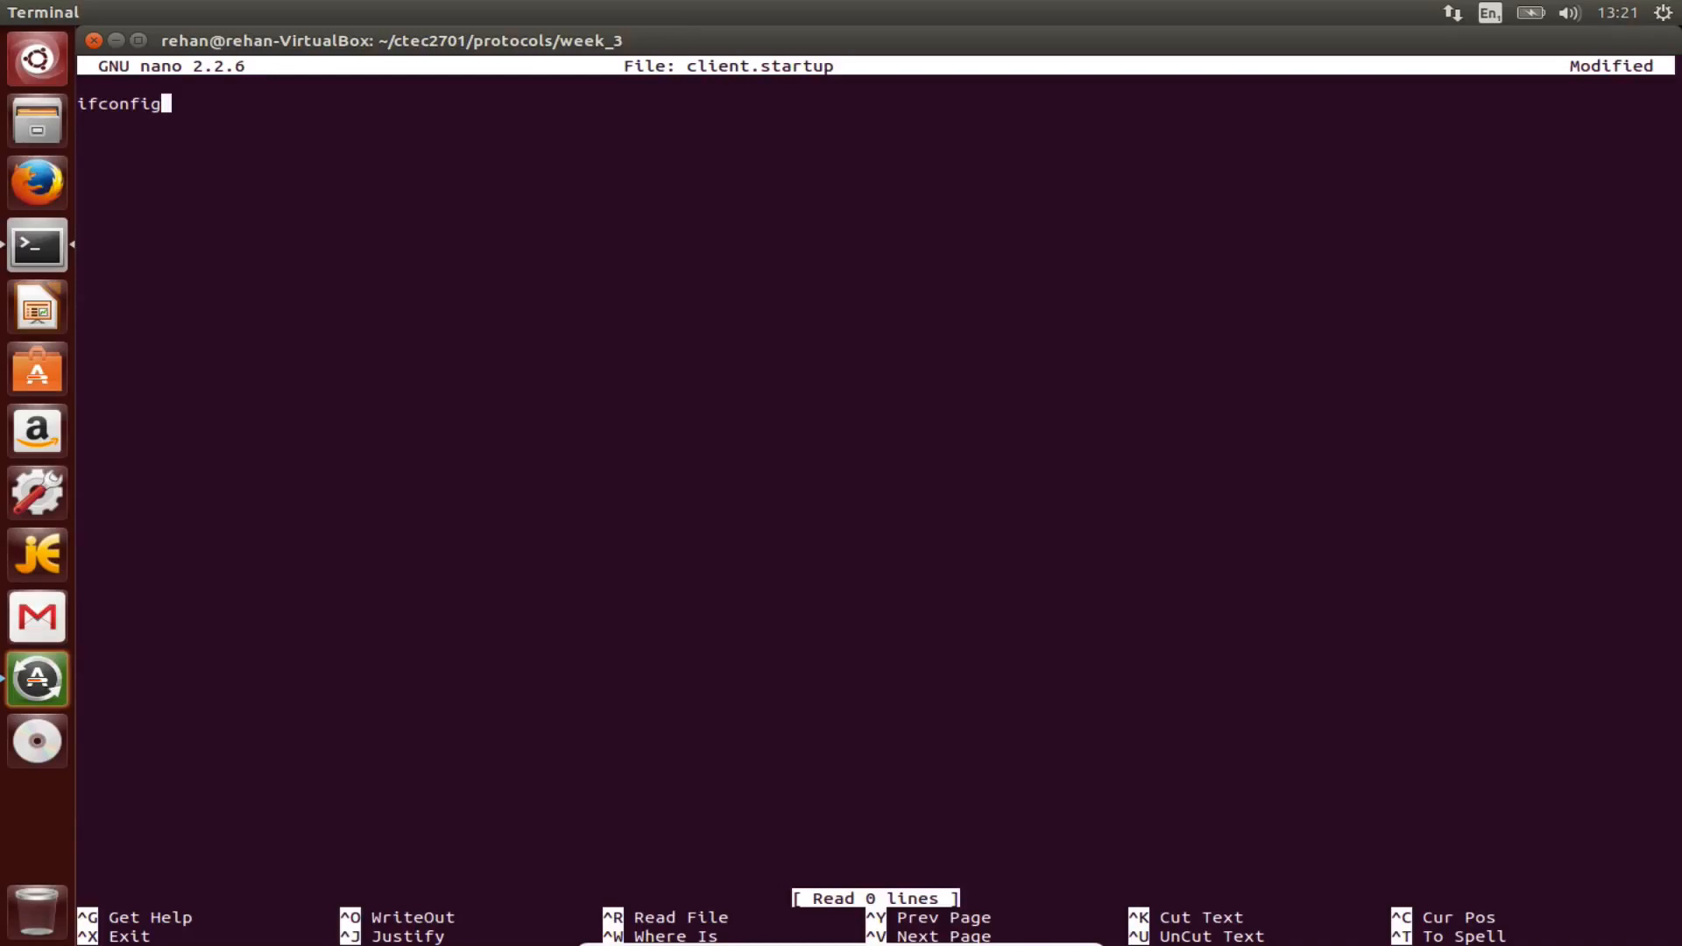
{"action": "type", "text": "eth0"}
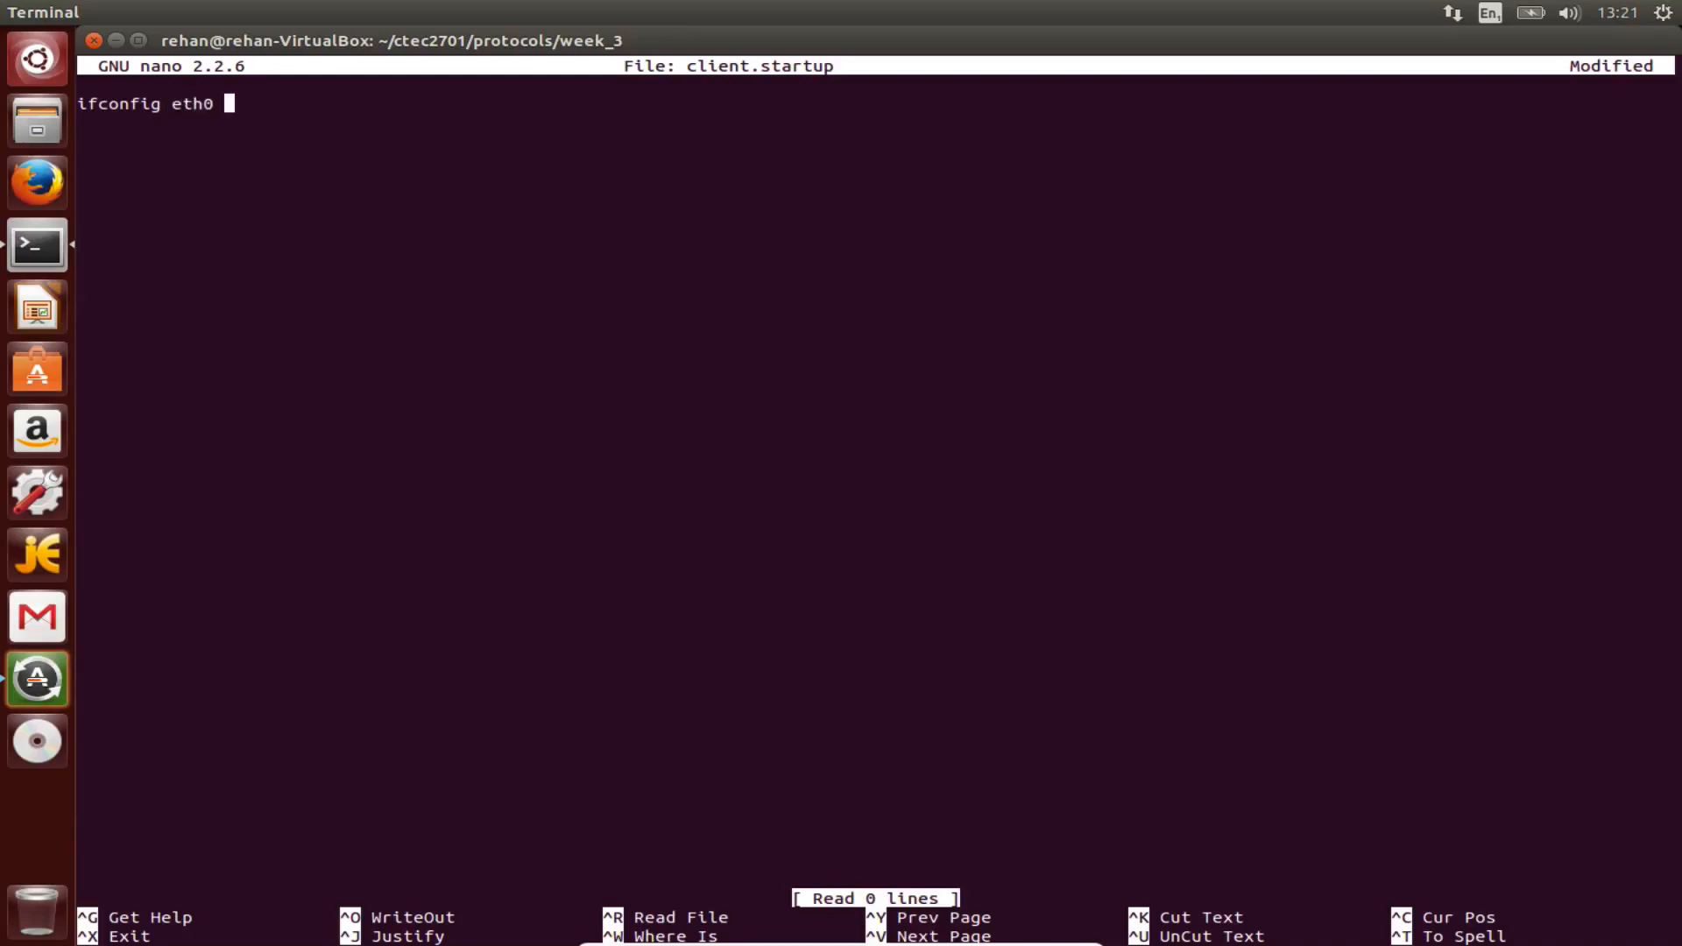
{"action": "type", "text": "19"}
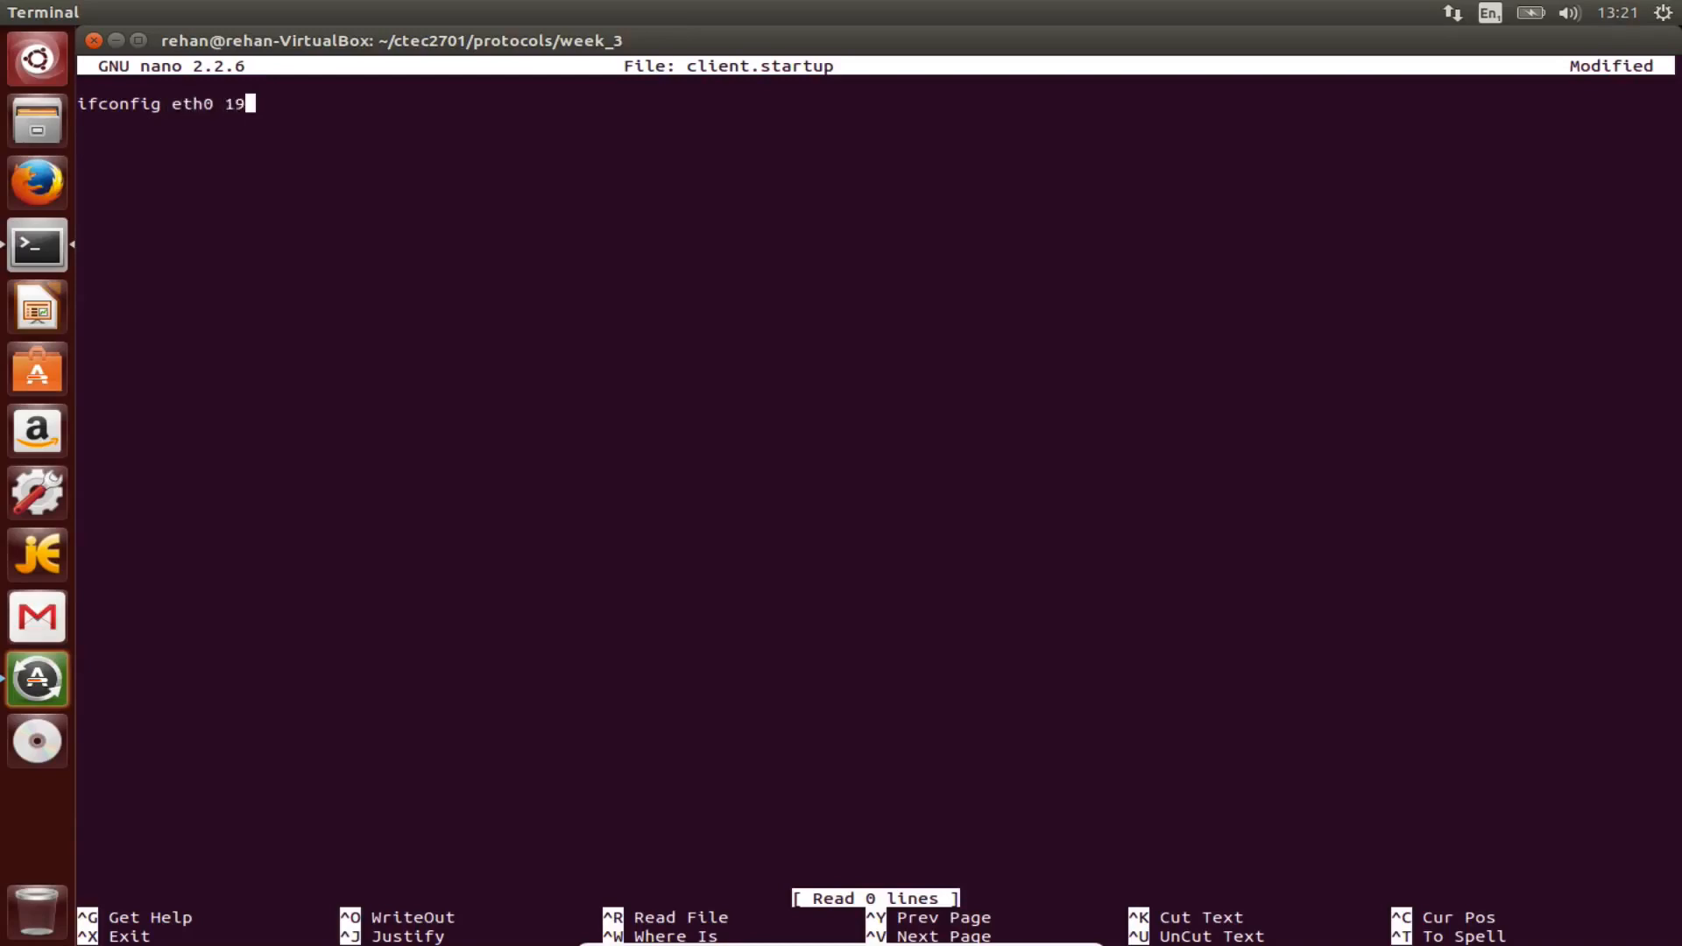
{"action": "type", "text": "2.16"}
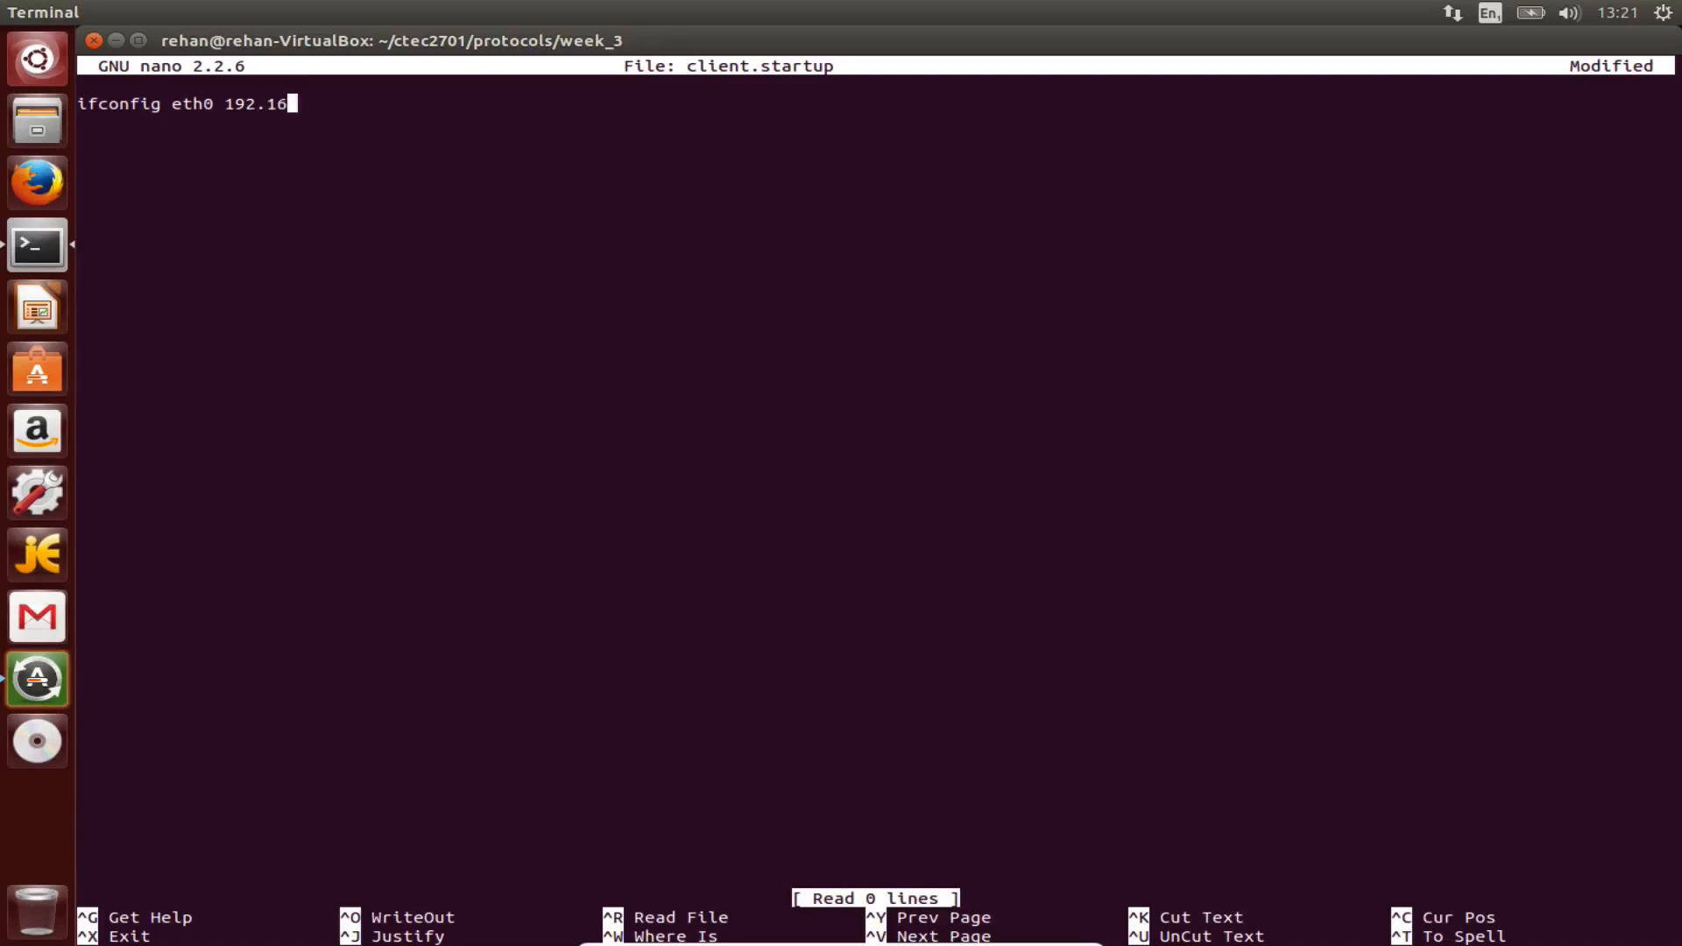
{"action": "type", "text": "8"}
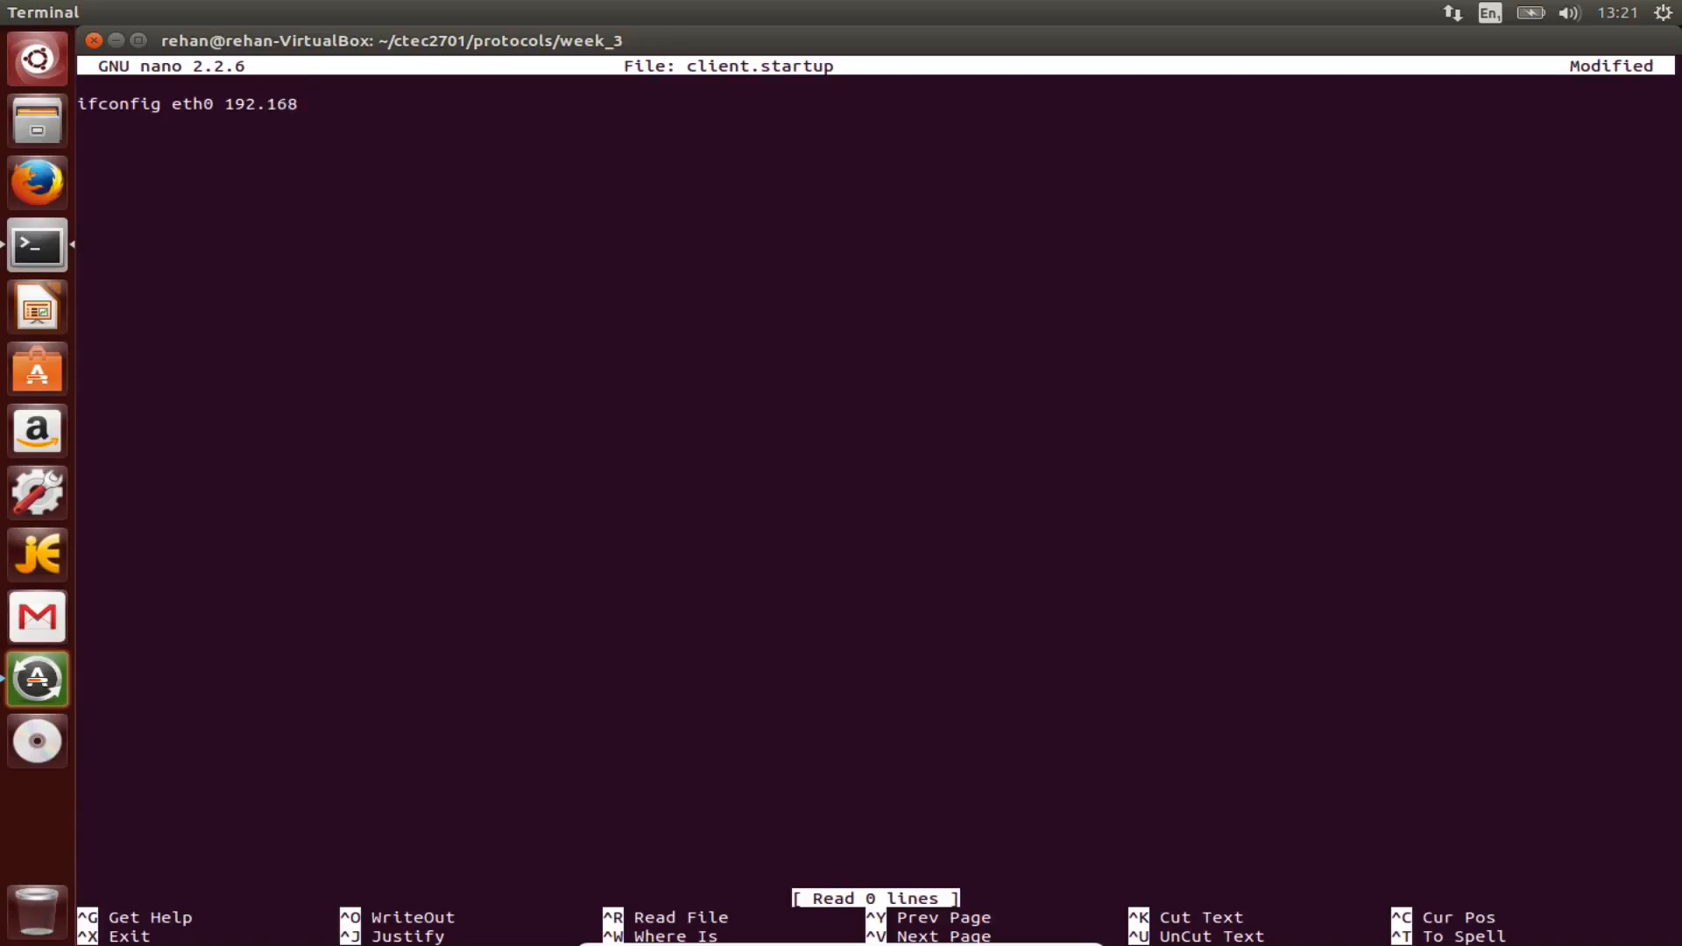
{"action": "type", "text": ".150"}
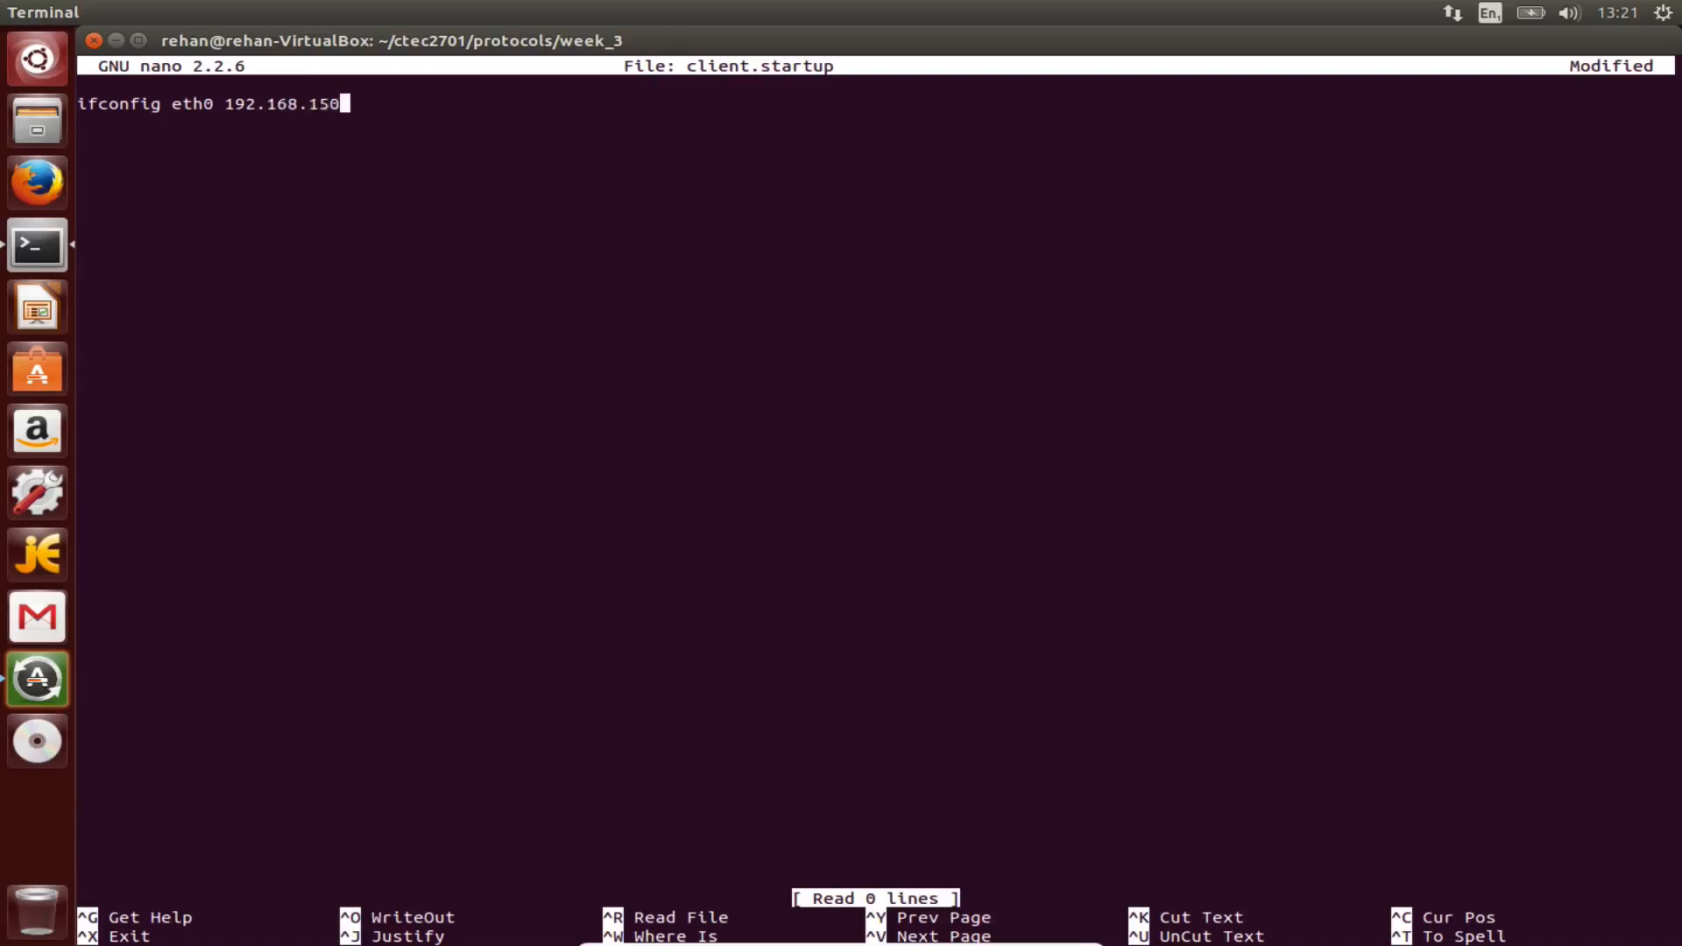
{"action": "type", "text": "1"}
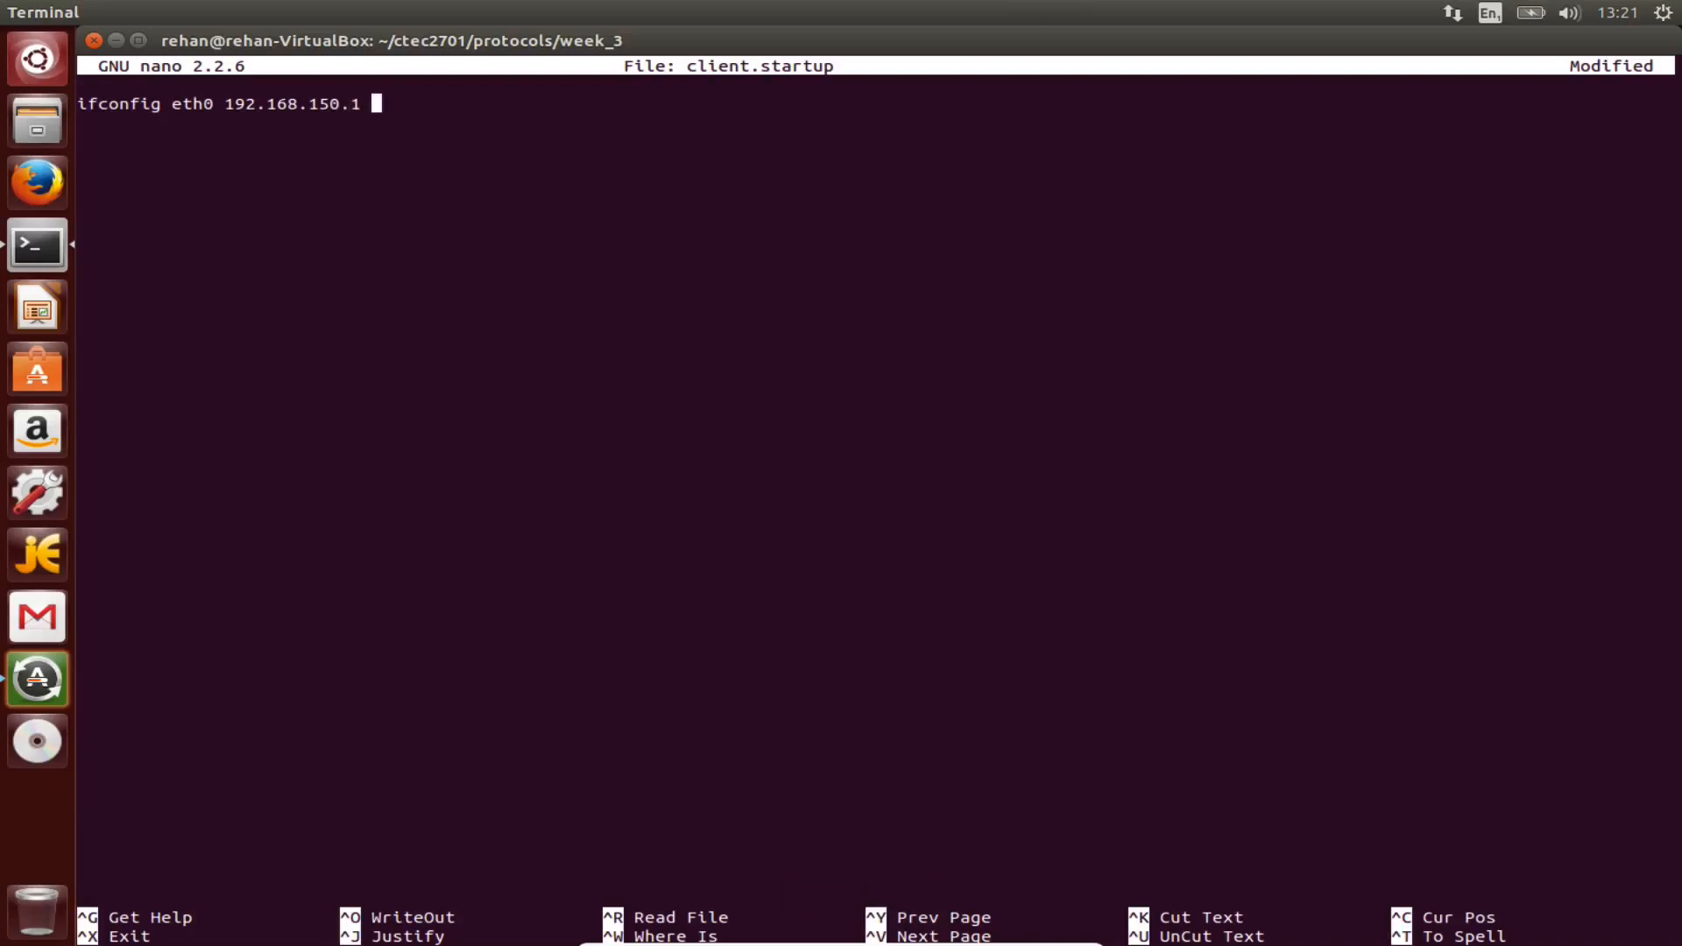
{"action": "type", "text": "netmask"}
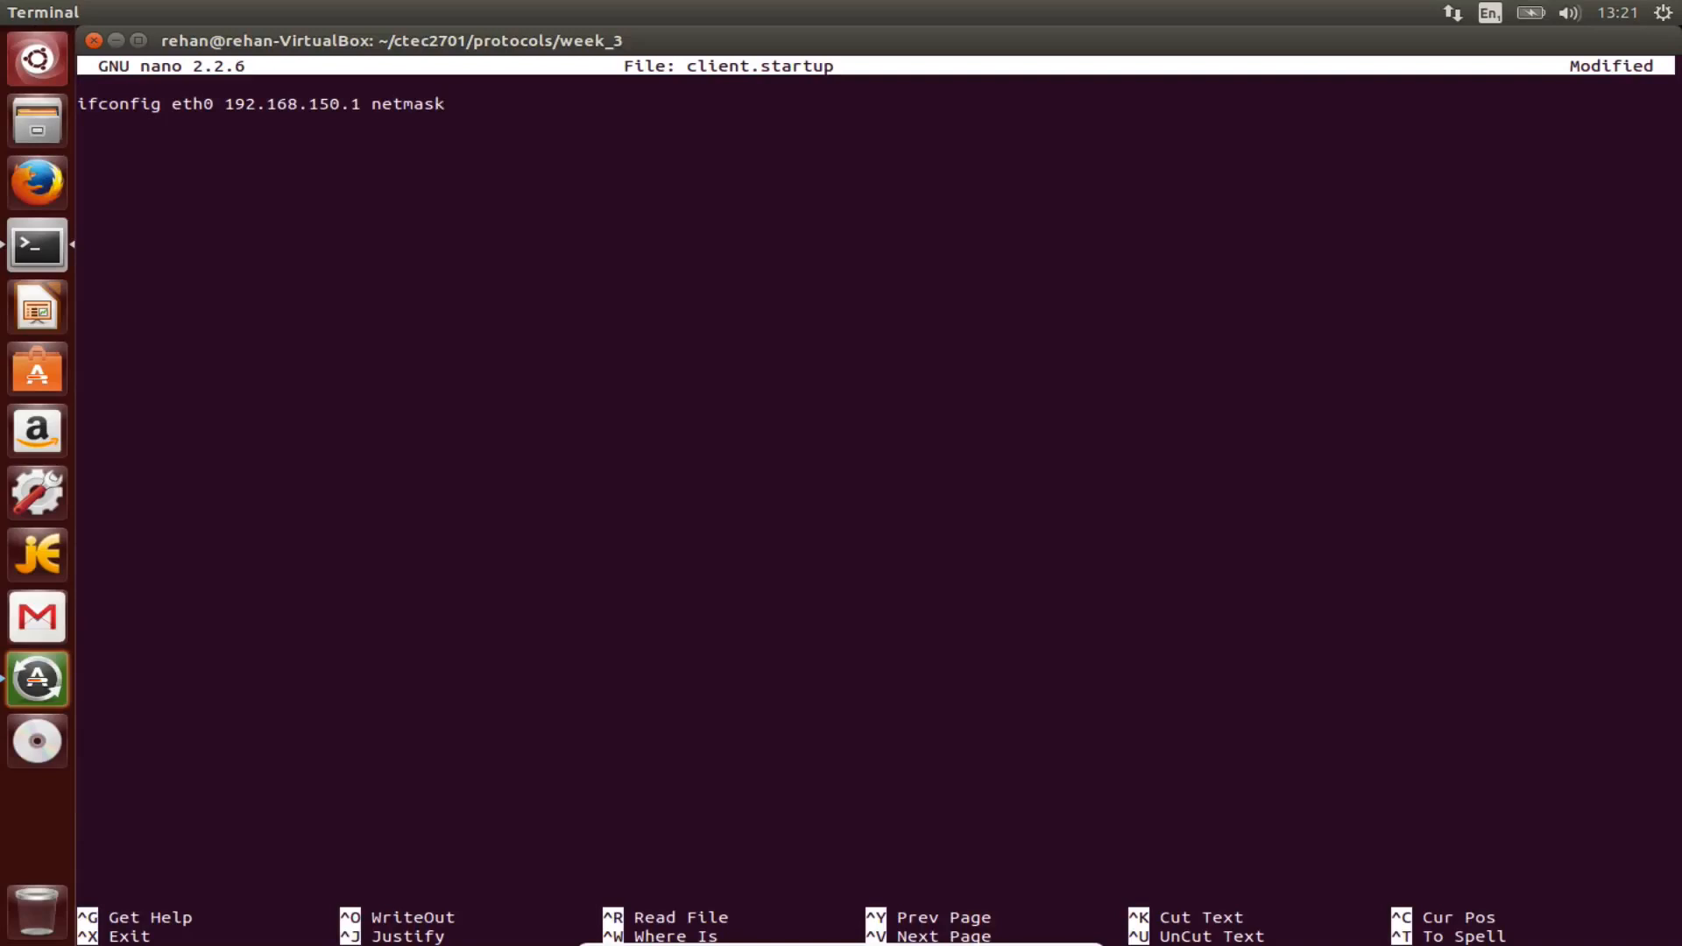
{"action": "type", "text": "255."}
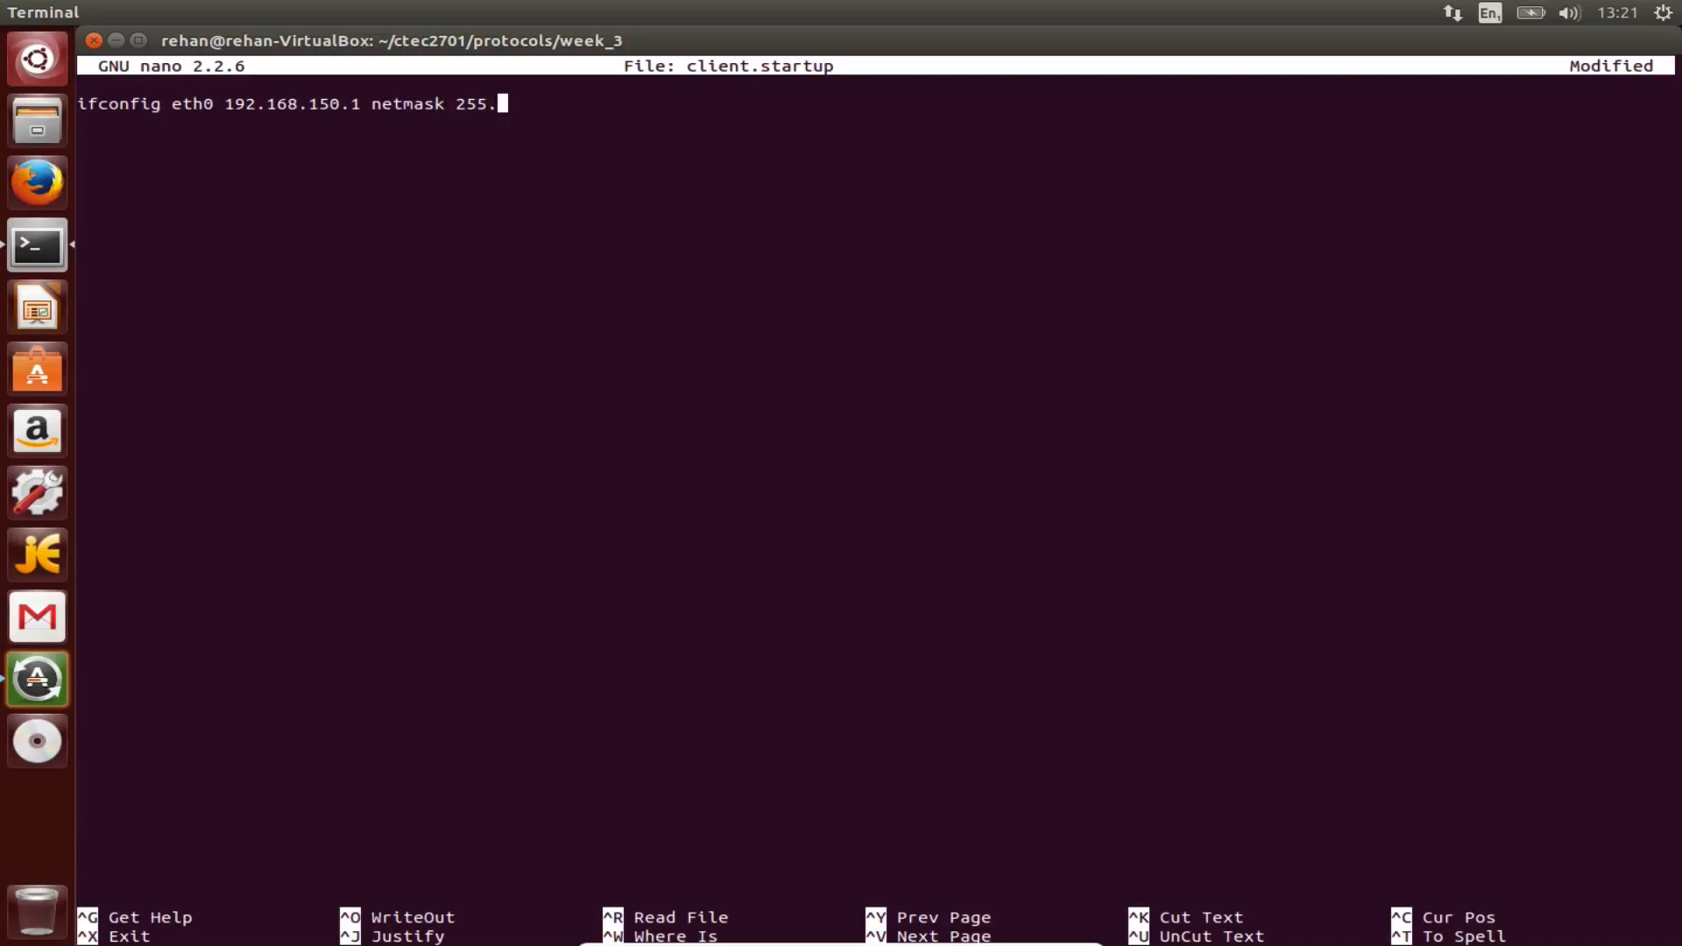
{"action": "type", "text": "255.255"}
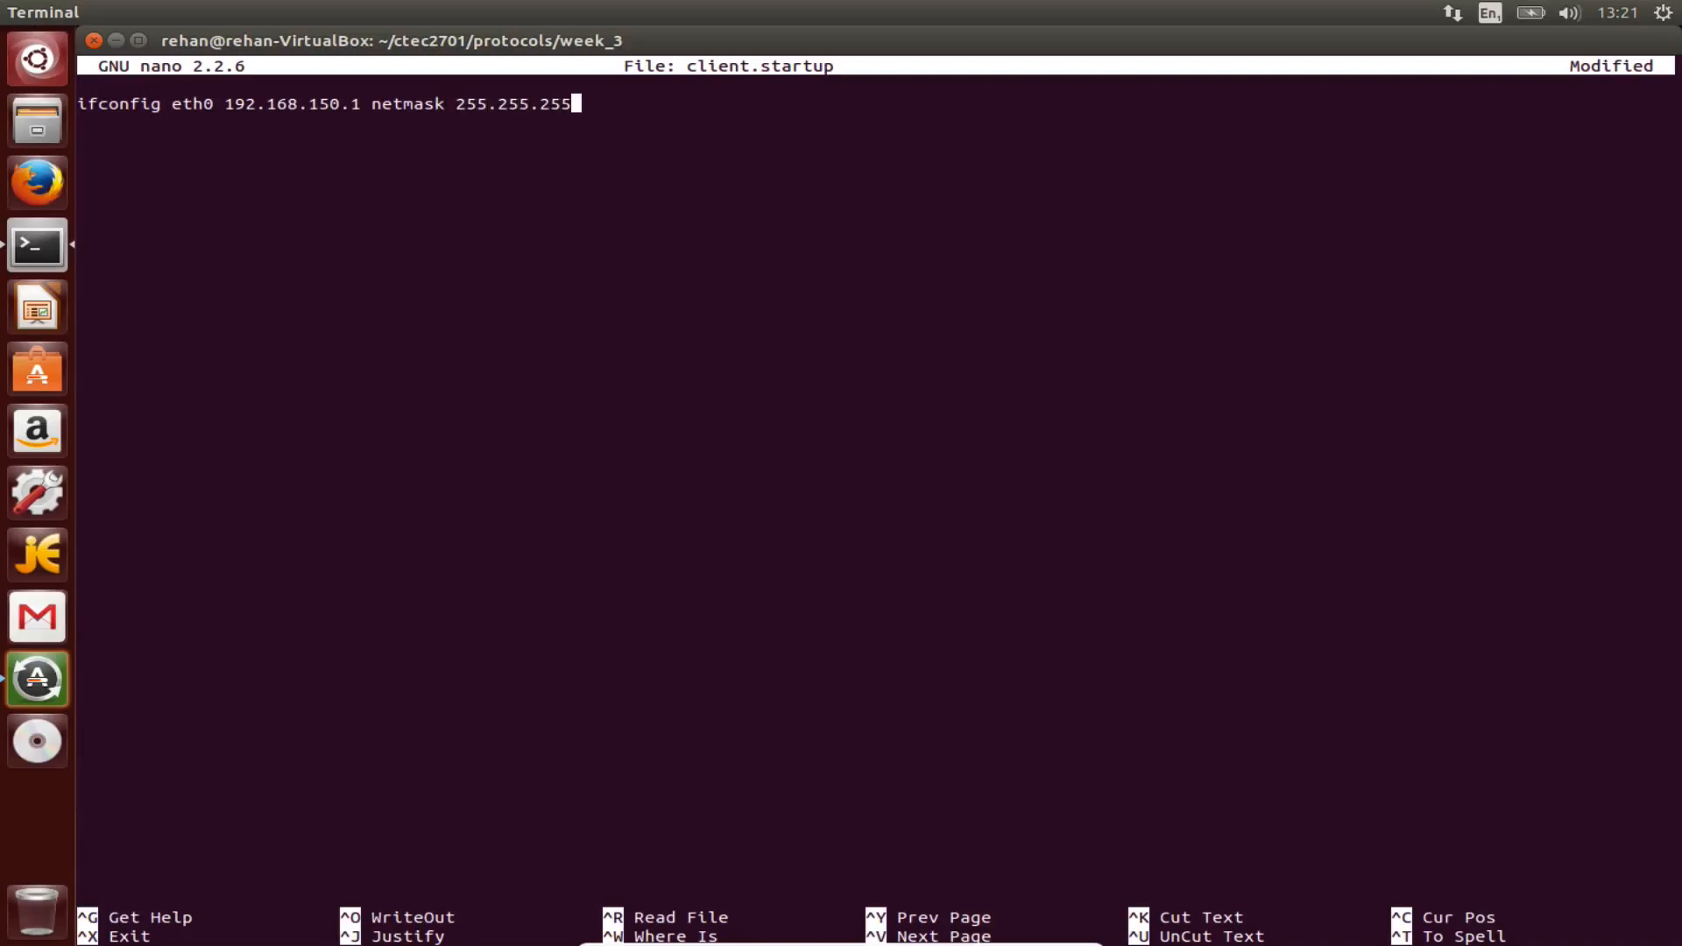
{"action": "type", "text": "0"}
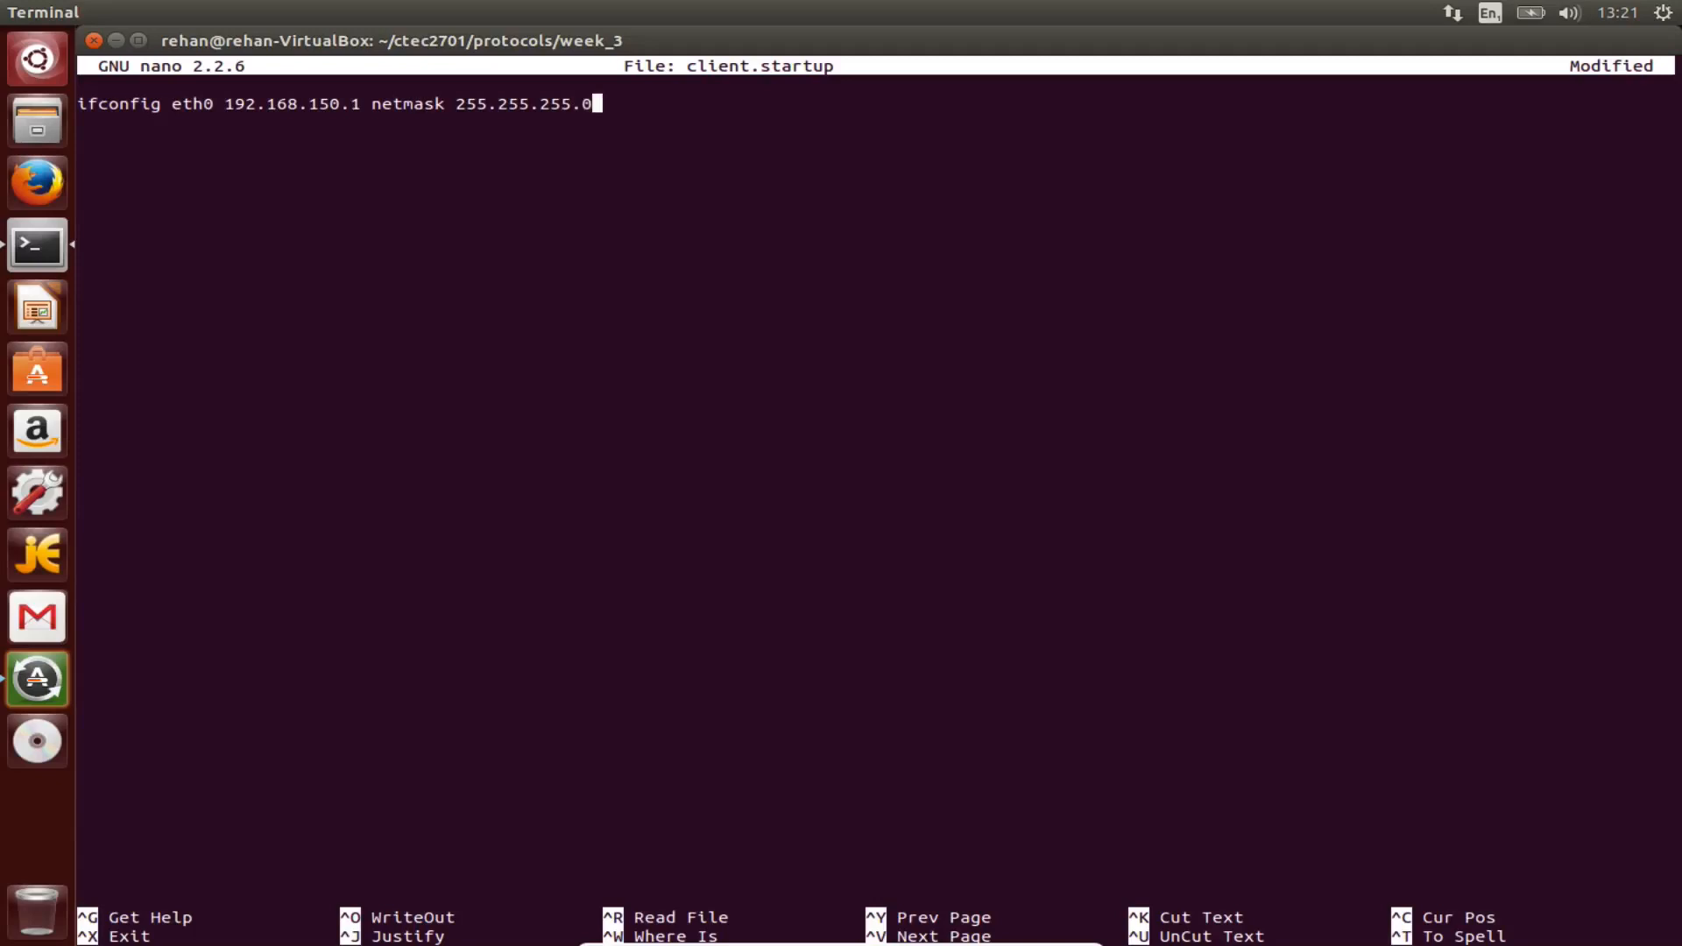
Add broadcast 192.168.150.255 up to the line and save client.startup.
{"action": "type", "text": "bro"}
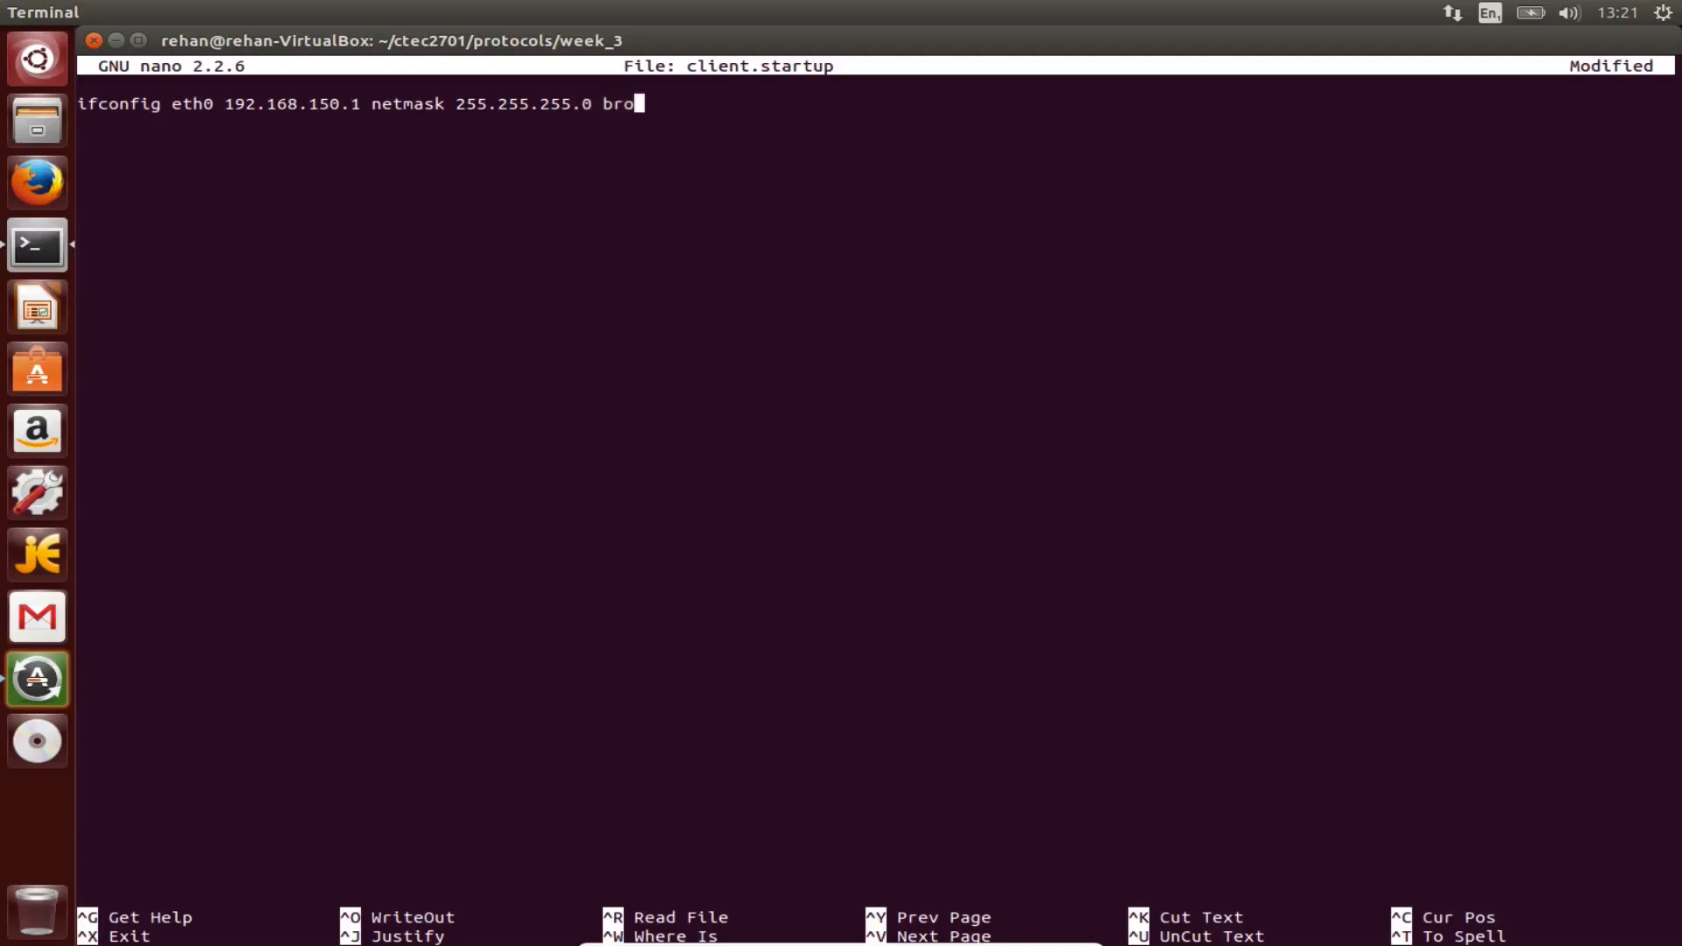
{"action": "type", "text": "advast"}
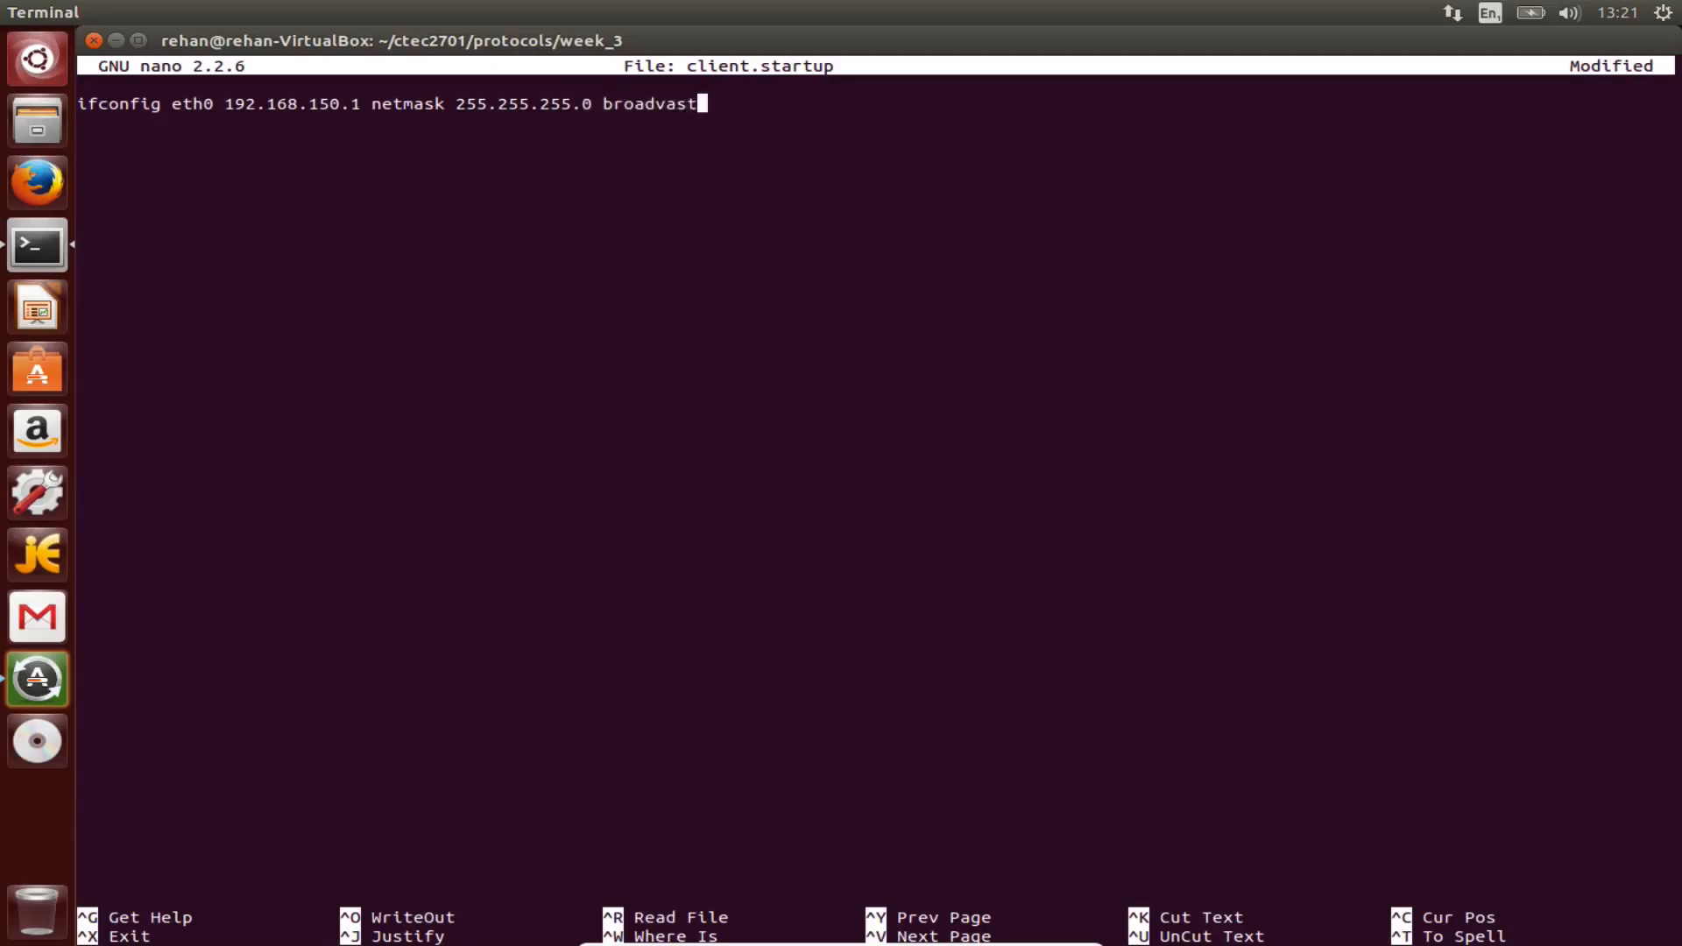
{"action": "key", "text": "Backspace"}
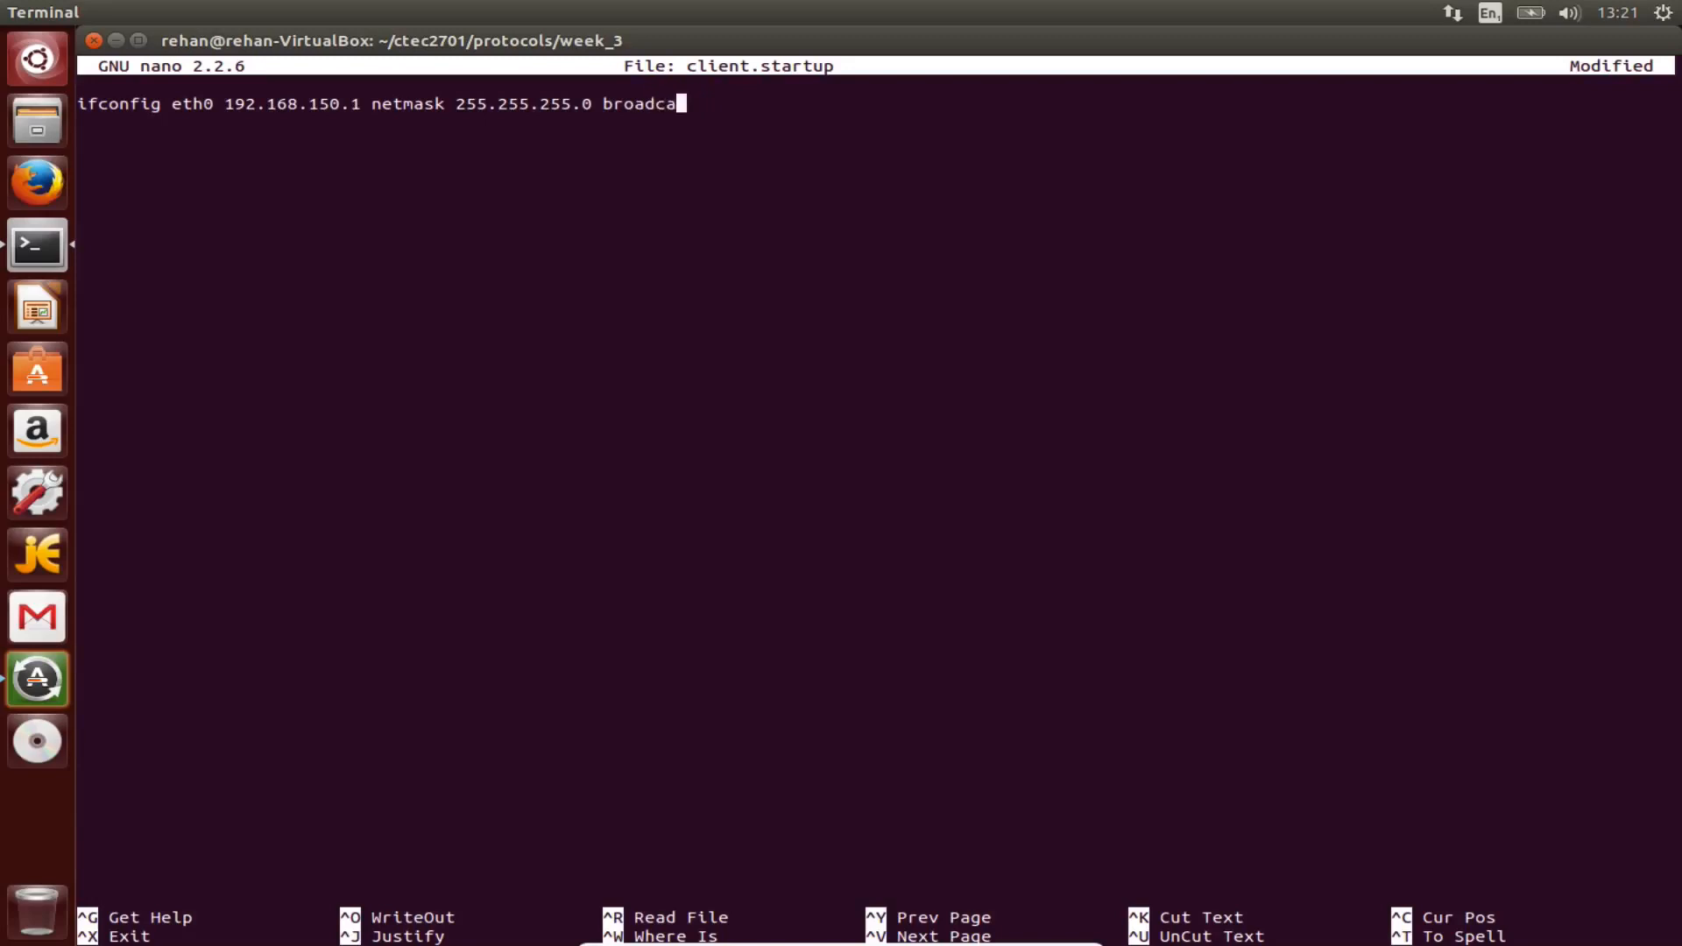
{"action": "type", "text": "st 192."}
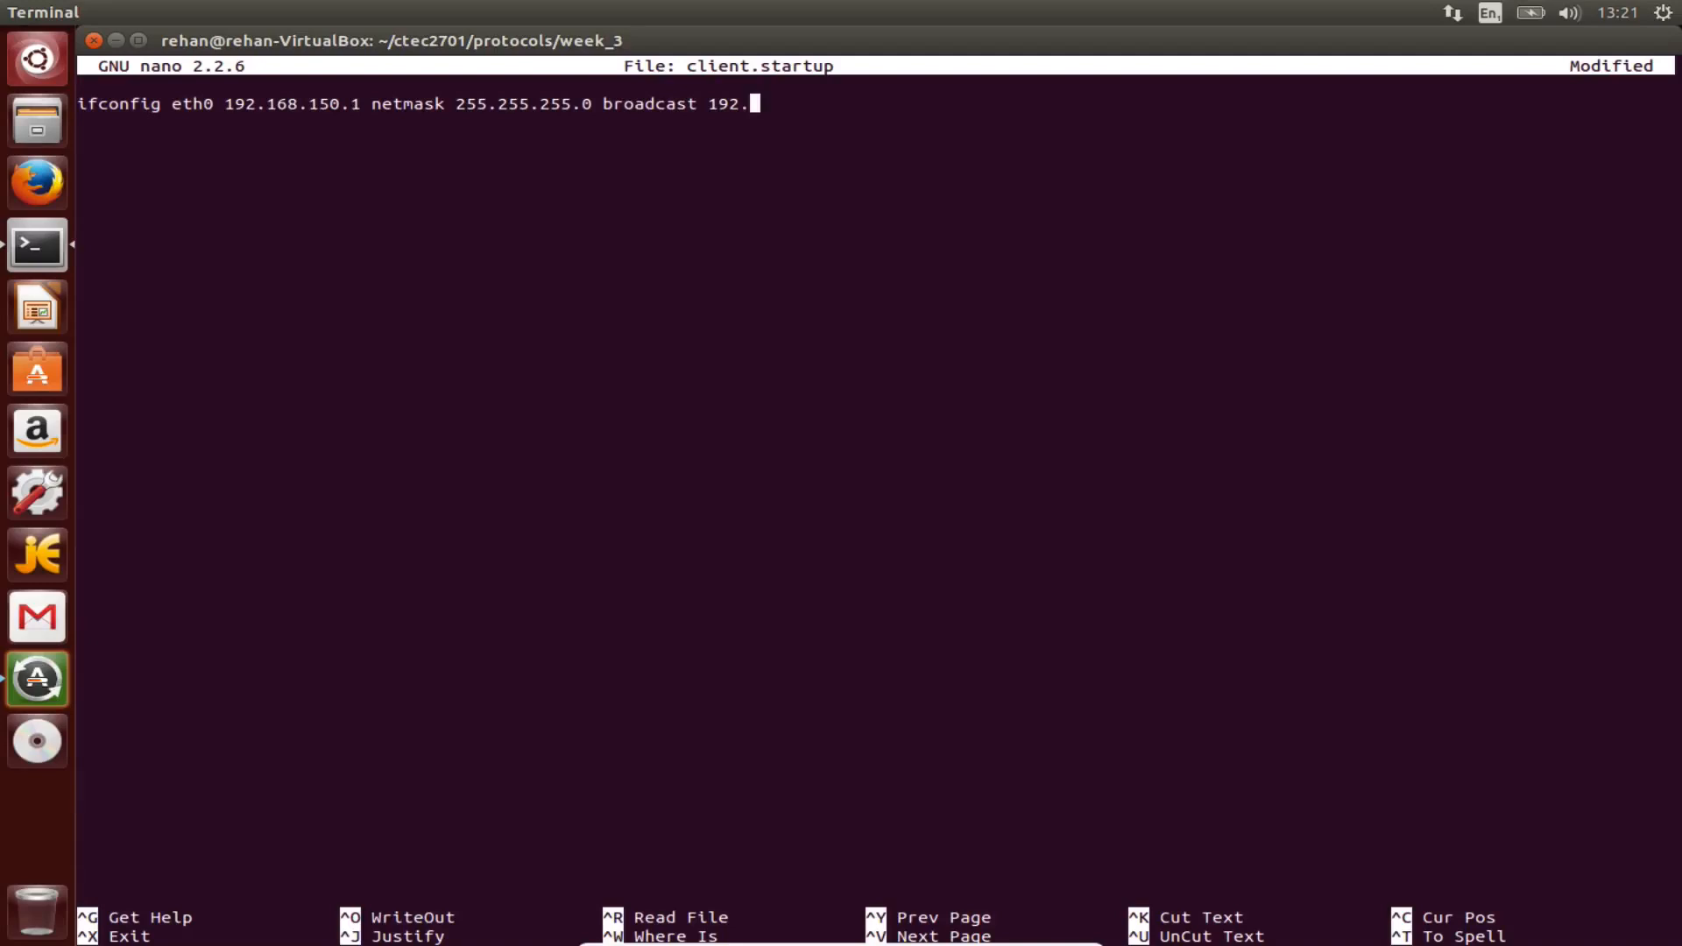
{"action": "type", "text": "168.150."}
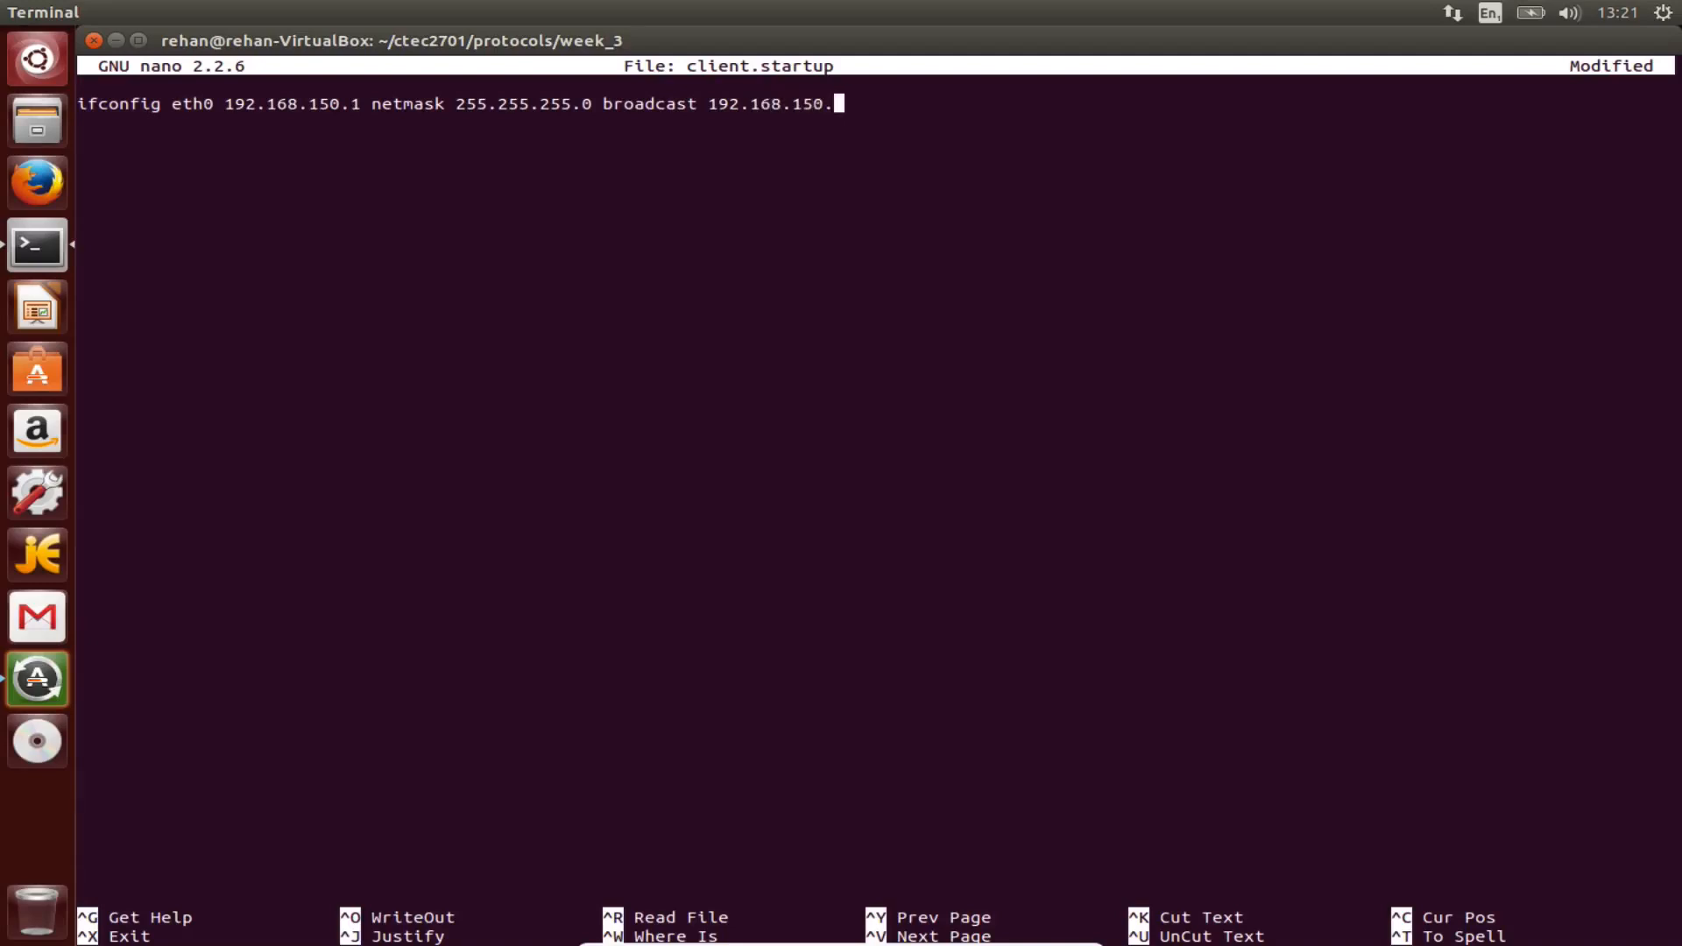
{"action": "type", "text": "255"}
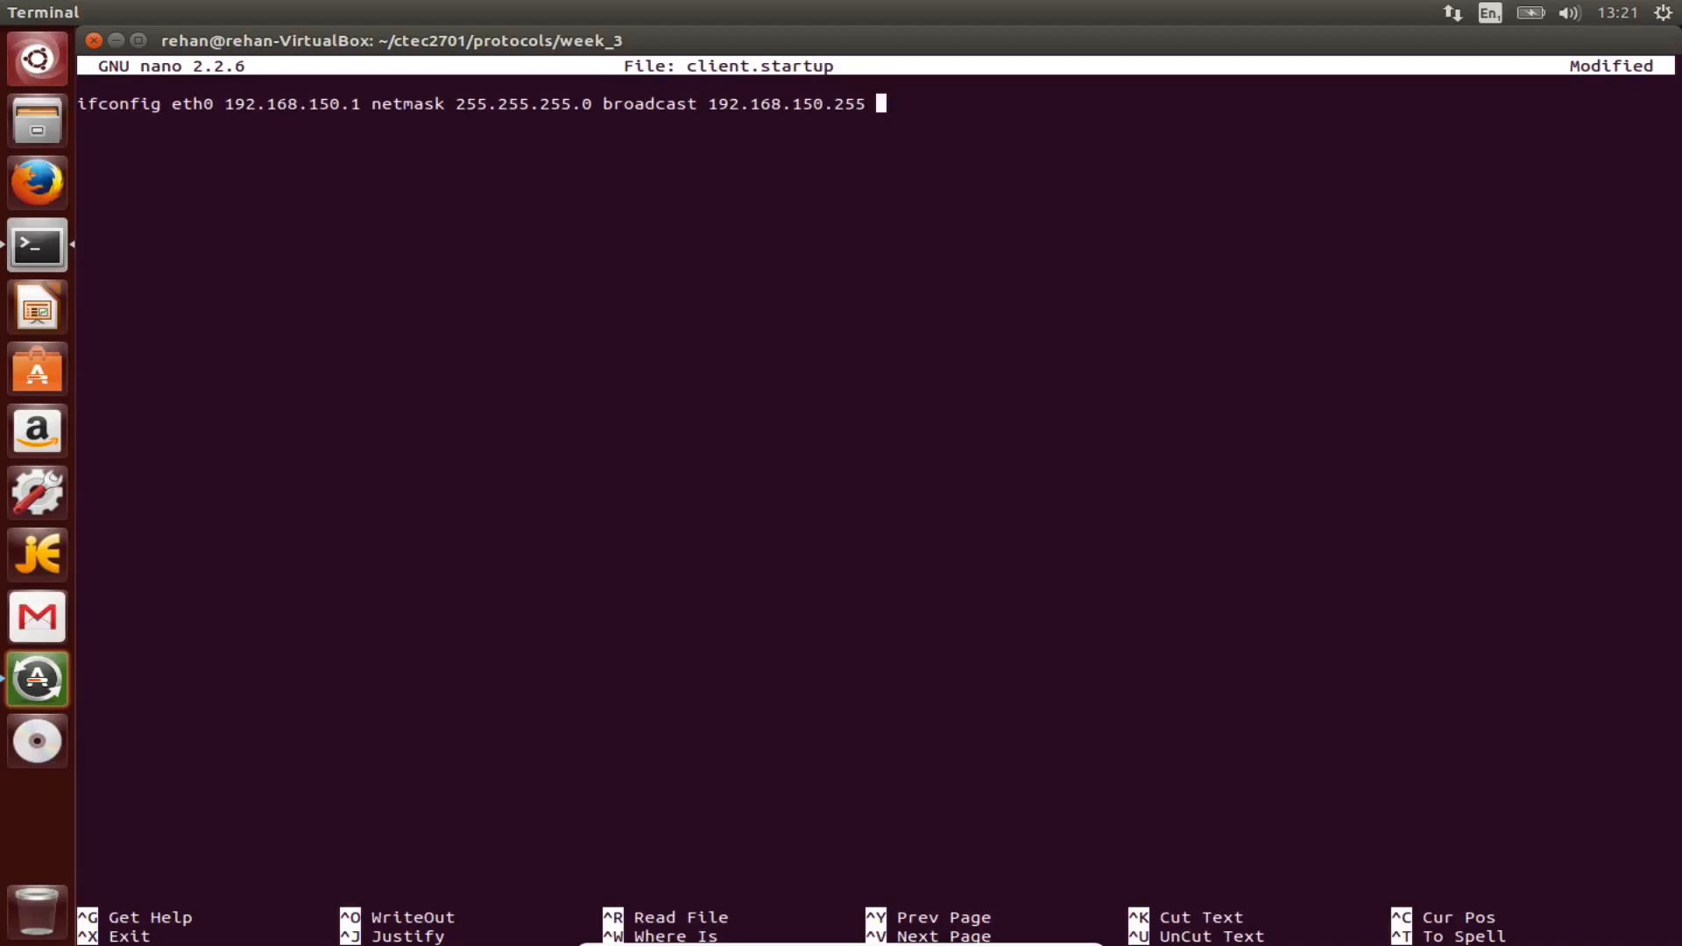
{"action": "type", "text": "up"}
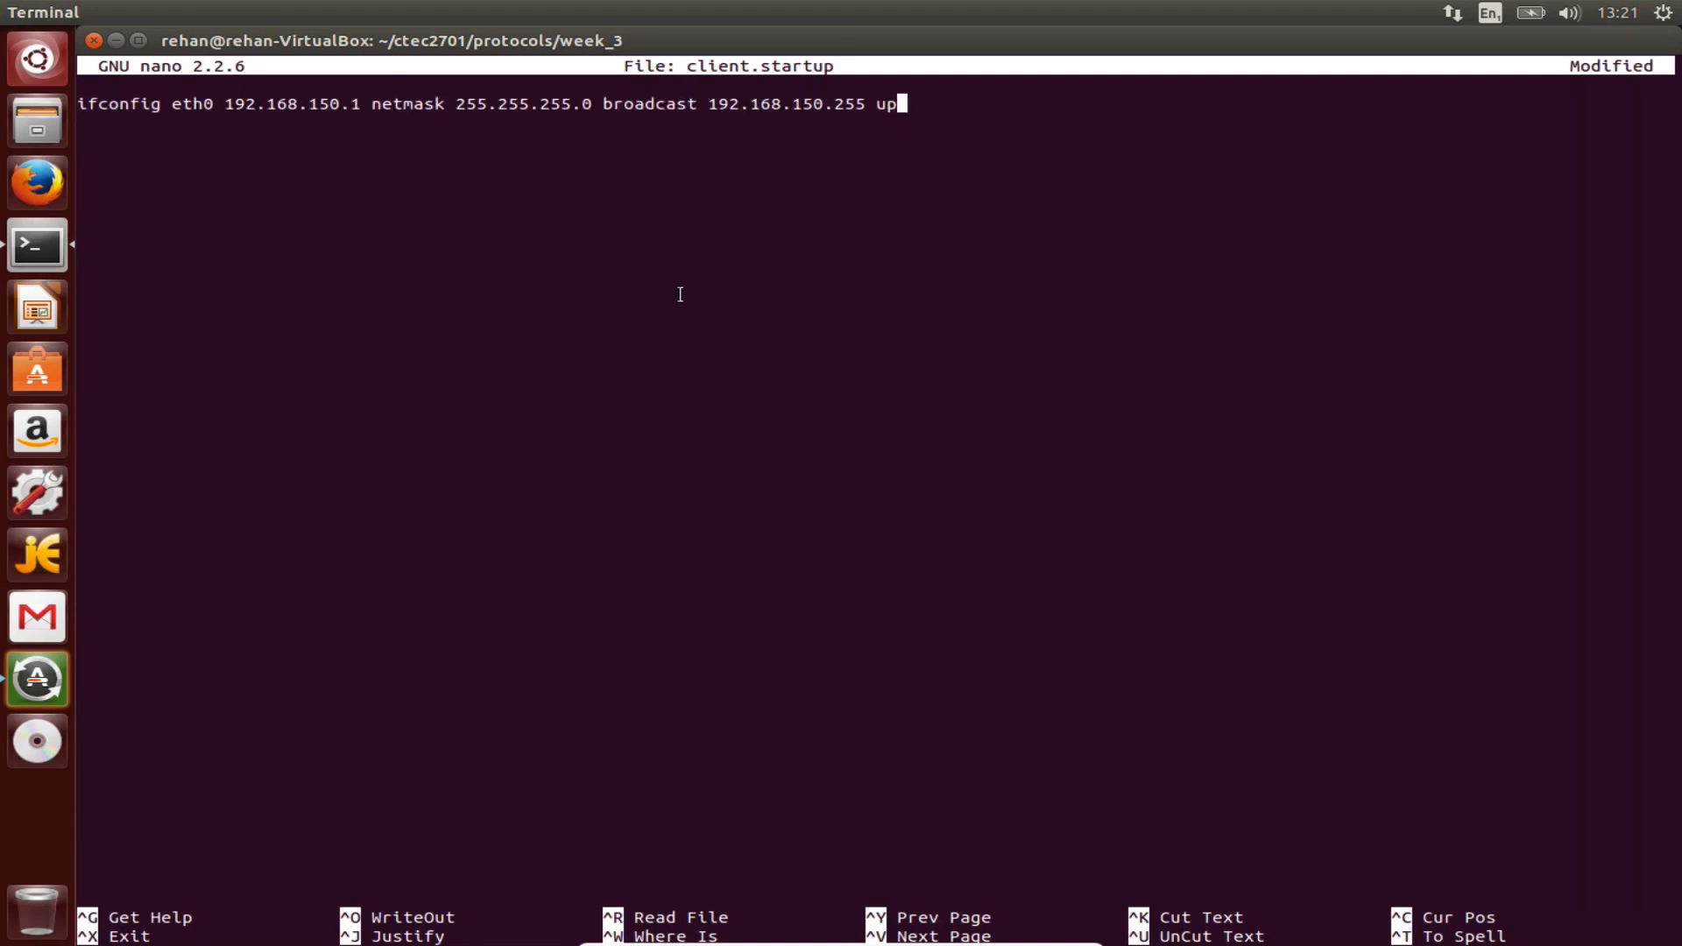
{"action": "key", "text": "ctrl+o"}
{"action": "type", "text": "cat client.startup"}
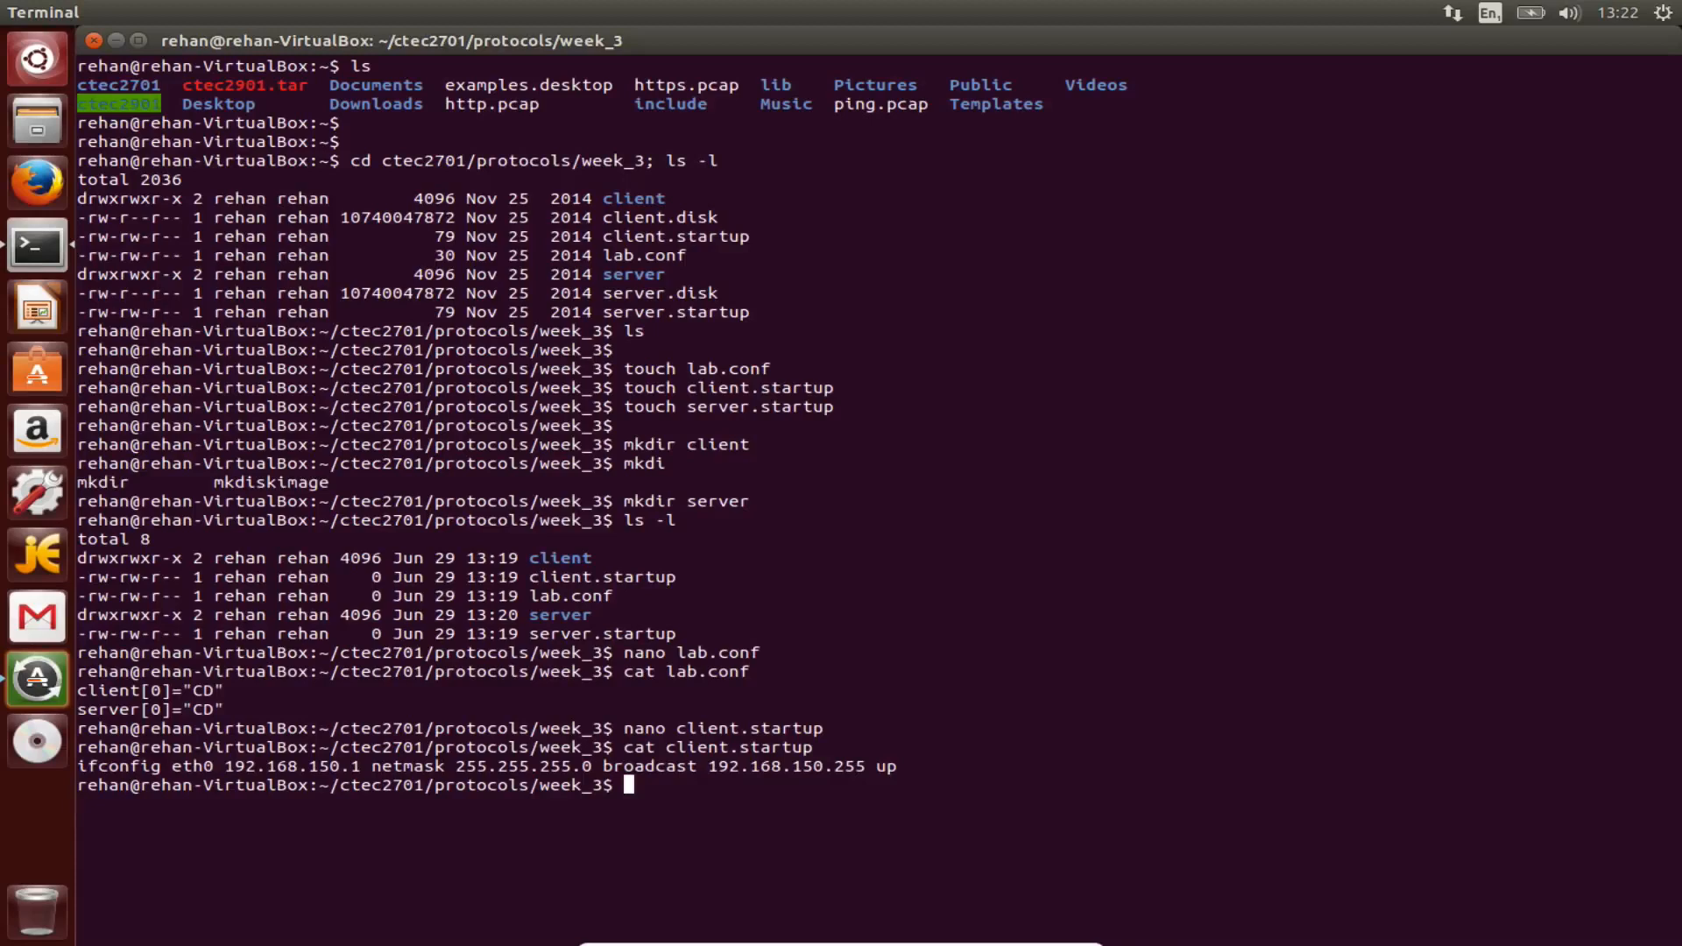
Open server.startup in nano for editing.
{"action": "type", "text": "nano"}
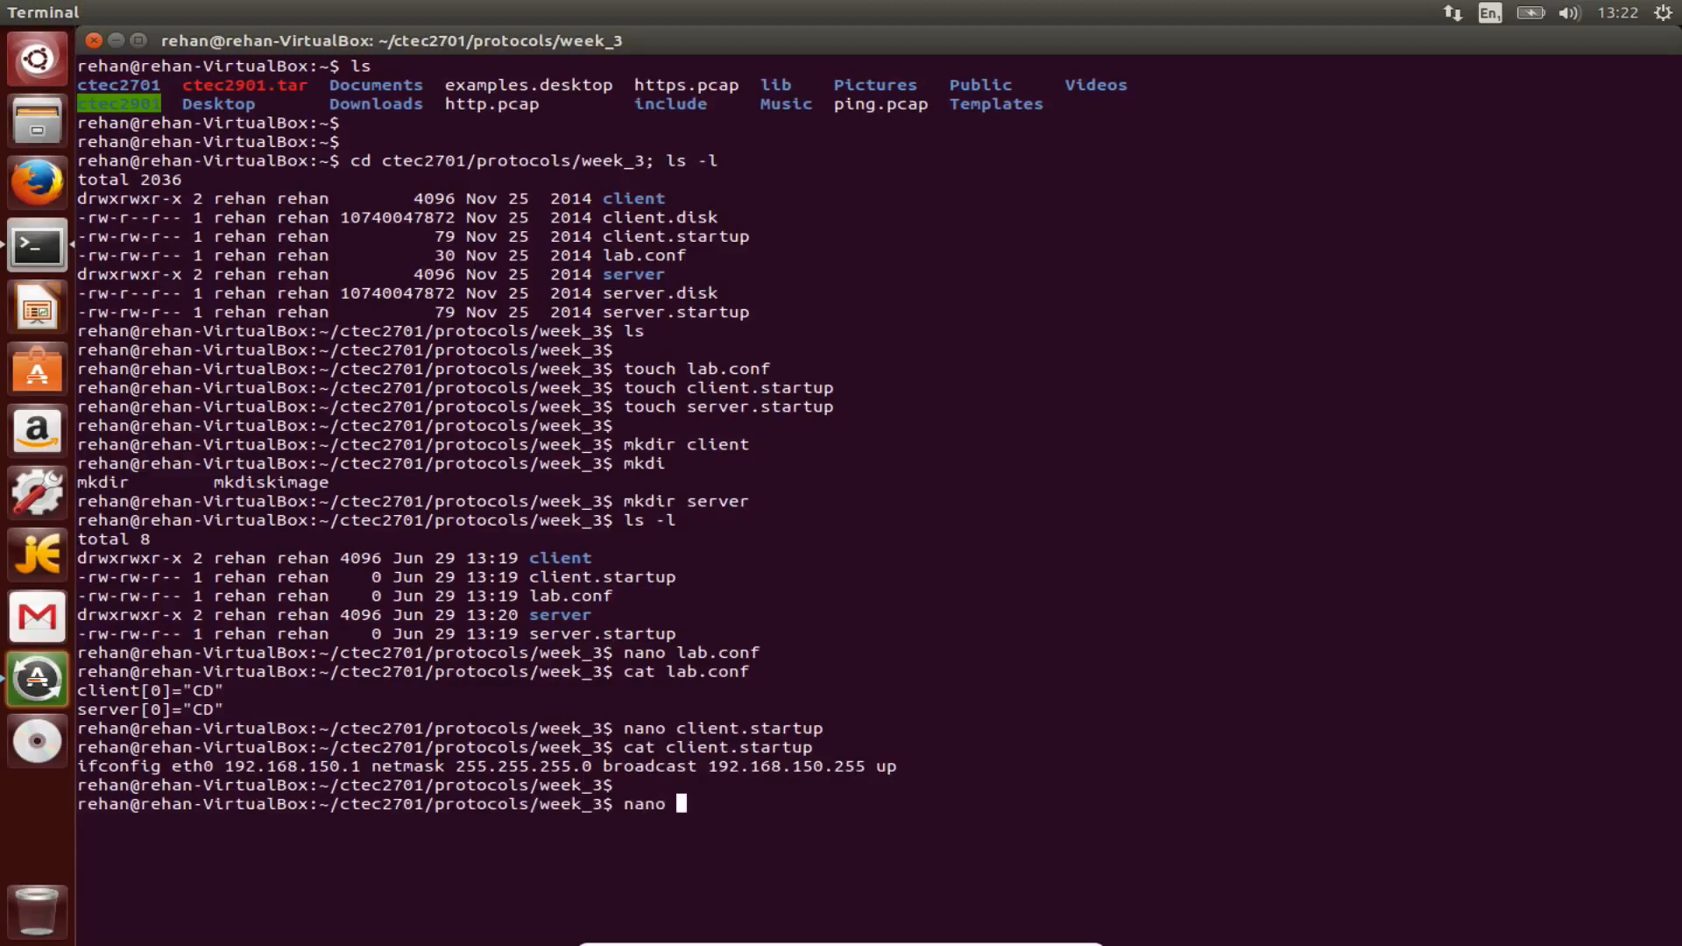
{"action": "type", "text": "st"}
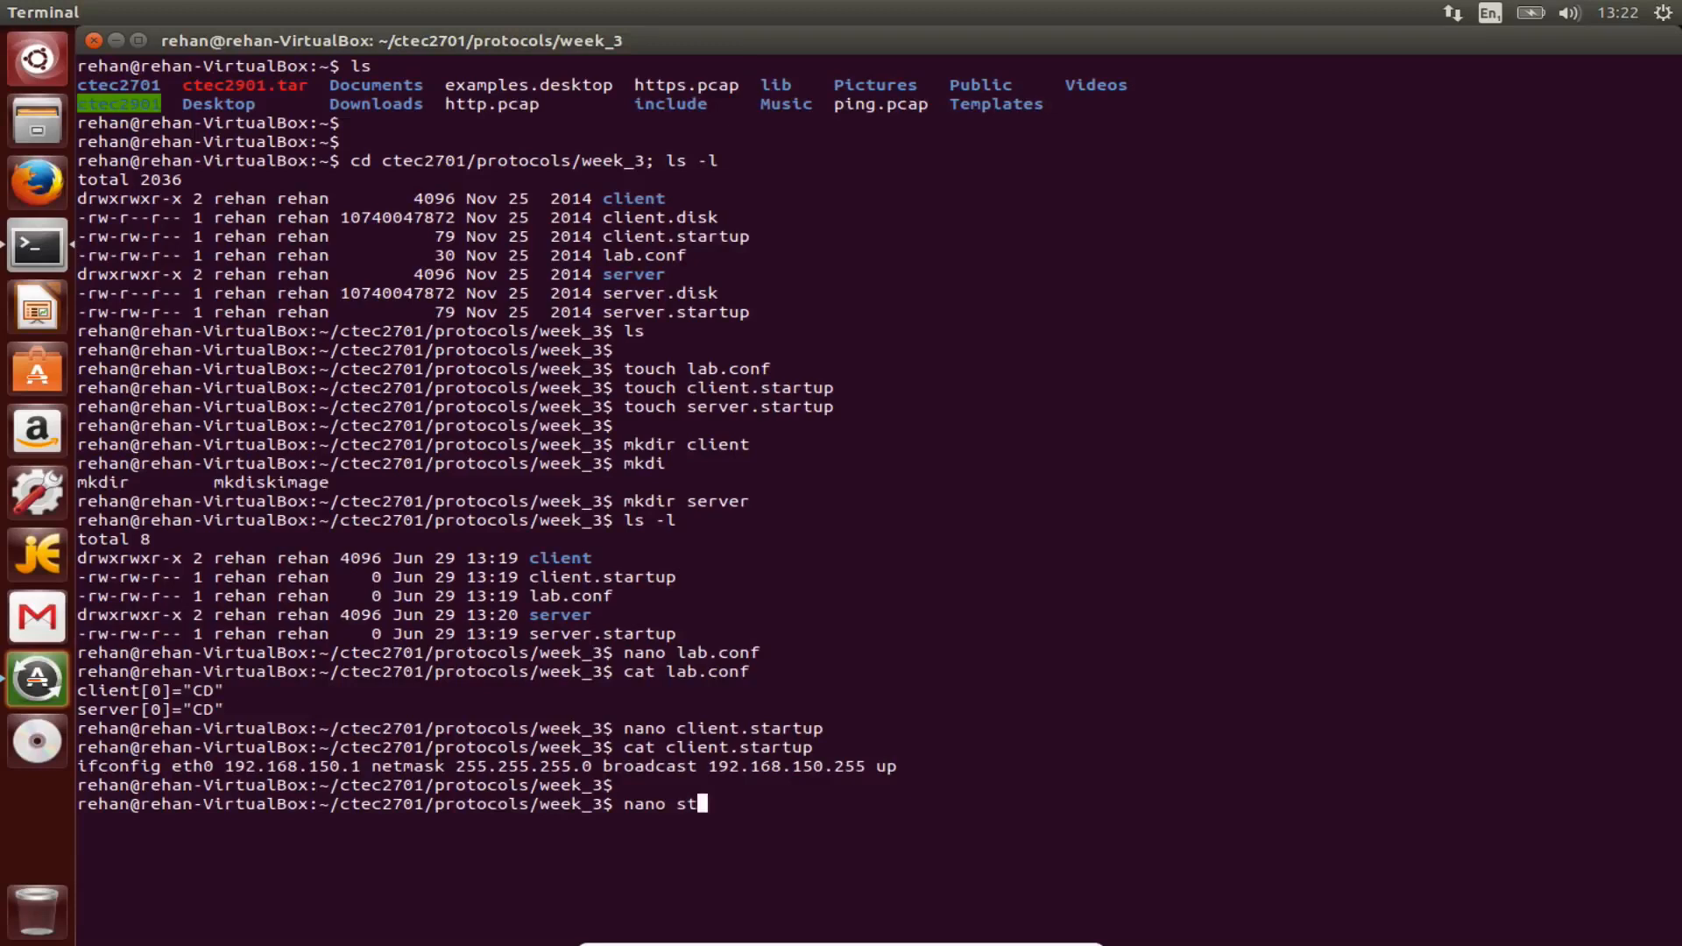
{"action": "type", "text": "erver.startup"}
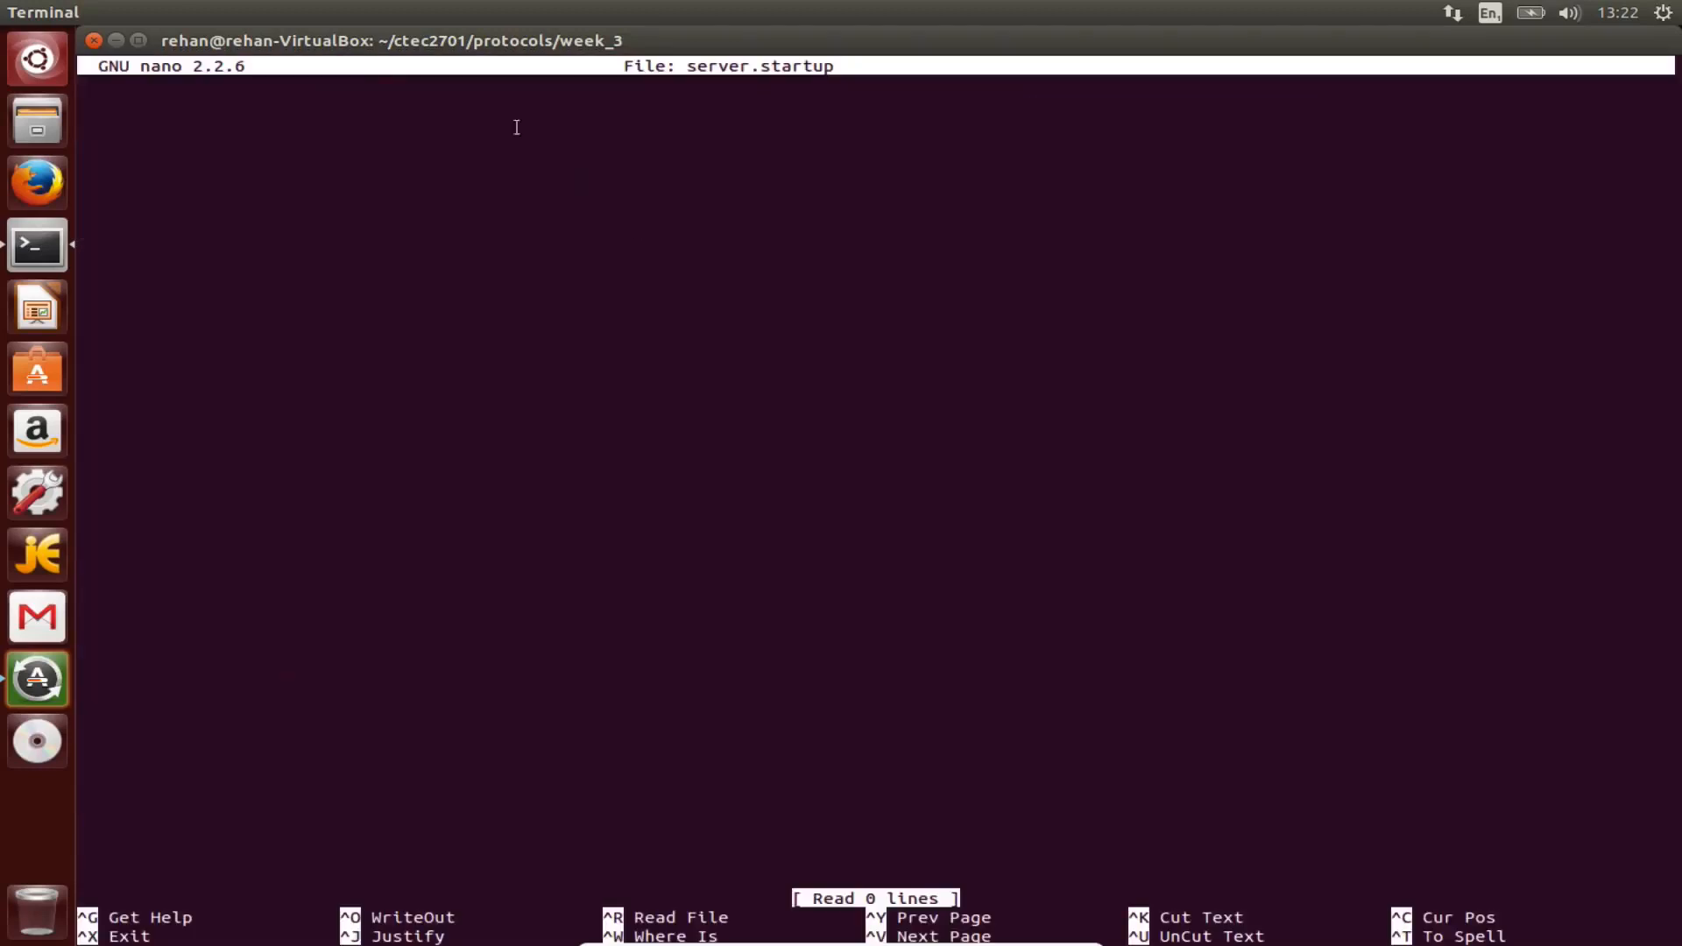
Paste the eth0 line into server.startup, change its address to 192.168.150.2 and save.
{"action": "right_click", "coordinate": [515, 126]}
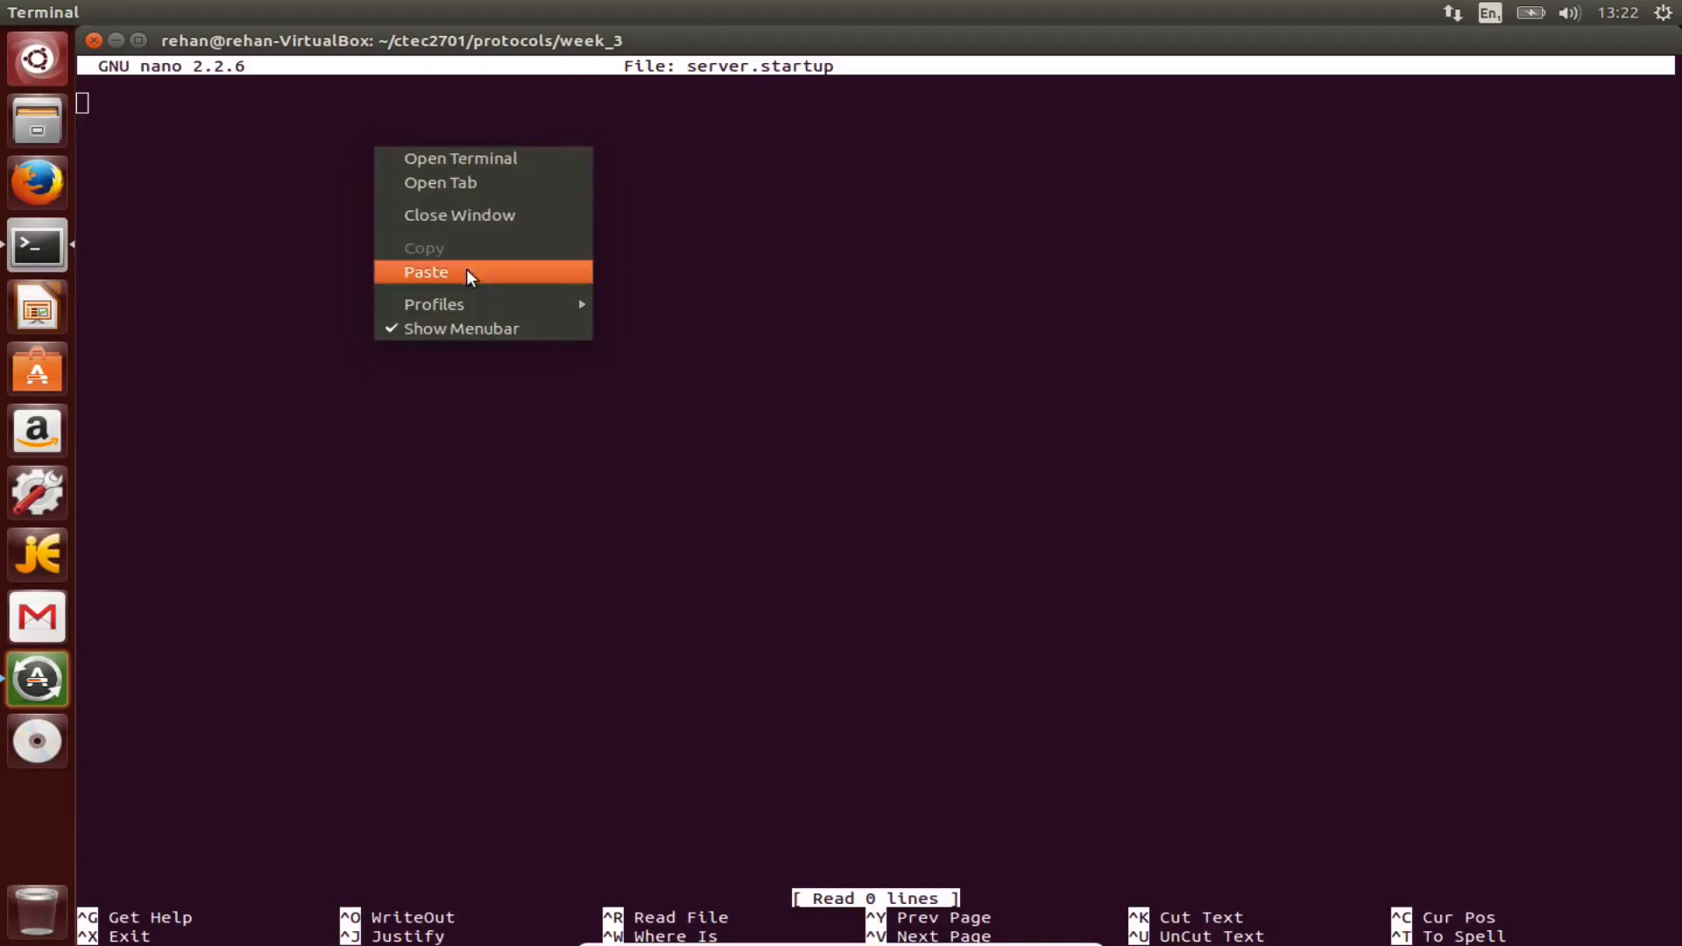
{"action": "left_click", "coordinate": [426, 272]}
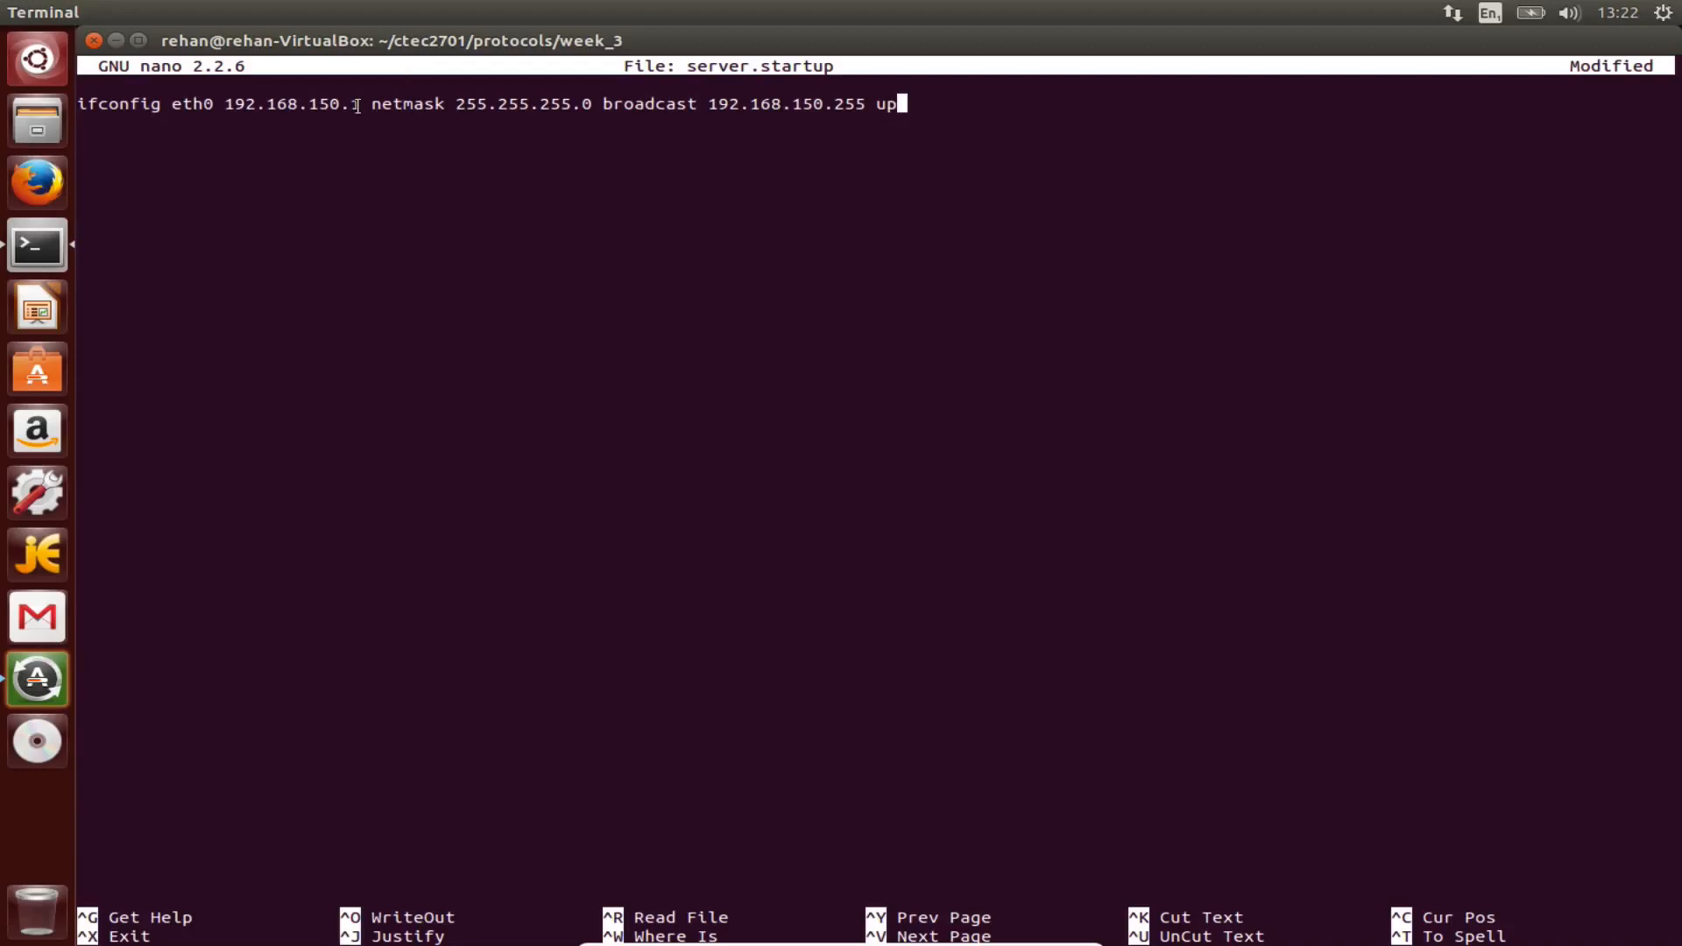
{"action": "type", "text": "1"}
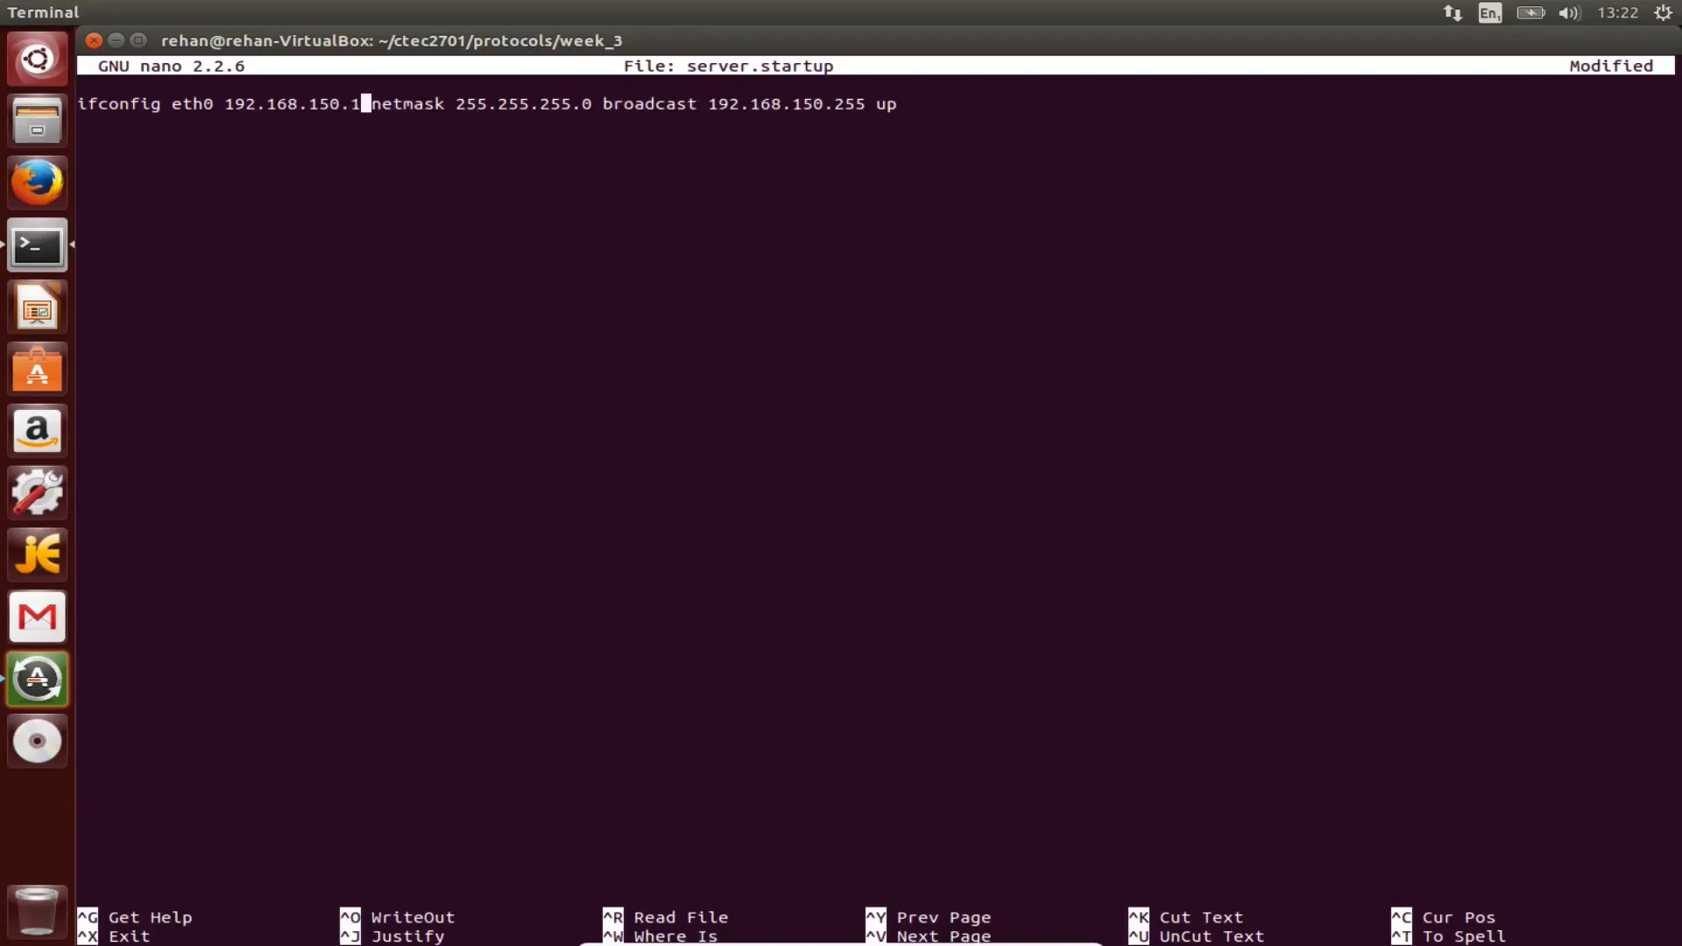
{"action": "type", "text": "2"}
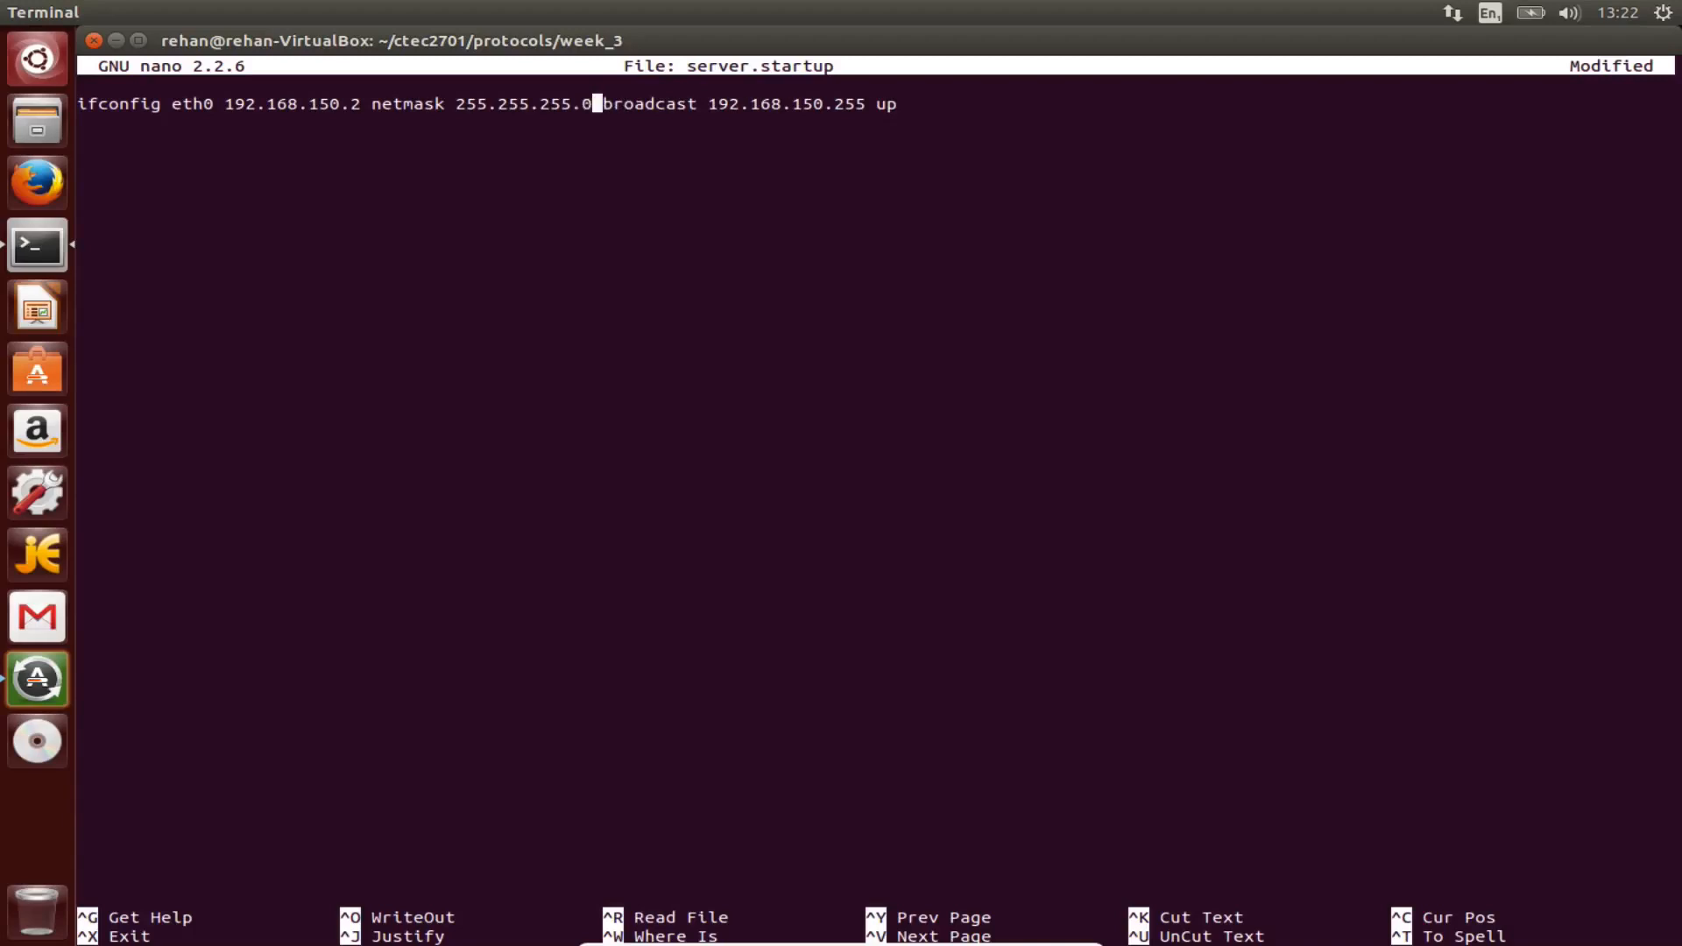
{"action": "key", "text": "BackSpace"}
{"action": "type", "text": "cat"}
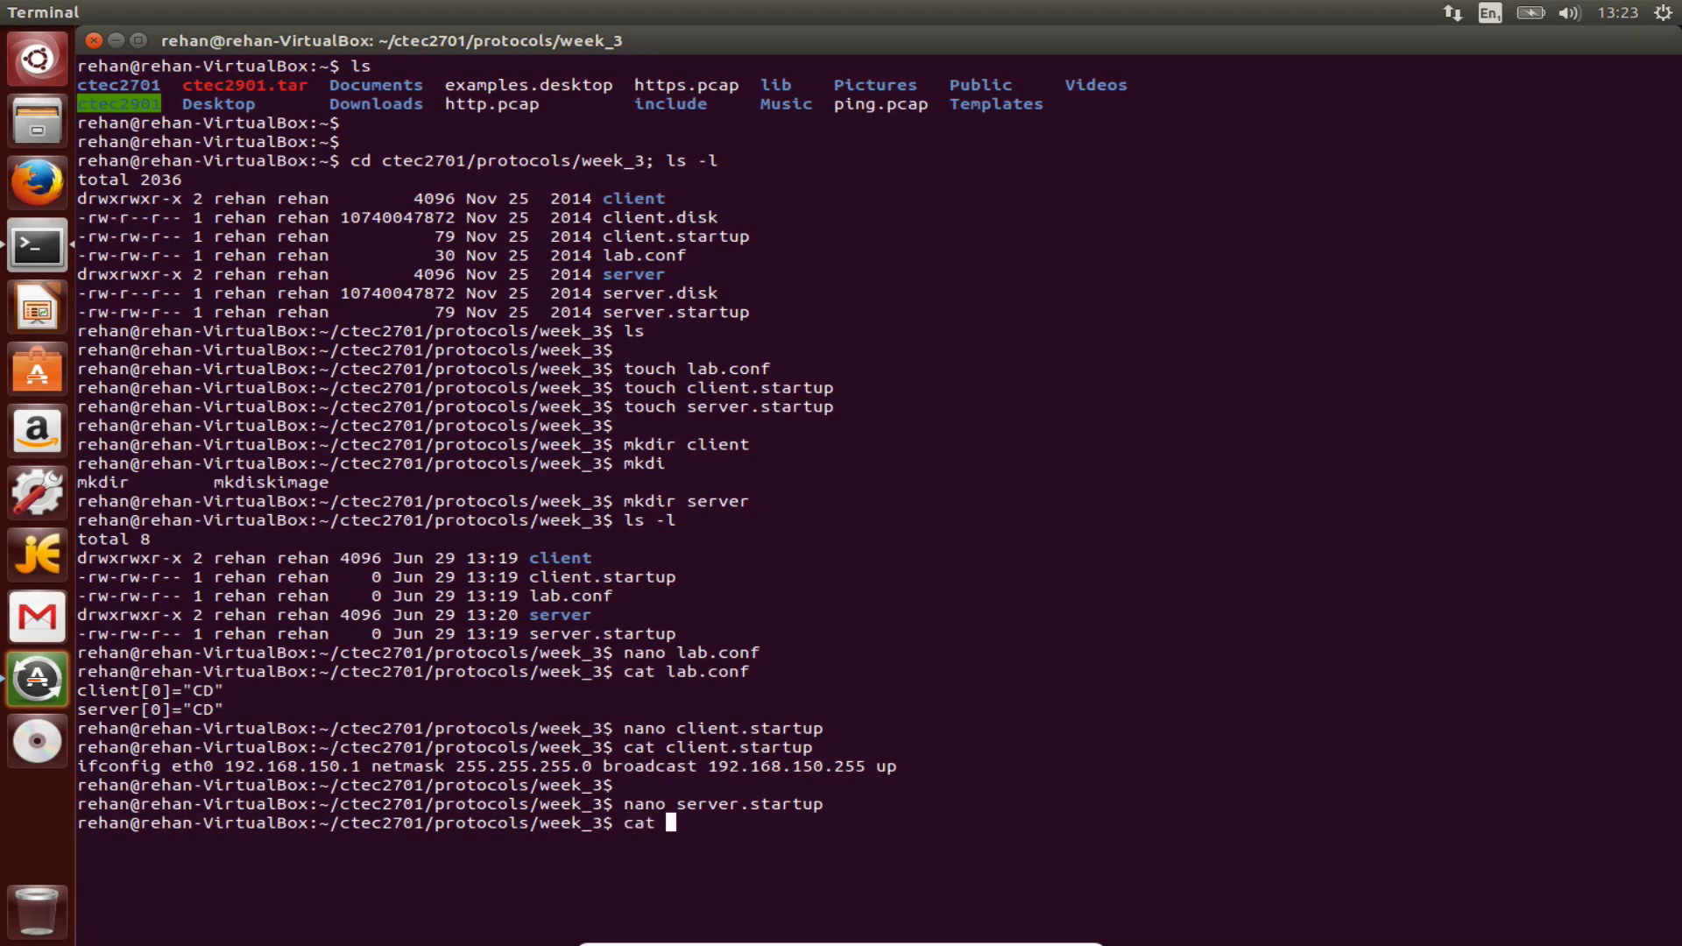
Print server.startup with cat, reopen it in nano, then clear the screen.
{"action": "type", "text": "server.startup"}
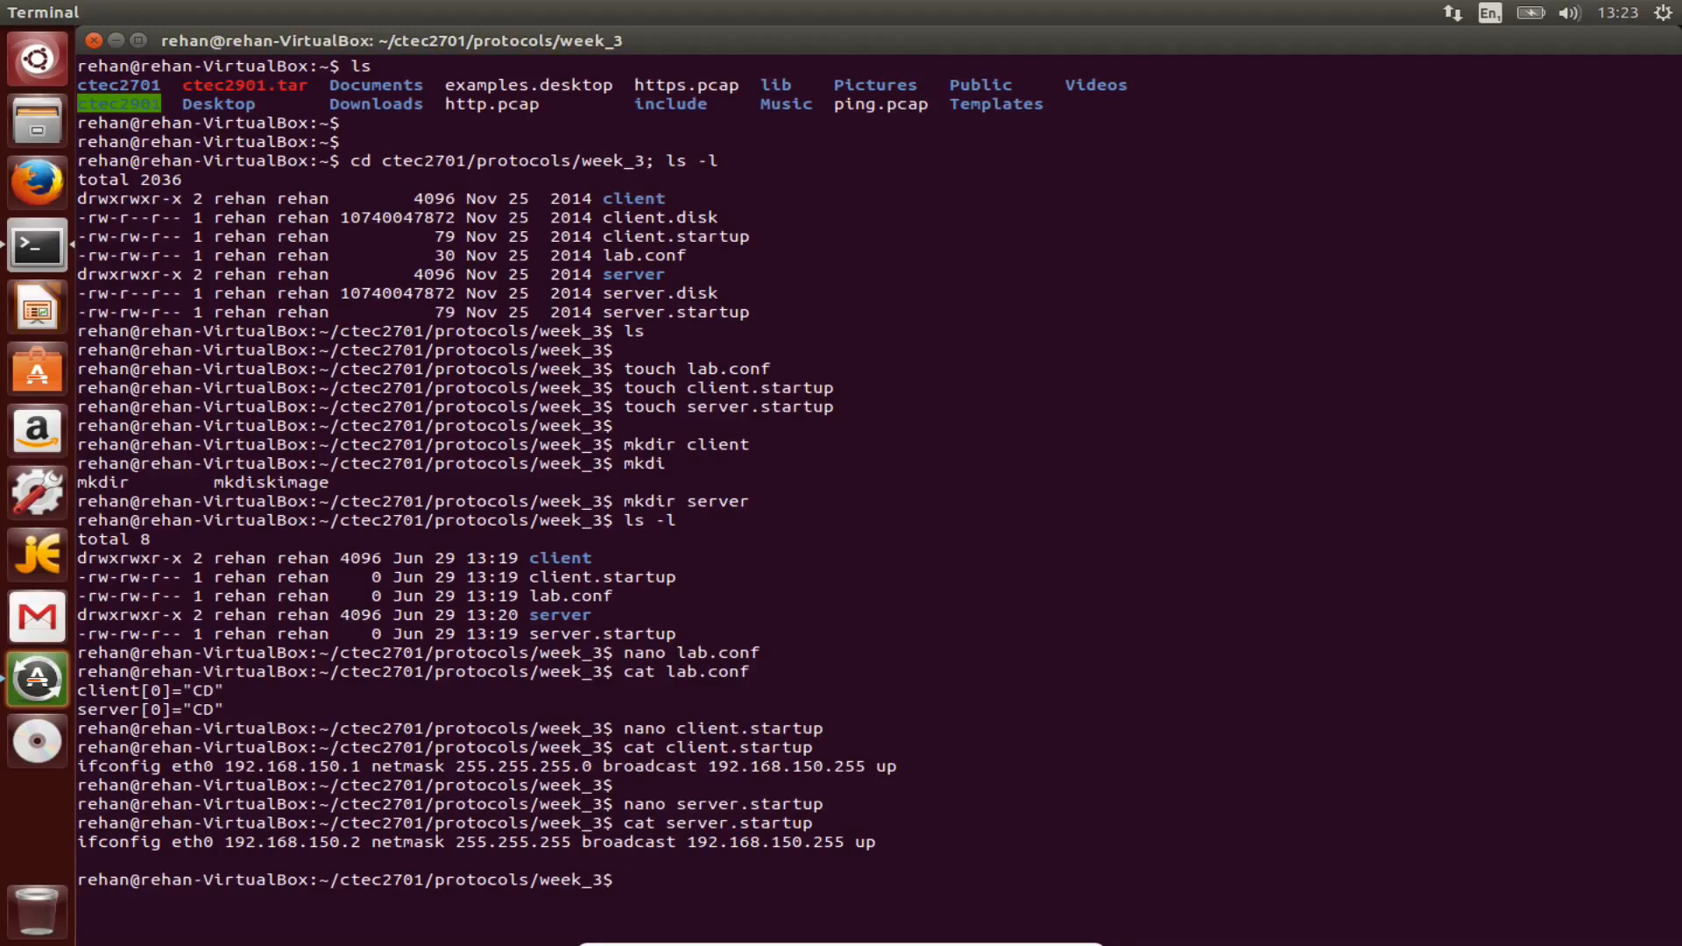
{"action": "type", "text": "nano server.startup"}
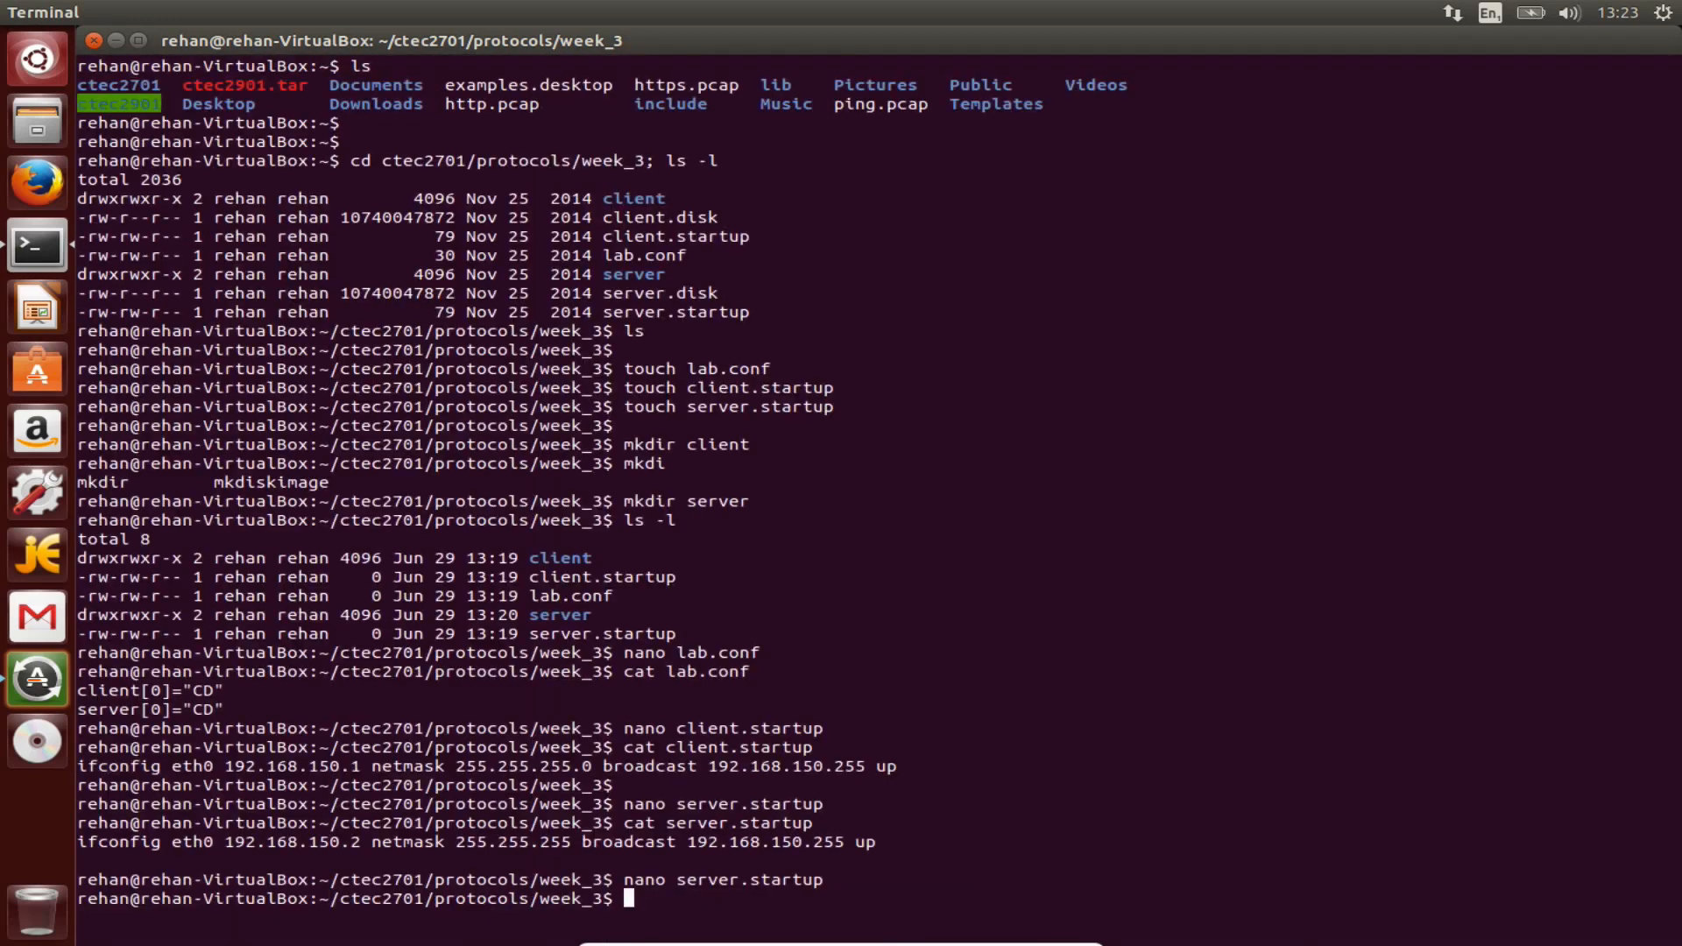
{"action": "type", "text": "clea"}
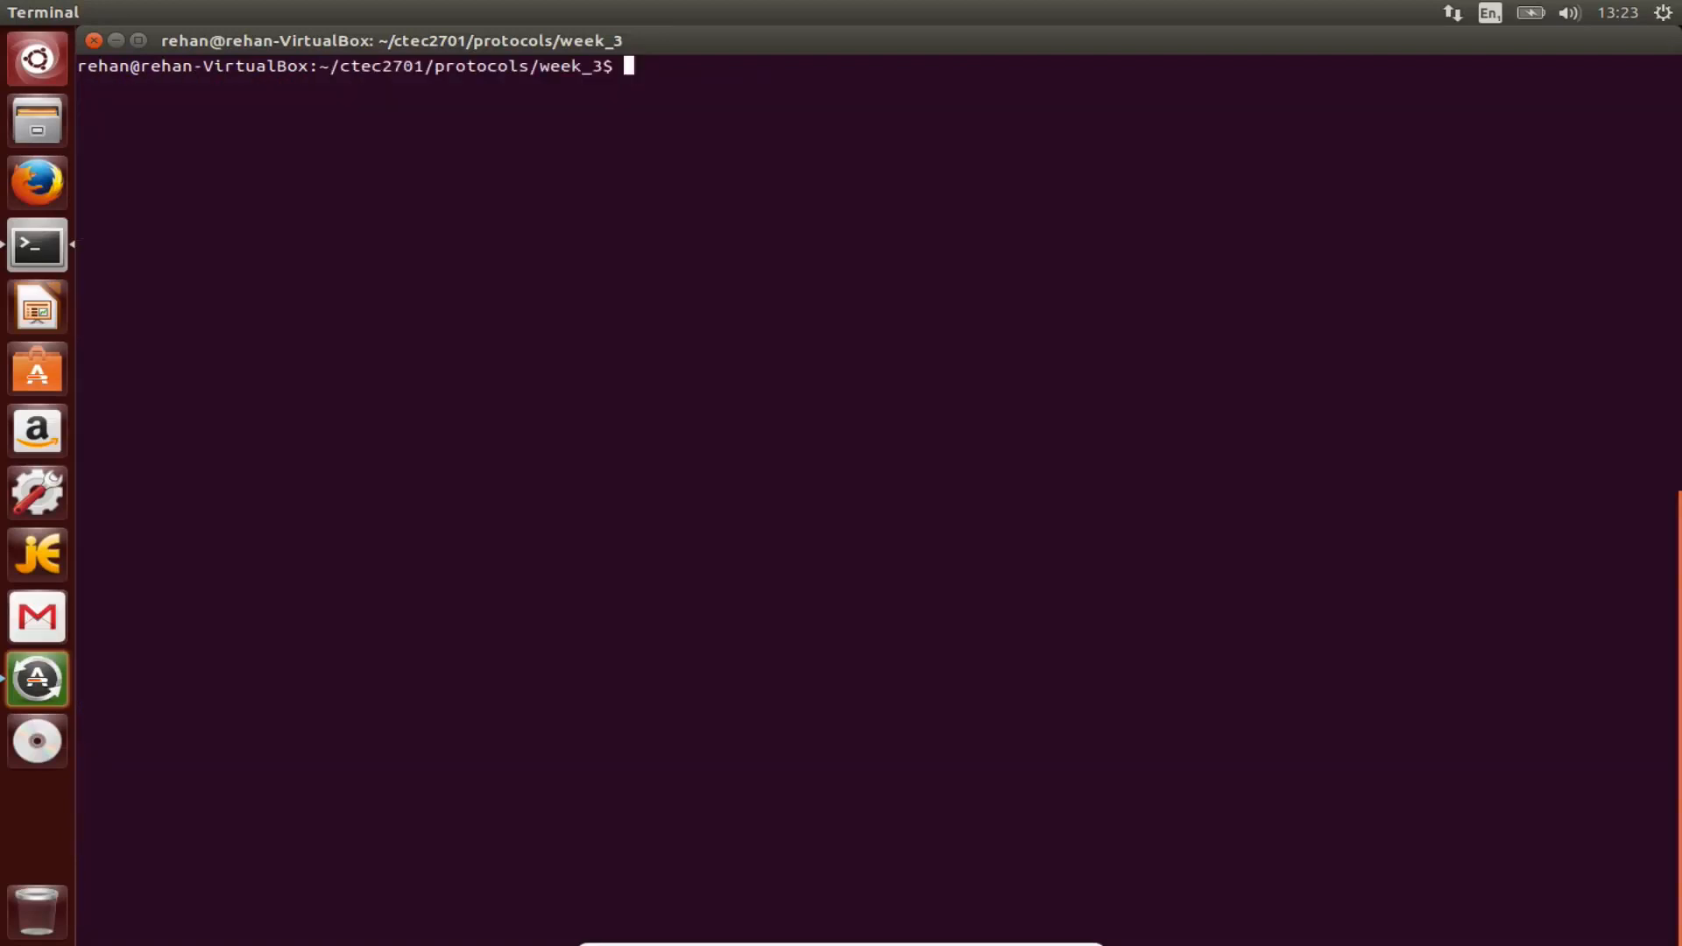
{"action": "mouse_move", "coordinate": [948, 316]}
{"action": "type", "text": "s -l"}
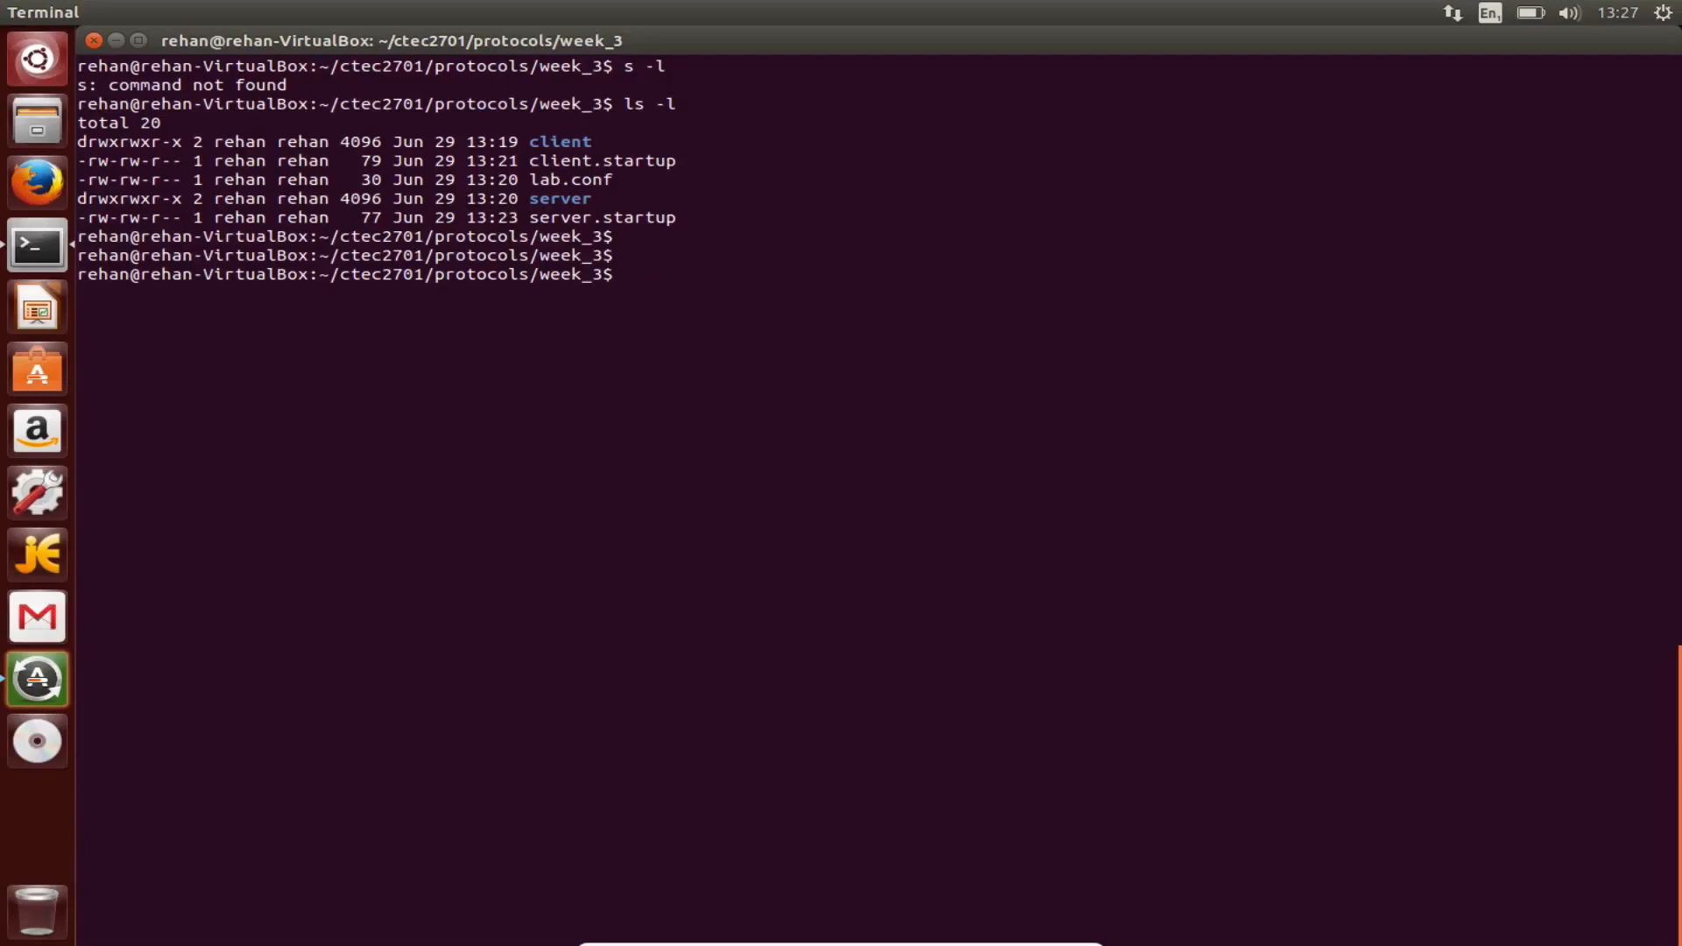
Run lstart to start the lab, getting command not found.
{"action": "type", "text": ";start"}
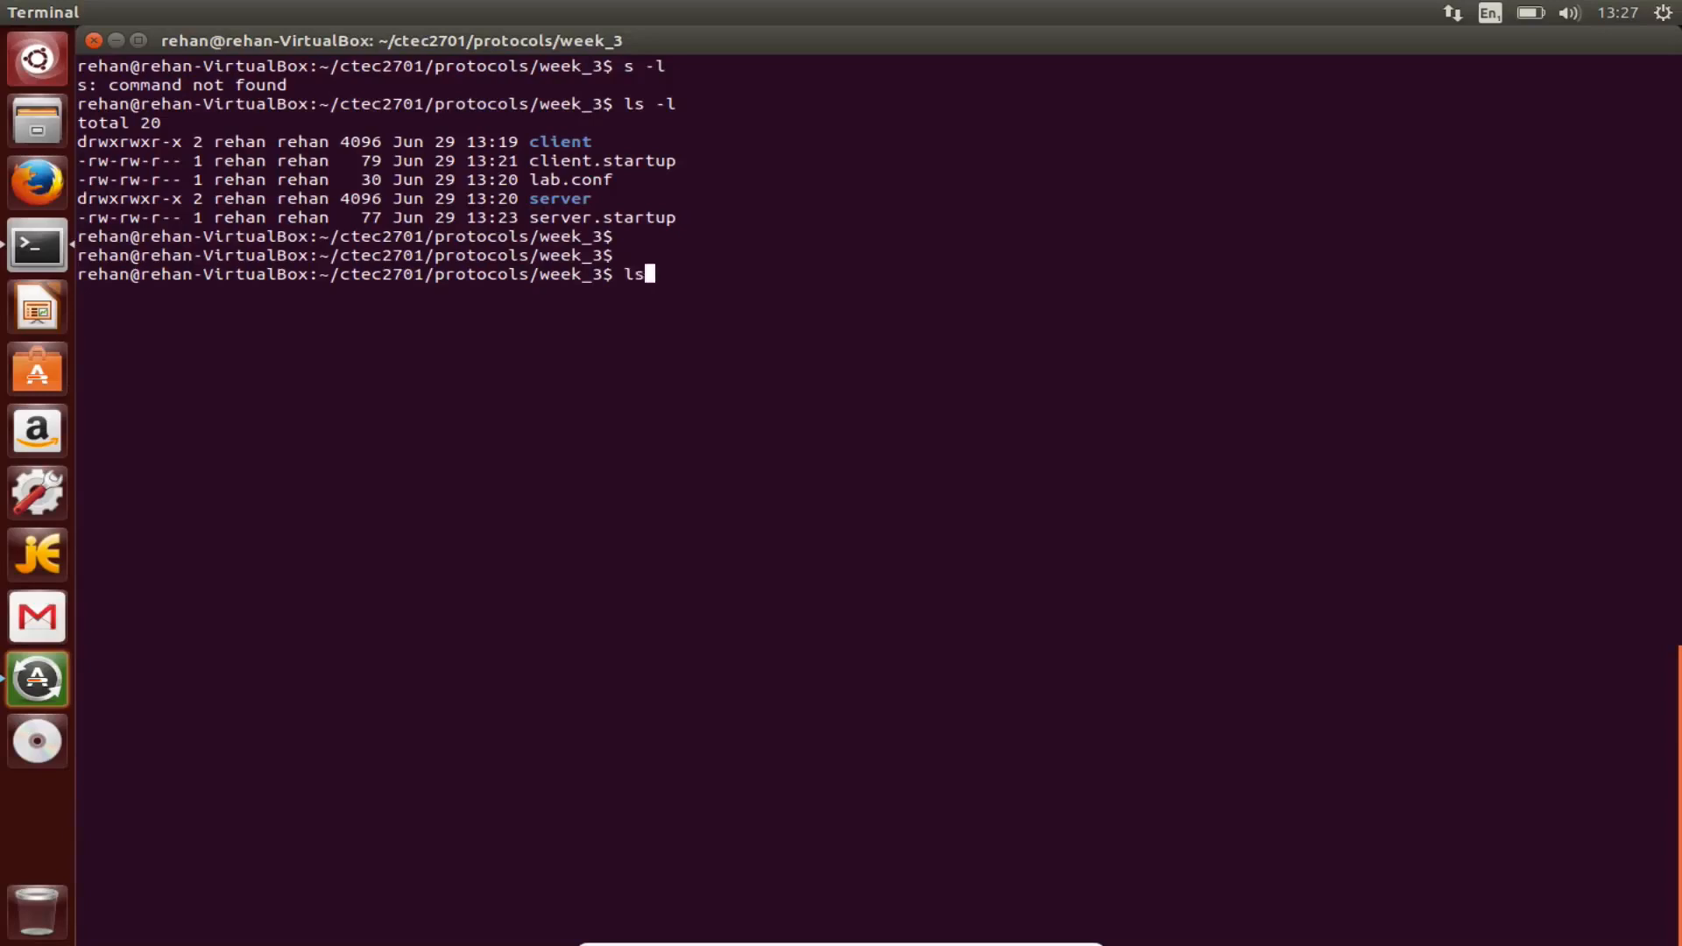
{"action": "type", "text": "start"}
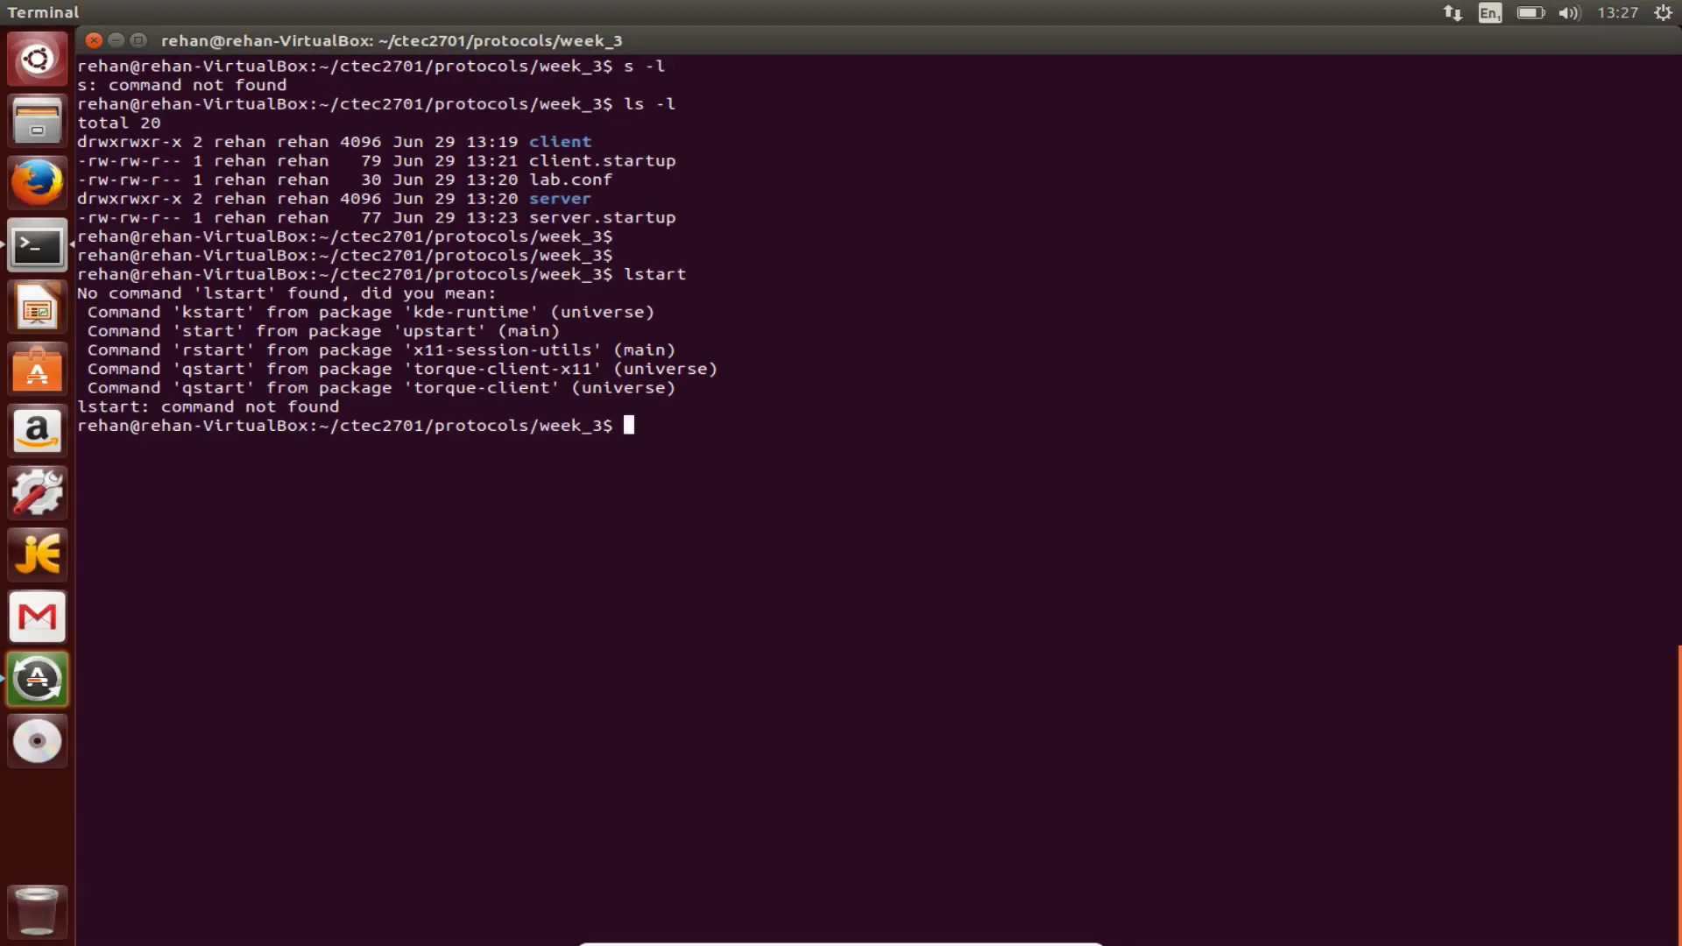
{"action": "mouse_move", "coordinate": [1001, 340]}
{"action": "type", "text": "cd"}
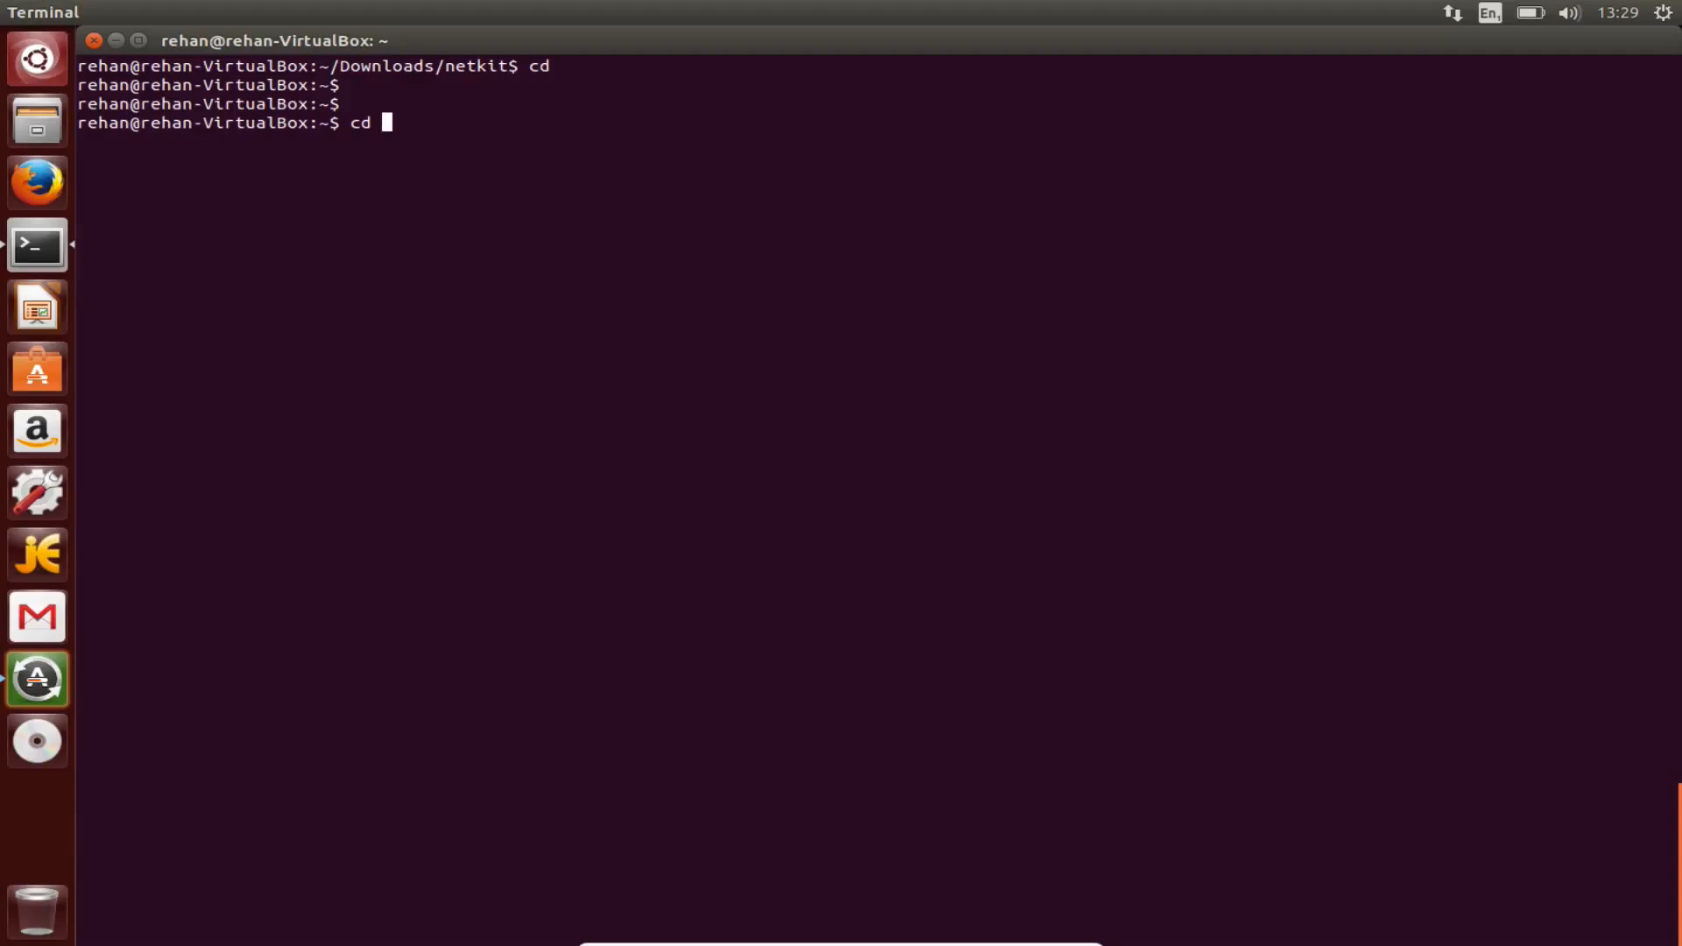
Change into ctec2701/protocols/week_3, list it and lstart the lab so client.disk and server.disk appear.
{"action": "type", "text": "Documents/"}
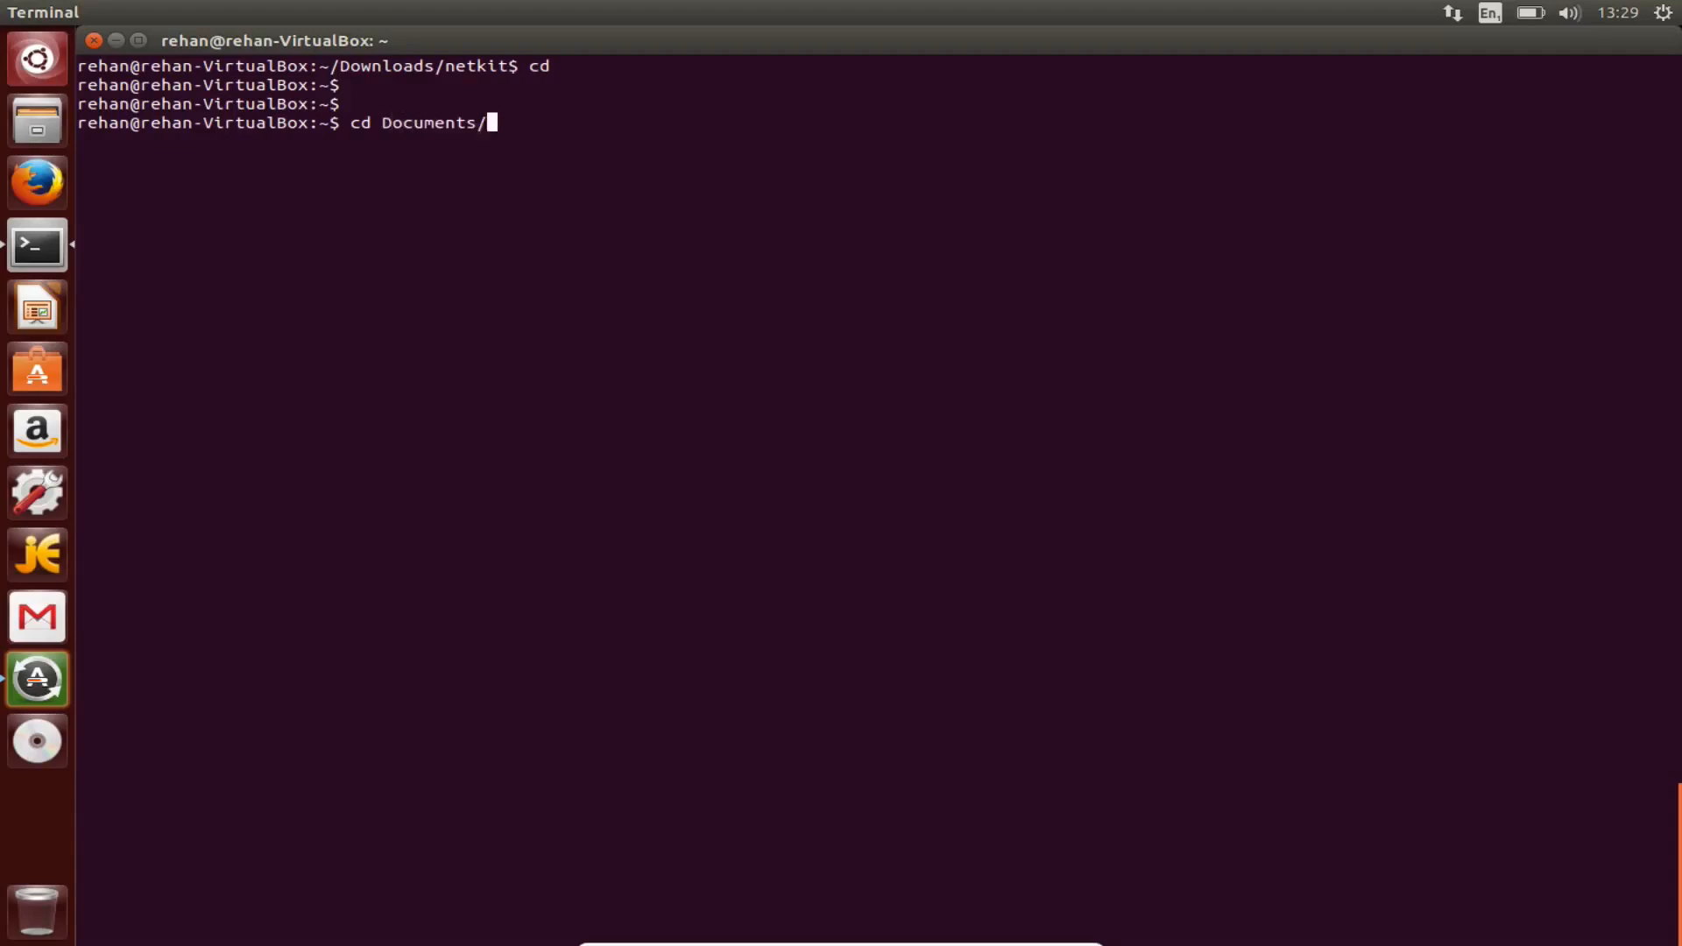
{"action": "type", "text": "P"}
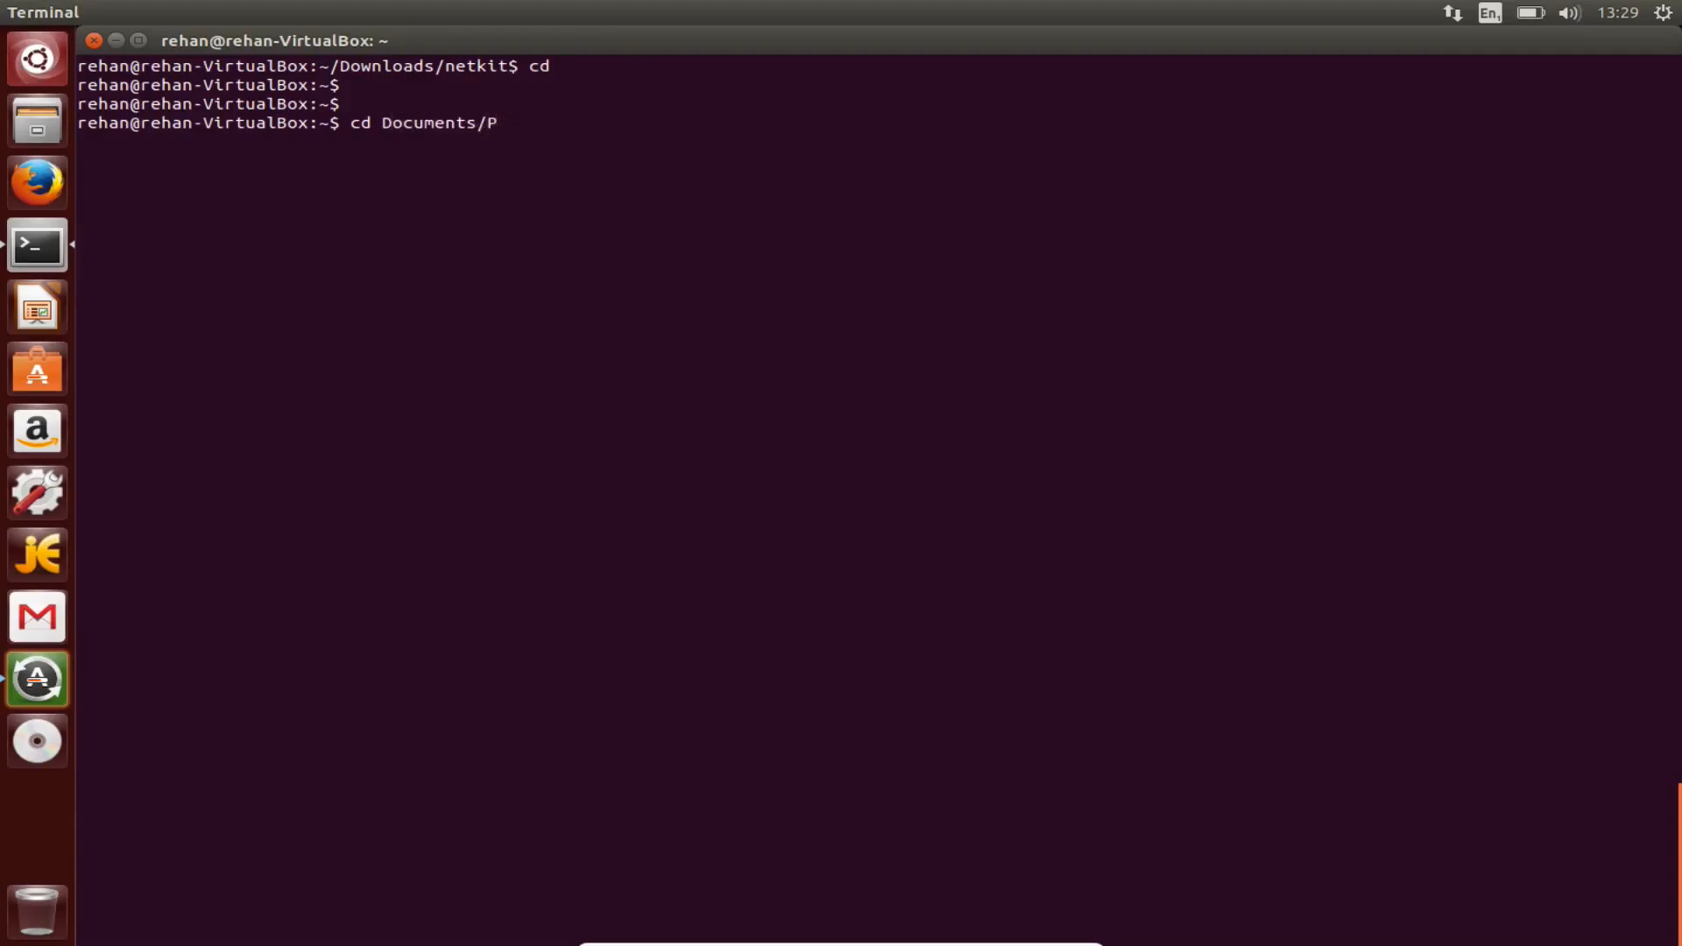
{"action": "key", "text": "BackSpace"}
{"action": "type", "text": "; ls -l"}
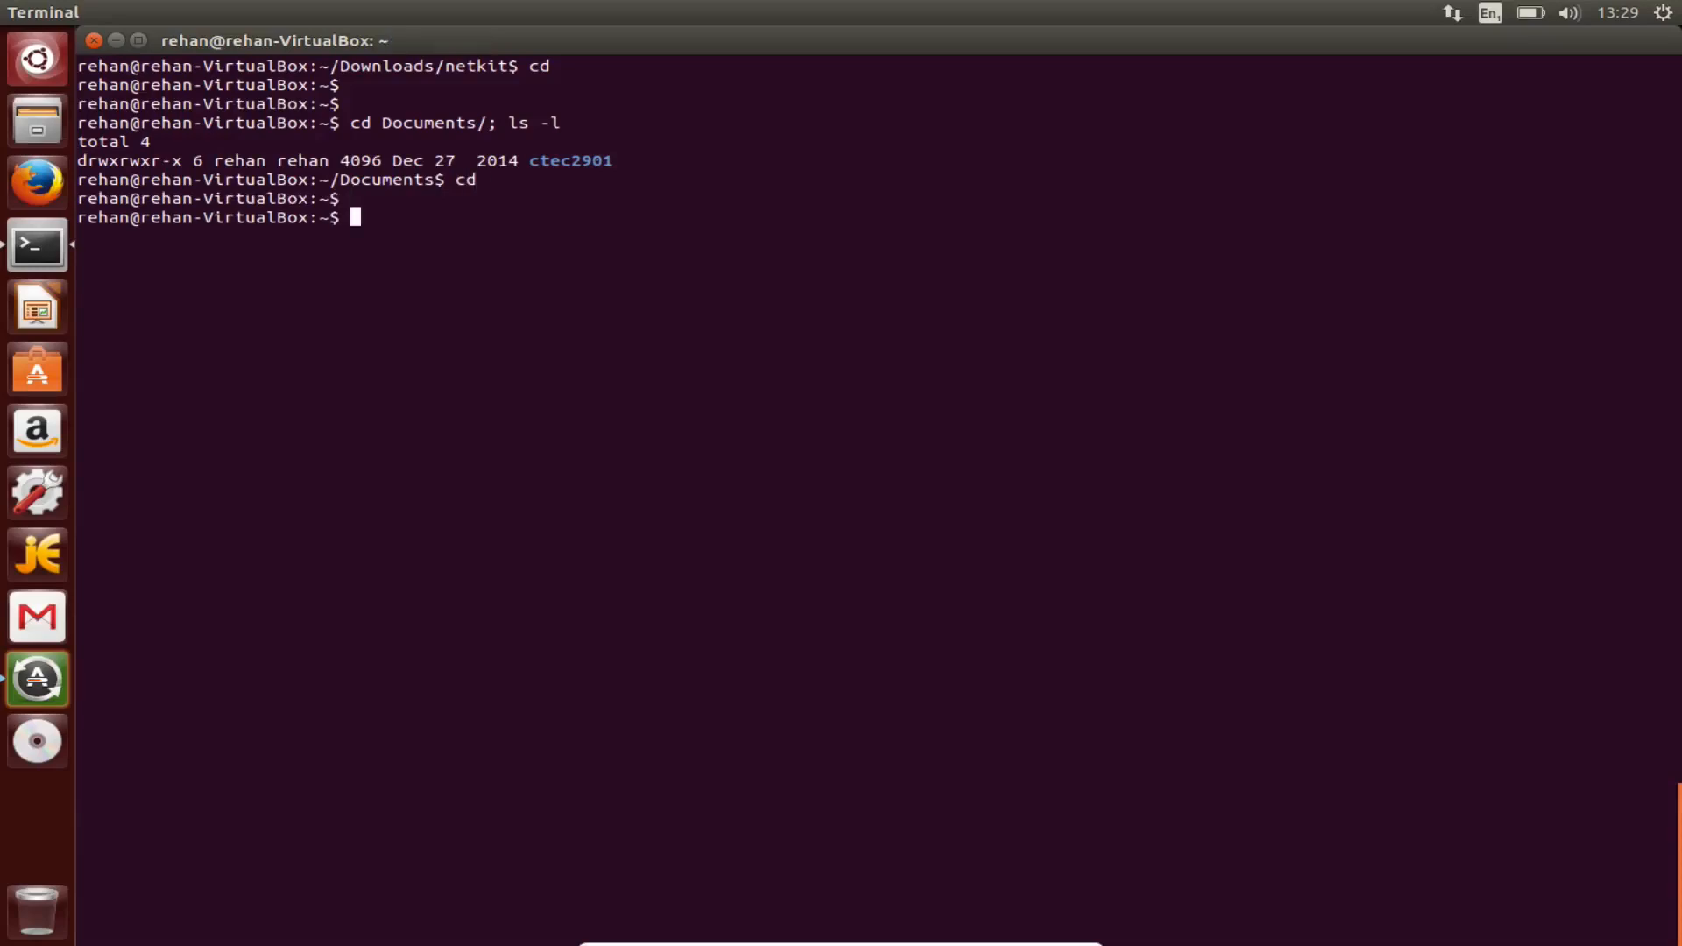
{"action": "type", "text": "cd ctec2701/"}
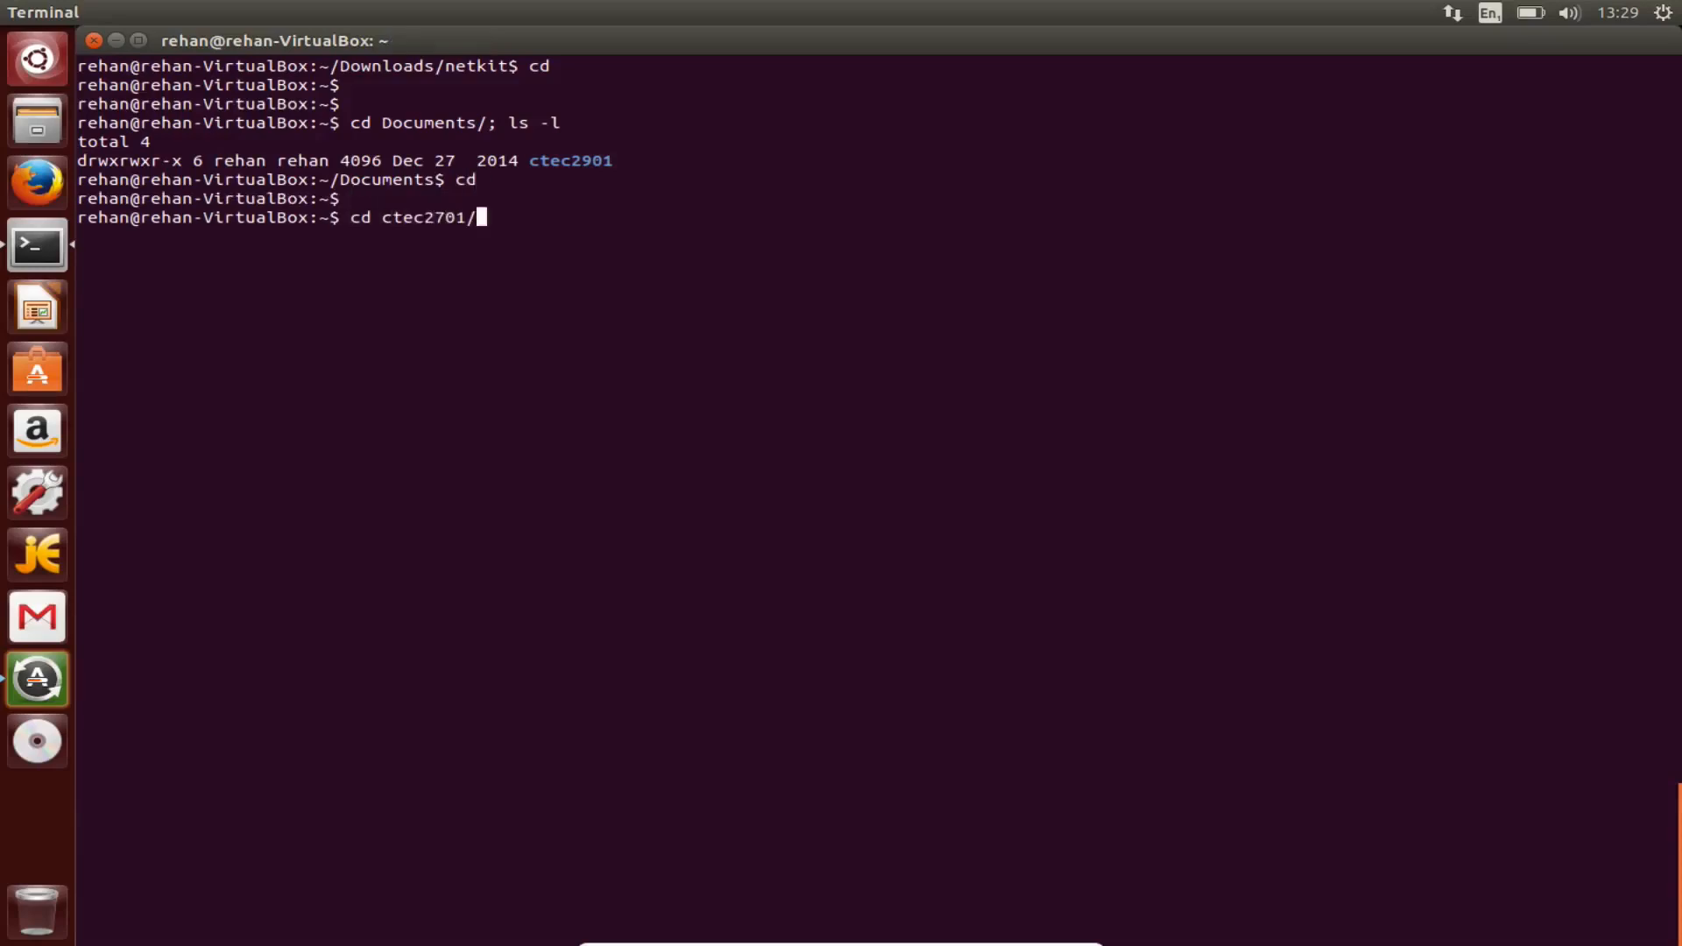
{"action": "type", "text": "protocols/week_"}
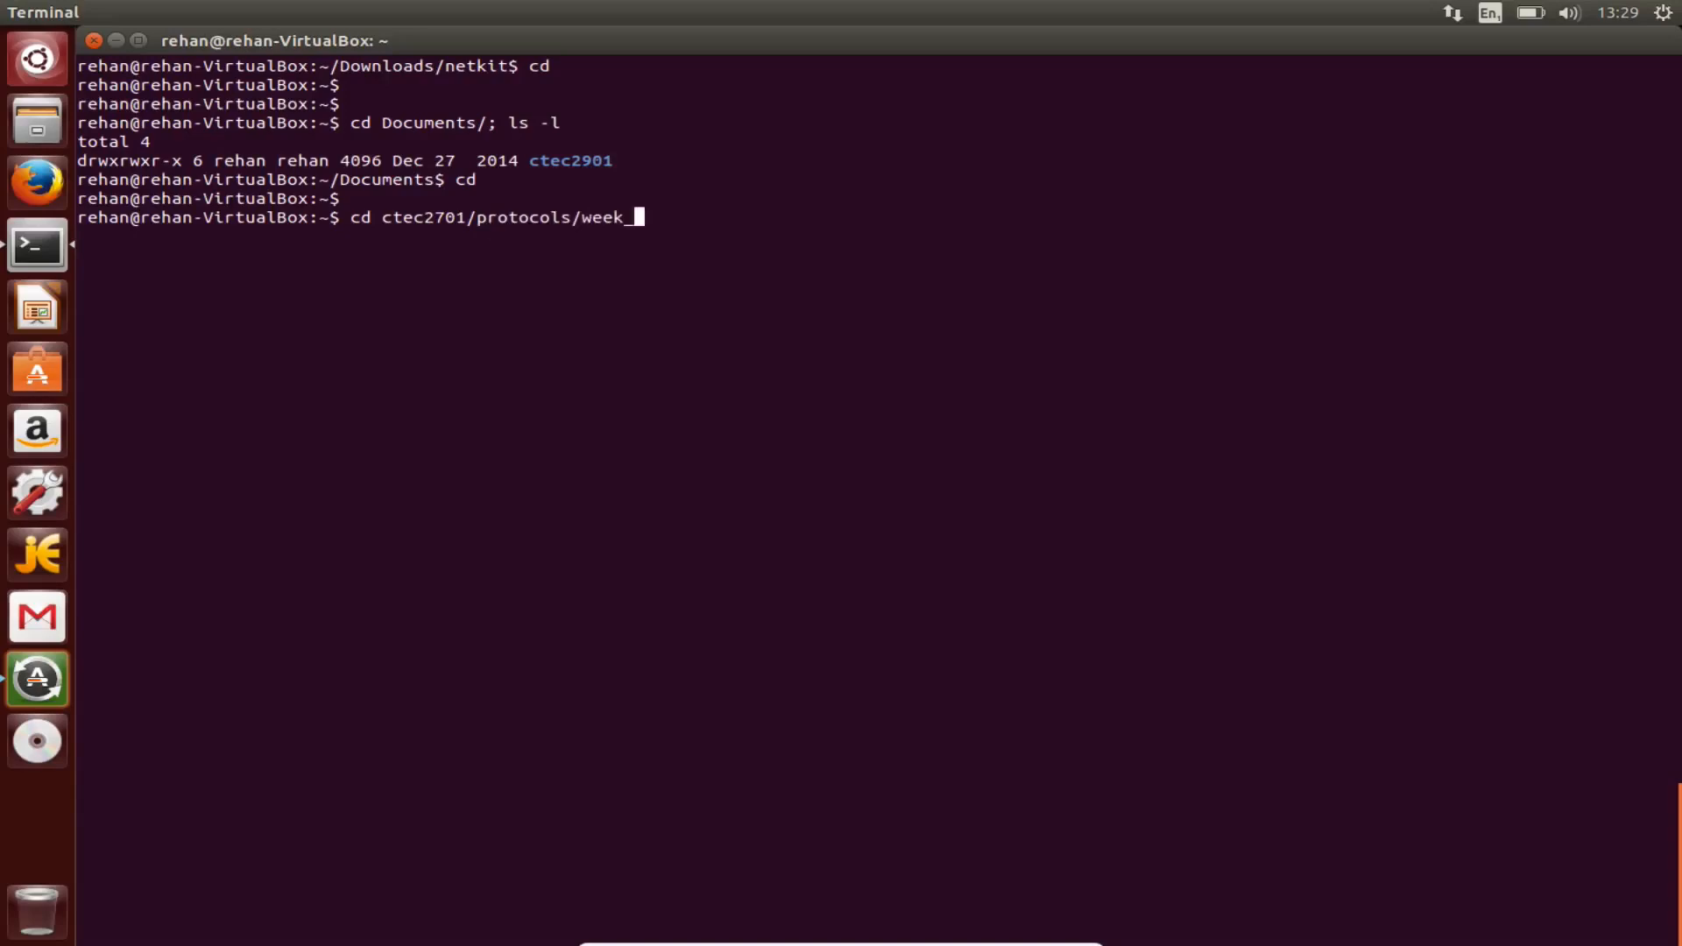
{"action": "type", "text": "3/; ls -l"}
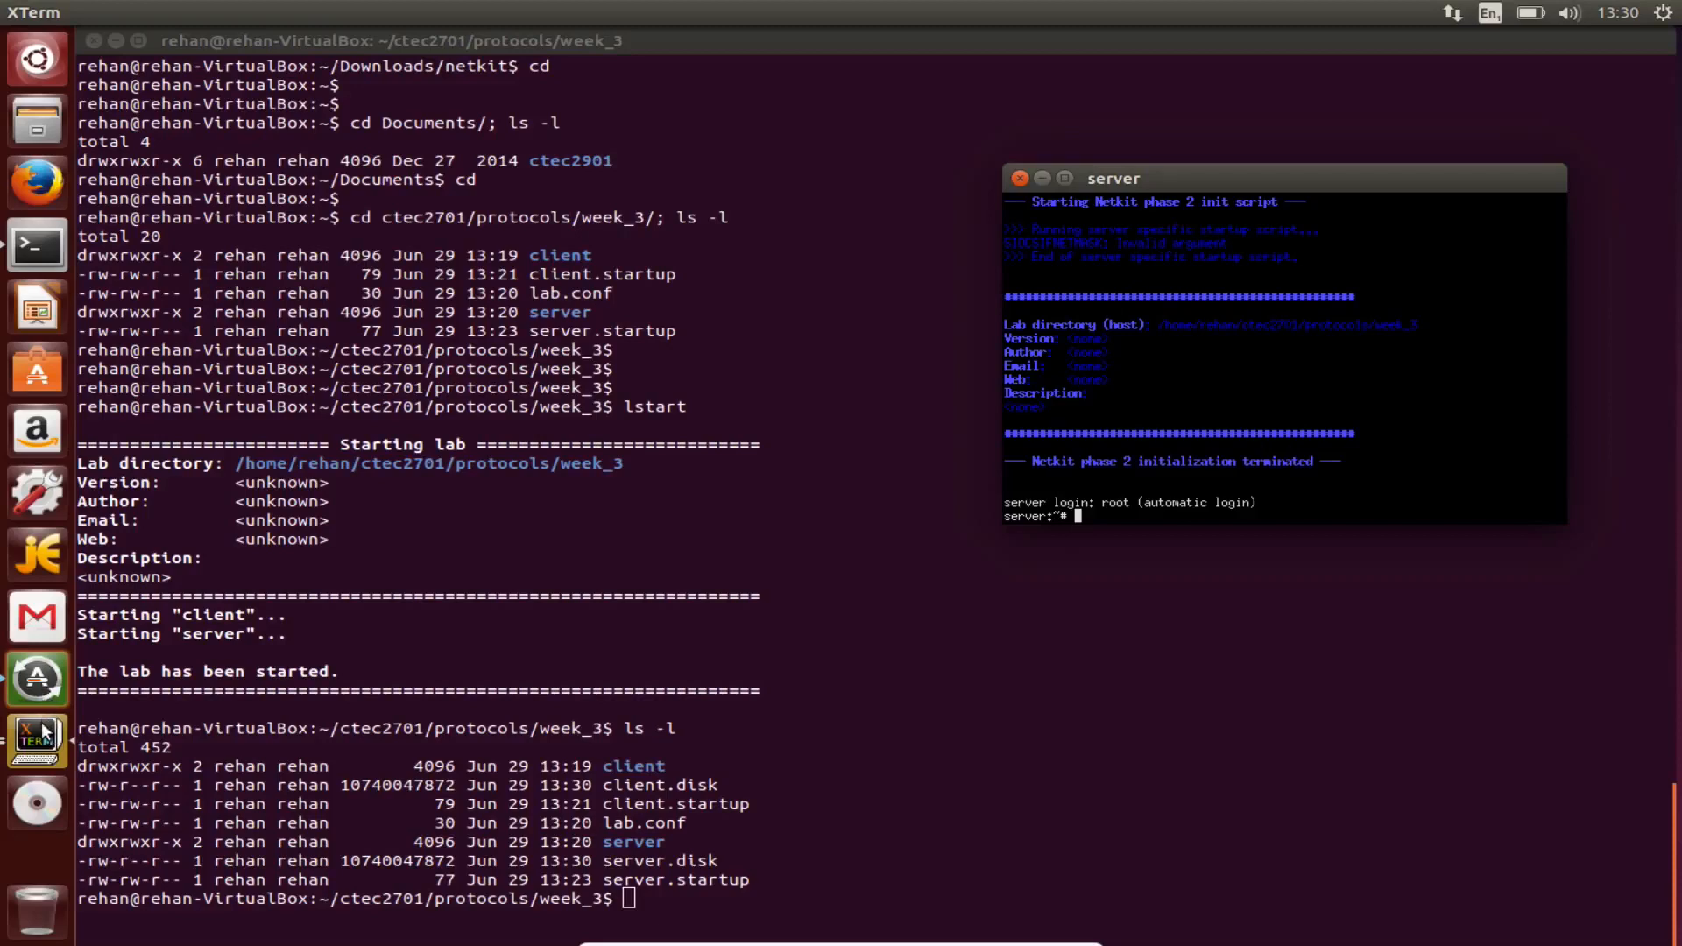
Bring up the client XTerm console window next to the server's.
{"action": "right_click", "coordinate": [37, 737]}
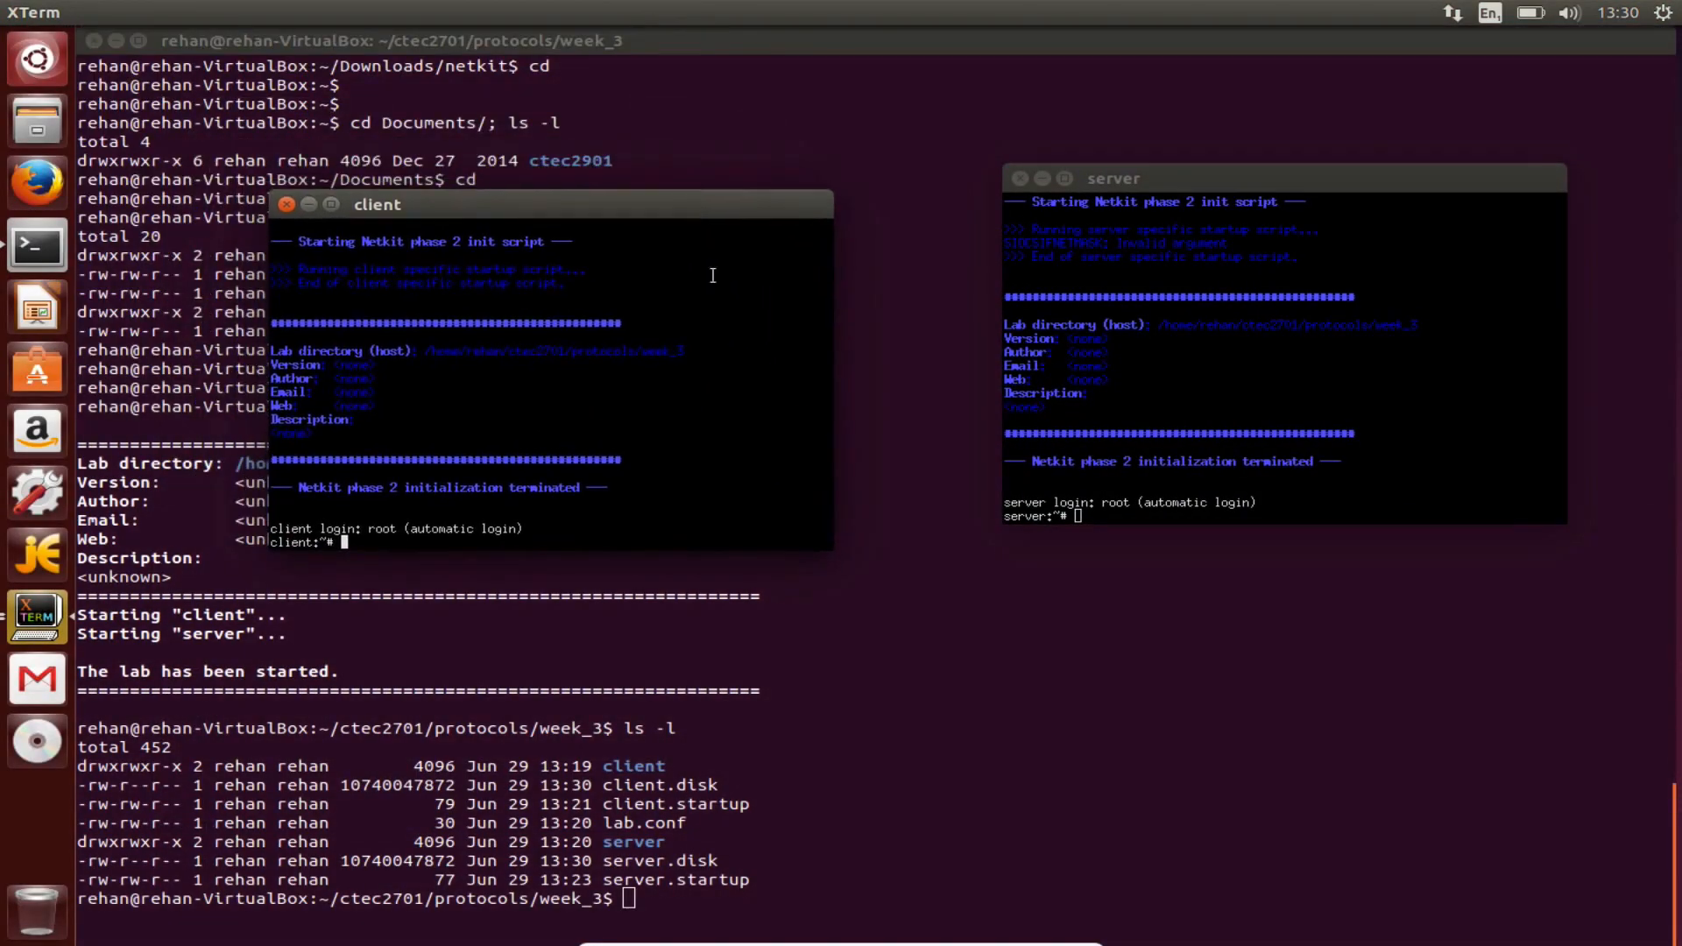
{"action": "mouse_move", "coordinate": [753, 456]}
{"action": "type", "text": "p"}
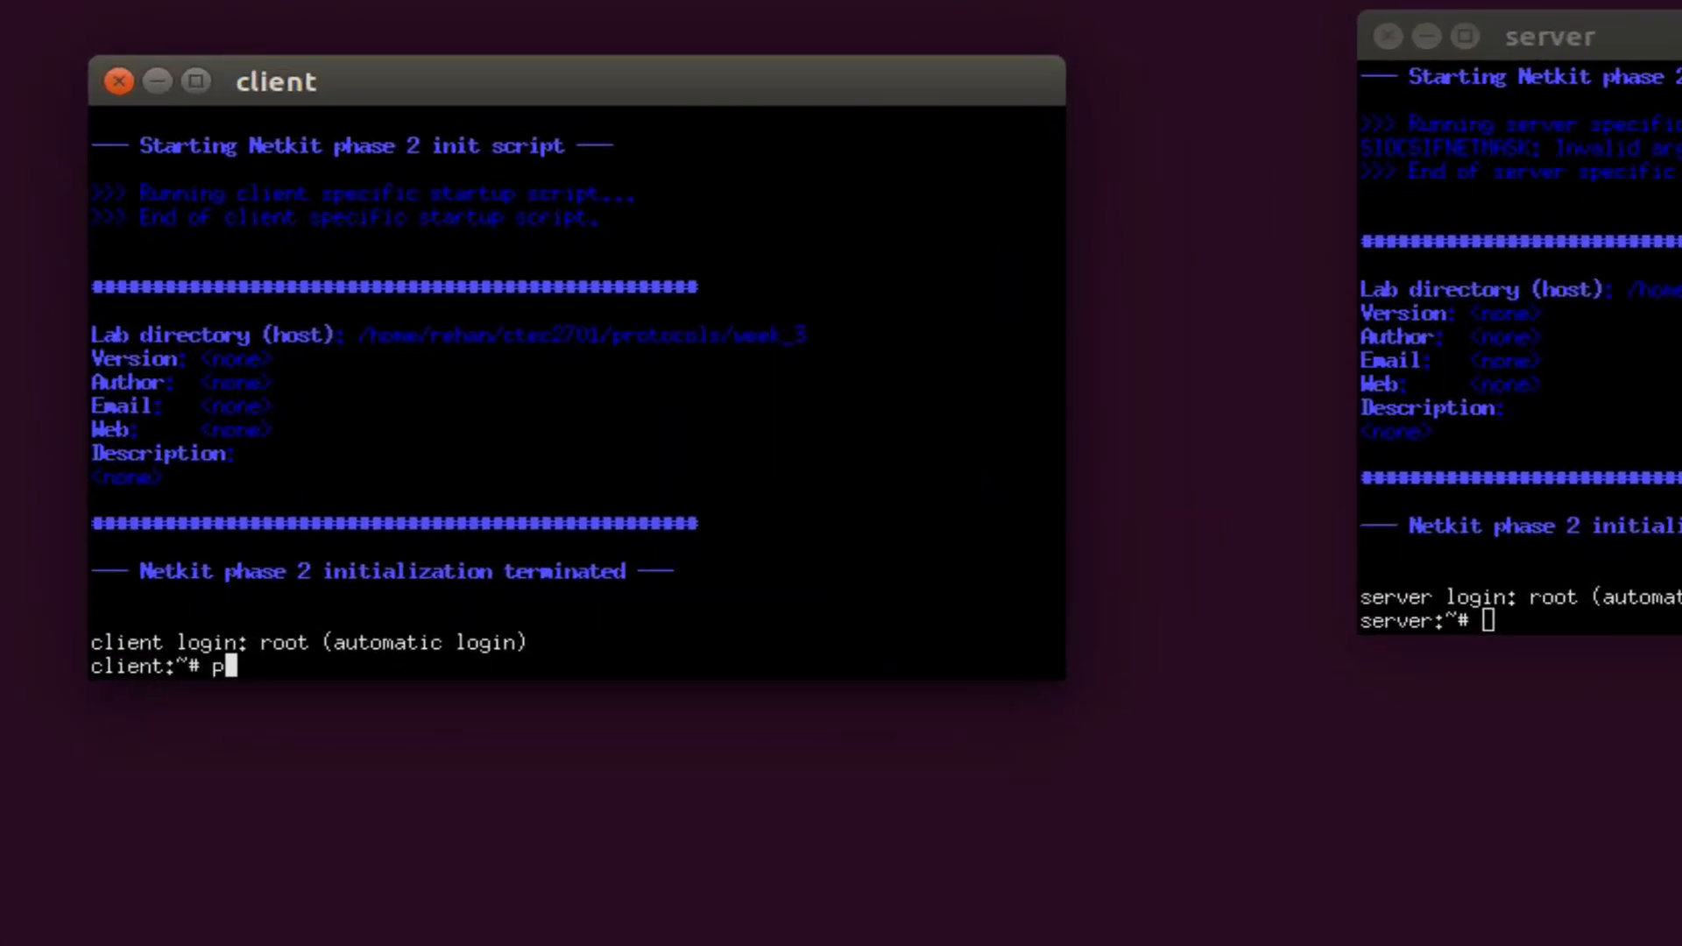
Run ping 192.168.150.2 from the client console, then suspend it with Ctrl+Z.
{"action": "type", "text": "ing"}
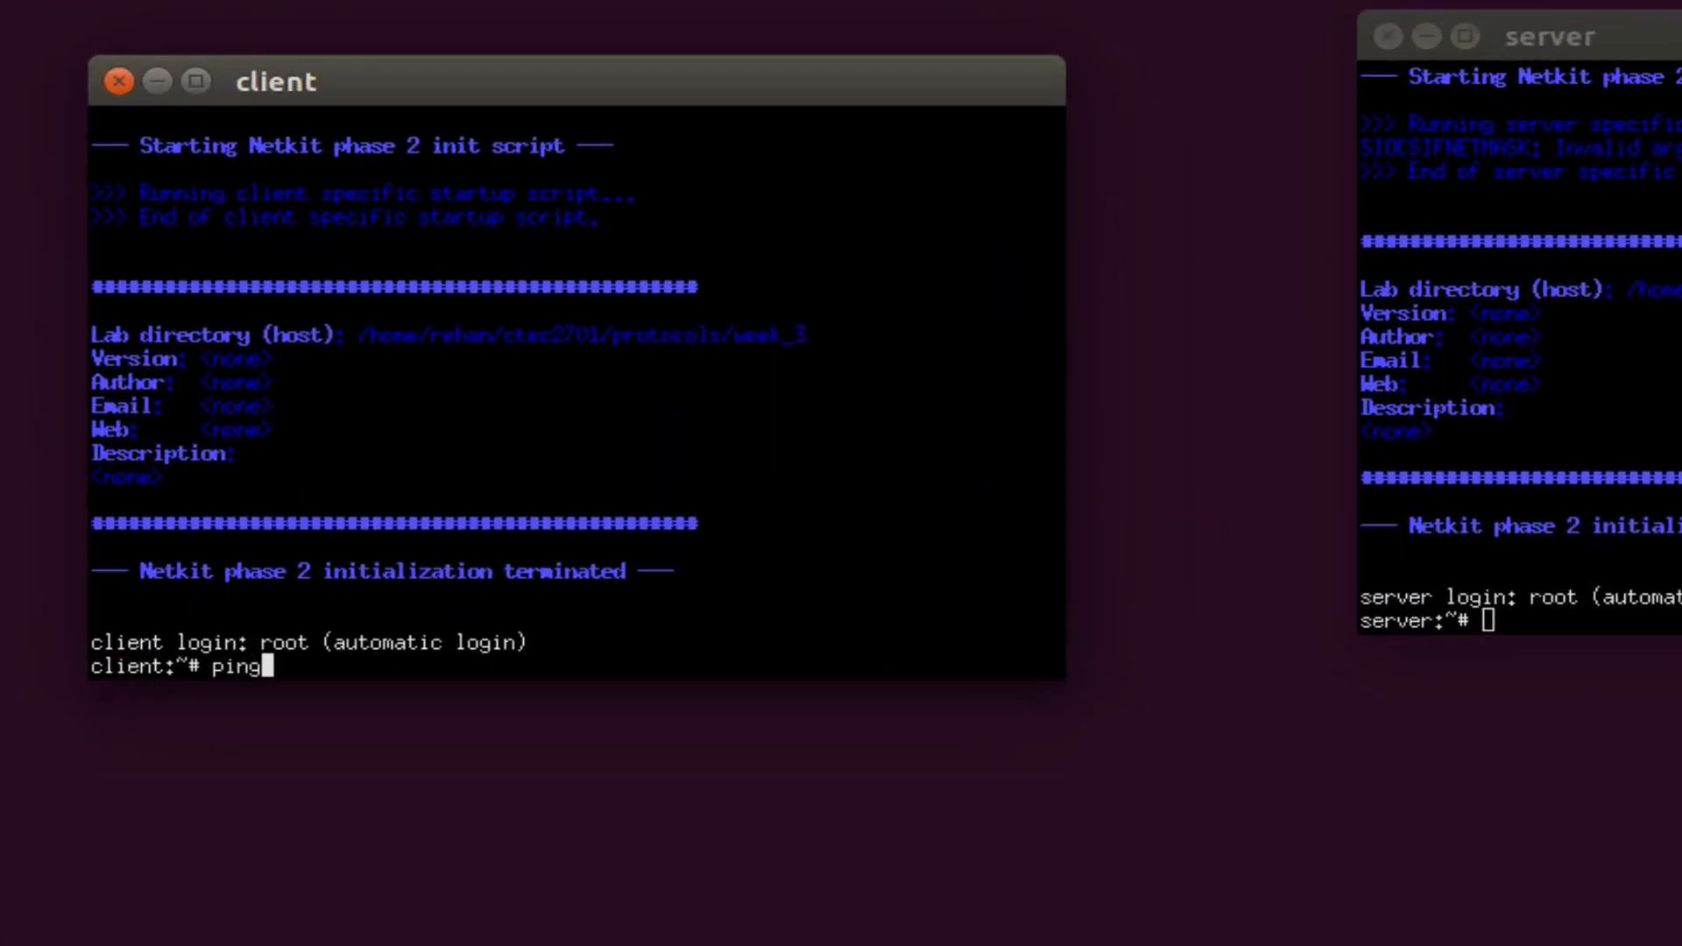
{"action": "type", "text": "19"}
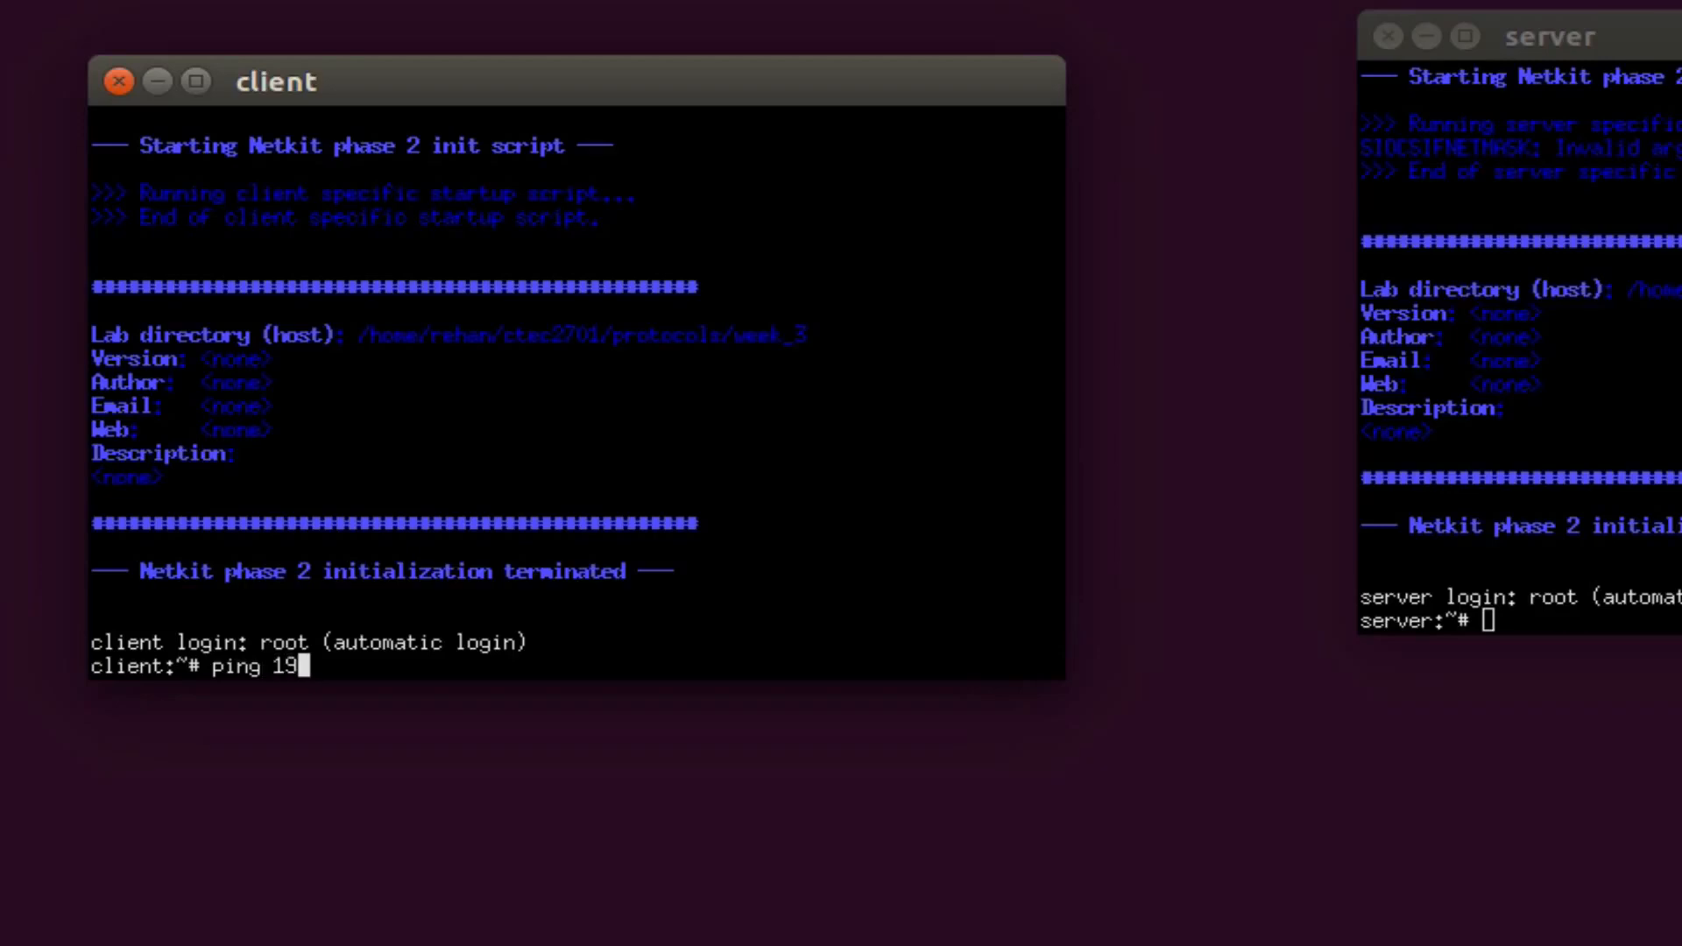
{"action": "type", "text": "2."}
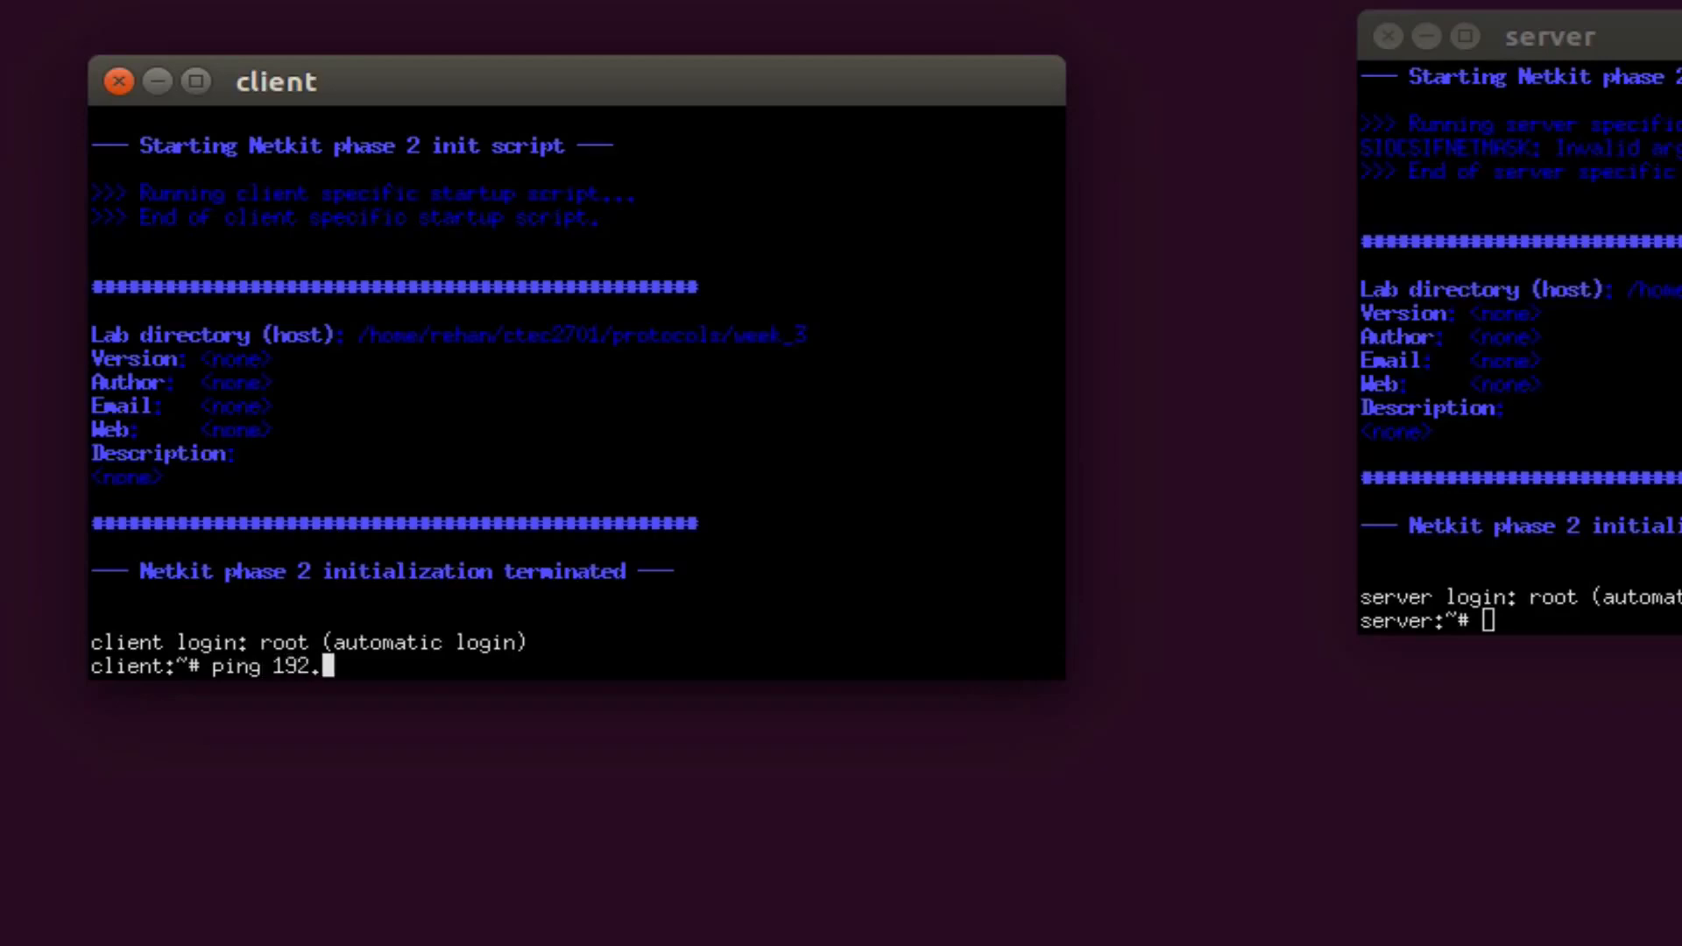
{"action": "type", "text": "168"}
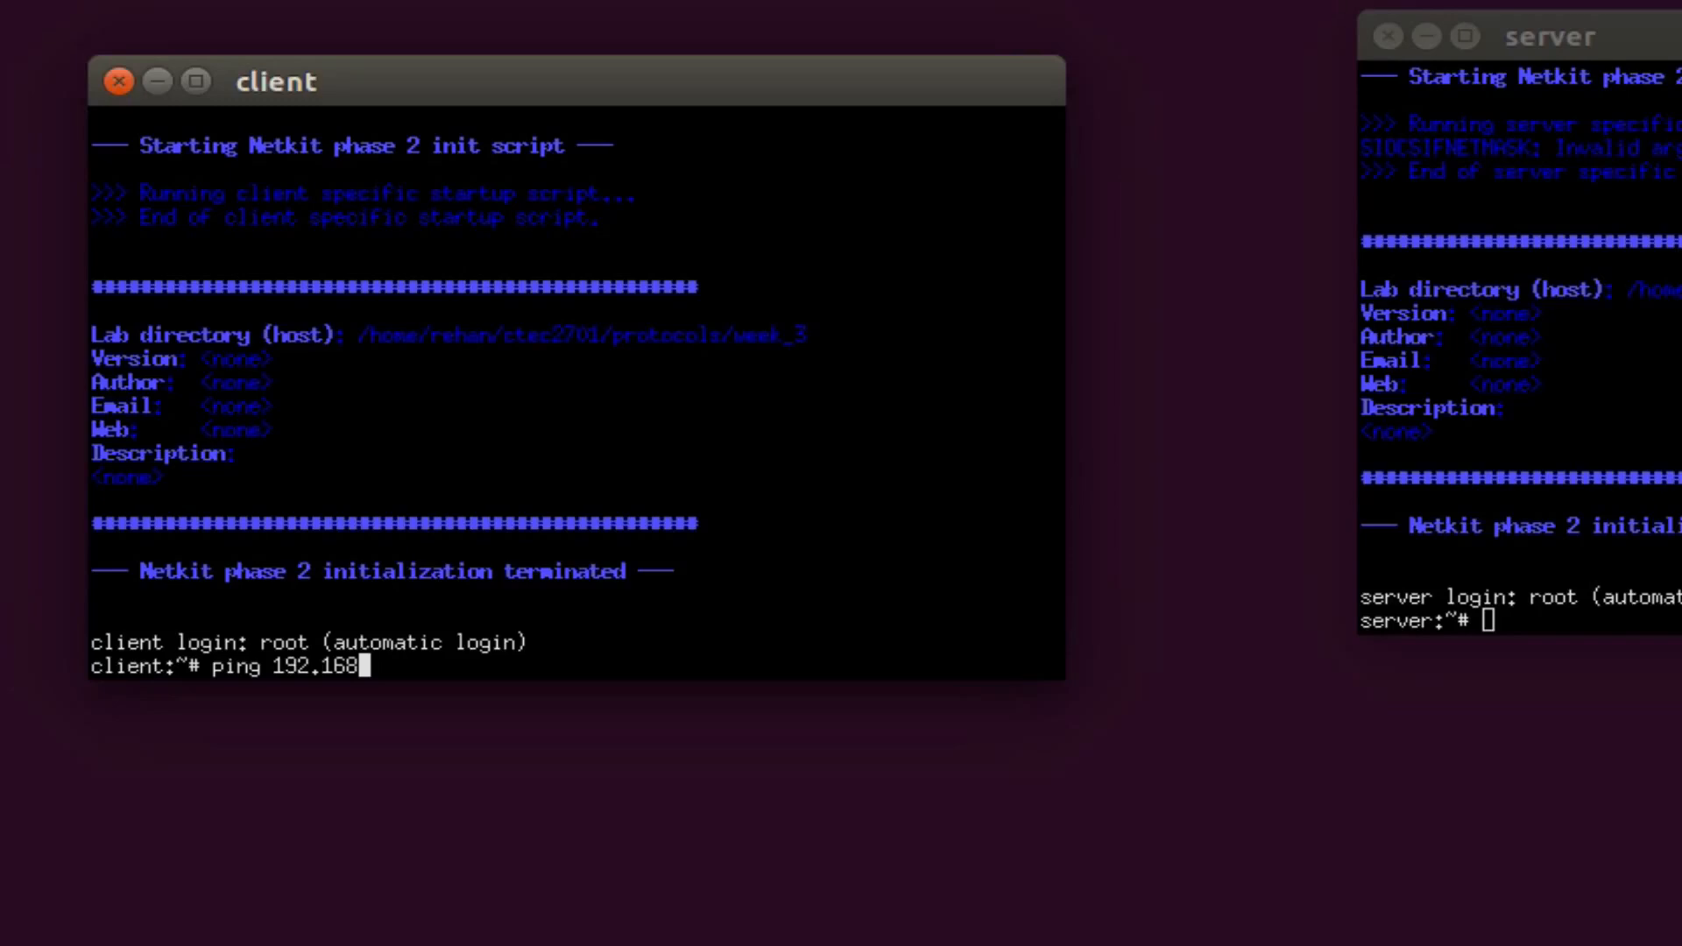
{"action": "type", "text": ".150.2"}
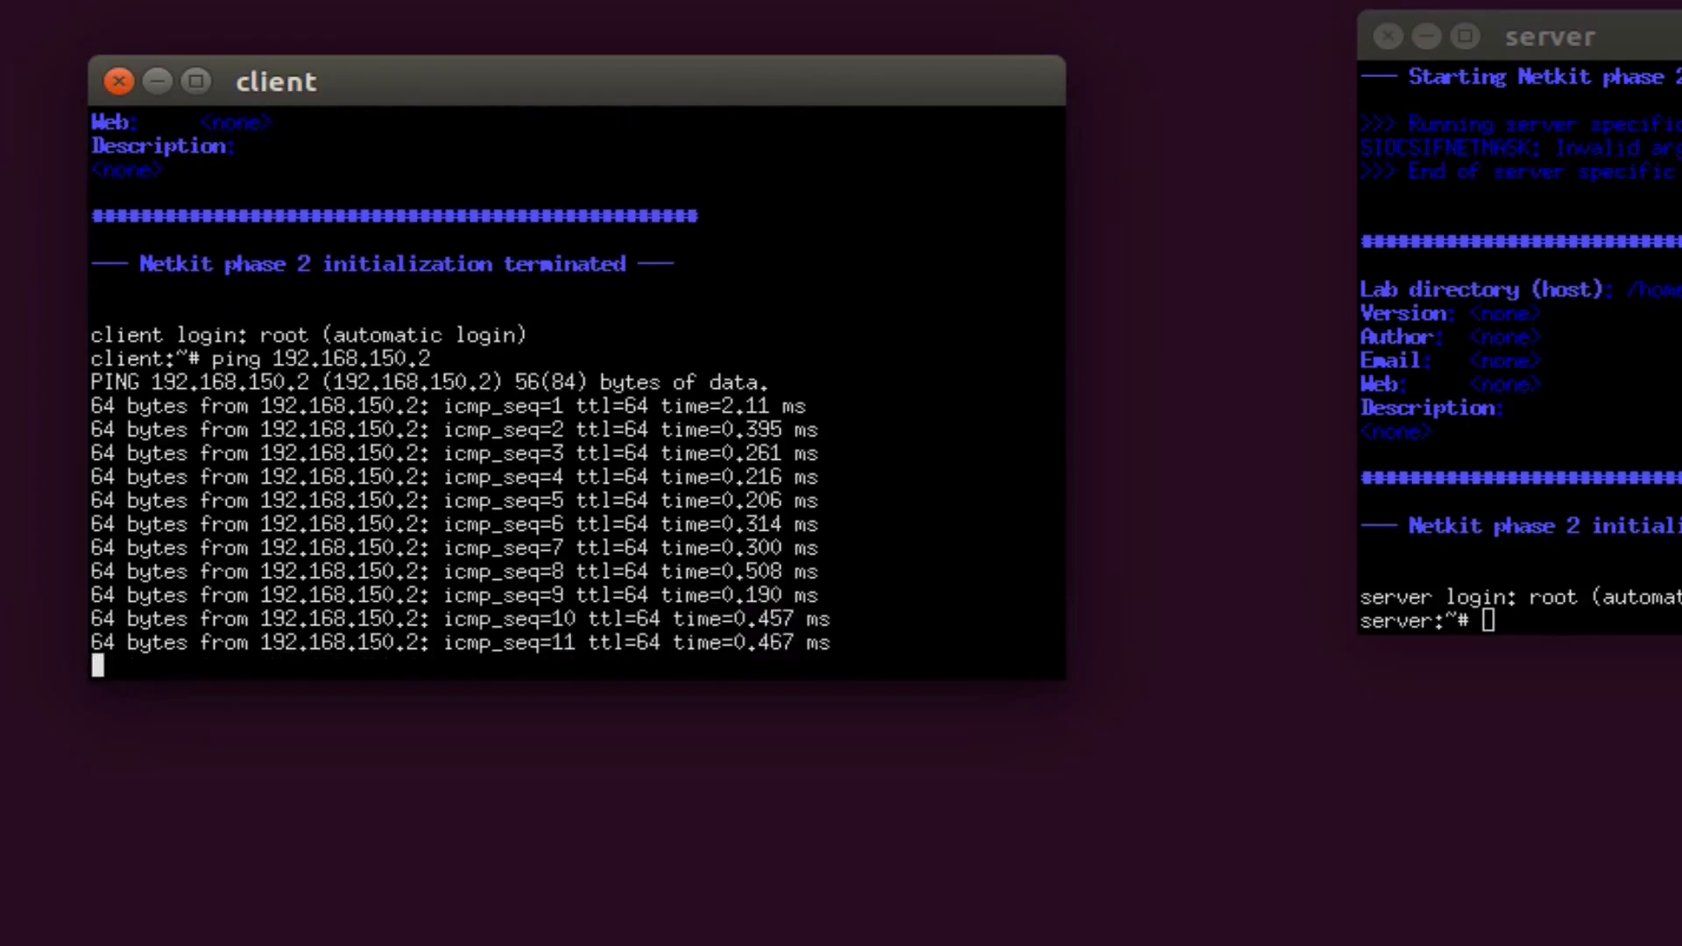
{"action": "key", "text": "ctrl+z"}
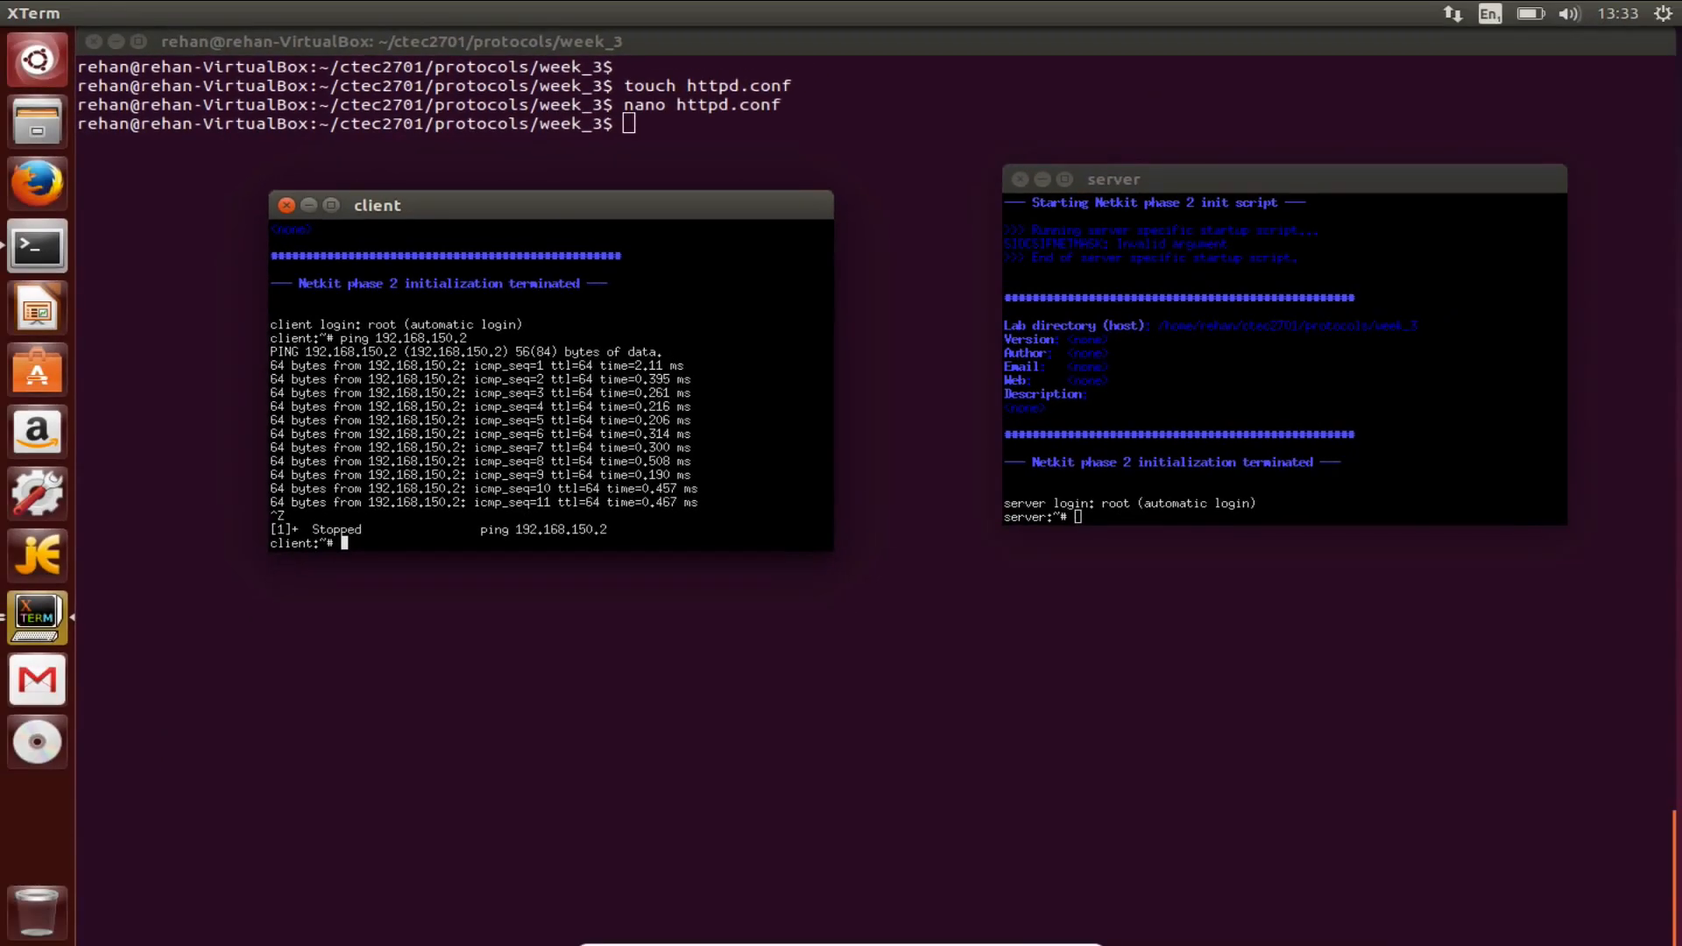
{"action": "mouse_move", "coordinate": [1321, 189]}
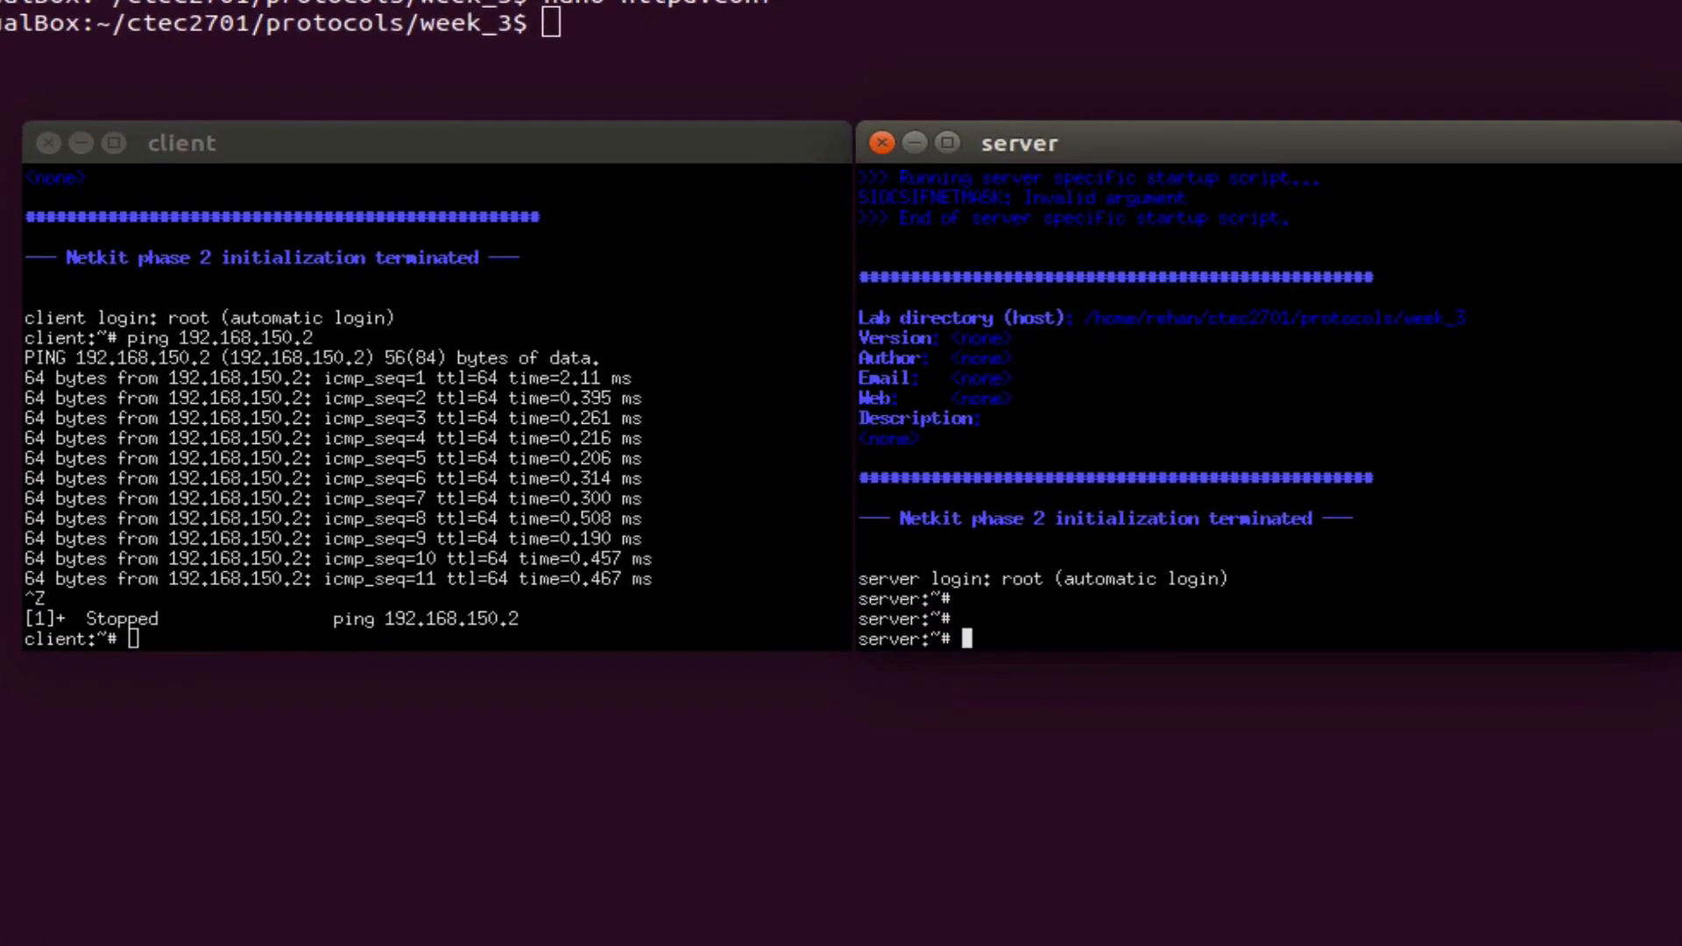
Run ping 192.168.150.1 from the server, stopping after 9 replies with 0% loss.
{"action": "type", "text": "ping"}
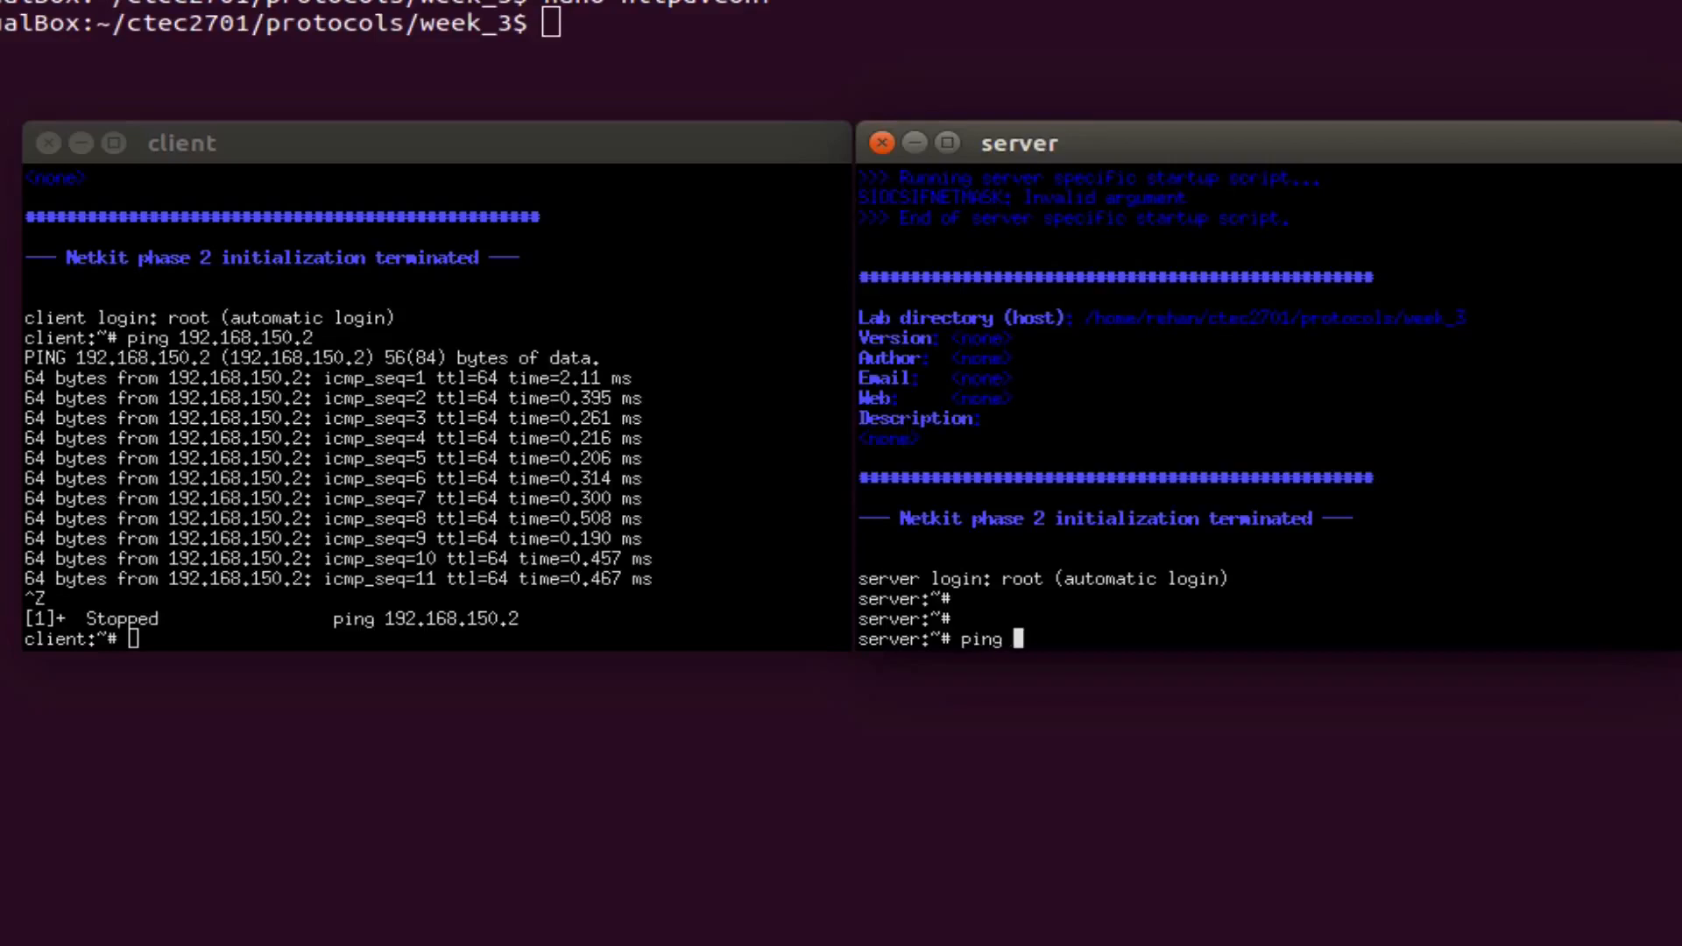
{"action": "type", "text": "192"}
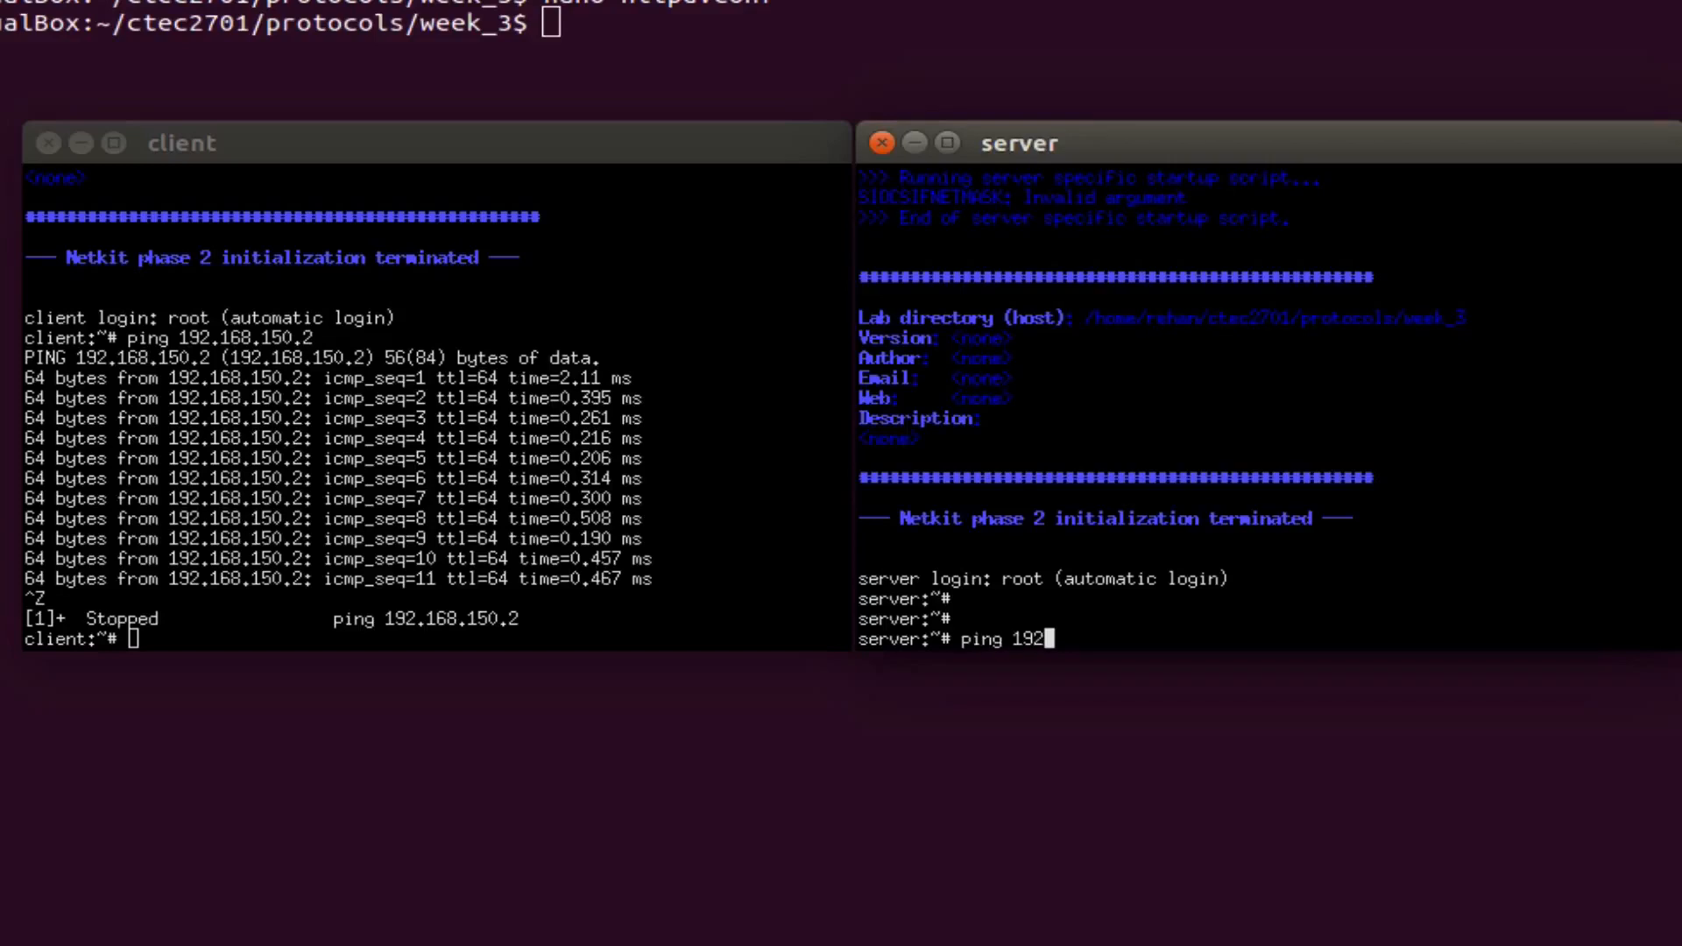
{"action": "type", "text": ".168"}
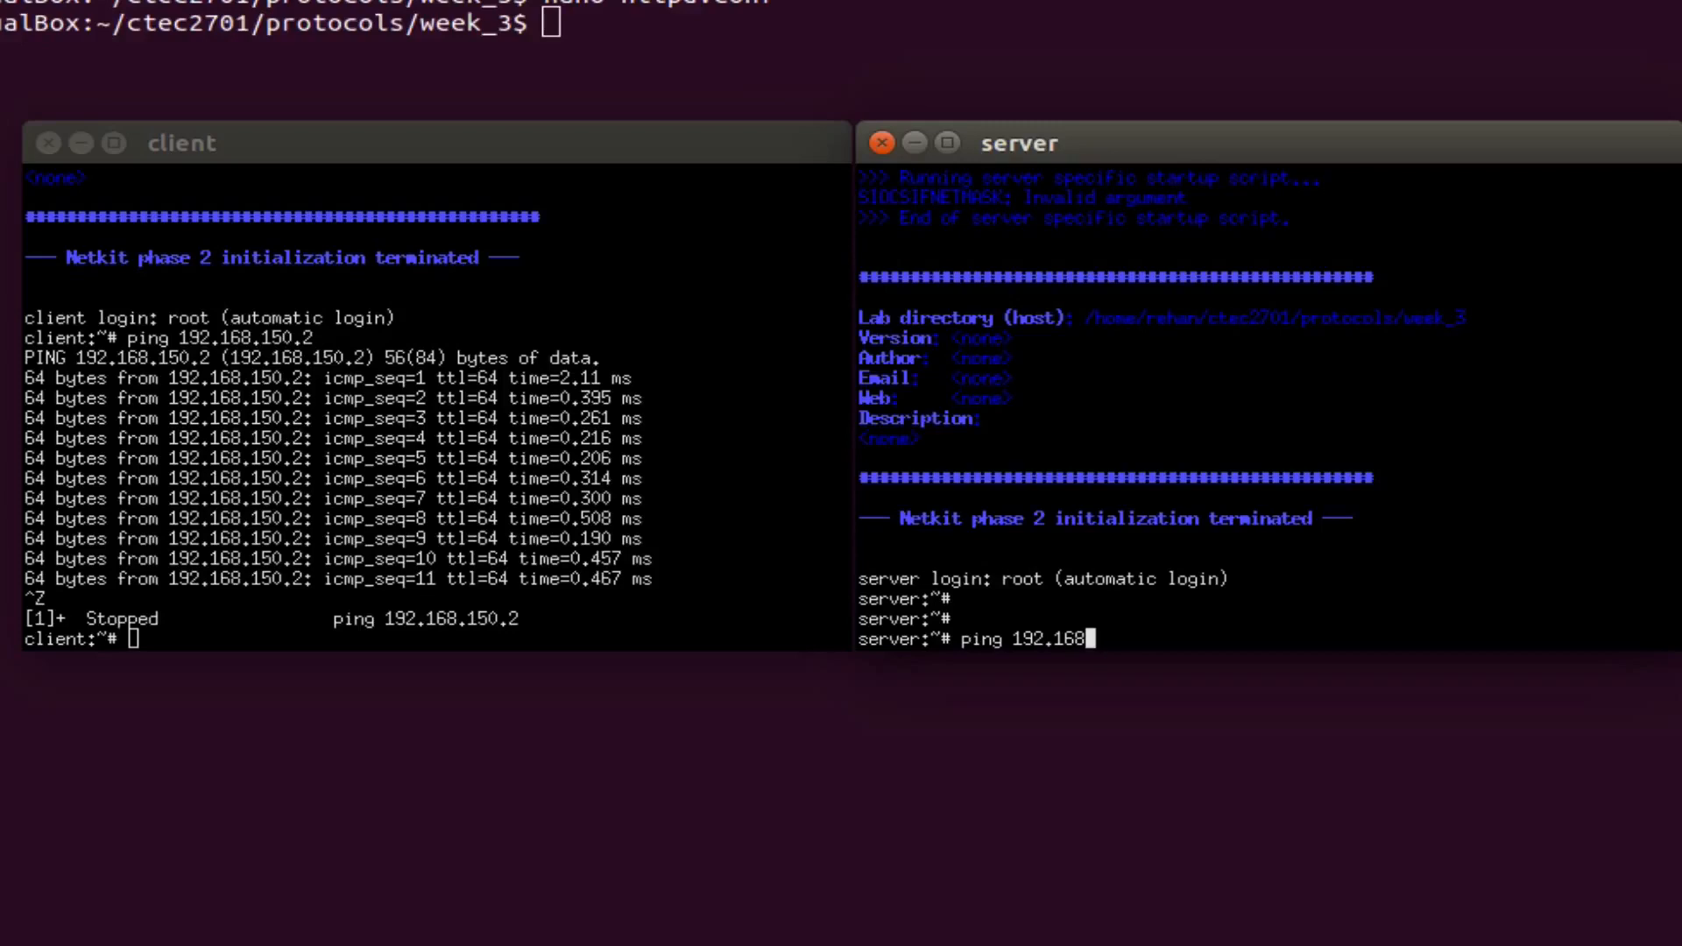
{"action": "type", "text": ".150.1"}
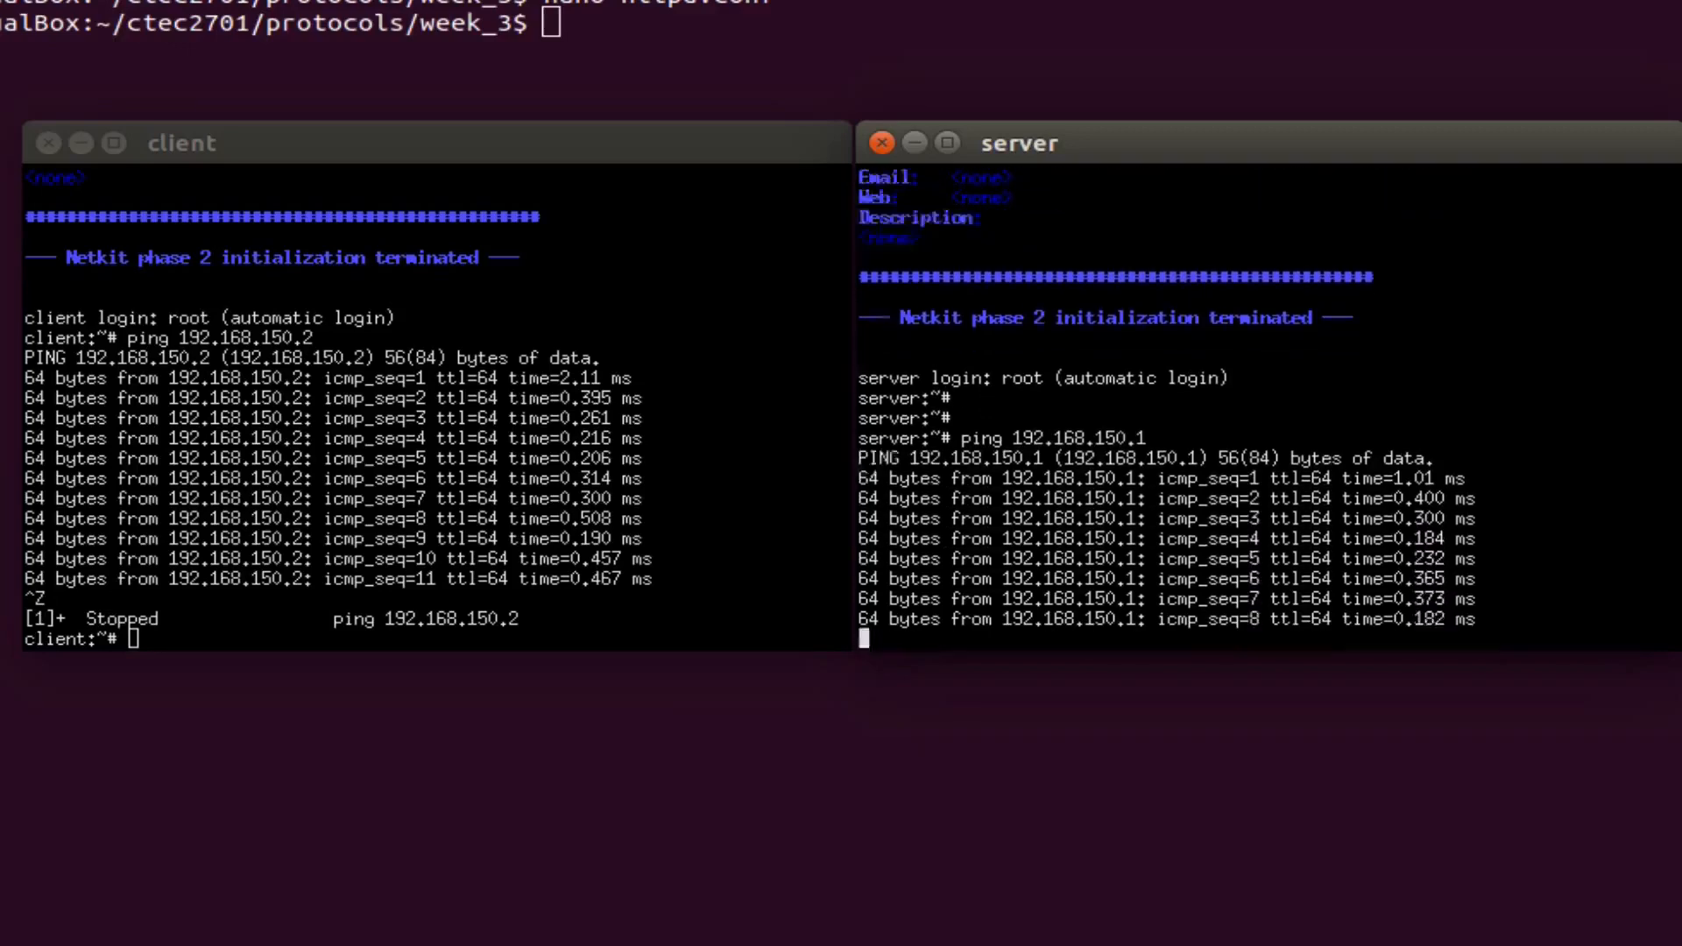
{"action": "key", "text": "ctrl+c"}
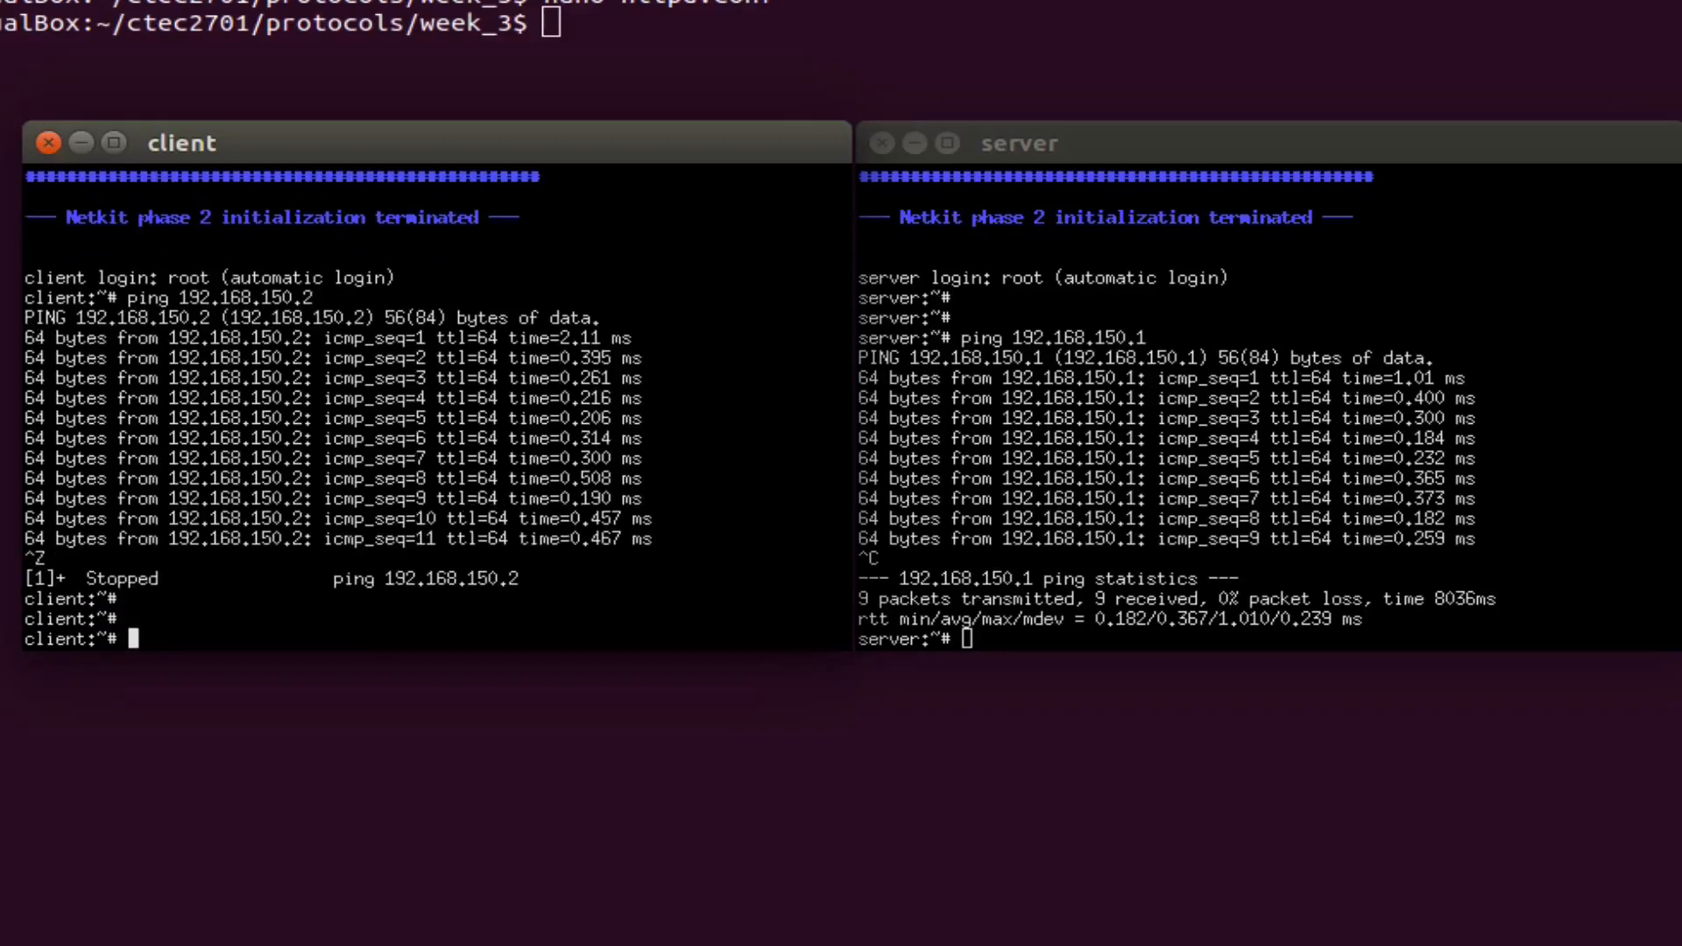
Re-run ping 192.168.150.2 from the client and stop after 4 replies with 0% loss.
{"action": "type", "text": "ping 192.168.150.2"}
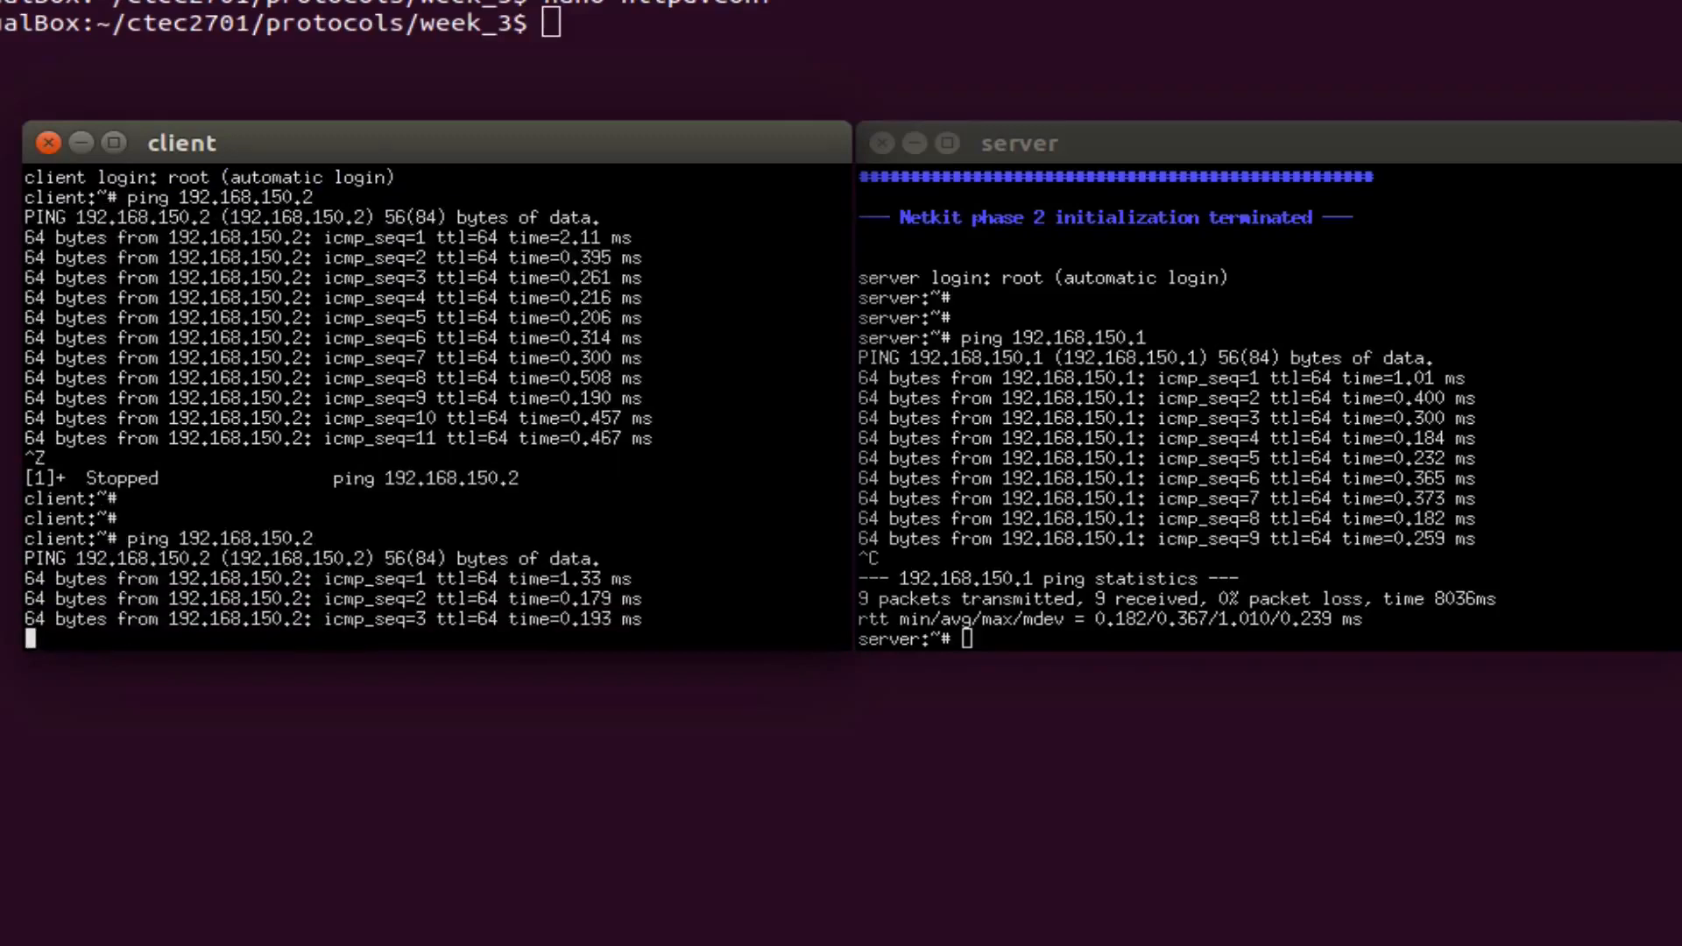
{"action": "key", "text": "ctrl+c"}
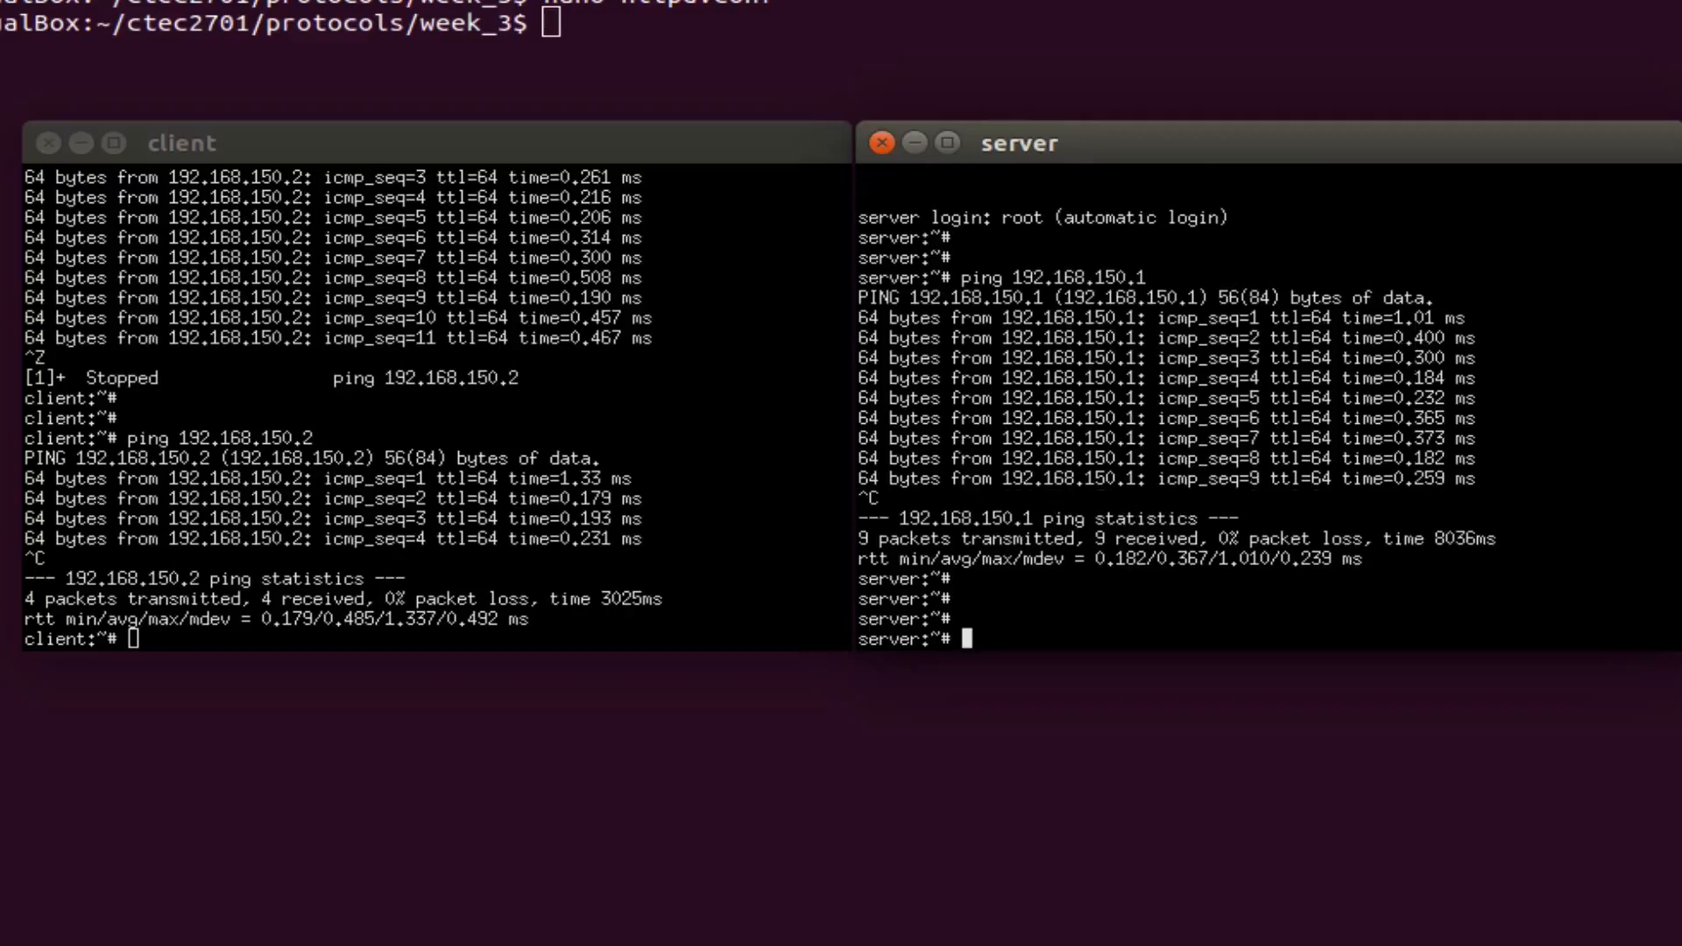
Run tcpdump -i eth0 on the server while the client pings 192.168.150.2.
{"action": "type", "text": "tcpd"}
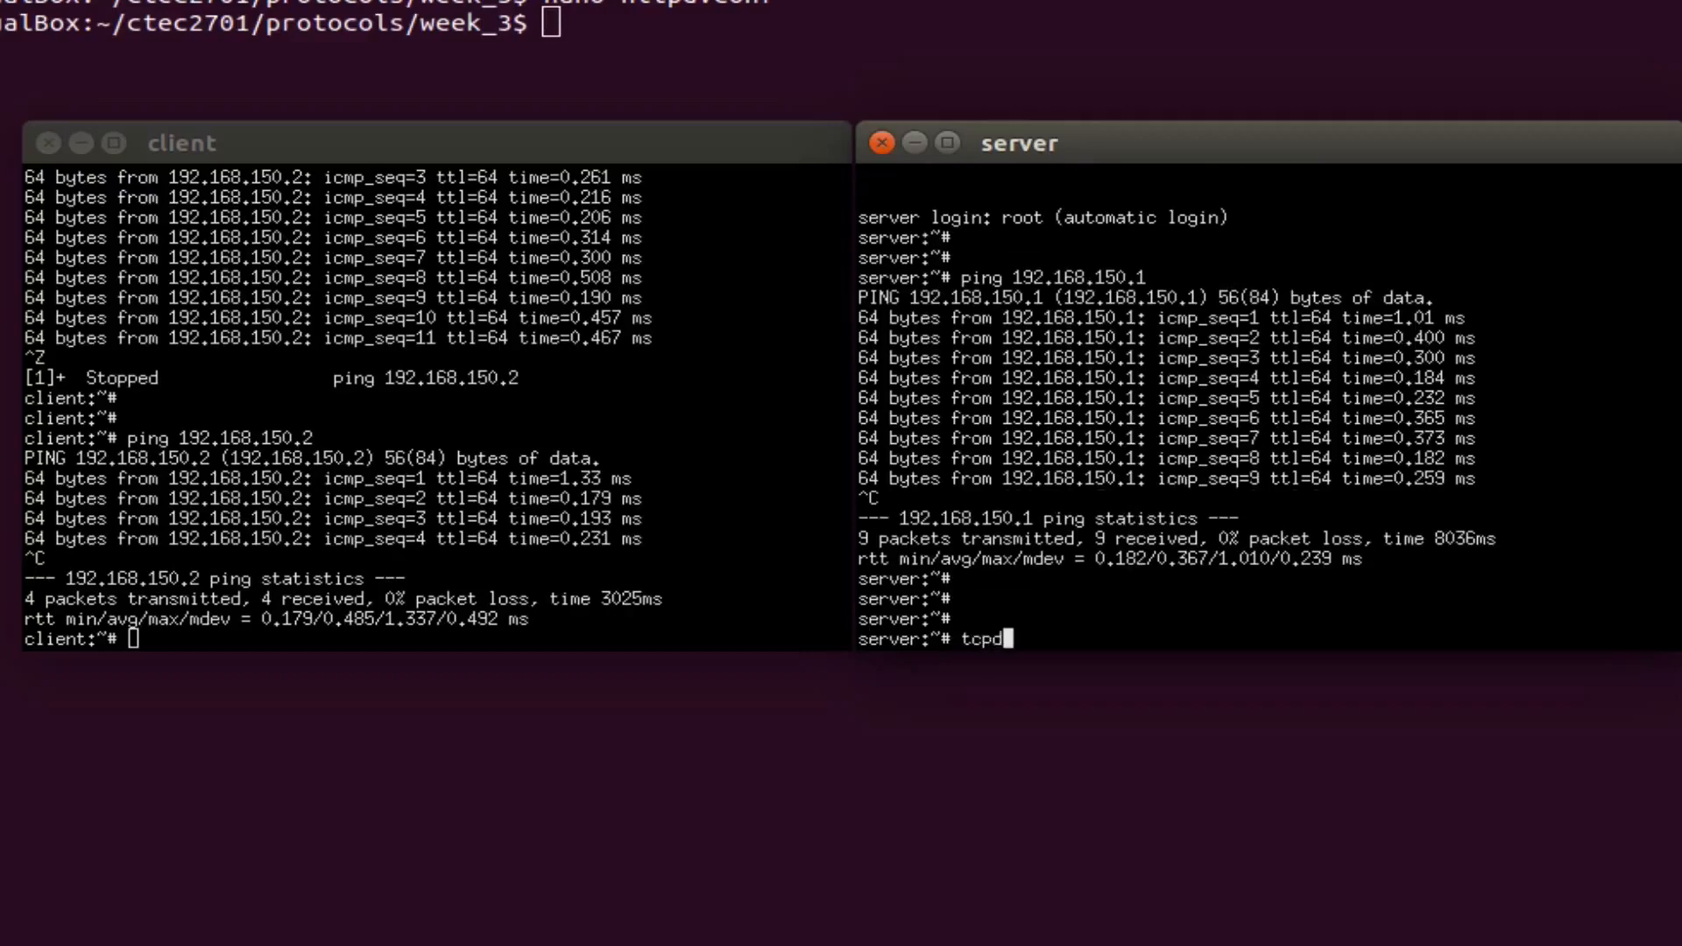
{"action": "type", "text": "ump"}
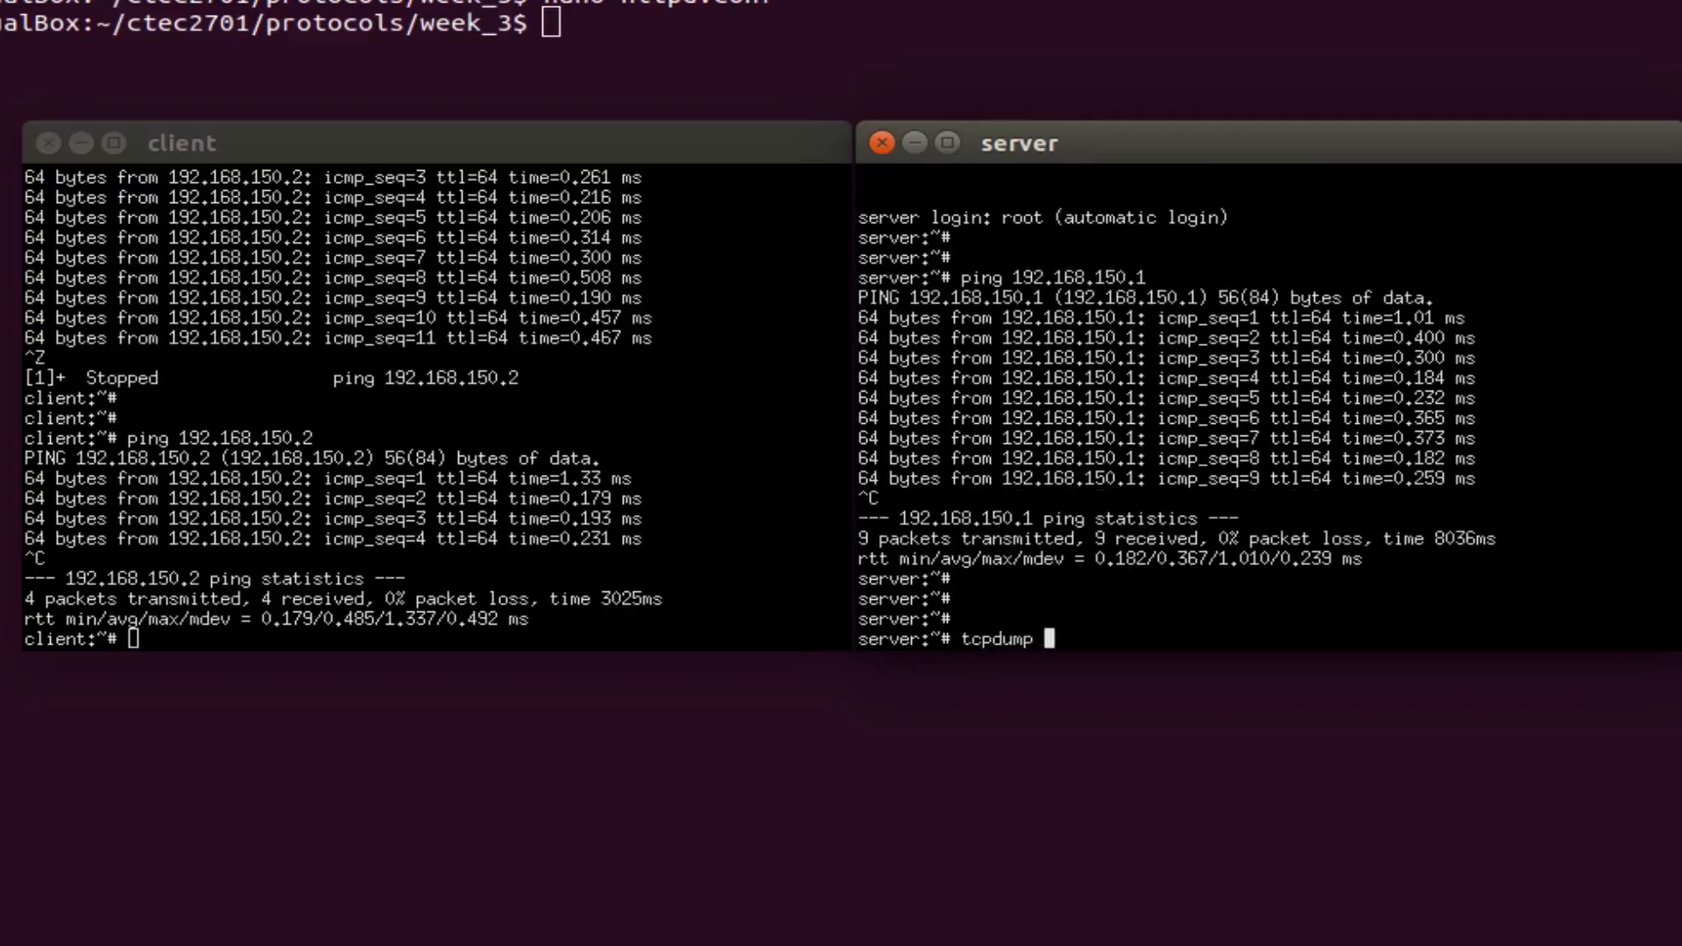
{"action": "type", "text": "-i"}
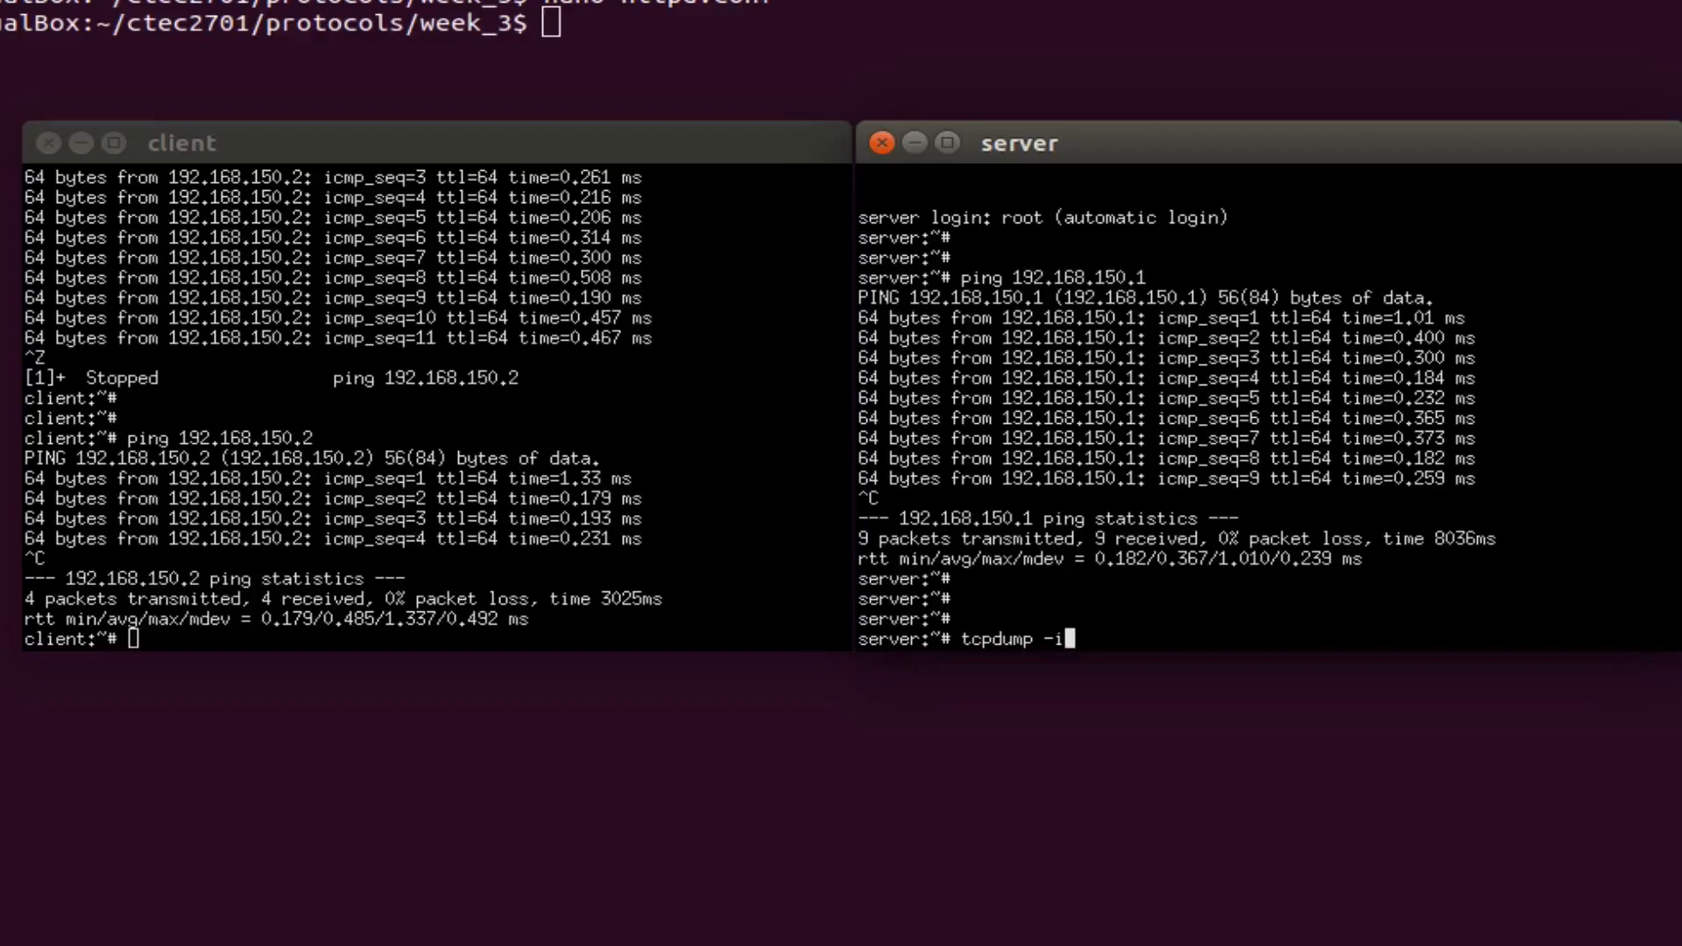
{"action": "type", "text": "eth0"}
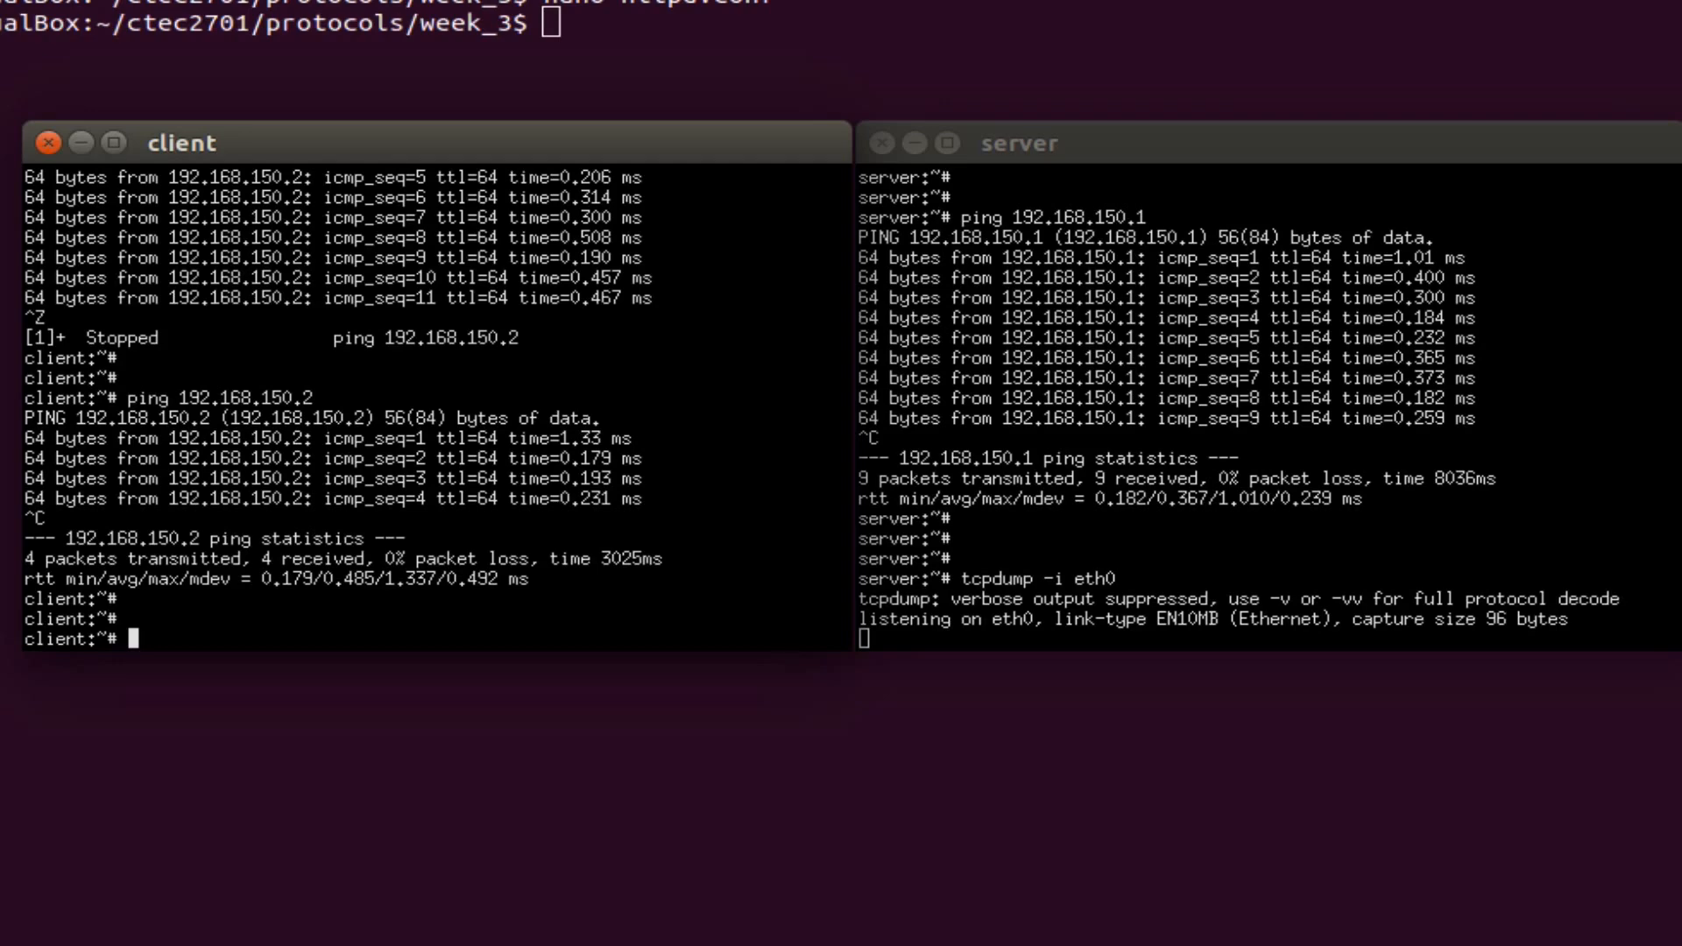
{"action": "type", "text": "ping 192.168.150.2"}
{"action": "left_click", "coordinate": [1269, 638]}
{"action": "type", "text": "tcp"}
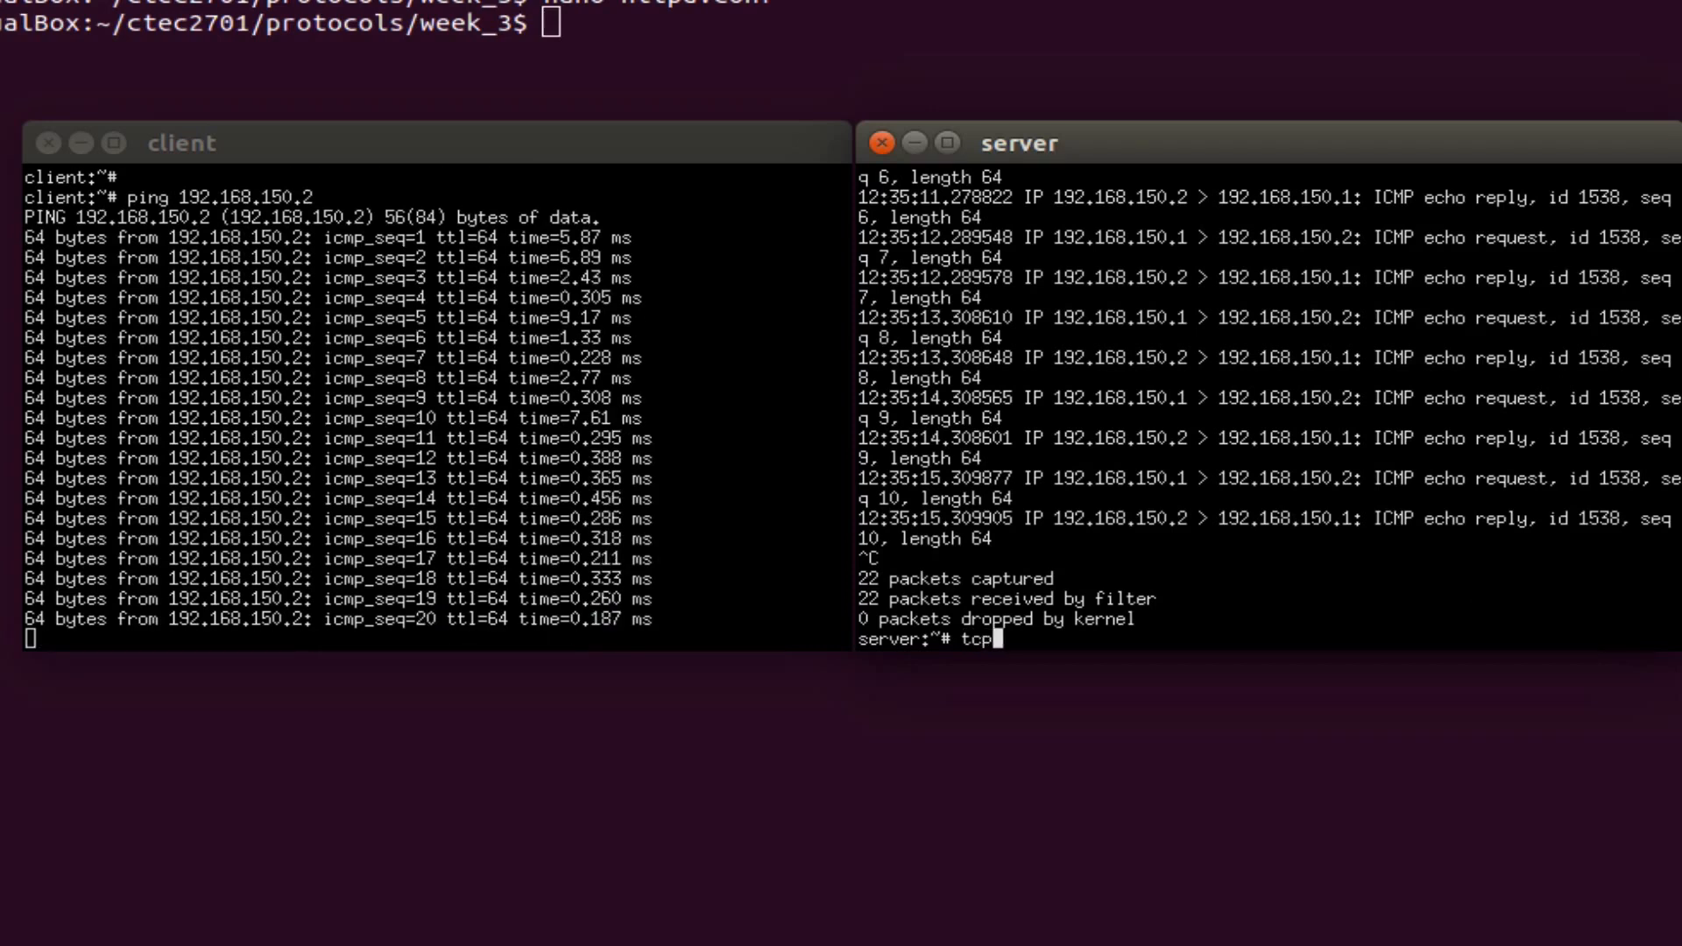
Run tcpdump -v -i eth0 on the server and restart the client's ping to 192.168.150.2.
{"action": "type", "text": "dump"}
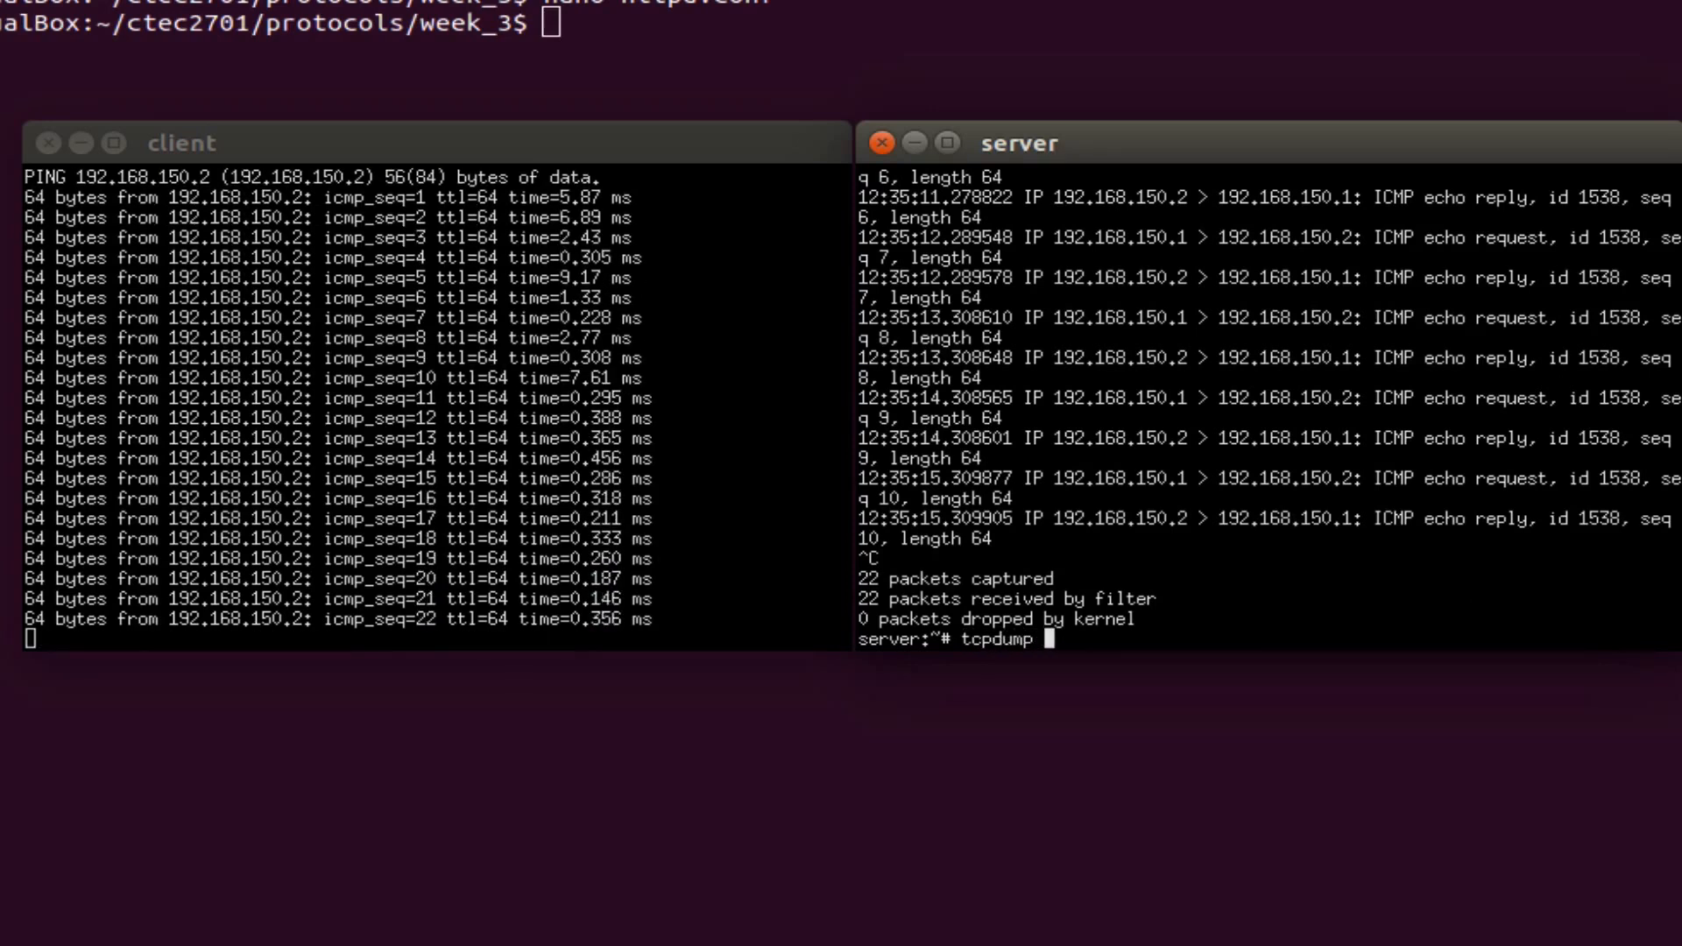
{"action": "type", "text": "-v"}
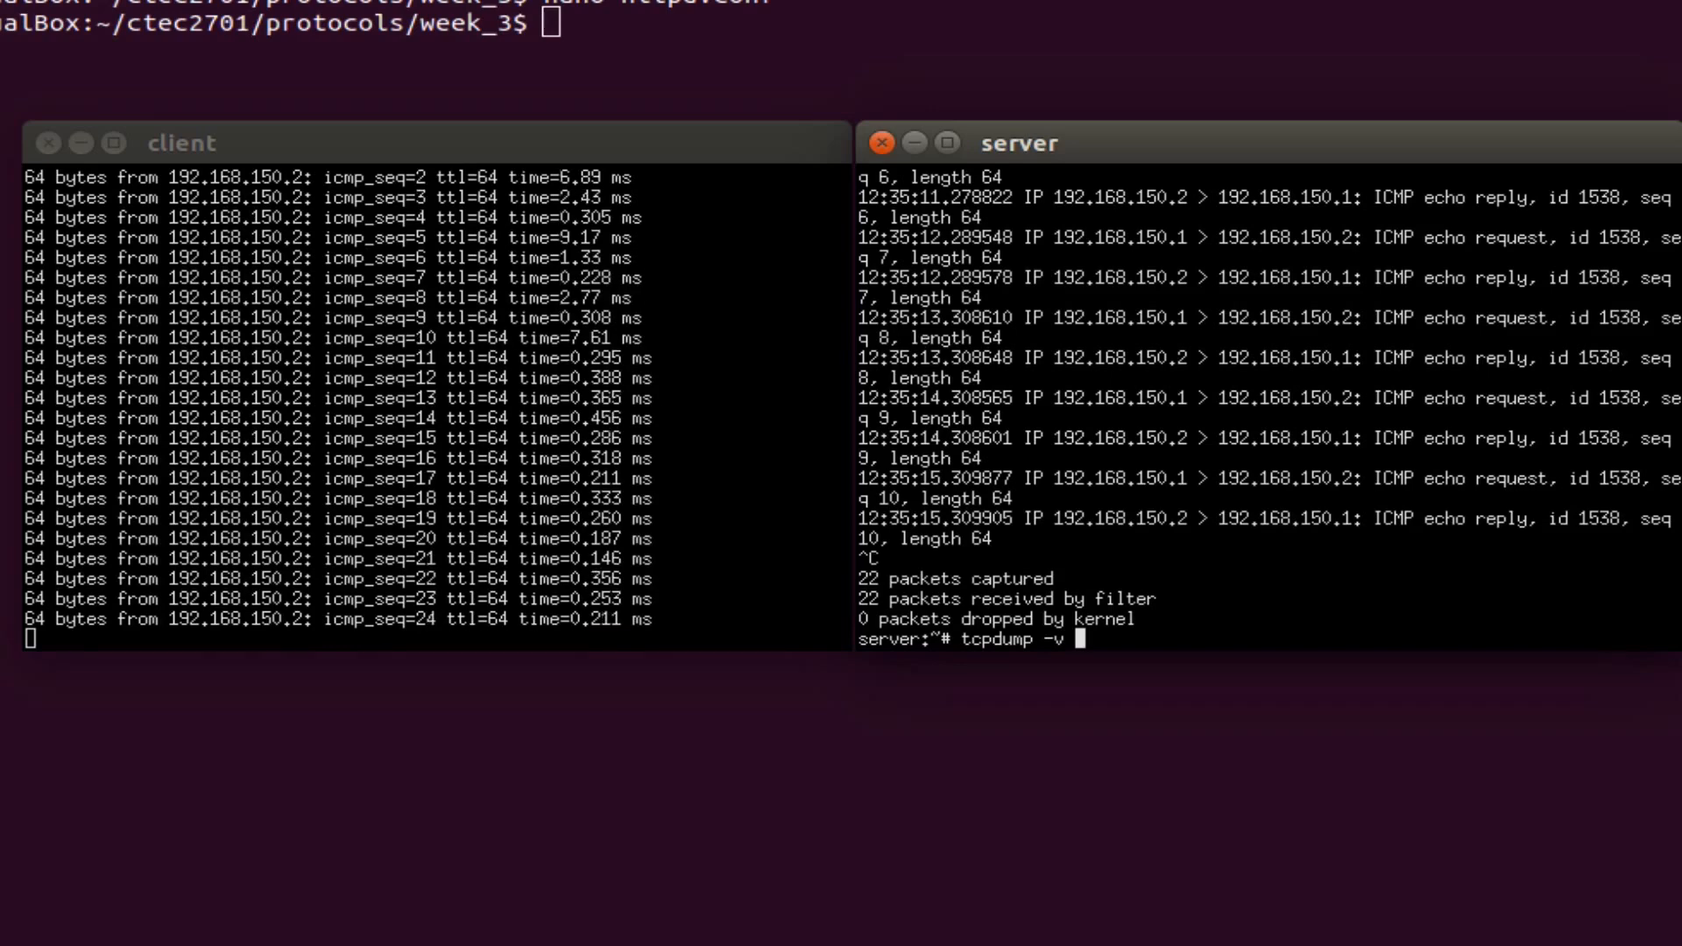
{"action": "type", "text": "-i"}
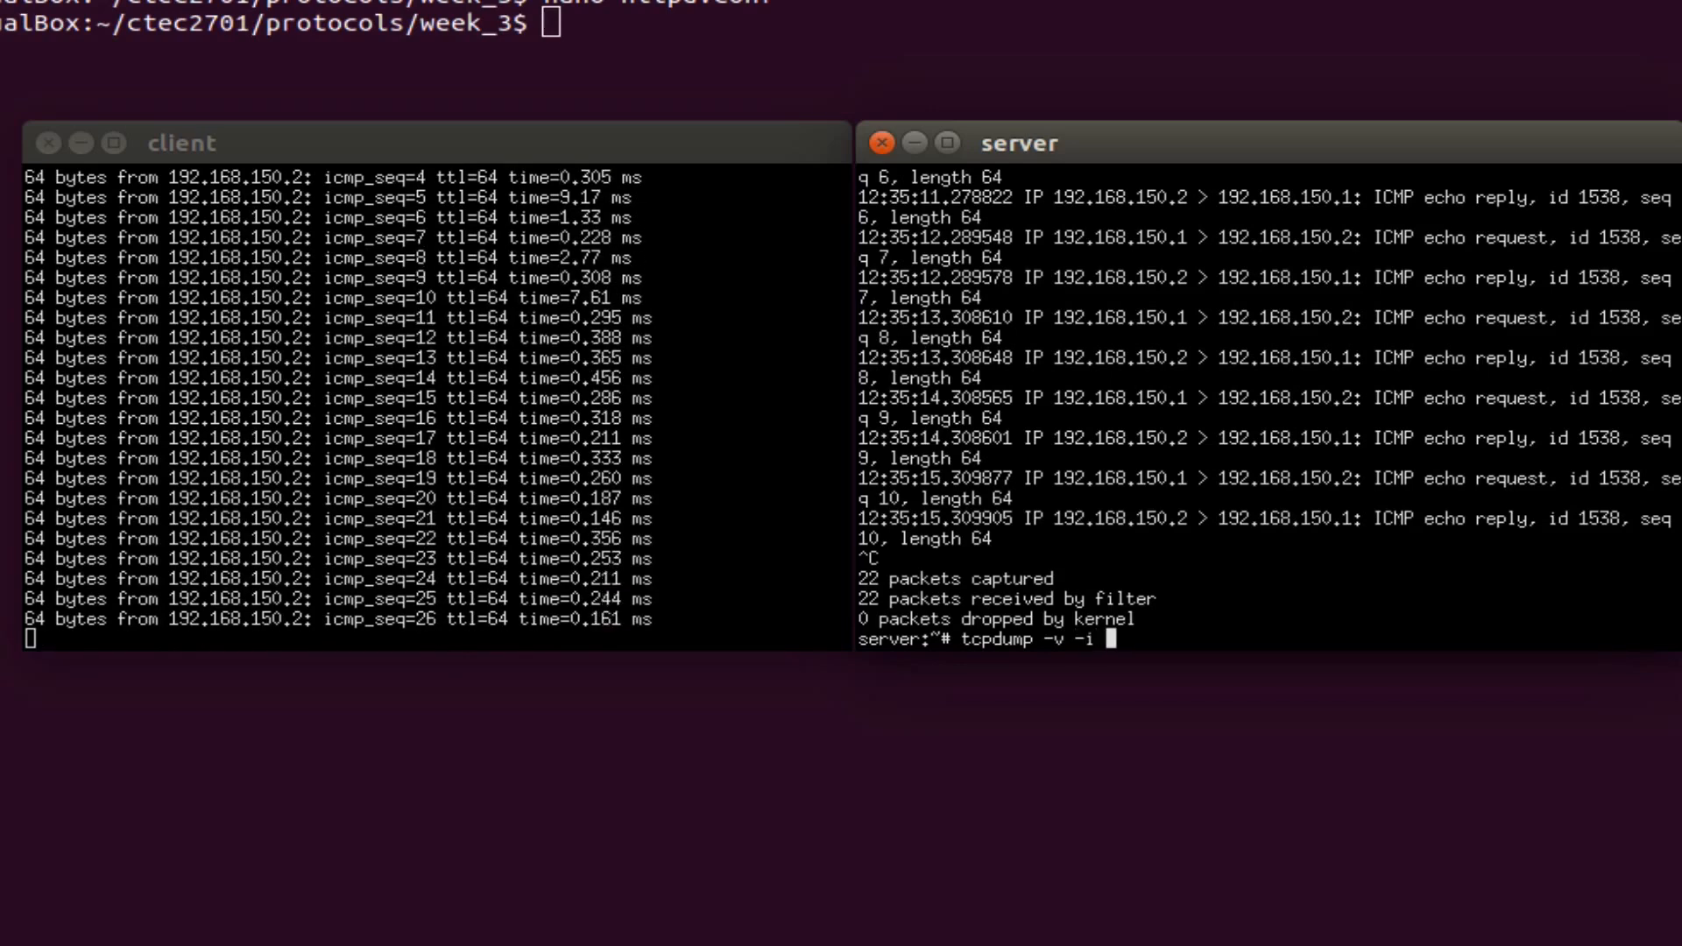
{"action": "type", "text": "eth0"}
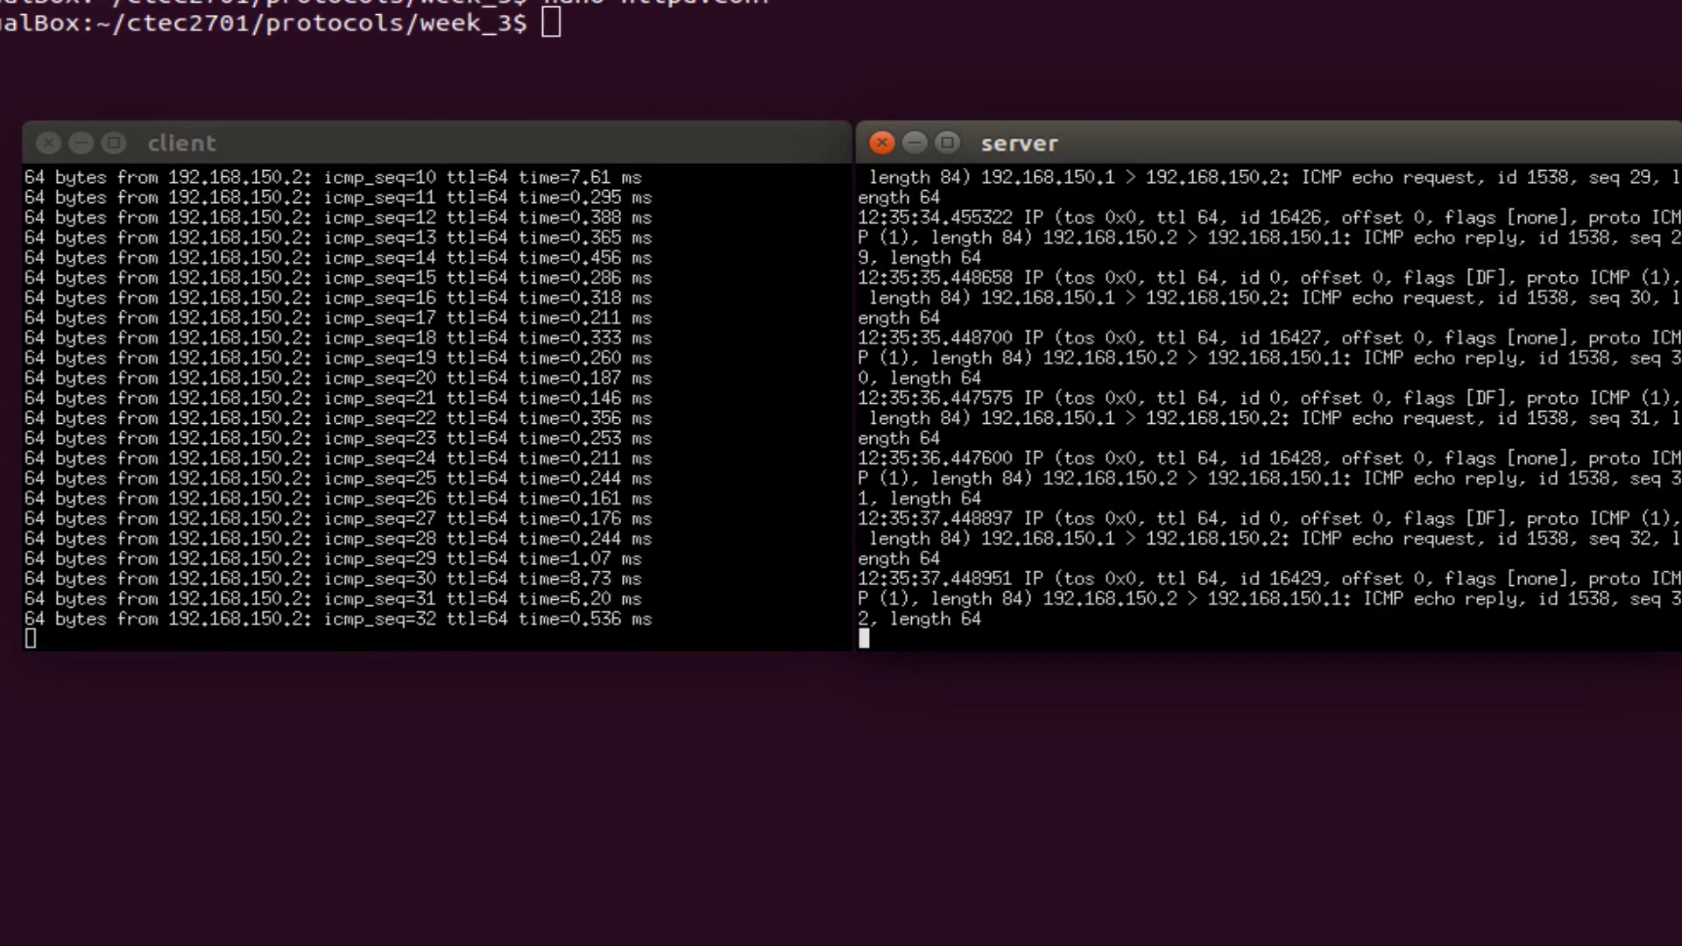
{"action": "key", "text": "ctrl+c"}
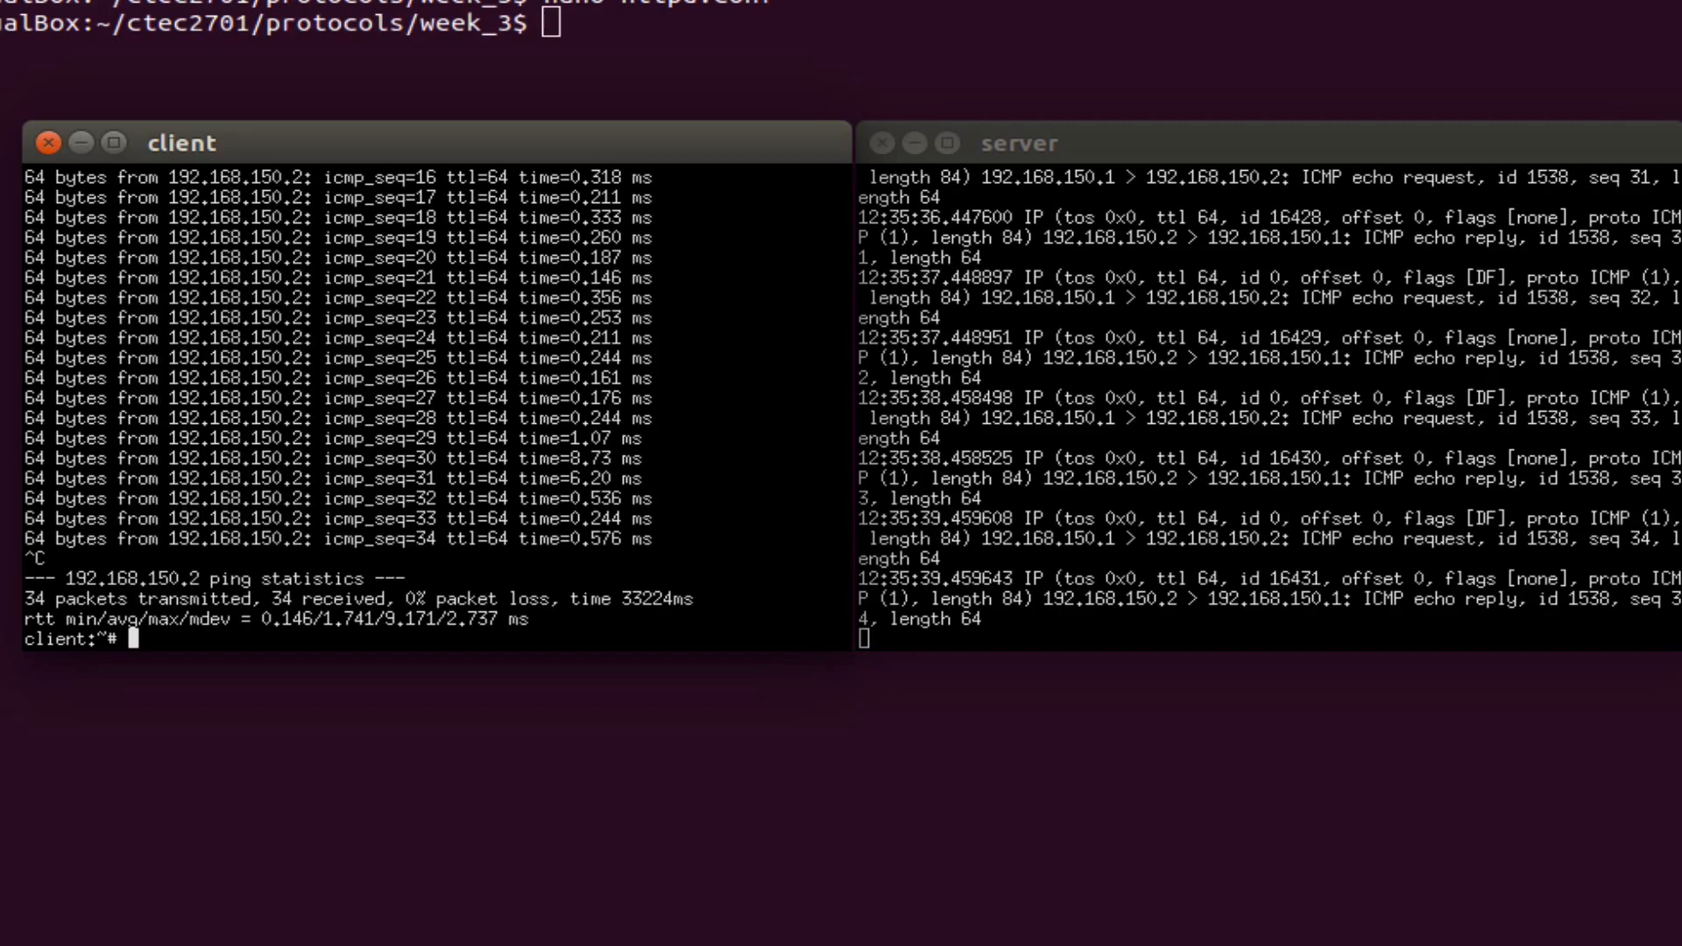
{"action": "type", "text": "ping 192.168.150.2"}
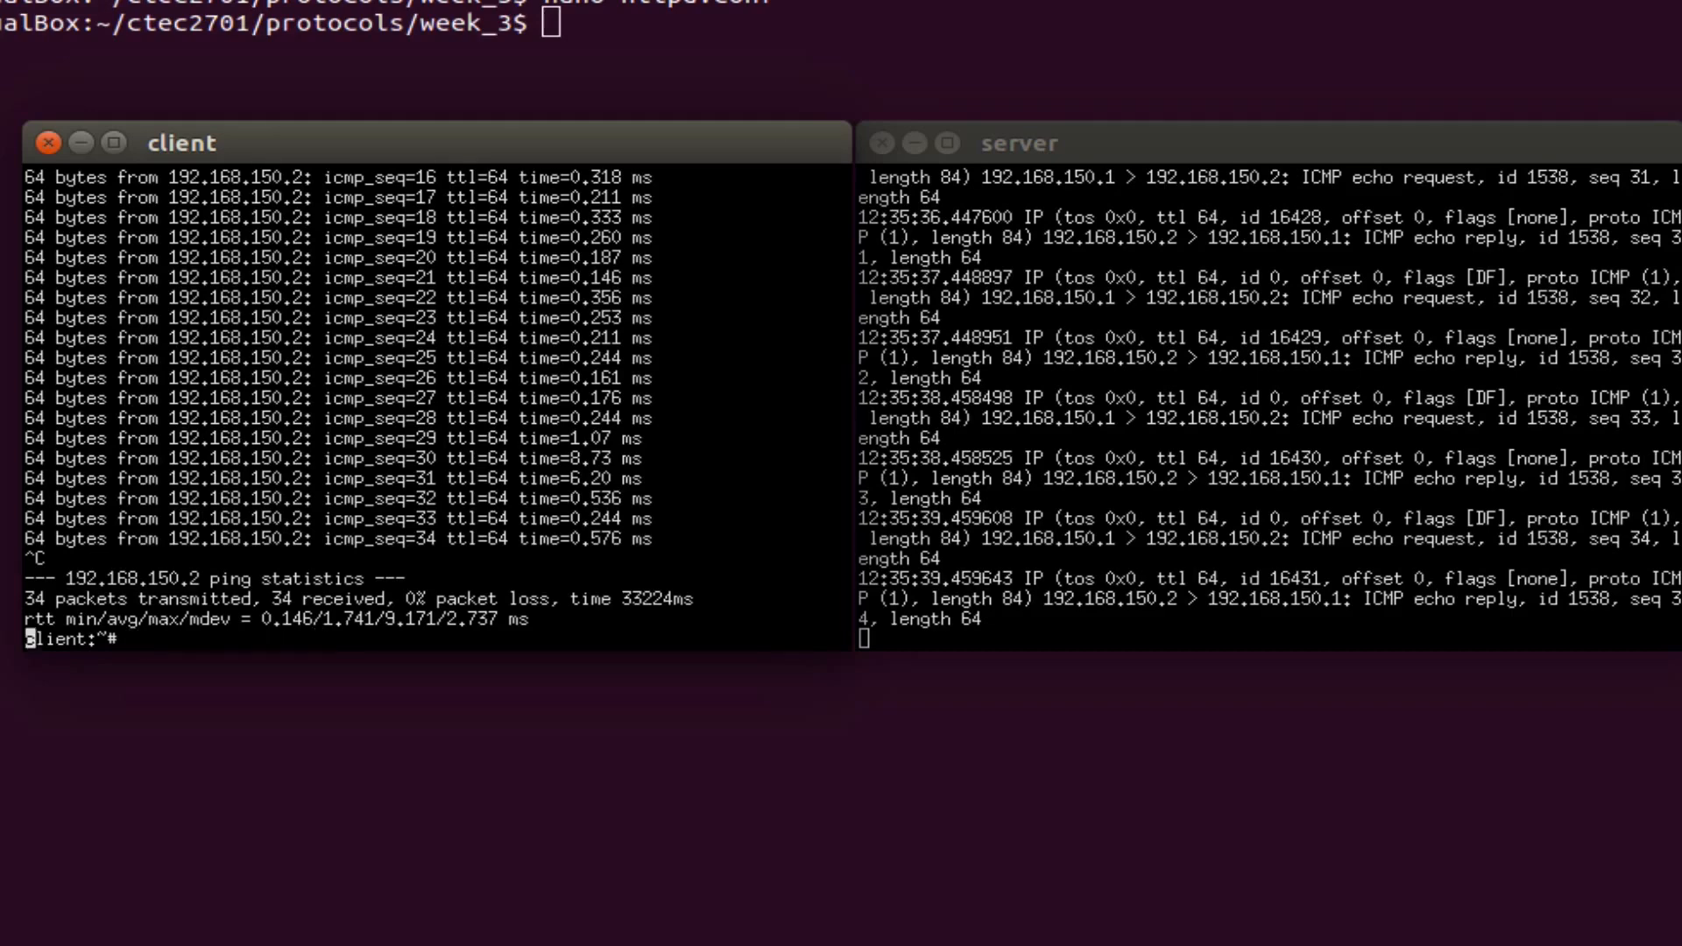
Run tcpdump -v -i eth0 on the client and stop the server's capture at 12 packets.
{"action": "type", "text": "tcp"}
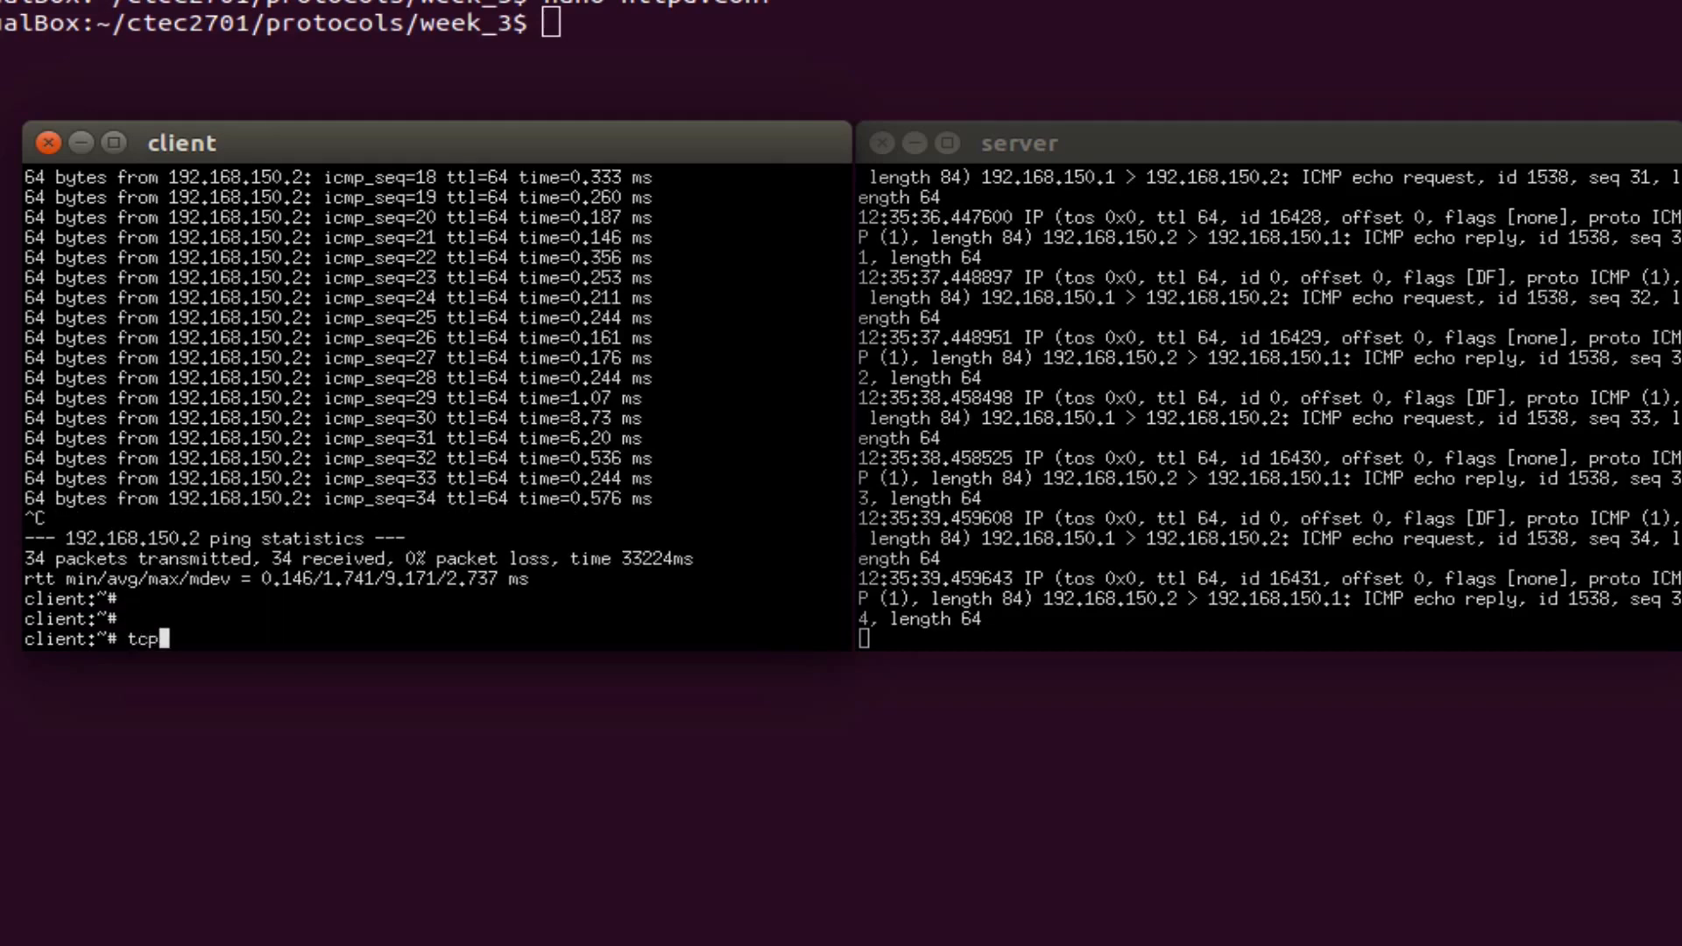
{"action": "type", "text": "dump"}
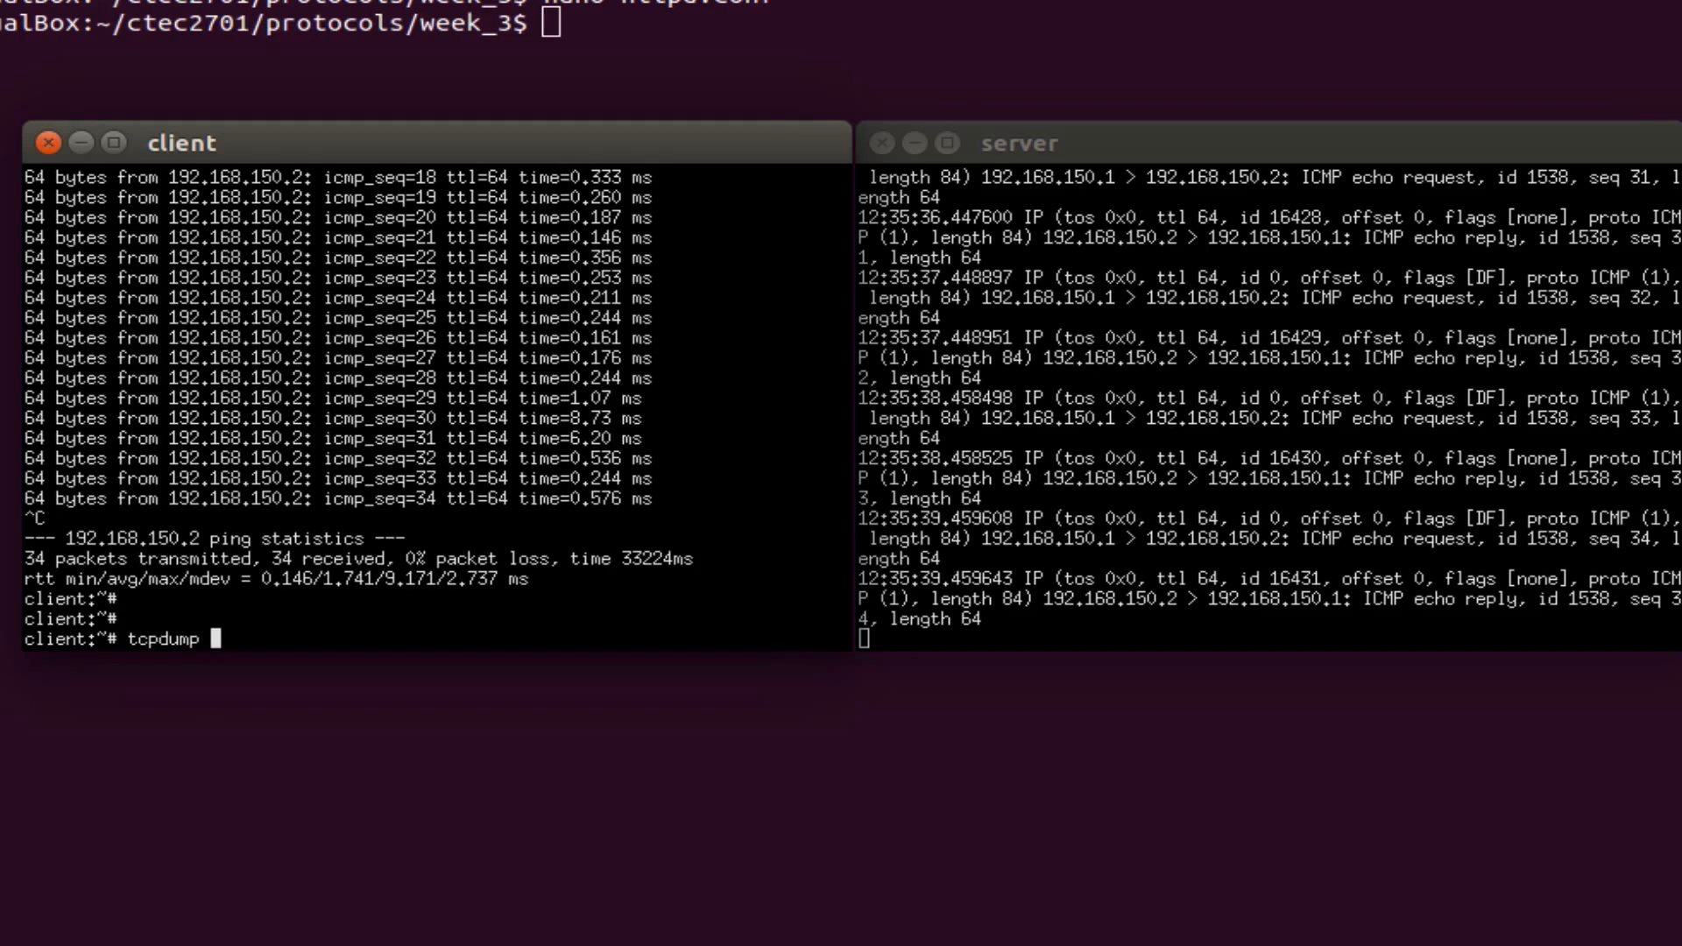
{"action": "type", "text": "-v -i"}
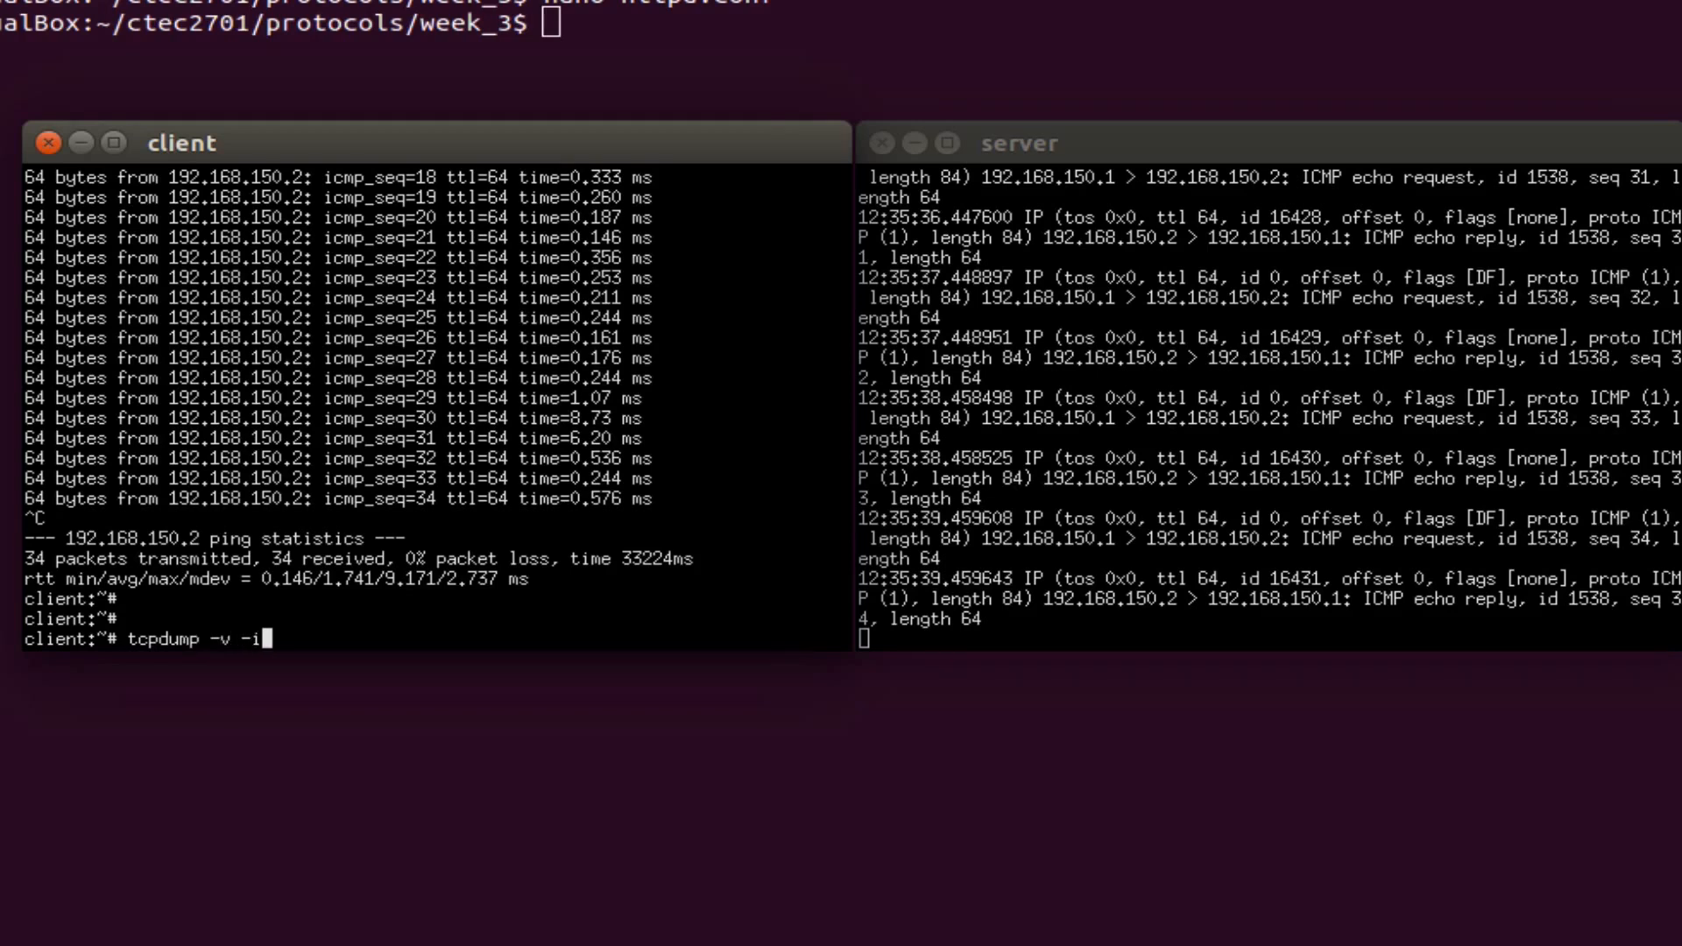
{"action": "type", "text": "eth0"}
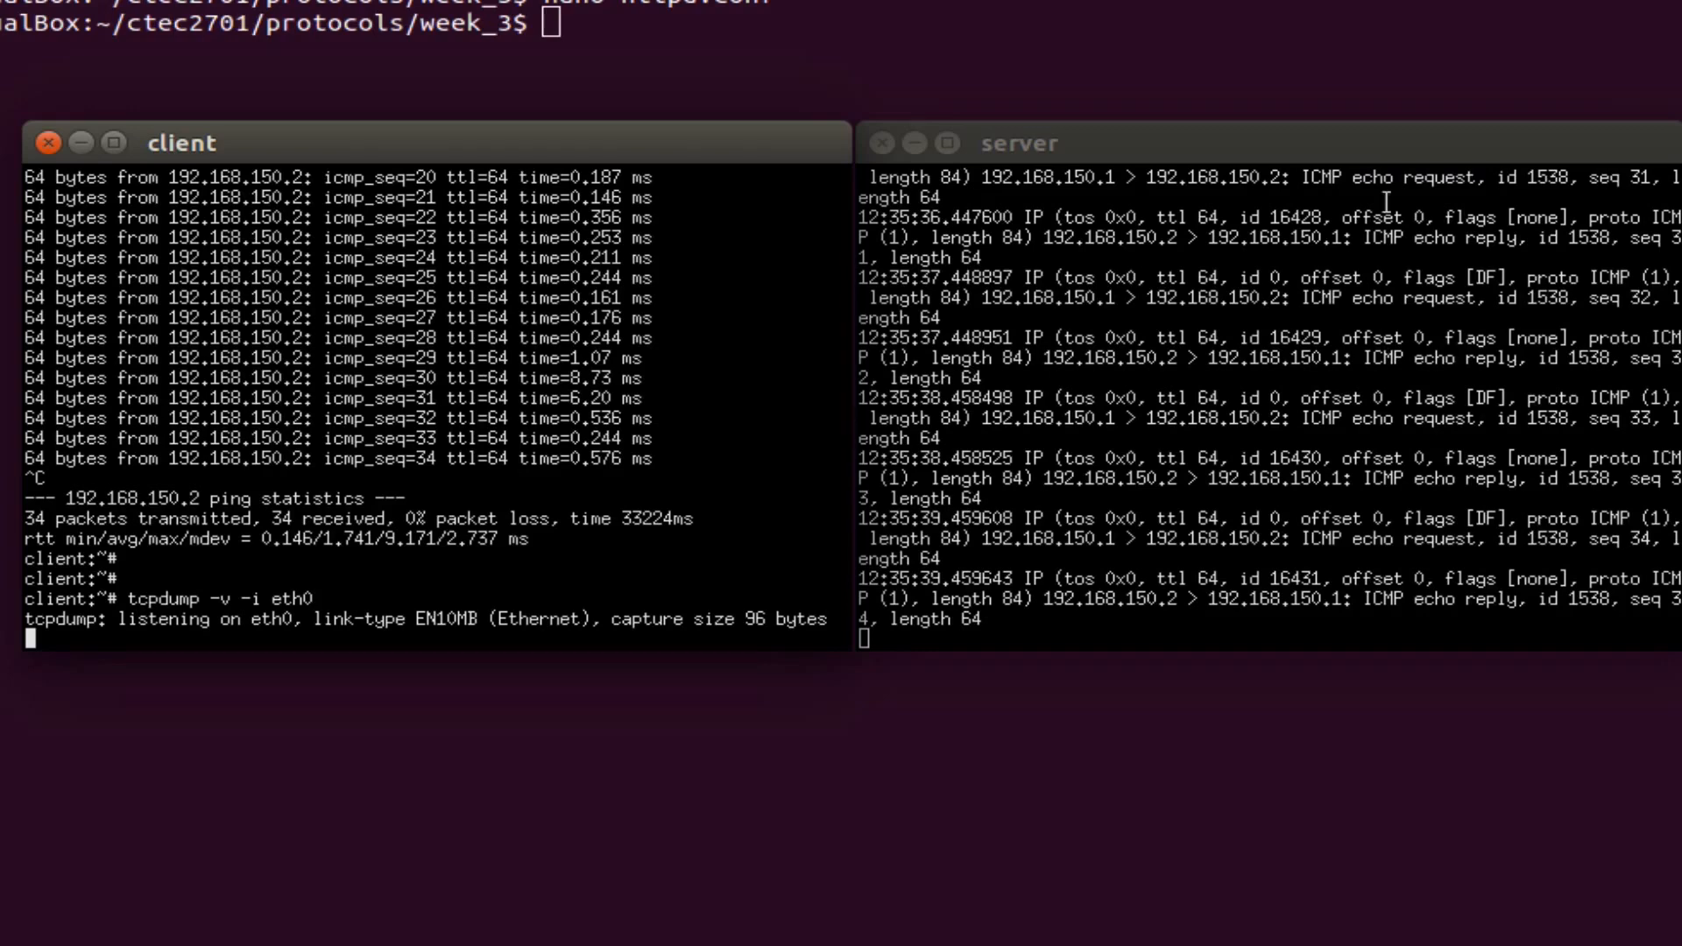
{"action": "key", "text": "ctrl+c"}
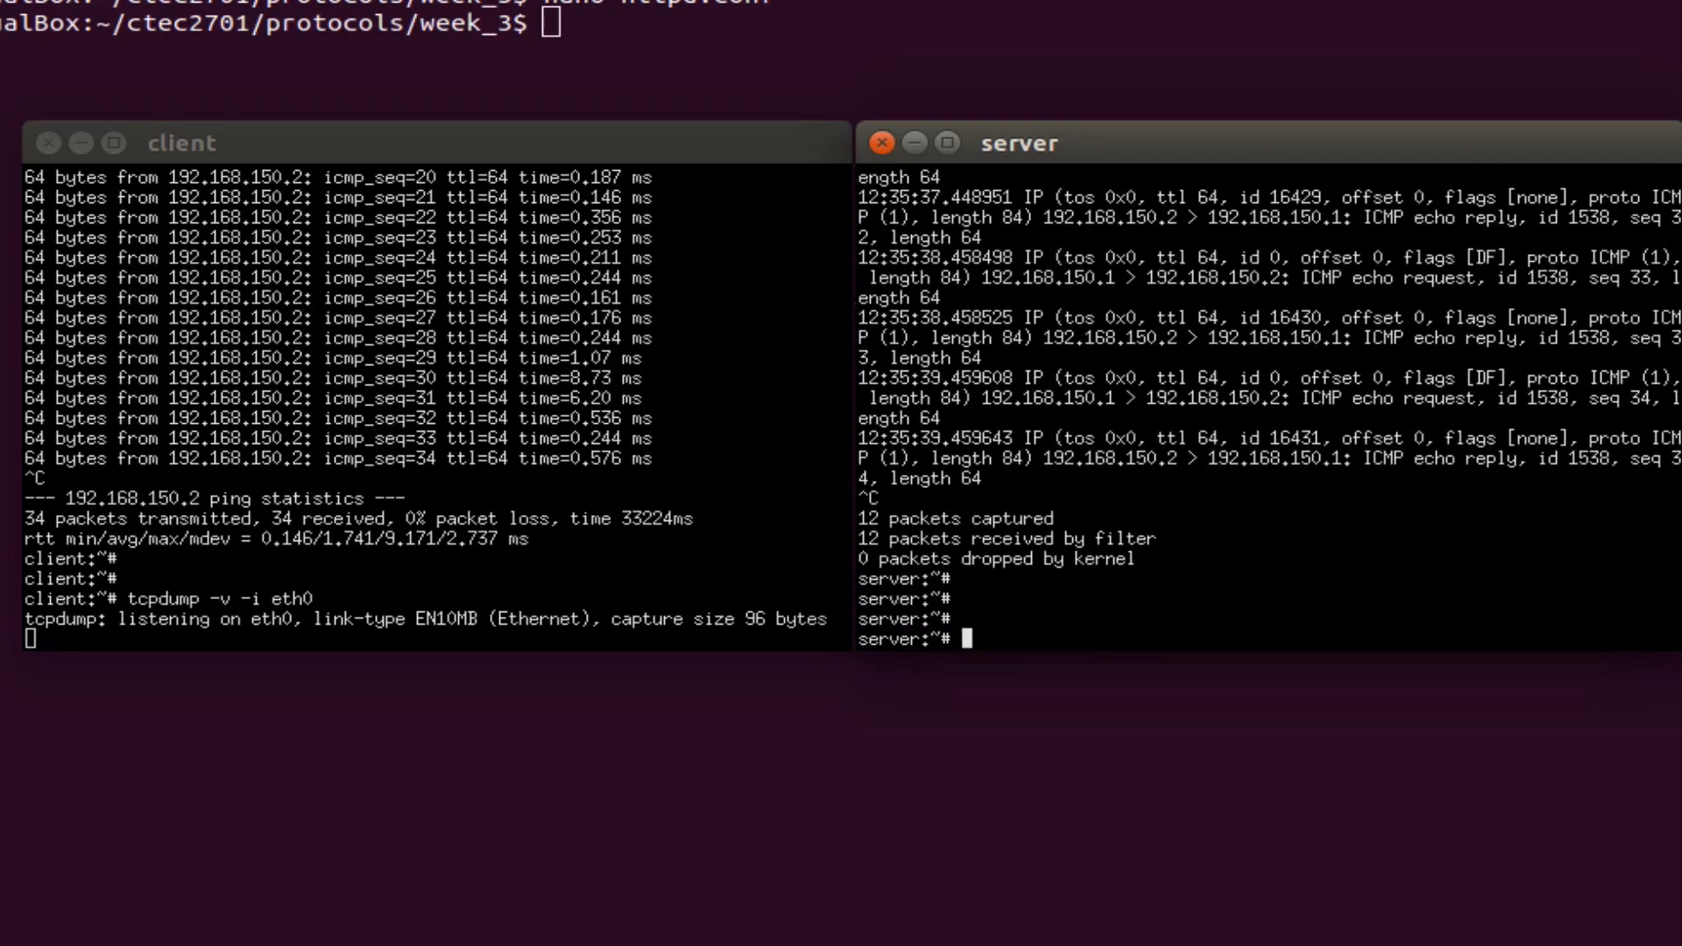
Attempt tcpdump -v -i eth0 -w/ on the server, which fails with 'Is a directory'.
{"action": "type", "text": "tcpdump -v -i"}
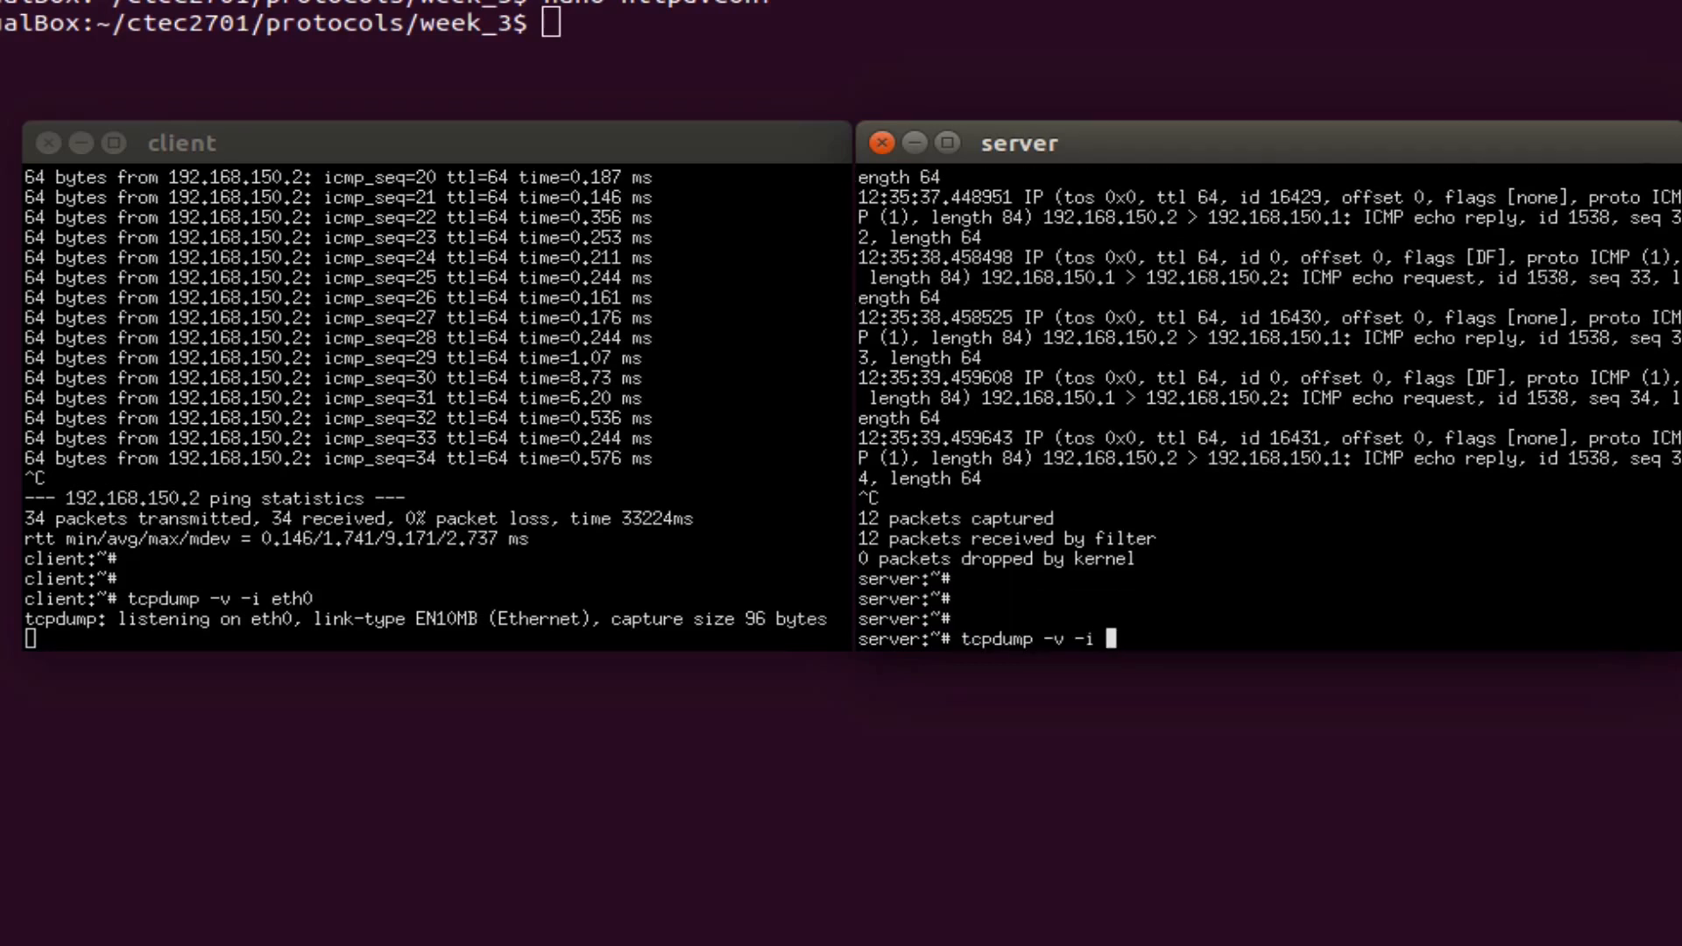
{"action": "type", "text": "eth0"}
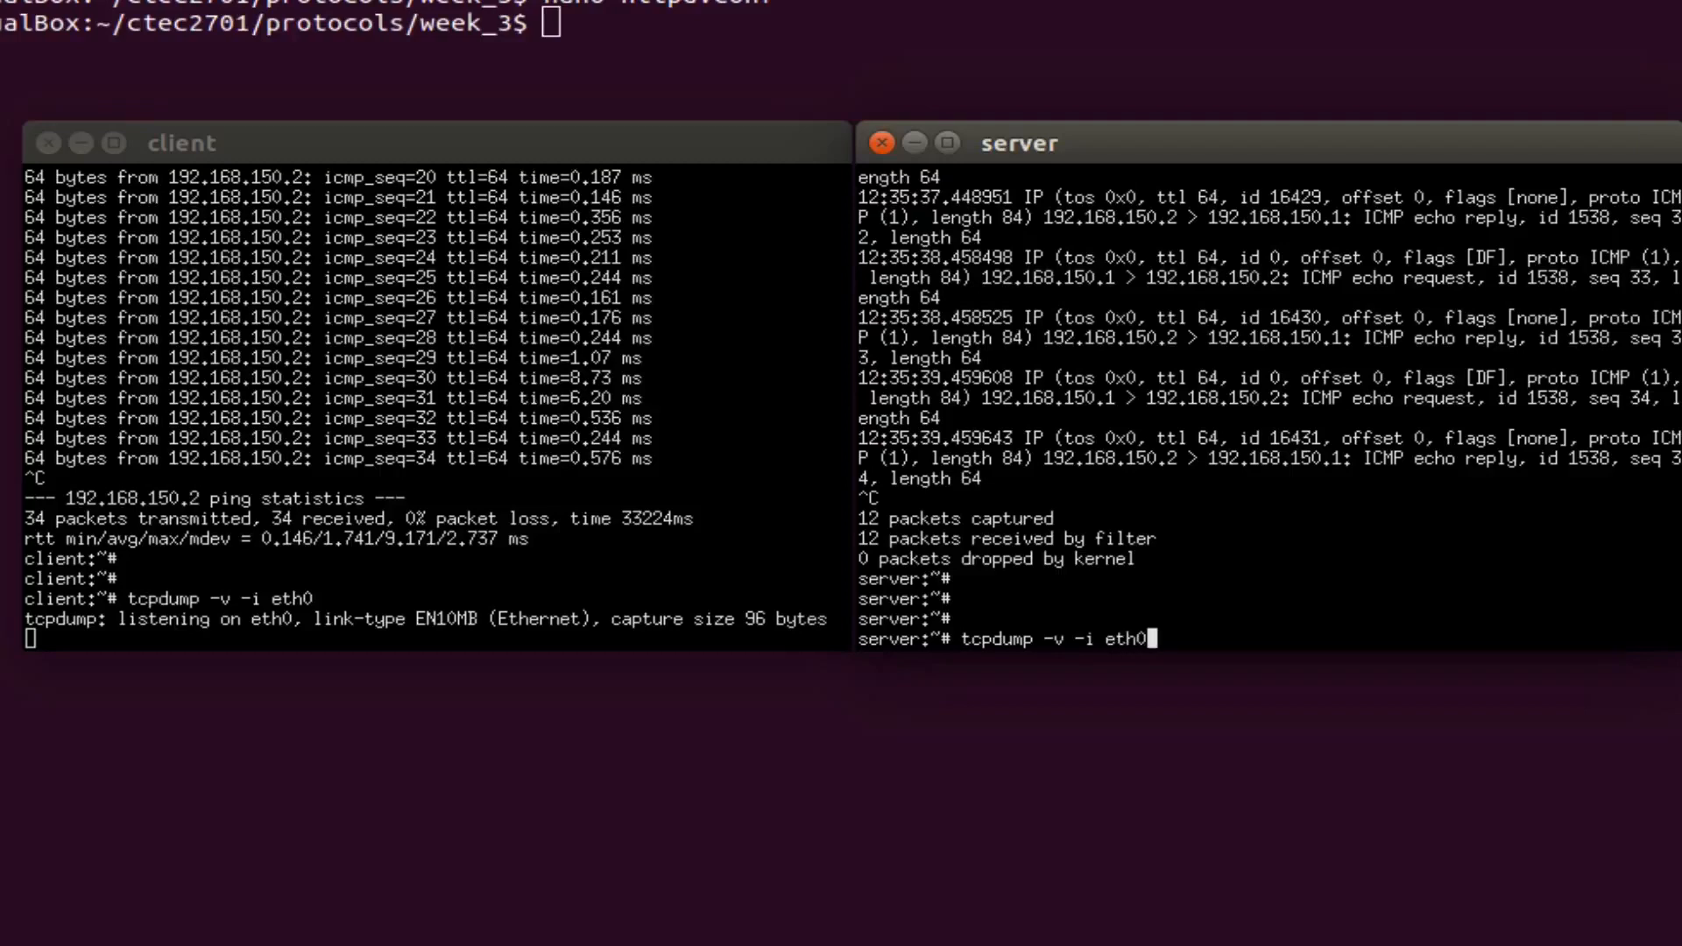
{"action": "type", "text": "-"}
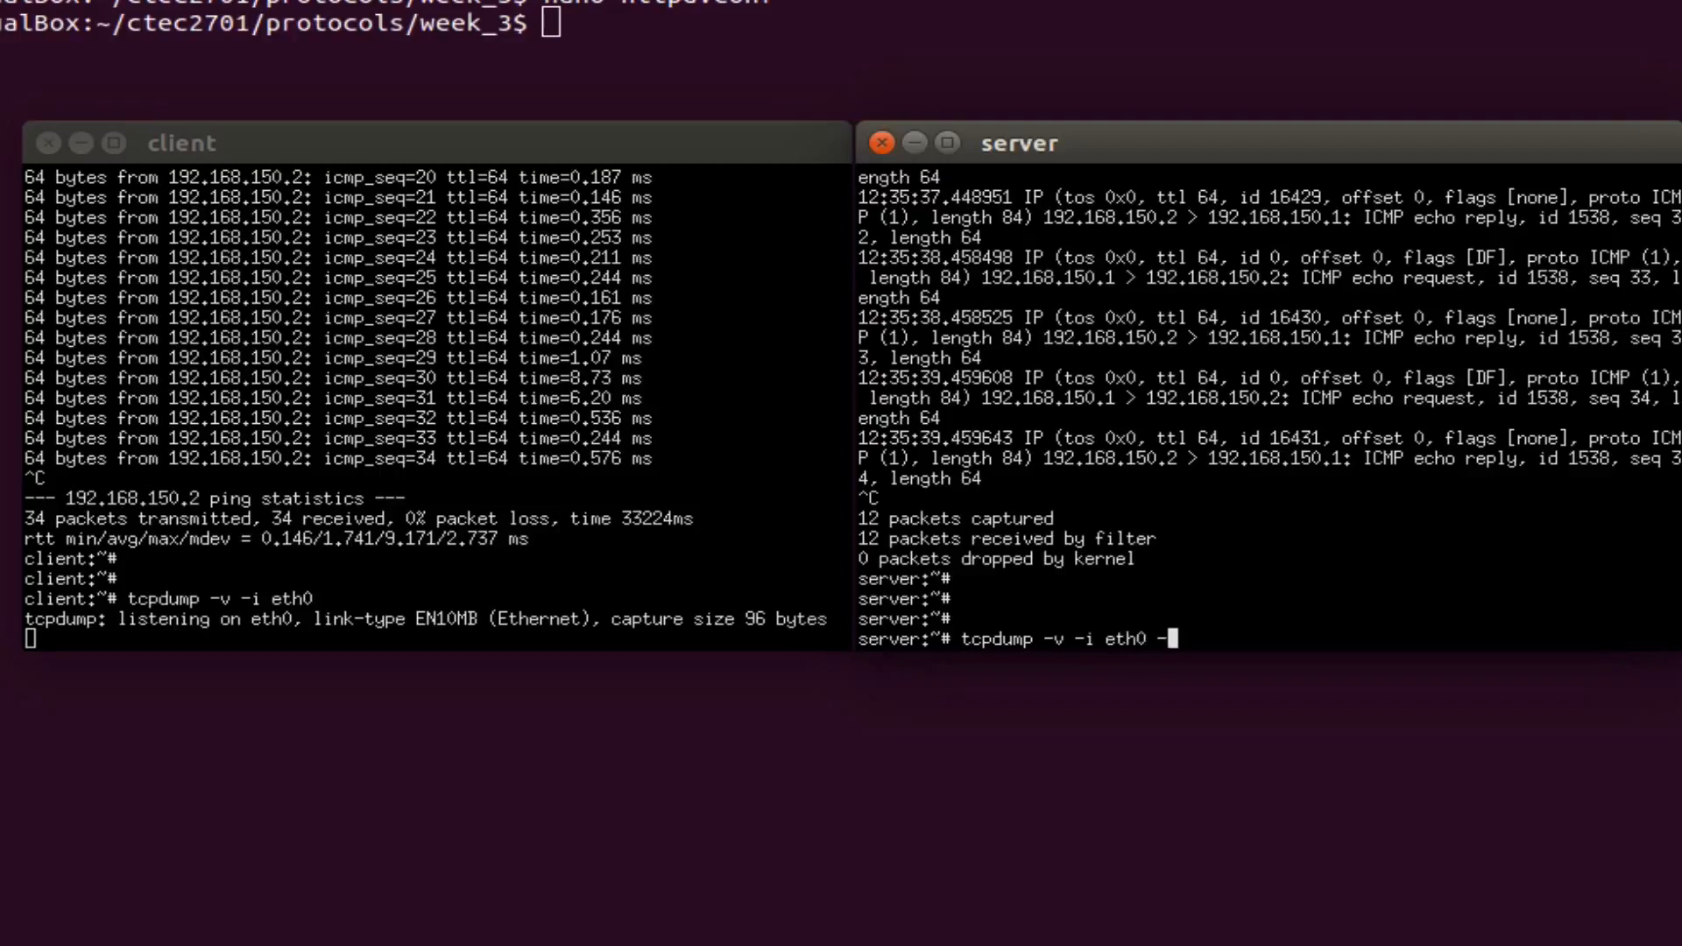
{"action": "type", "text": "w/"}
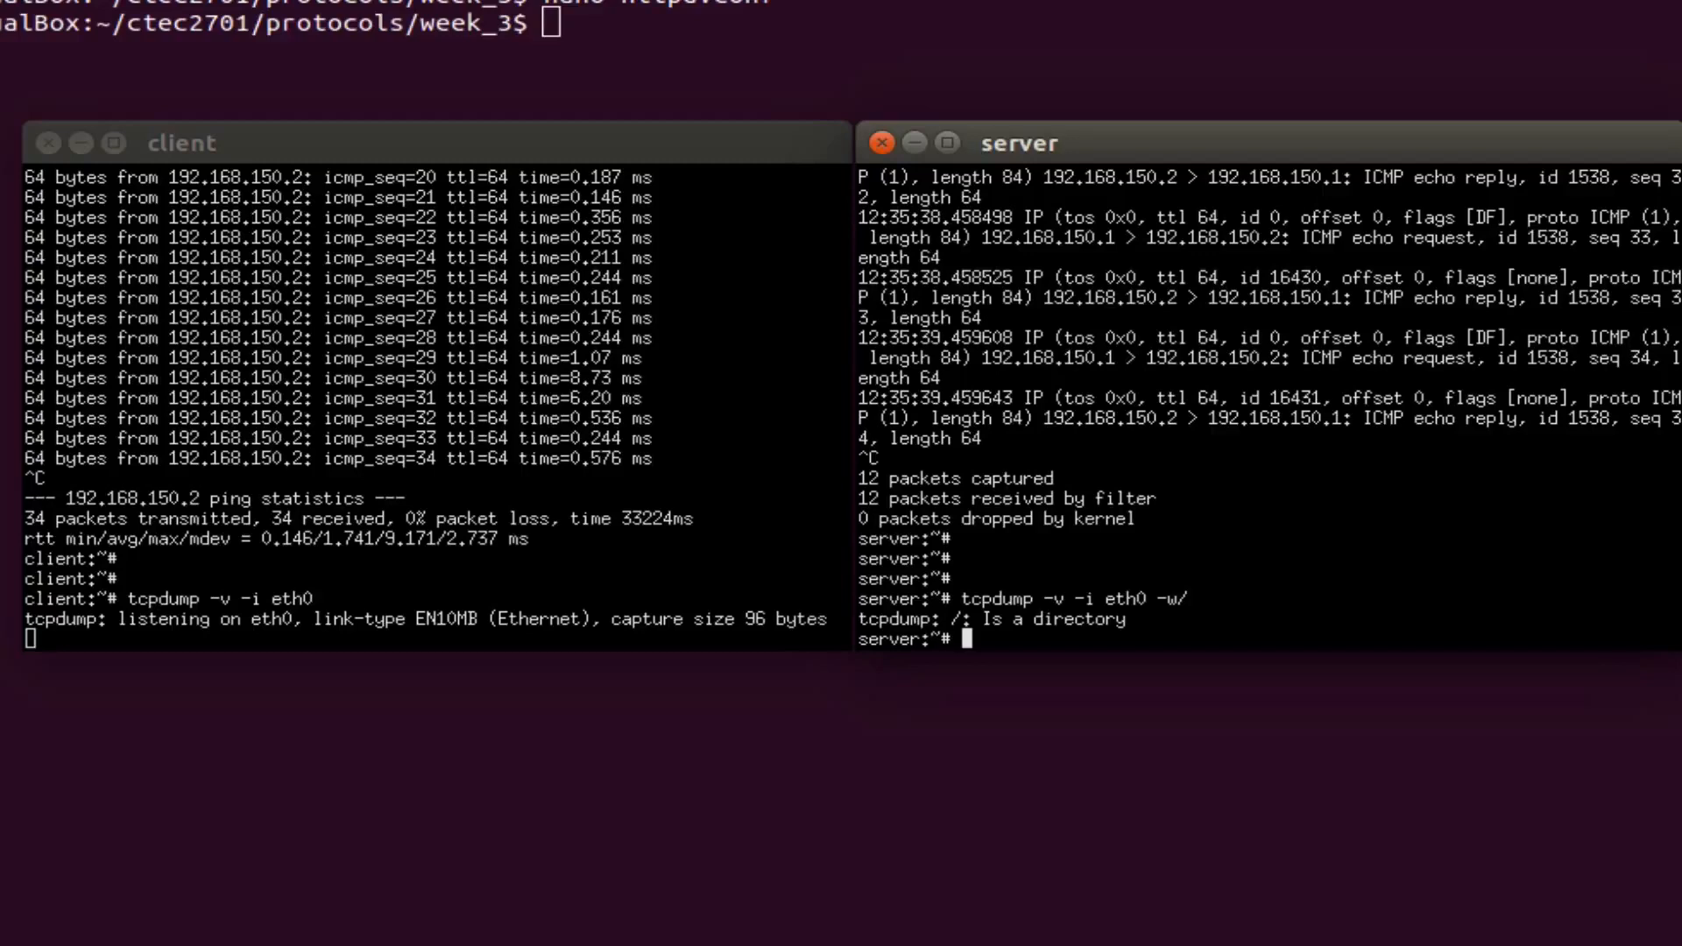
{"action": "type", "text": "tcpdump -v -i eth0 -w/ h"}
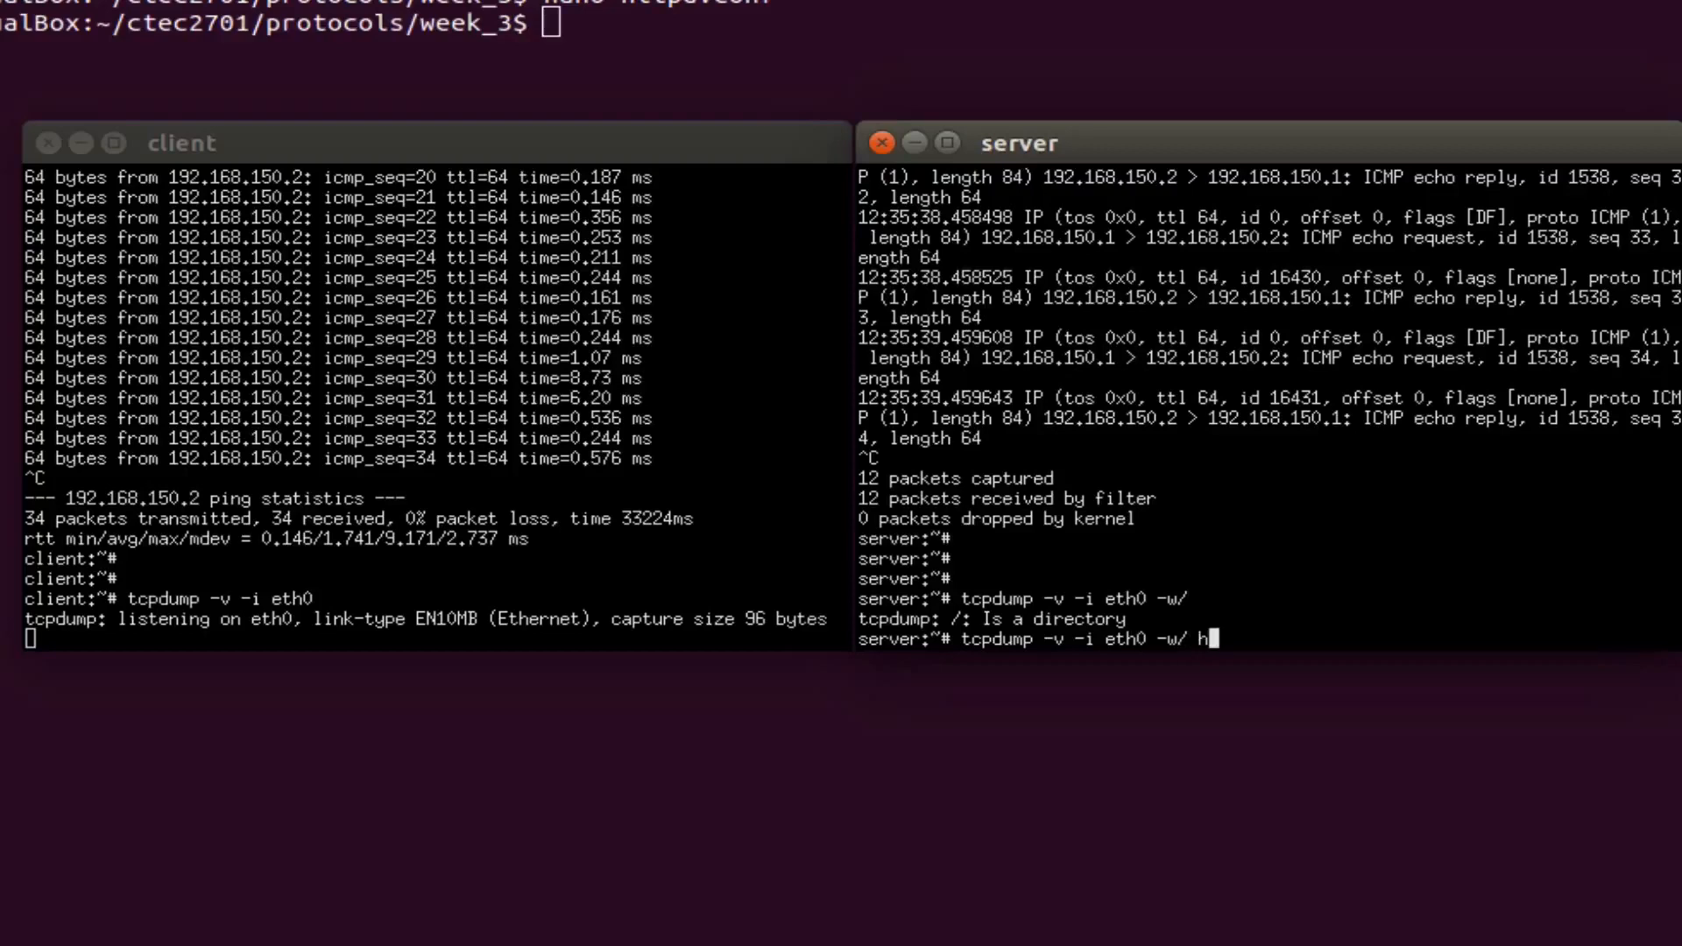
Rerun the server capture writing to /hosthome/ping.pcap.
{"action": "type", "text": "ow"}
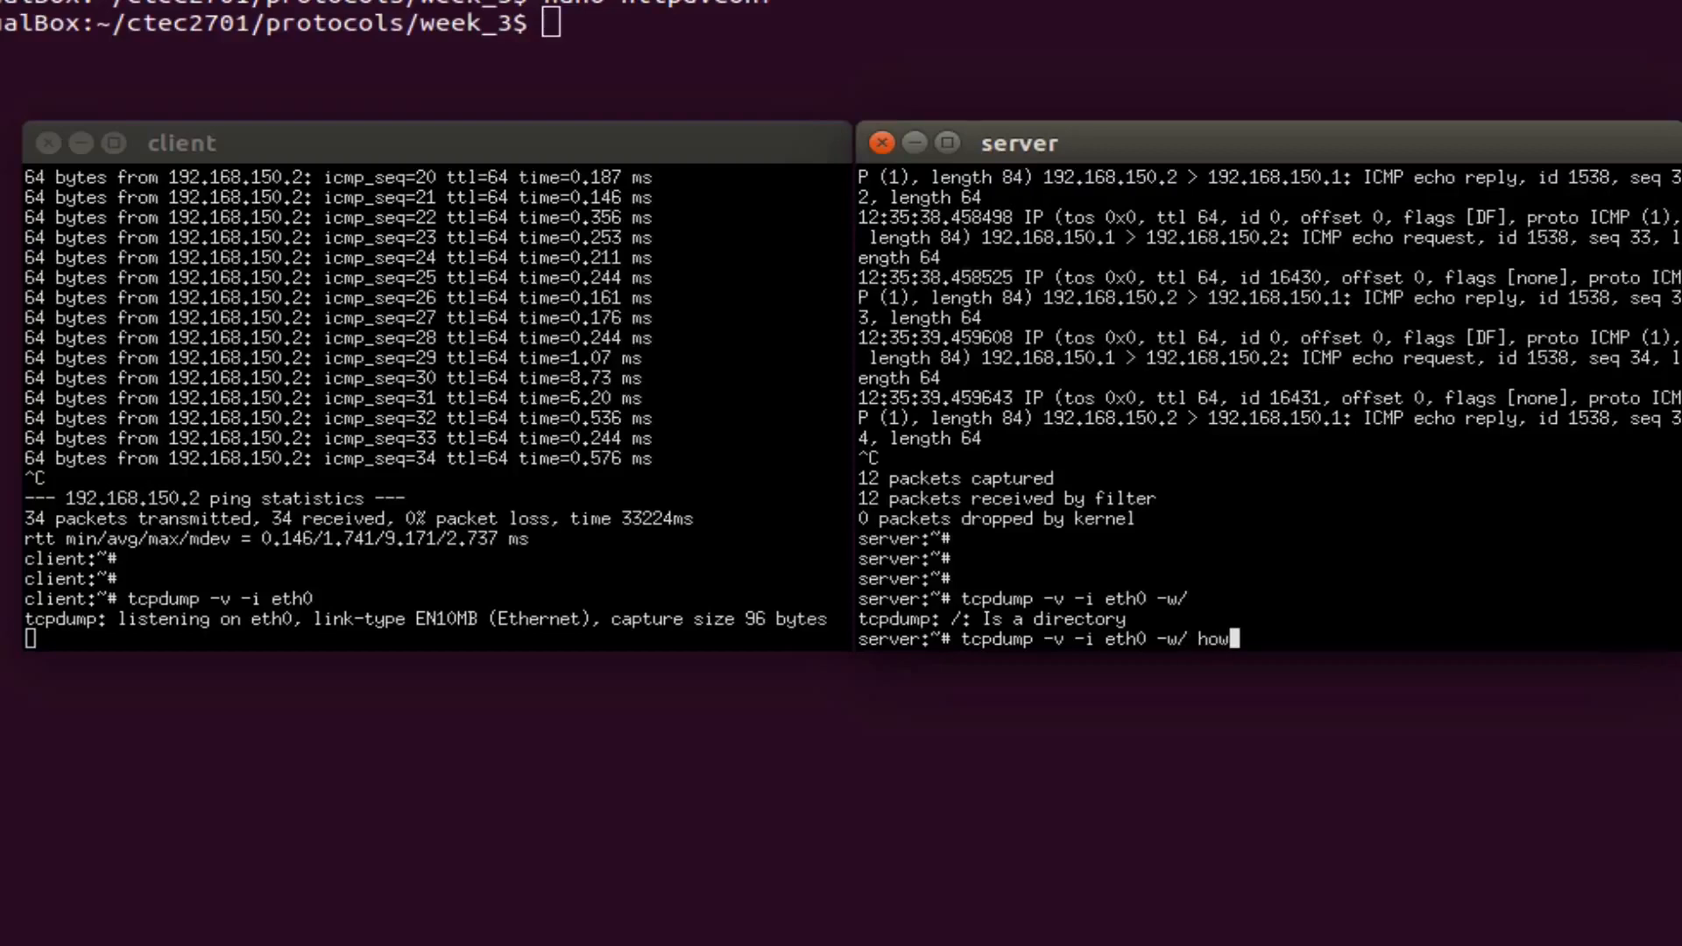
{"action": "type", "text": "host"}
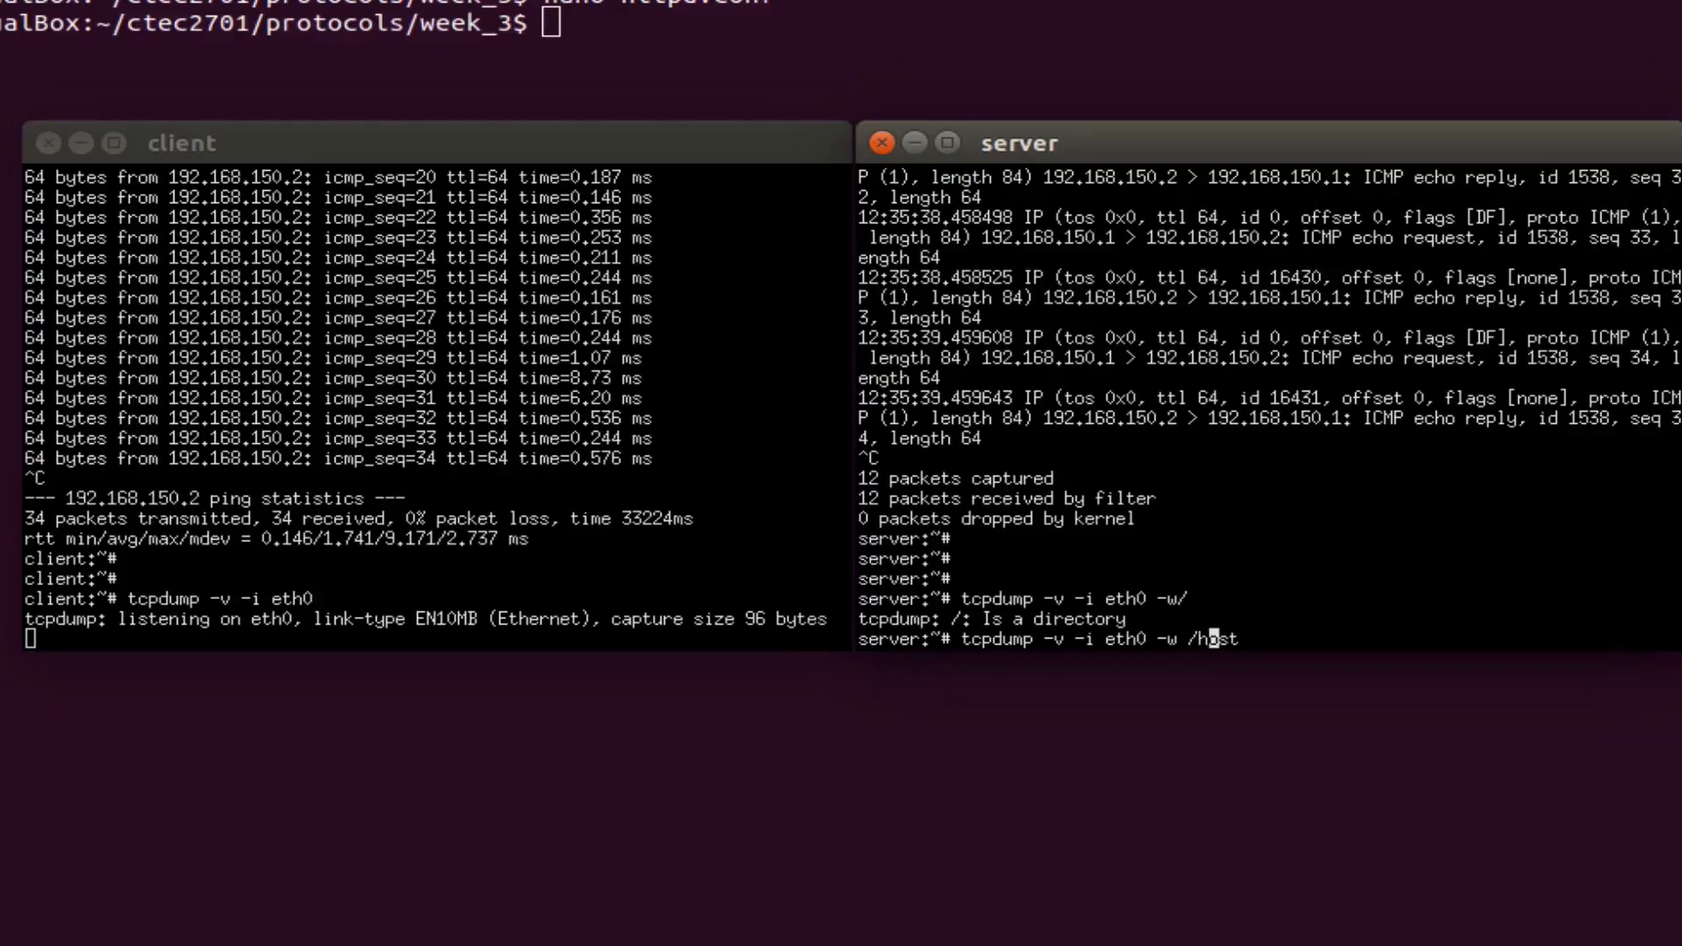
{"action": "type", "text": "home"}
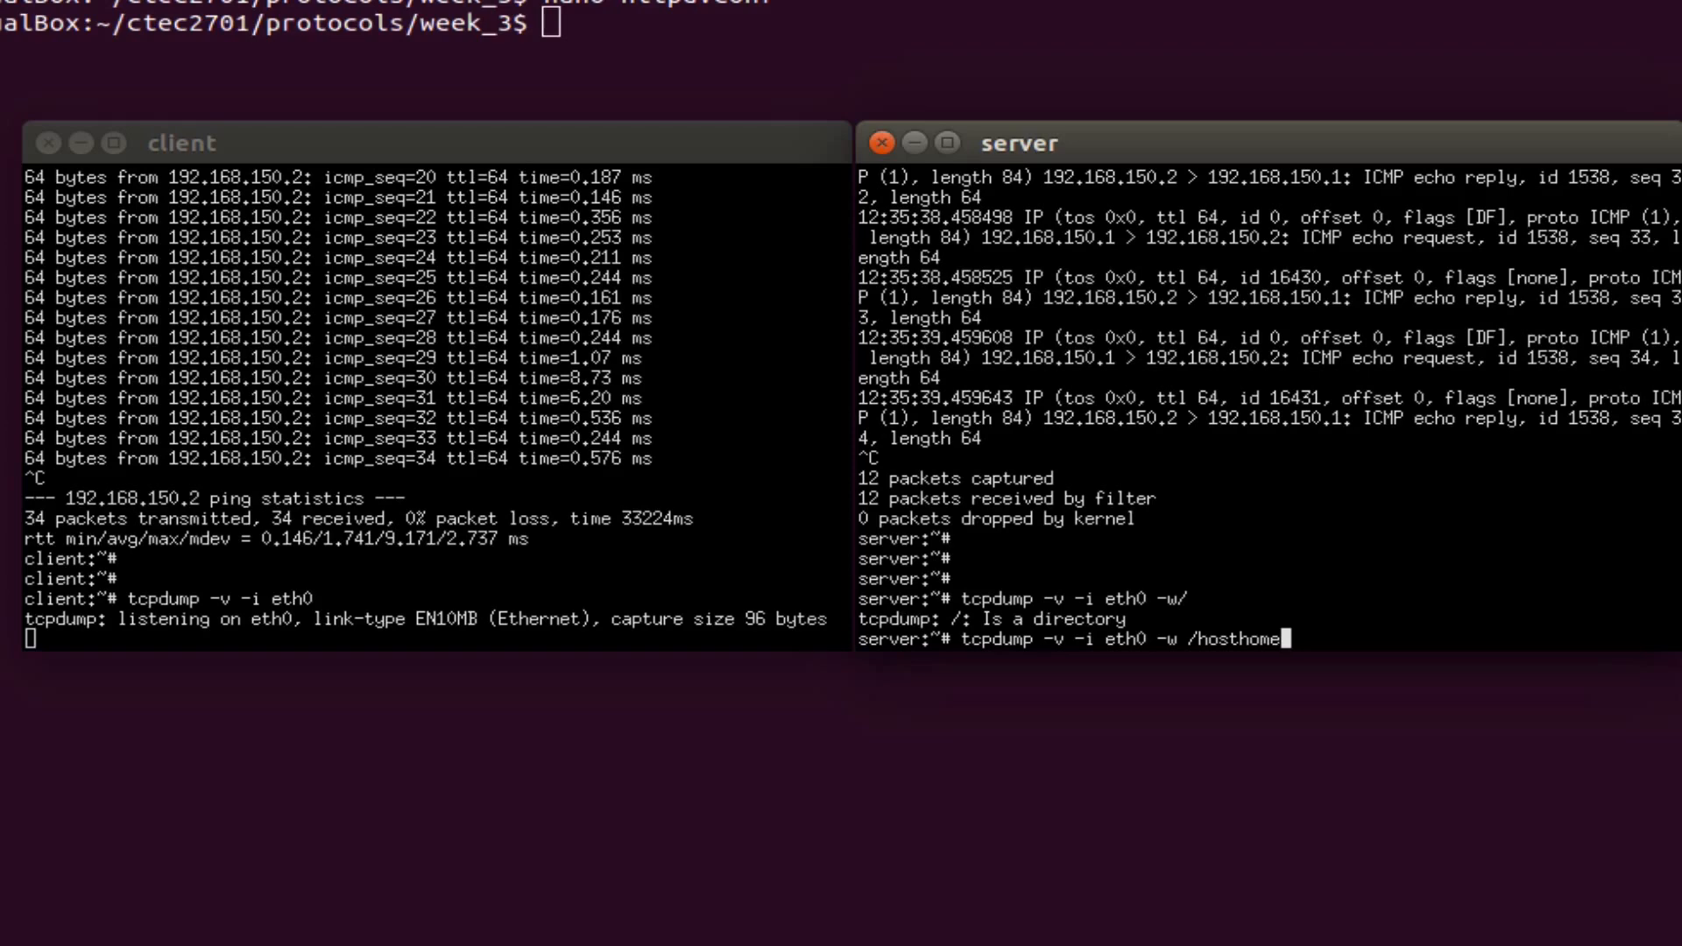
{"action": "type", "text": "ping.pcap"}
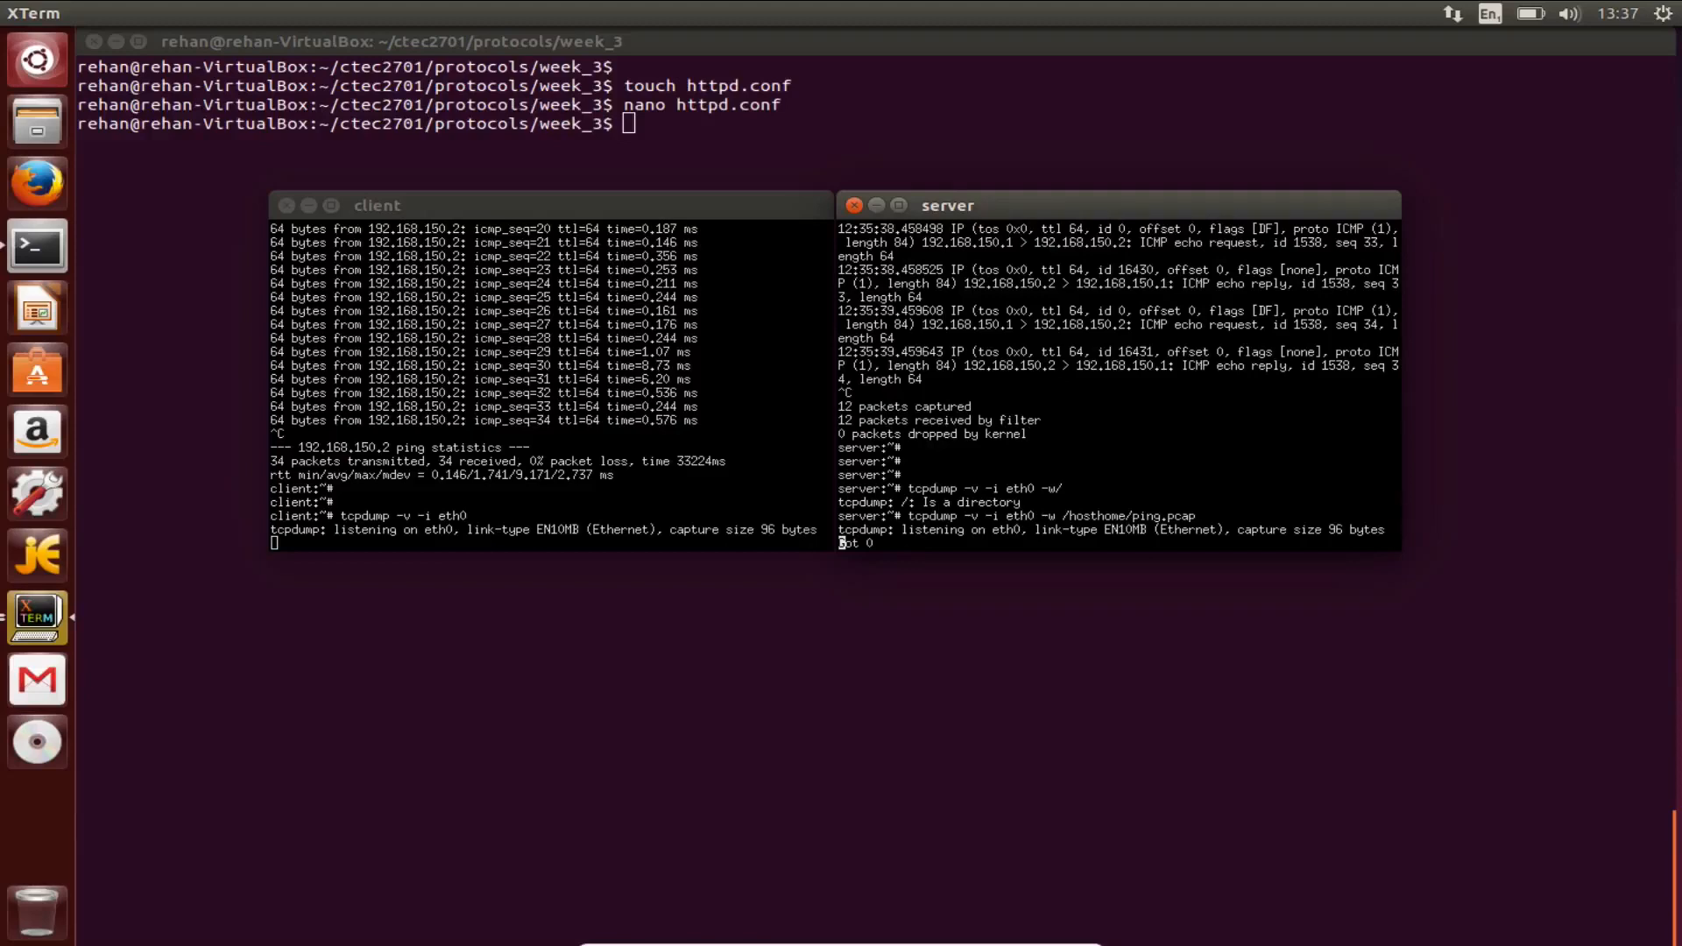
Return to the host home folder and launch wireshark ping.pcap on the empty capture.
{"action": "type", "text": "cd"}
{"action": "type", "text": "ls -l"}
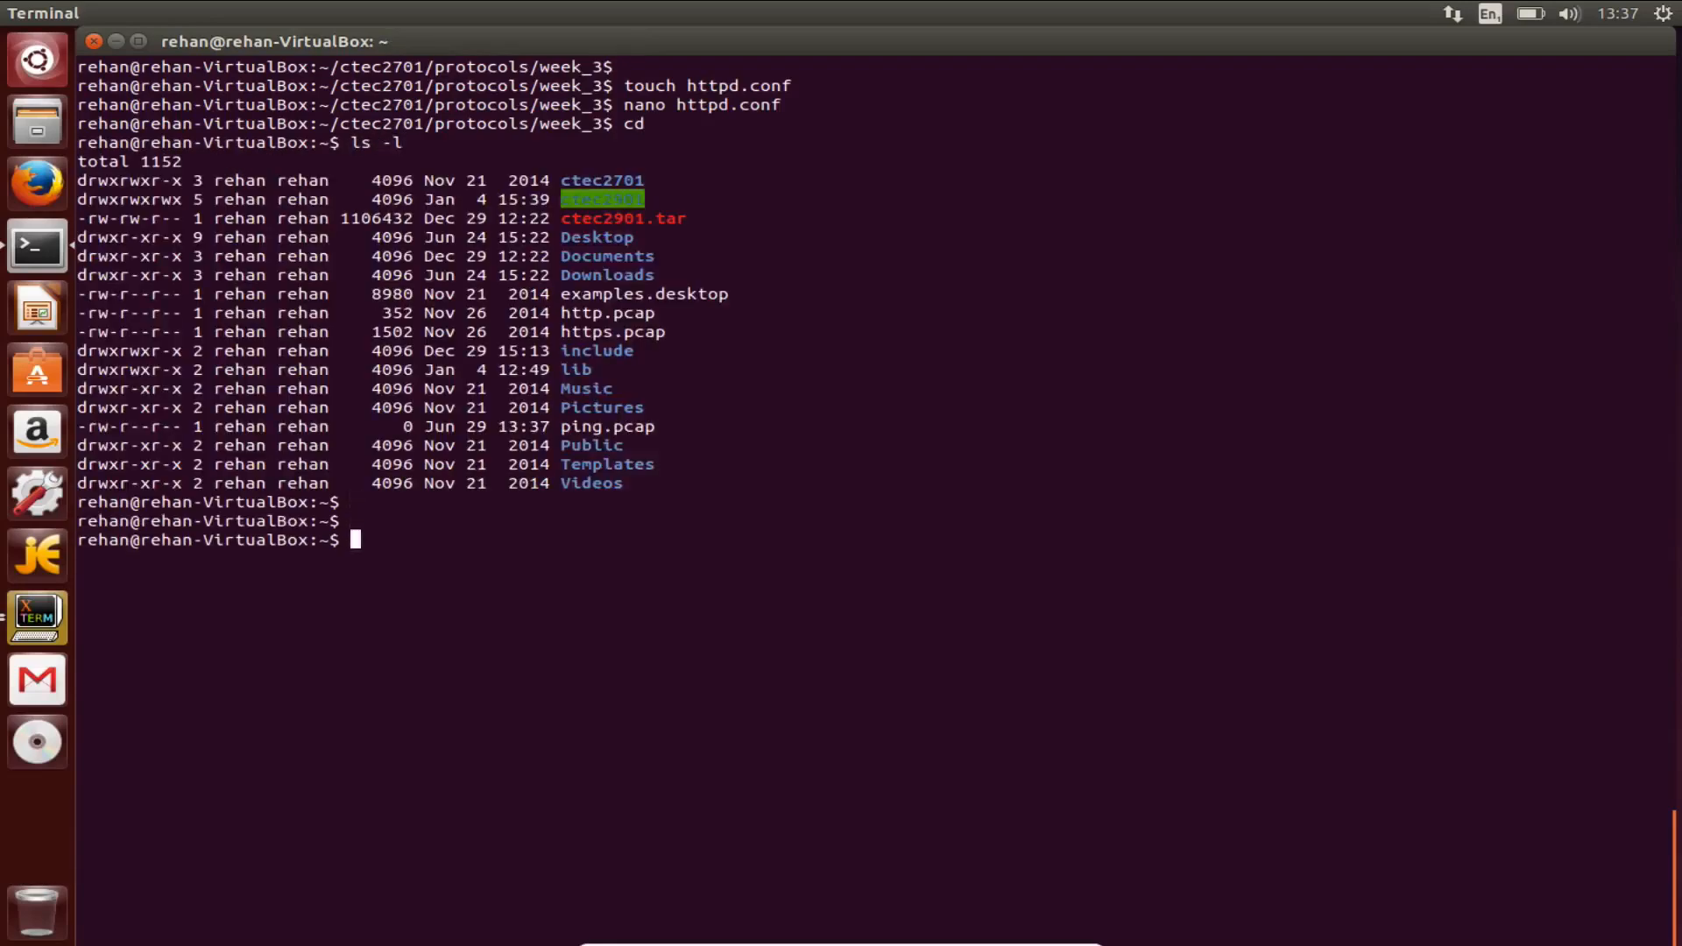
{"action": "type", "text": "wireshark p["}
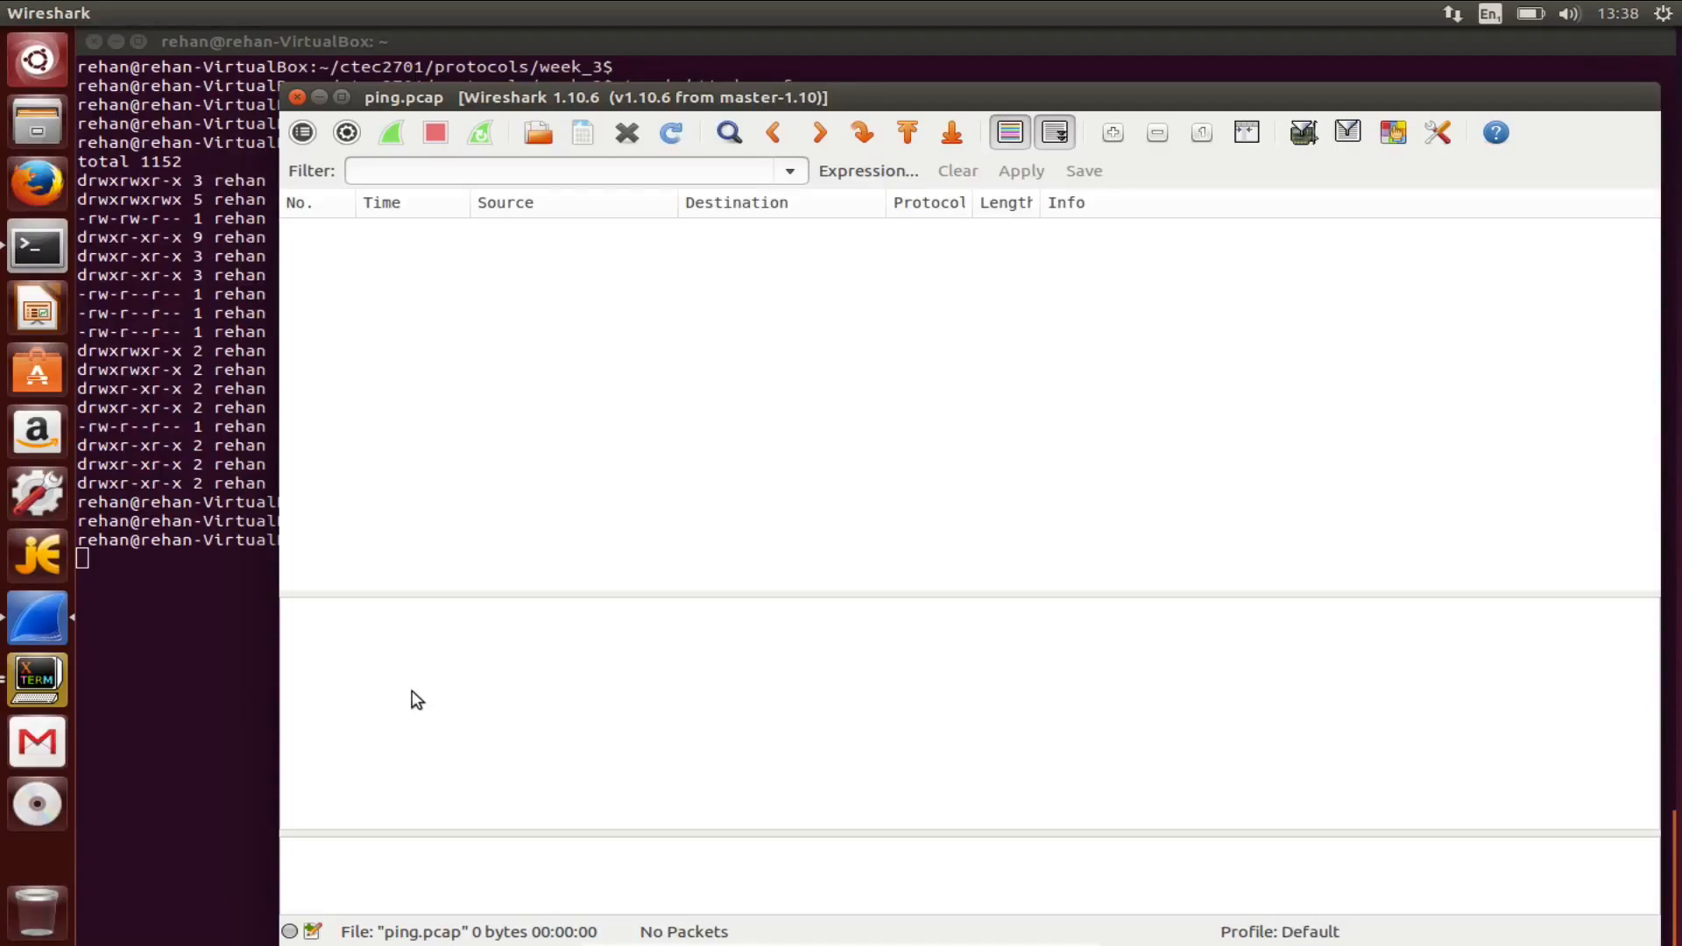
{"action": "mouse_move", "coordinate": [898, 459]}
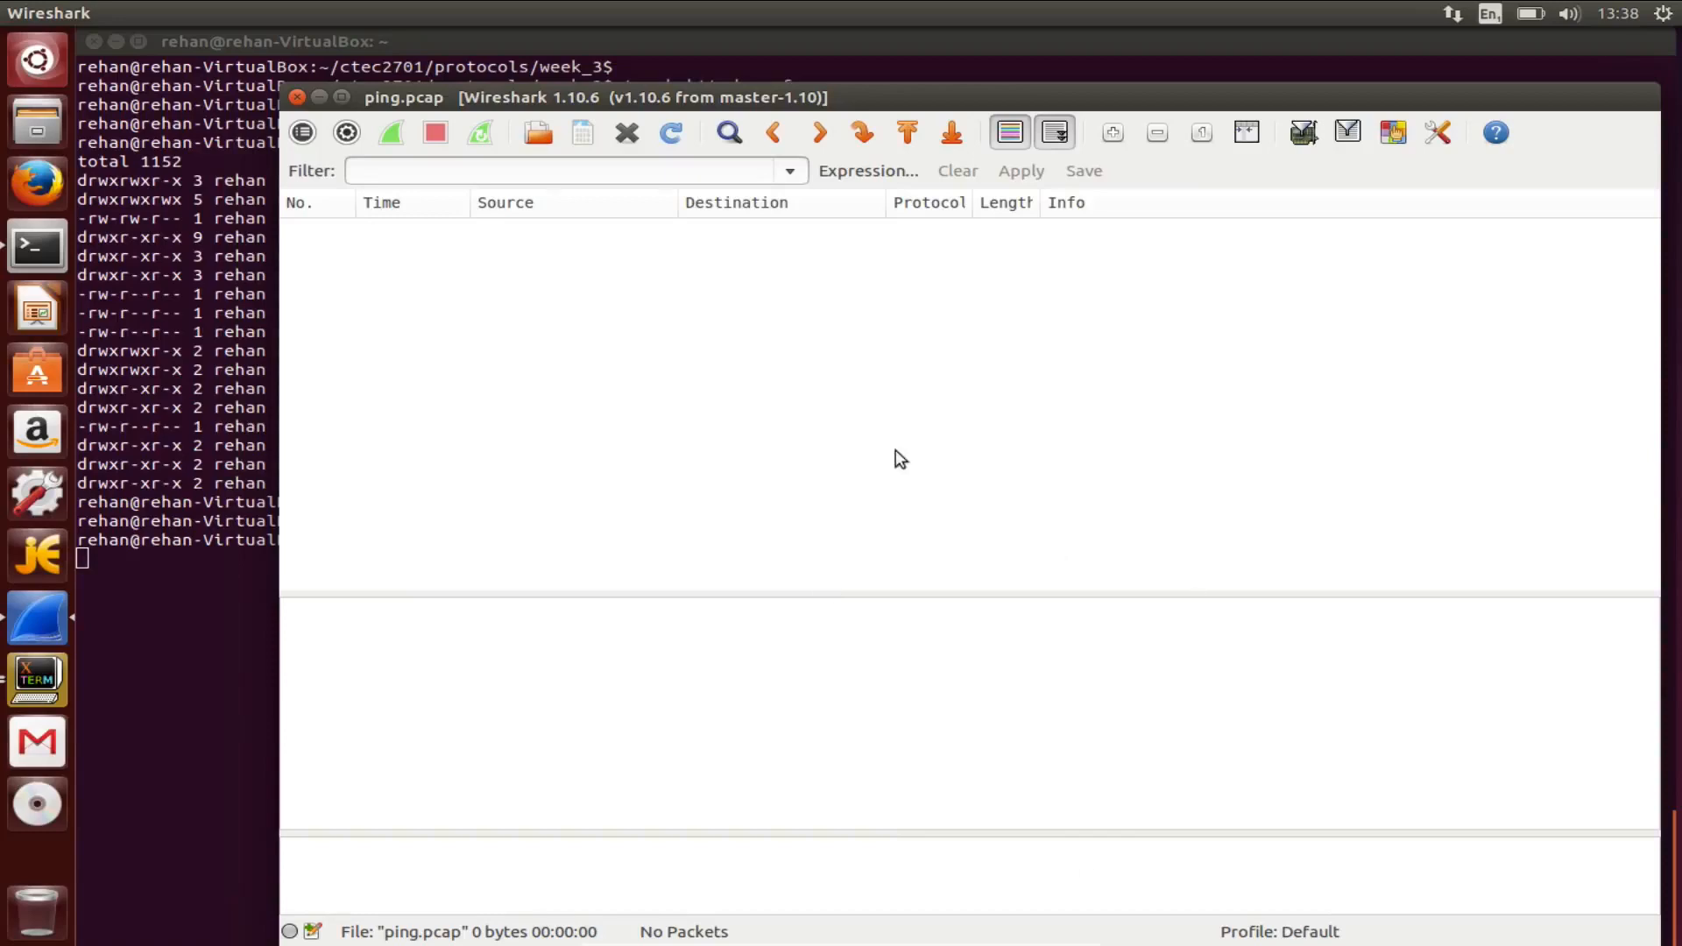
{"action": "mouse_move", "coordinate": [369, 121]}
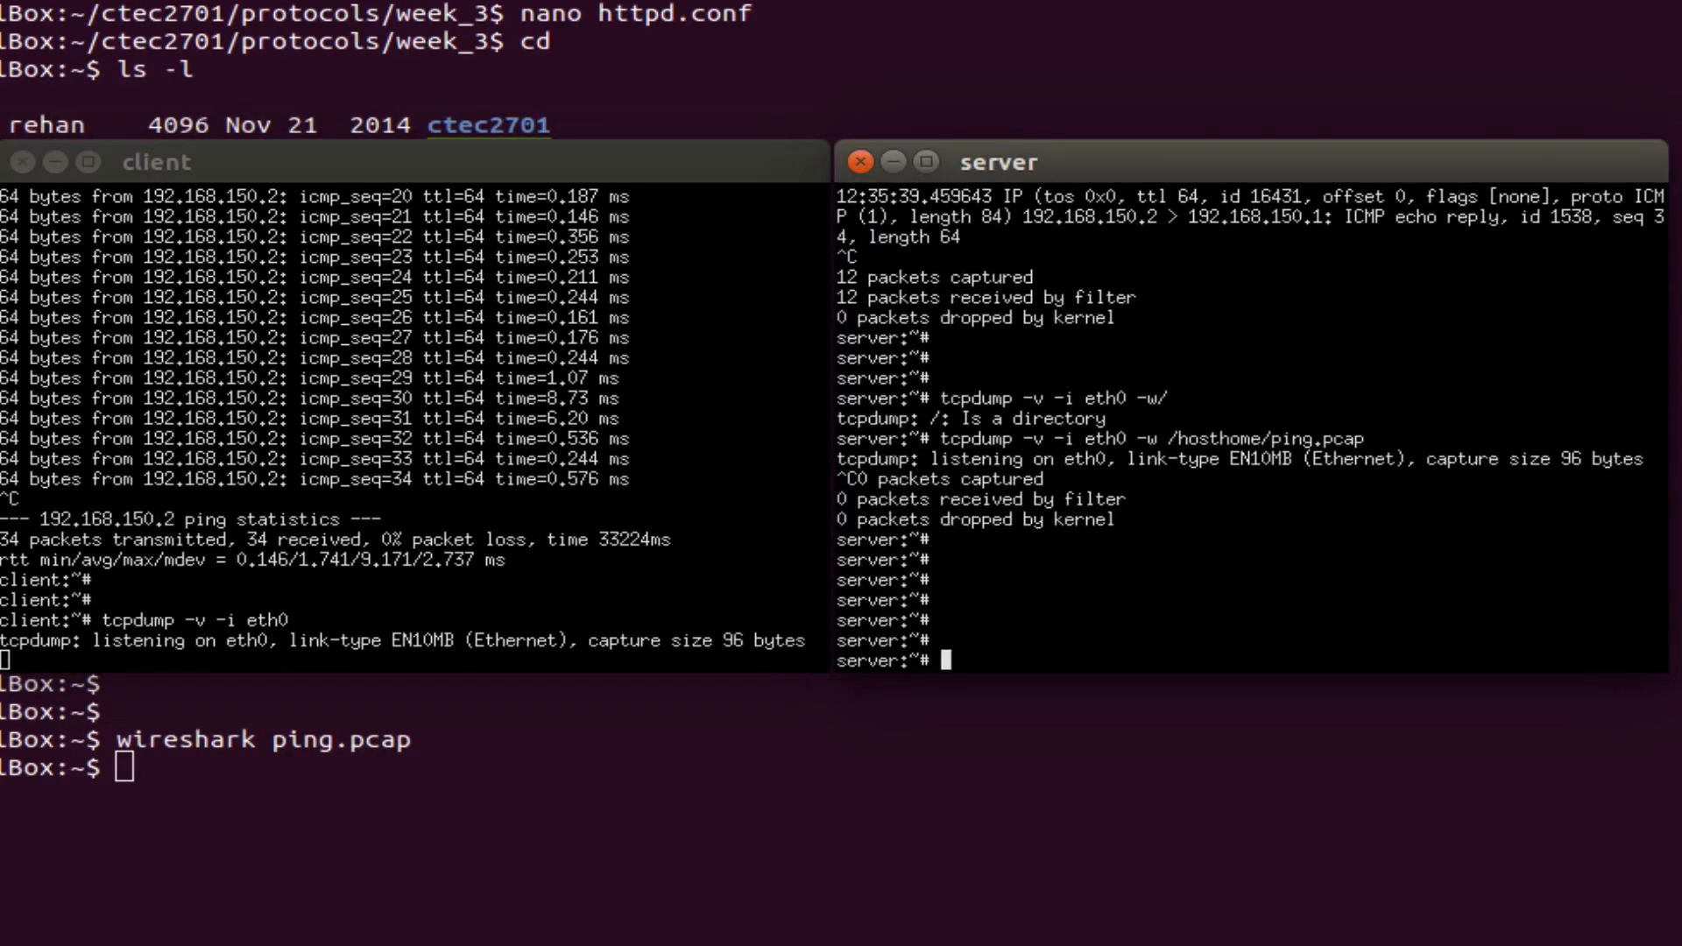
Recall the server's tcpdump command and edit it to use -s 2000 writing into /hosthome/.
{"action": "type", "text": "tcpdump -v -i eth0 -w /hosthome/ping.pca"}
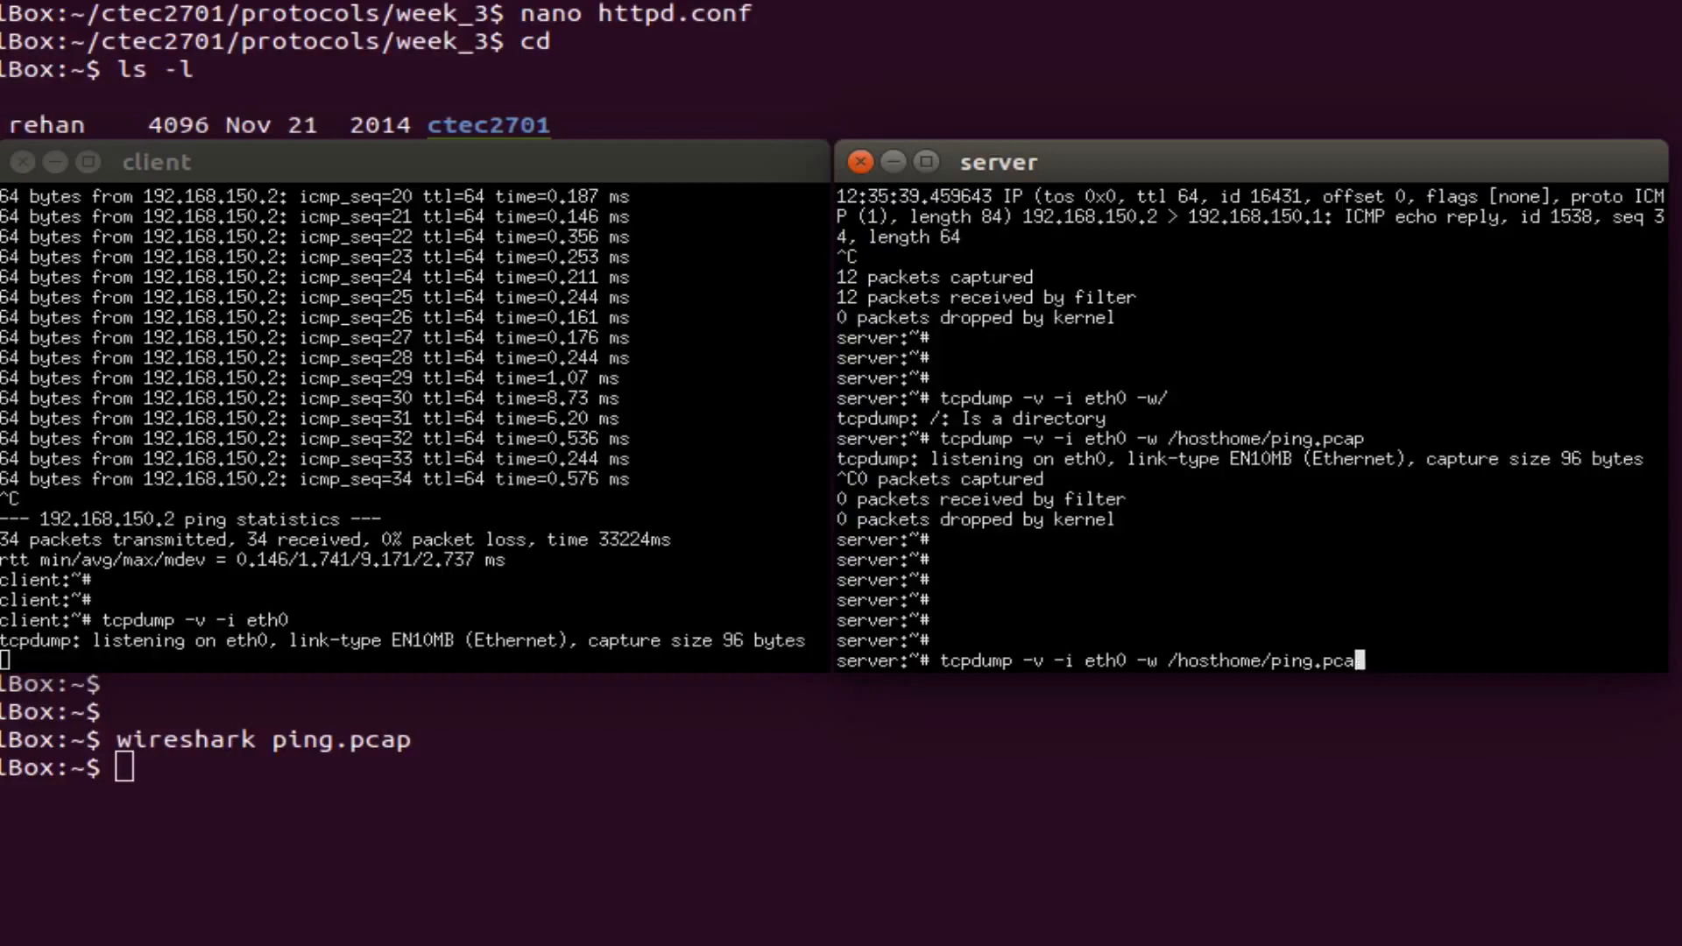
{"action": "key", "text": "BackSpace"}
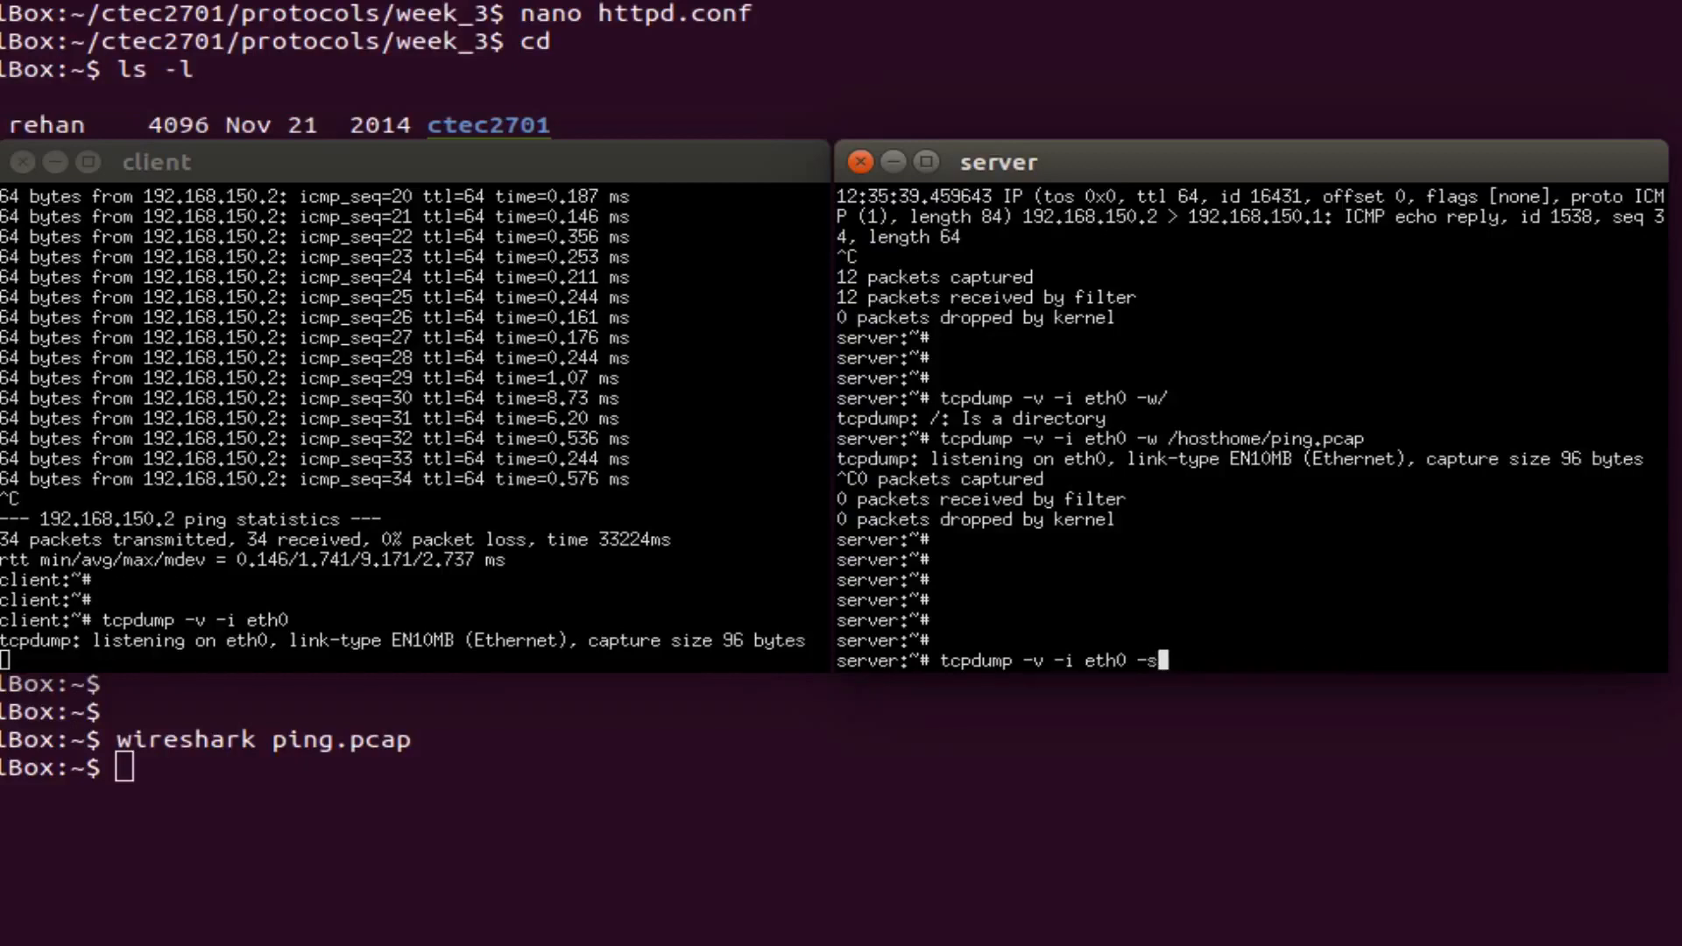
{"action": "type", "text": "2000 -w /"}
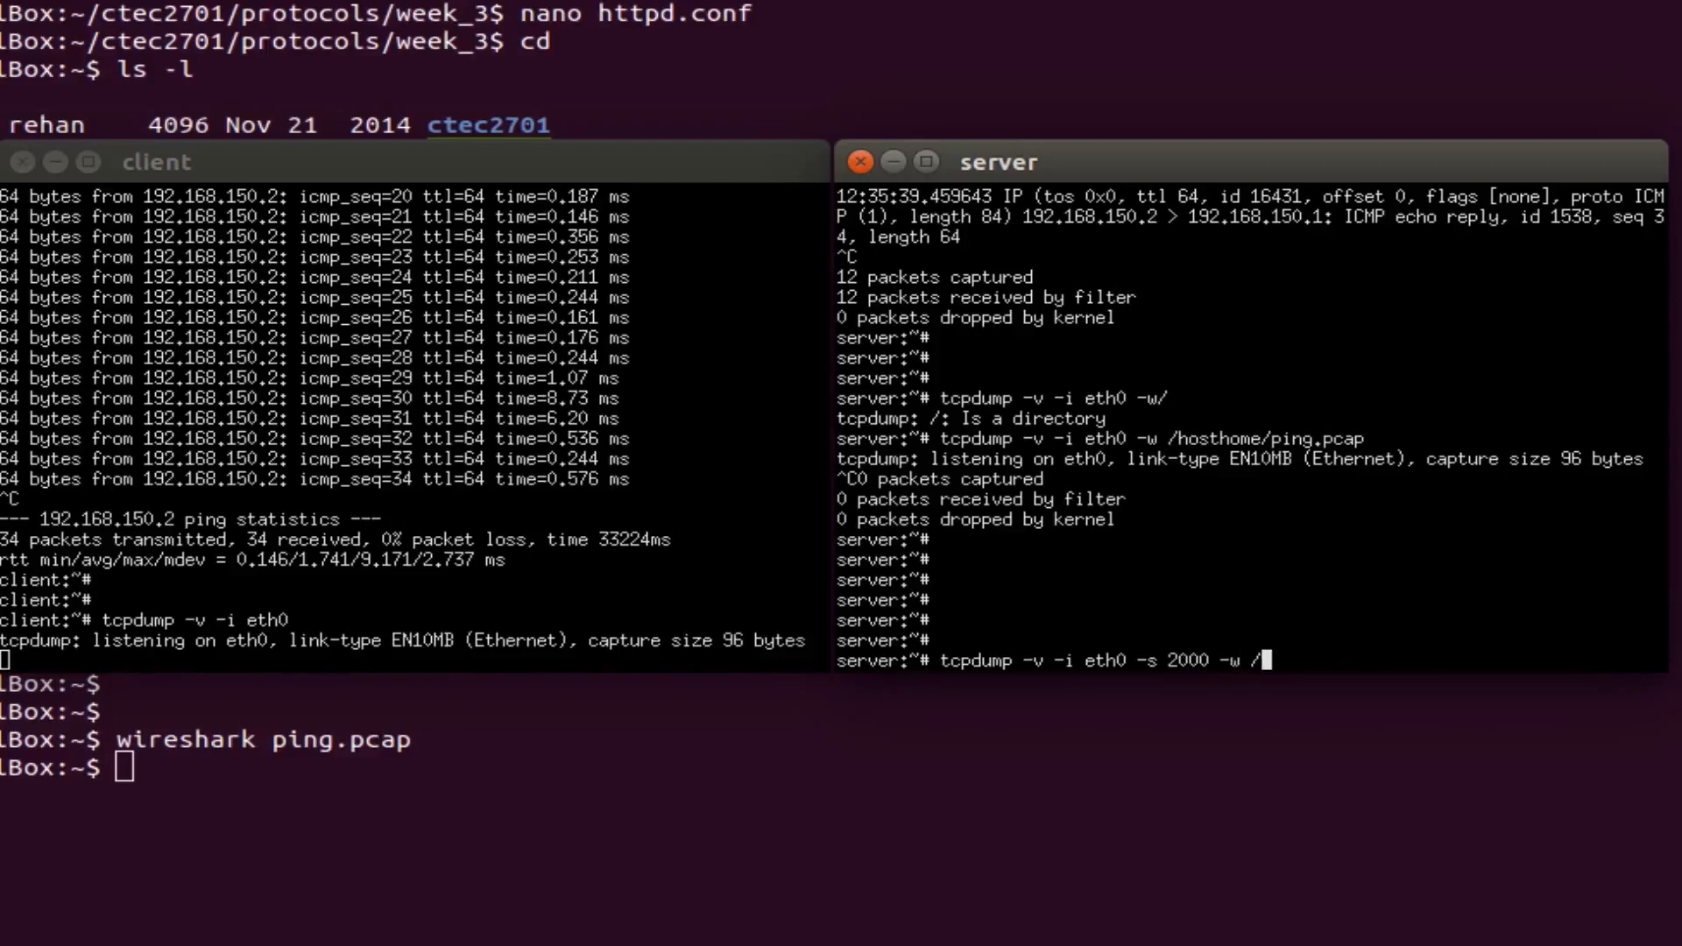
{"action": "type", "text": "hosthom"}
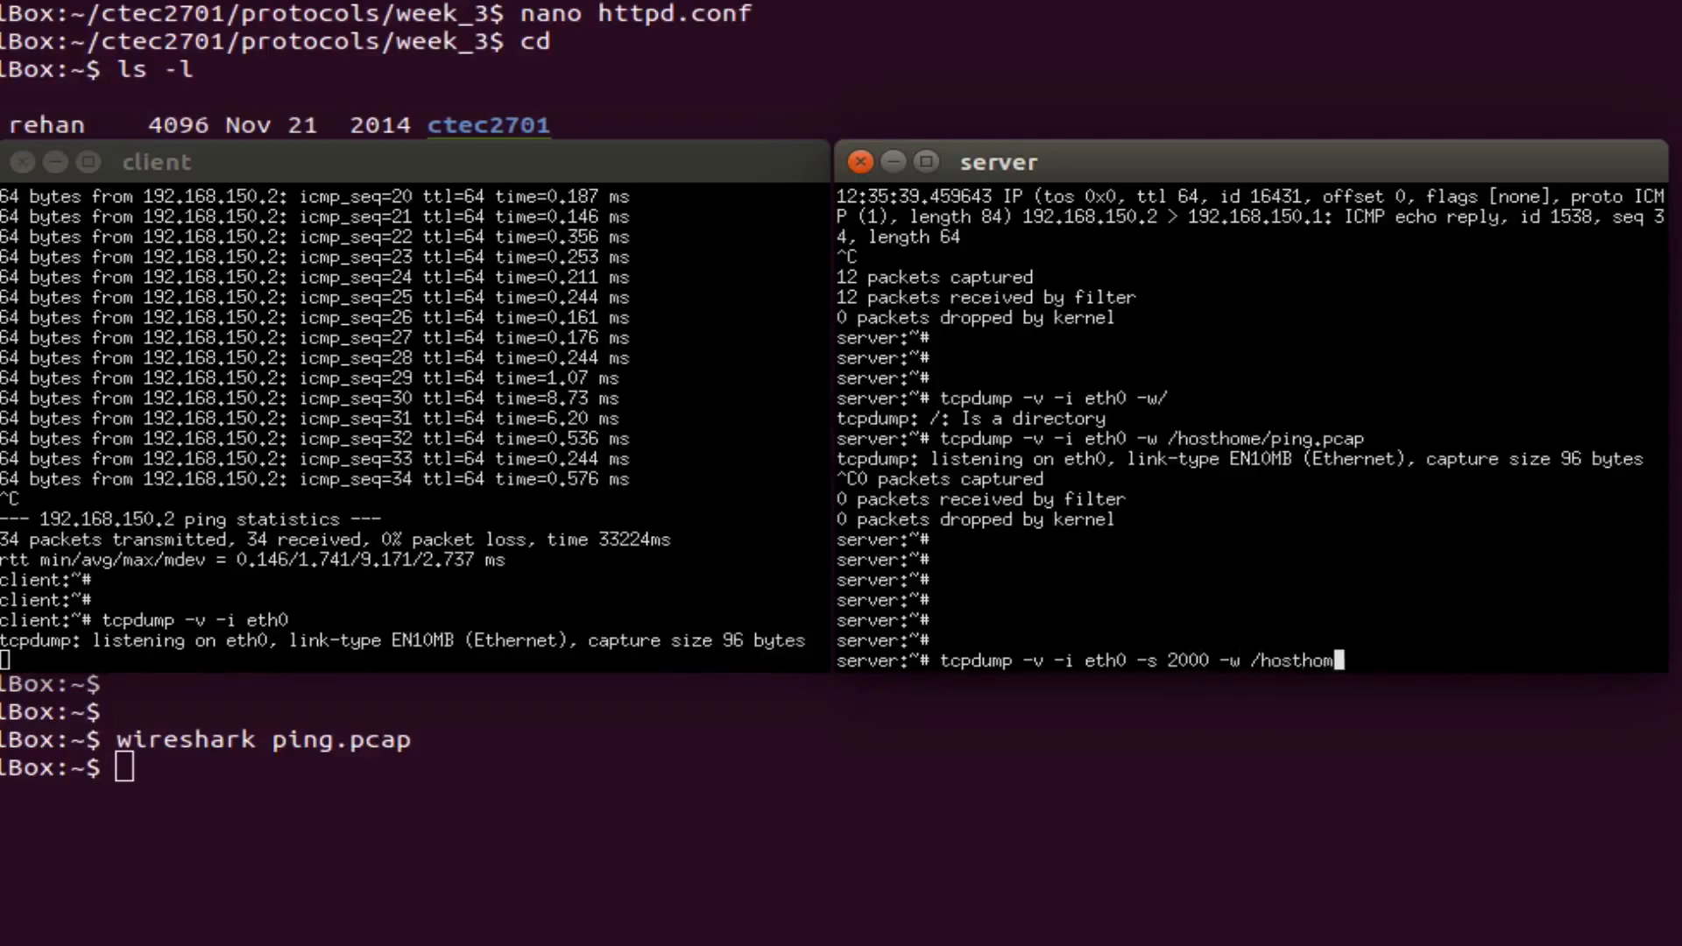
{"action": "type", "text": "/"}
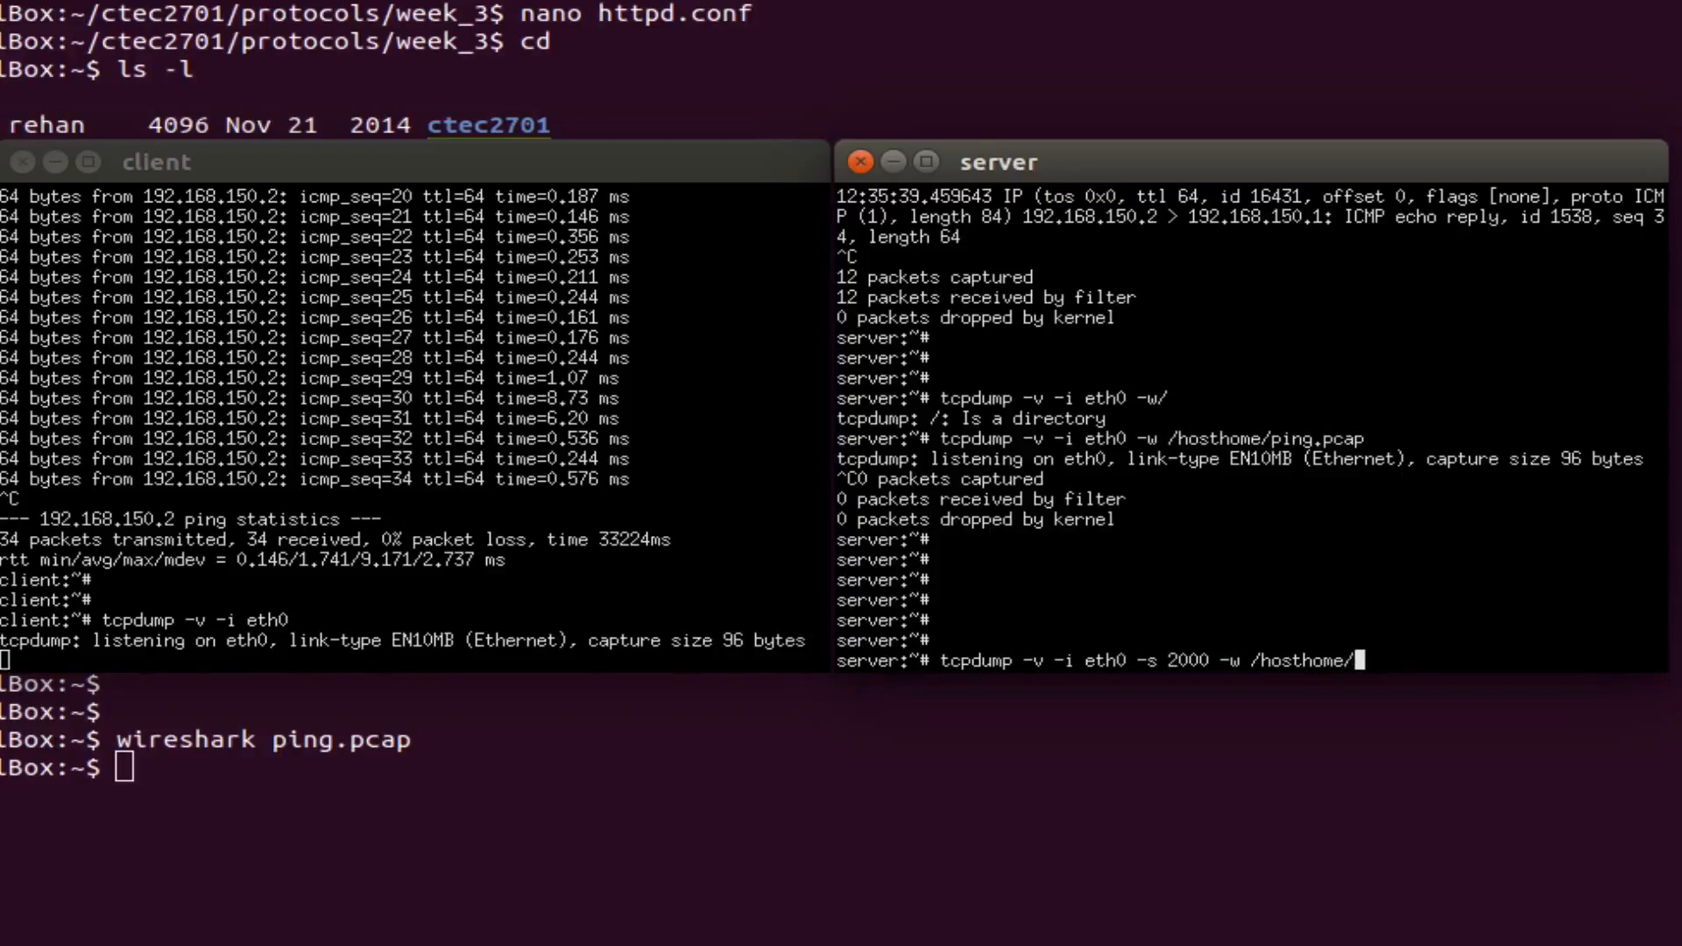
Run the server capture into /hosthome/http.pcap, then launch wireshark http.pcap on the host.
{"action": "type", "text": "http.pcap"}
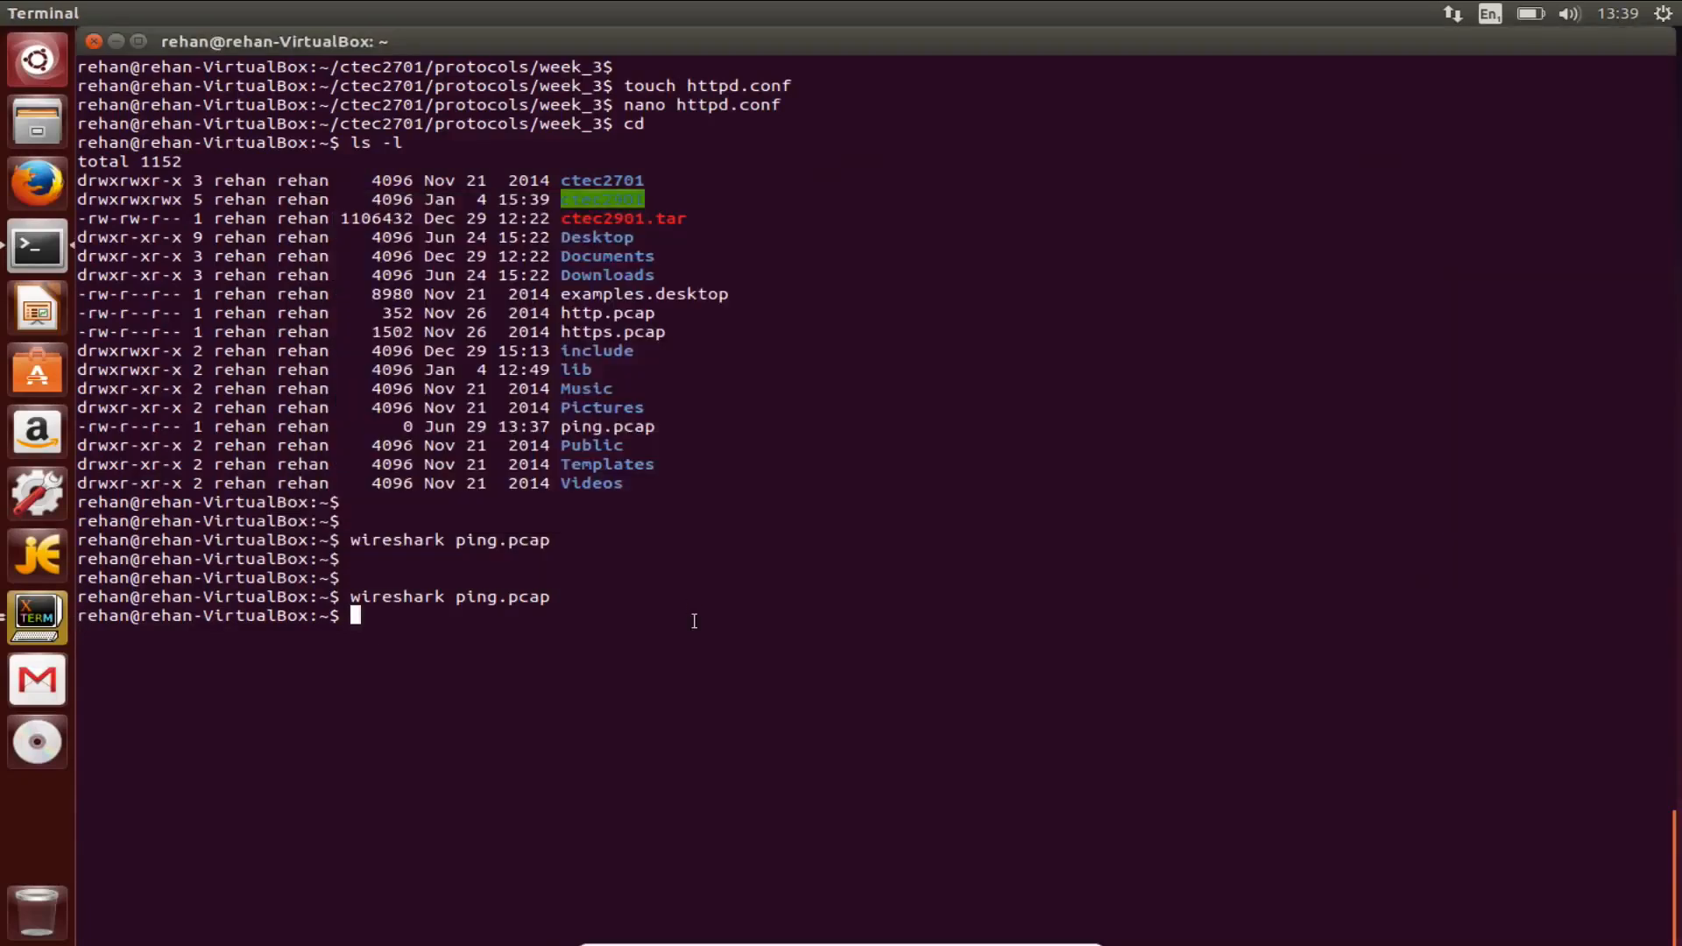
{"action": "type", "text": "wi"}
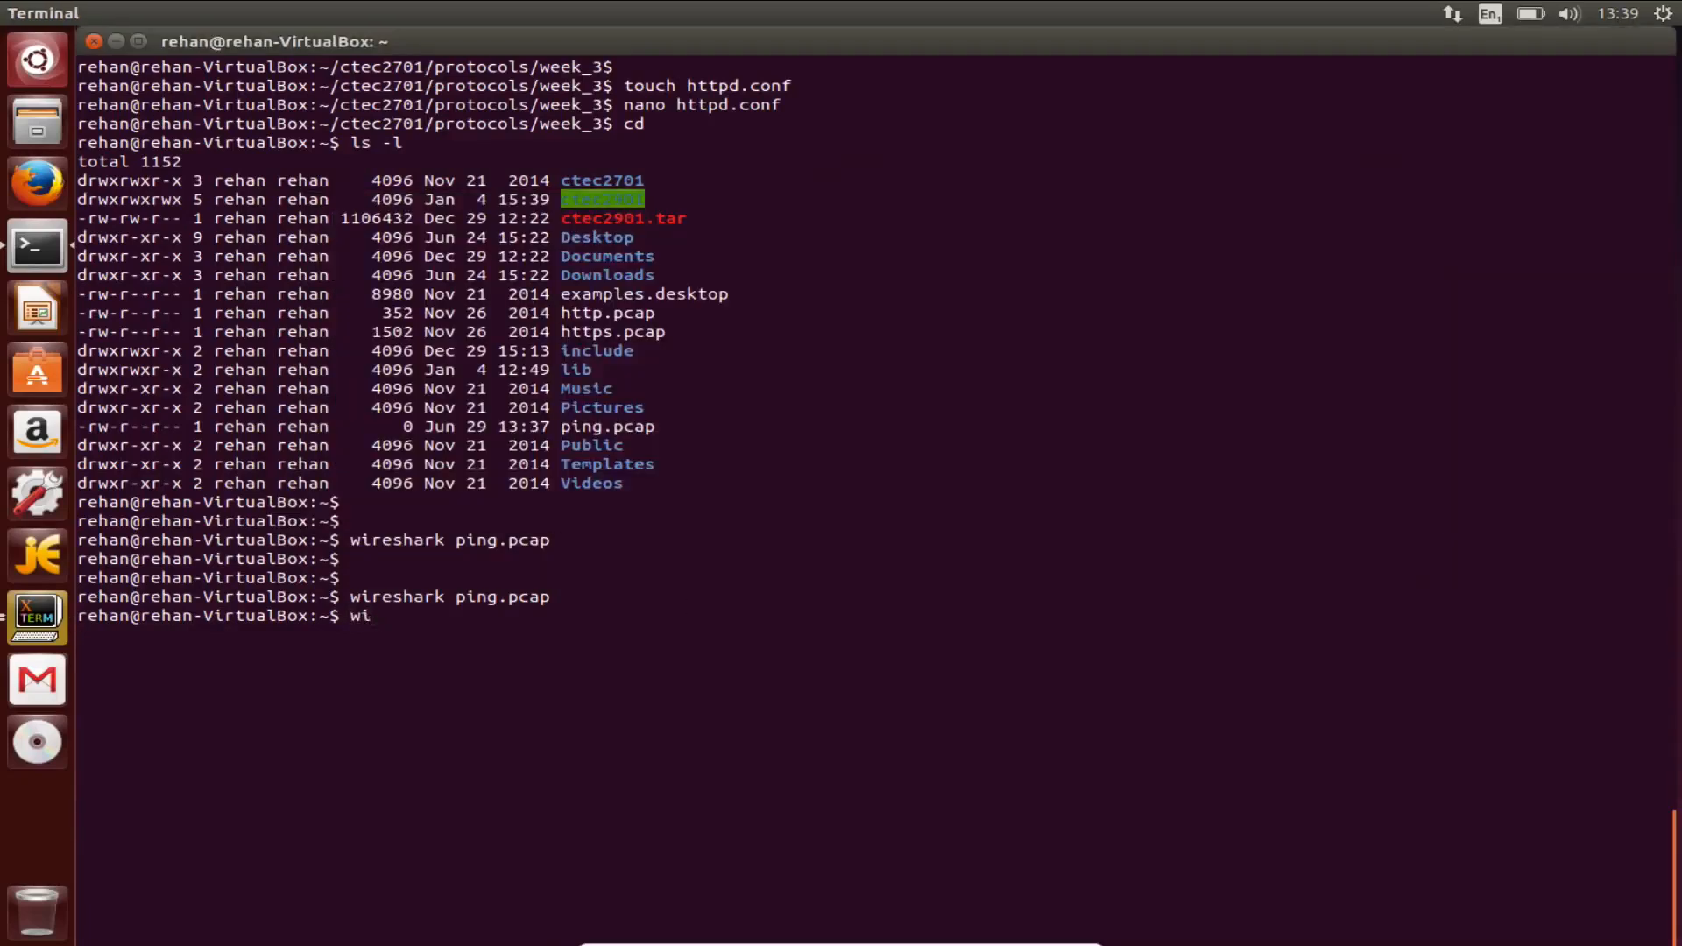
{"action": "type", "text": "reshark"}
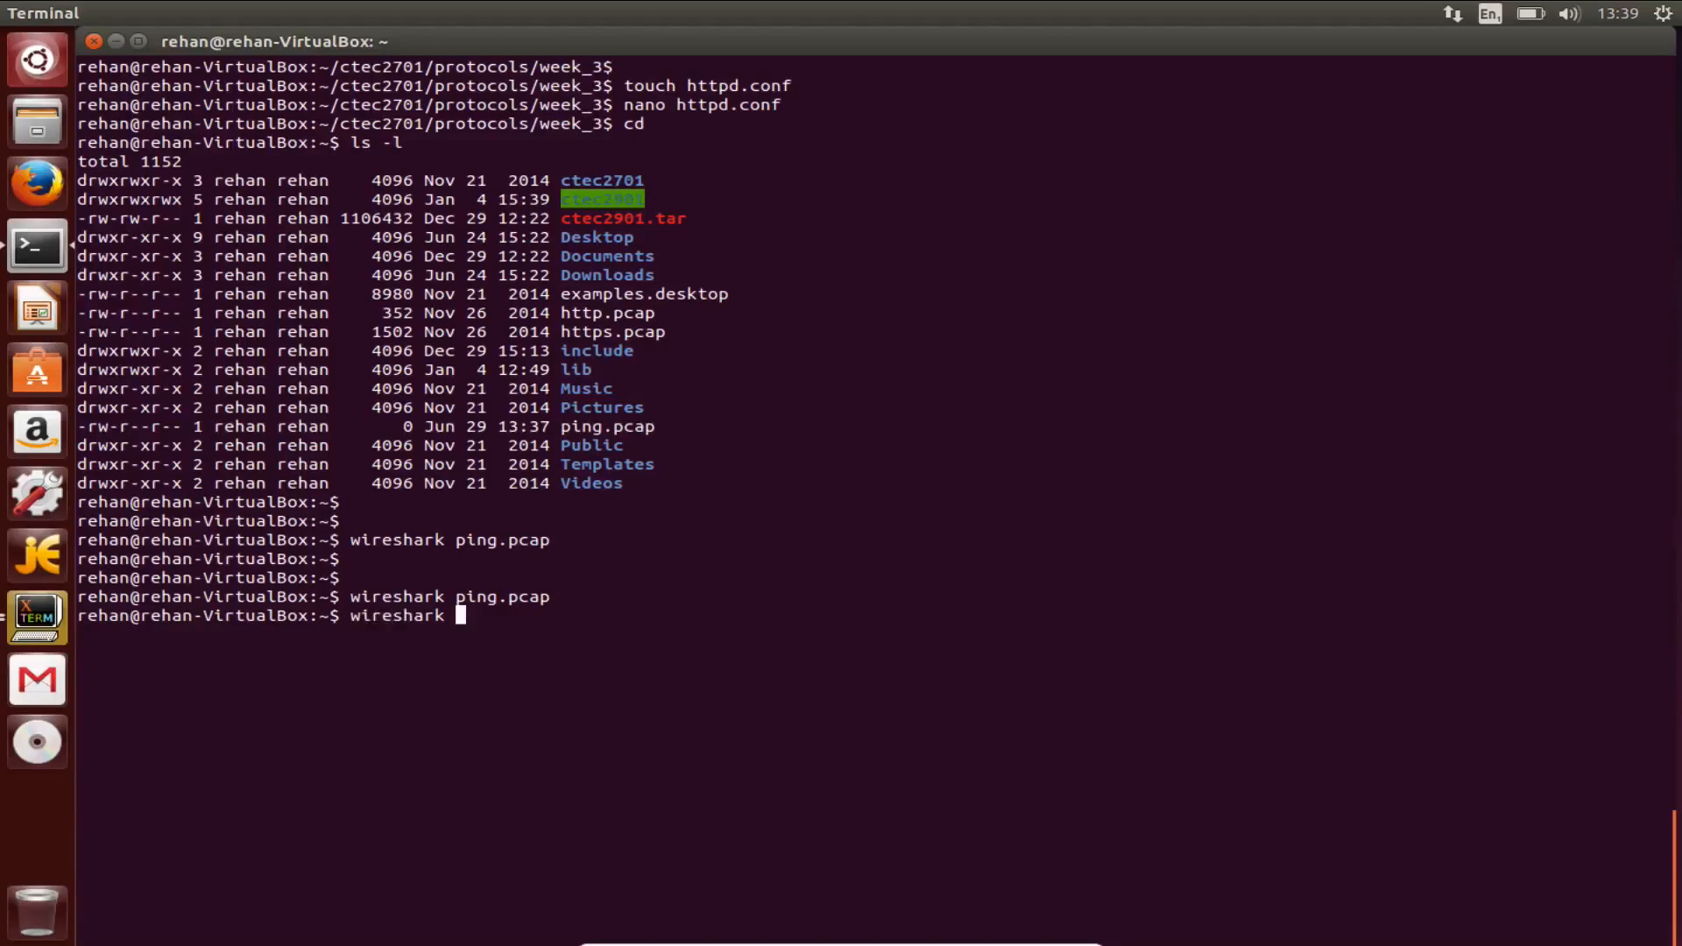
{"action": "type", "text": "http.pcap"}
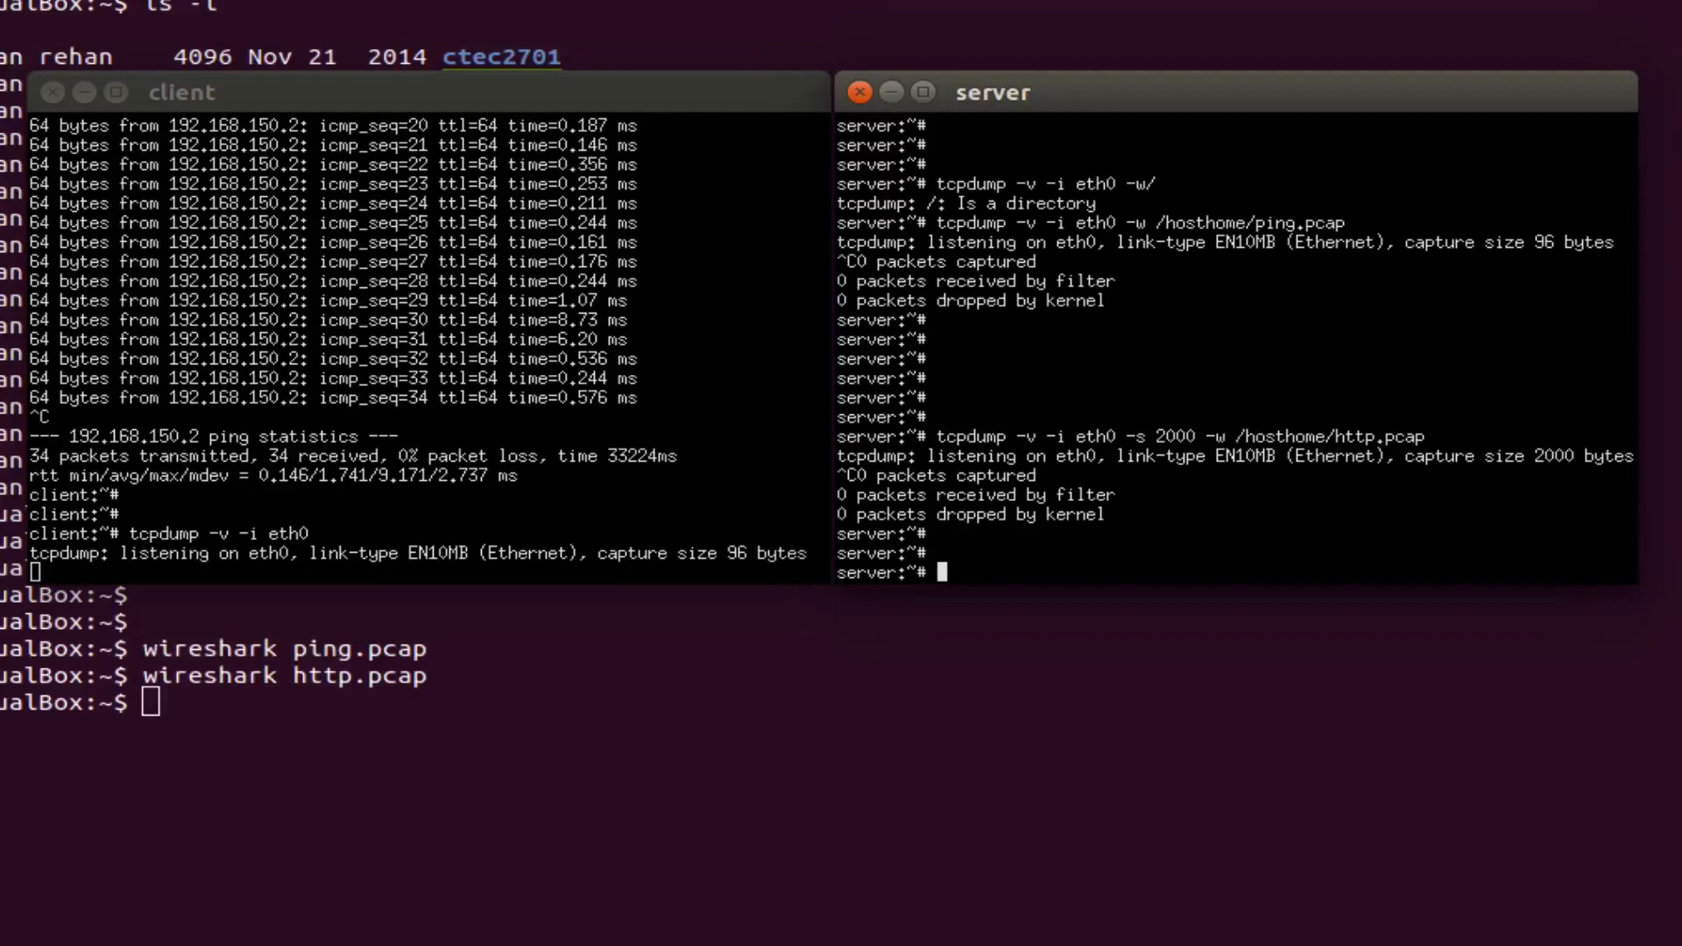
Run telnet 127.0.0.1 80 on the server, which refuses the connection.
{"action": "type", "text": "telnet"}
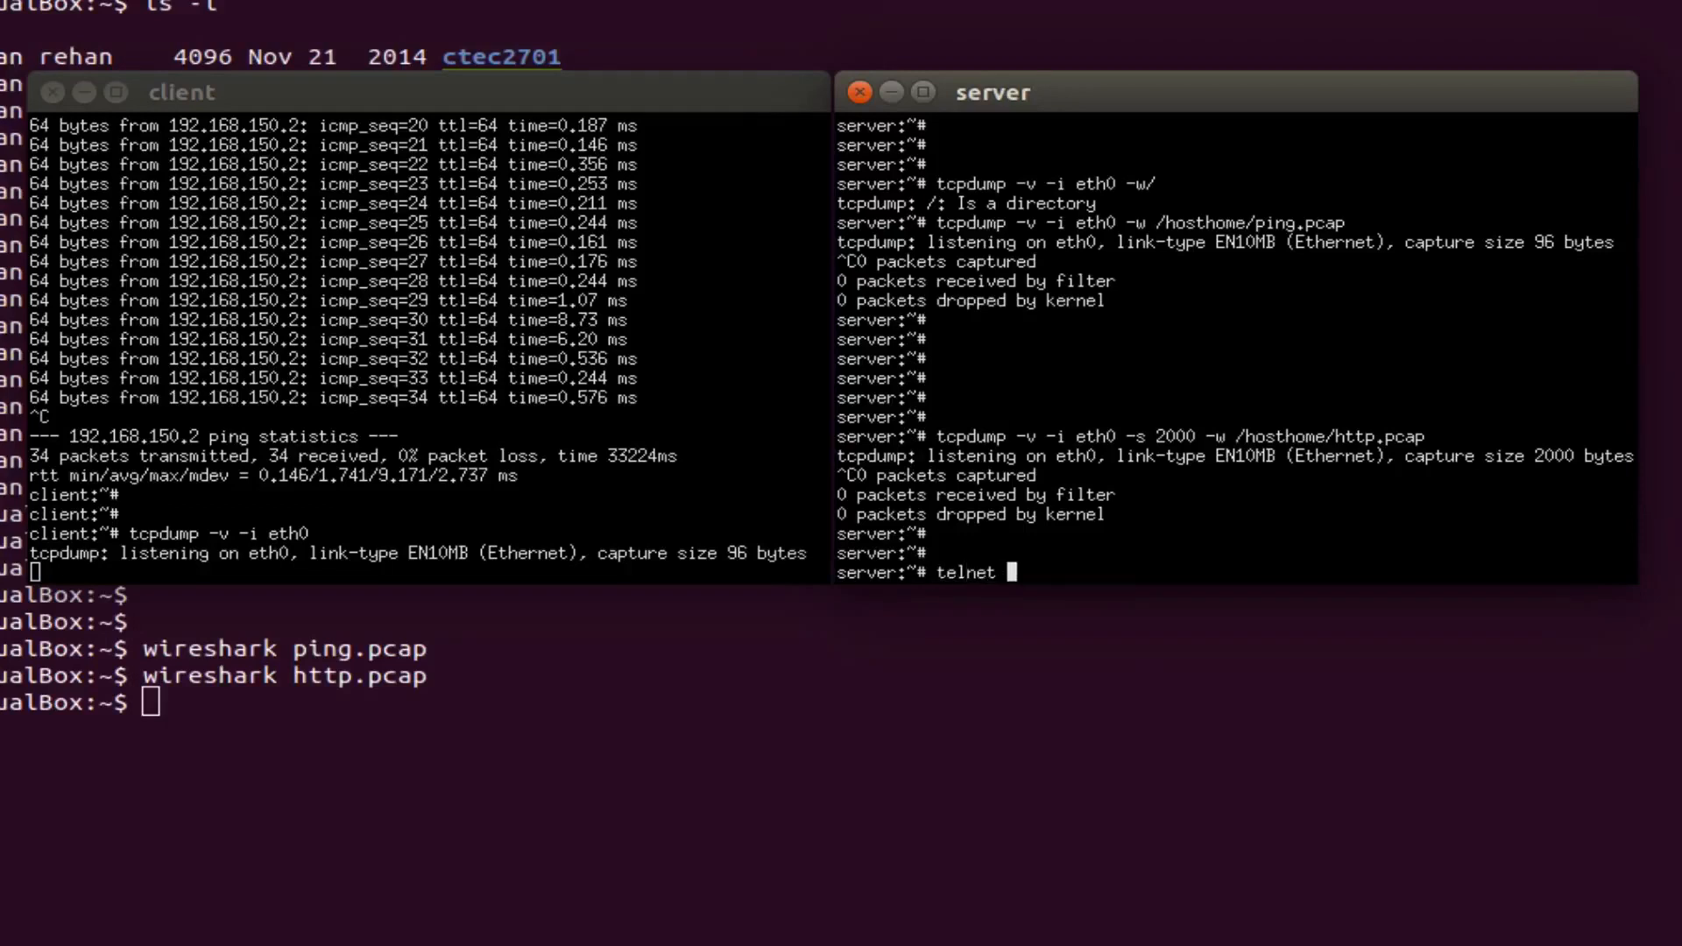
{"action": "type", "text": "127.0"}
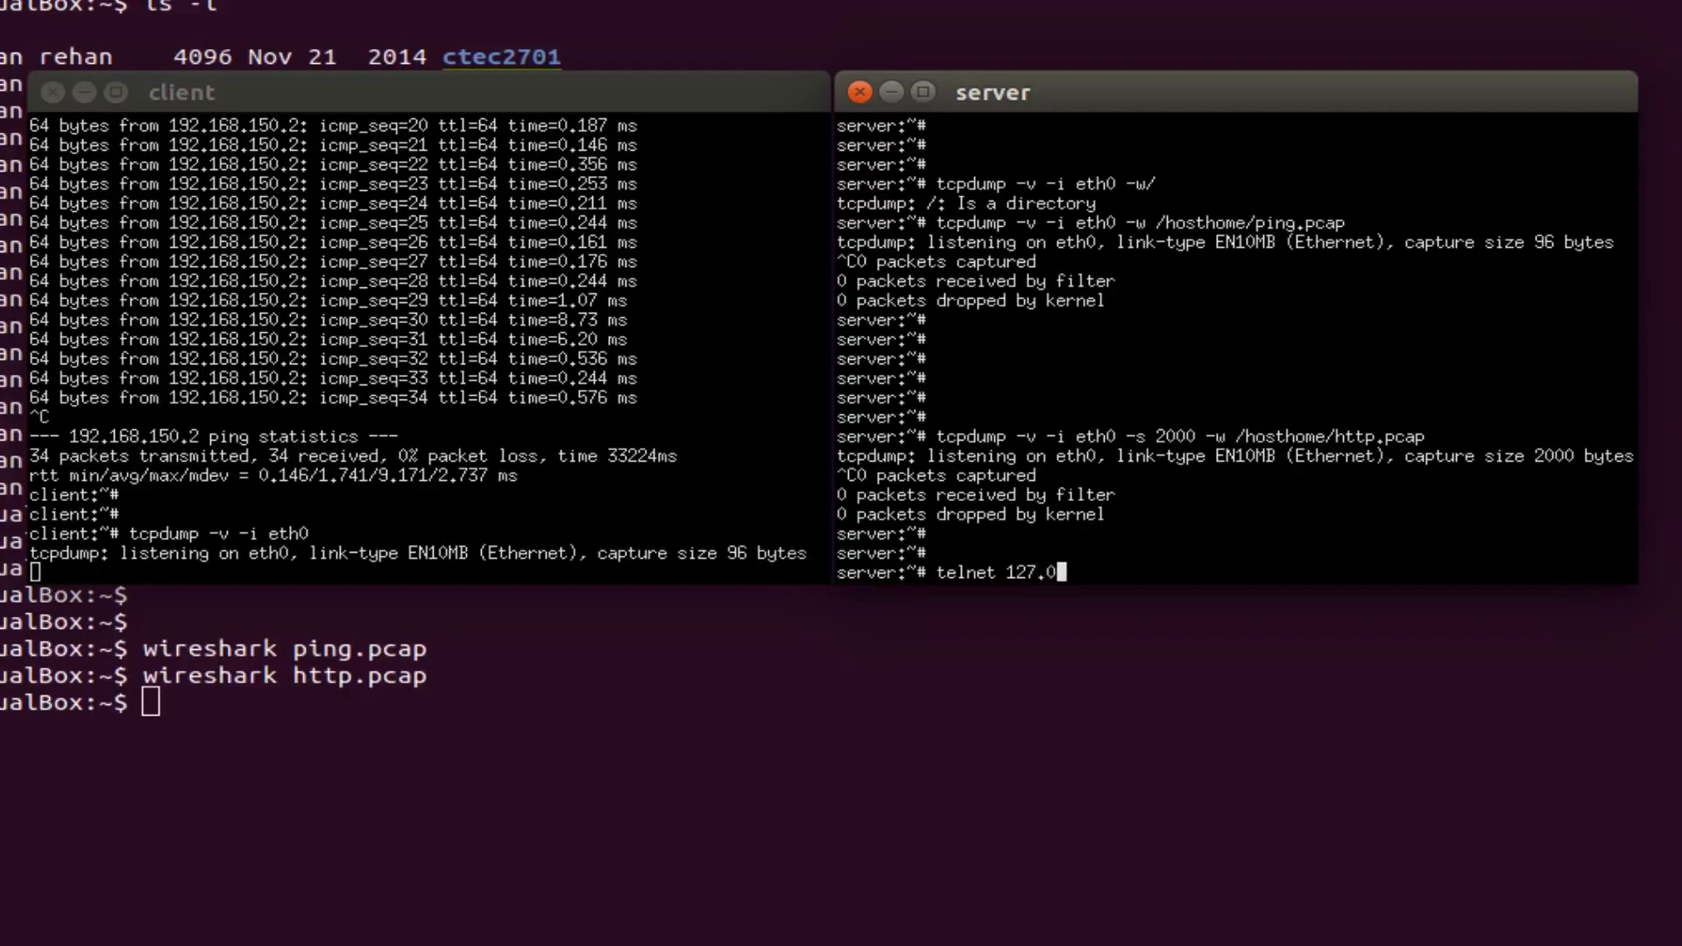
{"action": "type", "text": "0.1"}
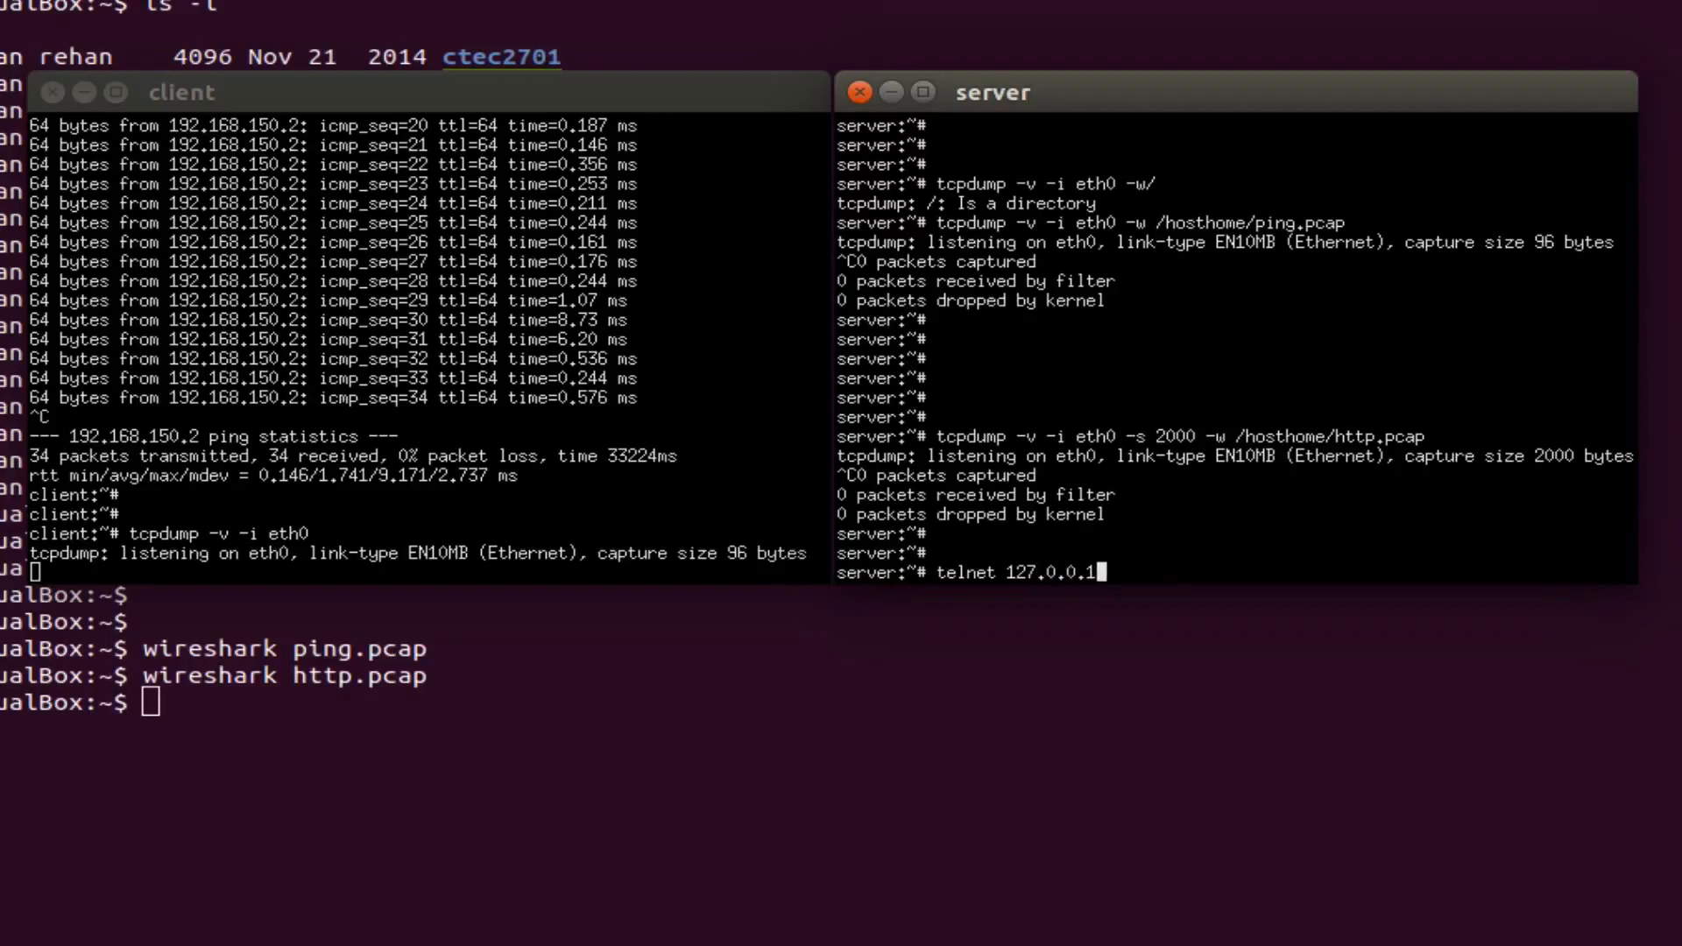
{"action": "type", "text": "80"}
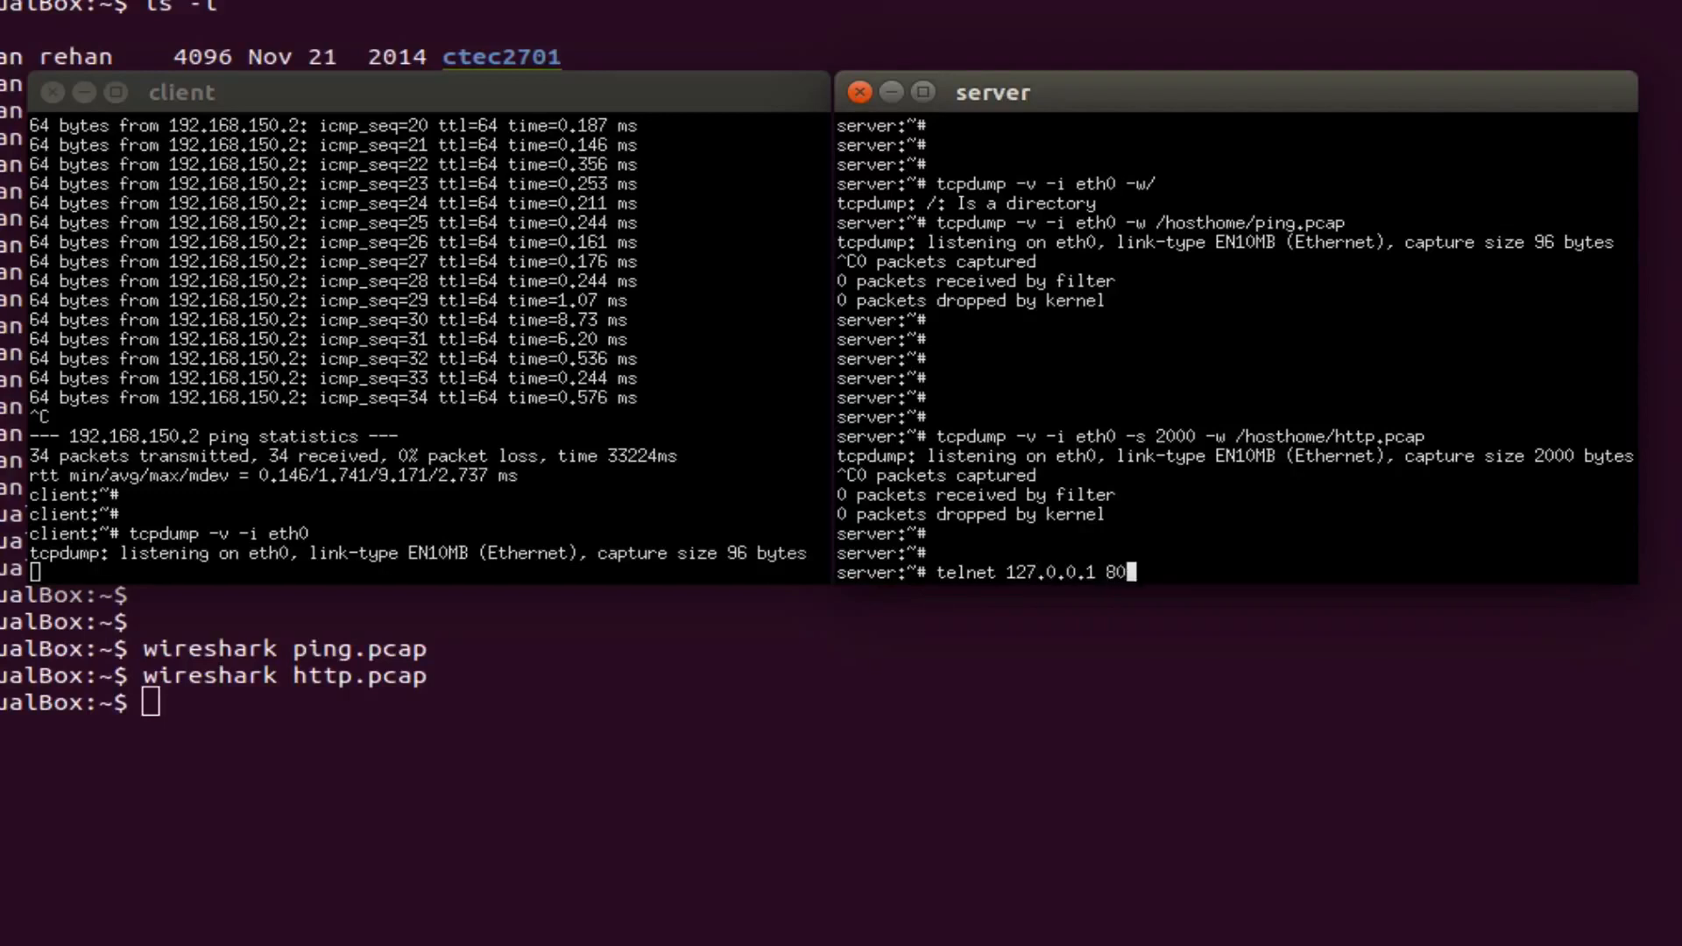
{"action": "key", "text": "Return"}
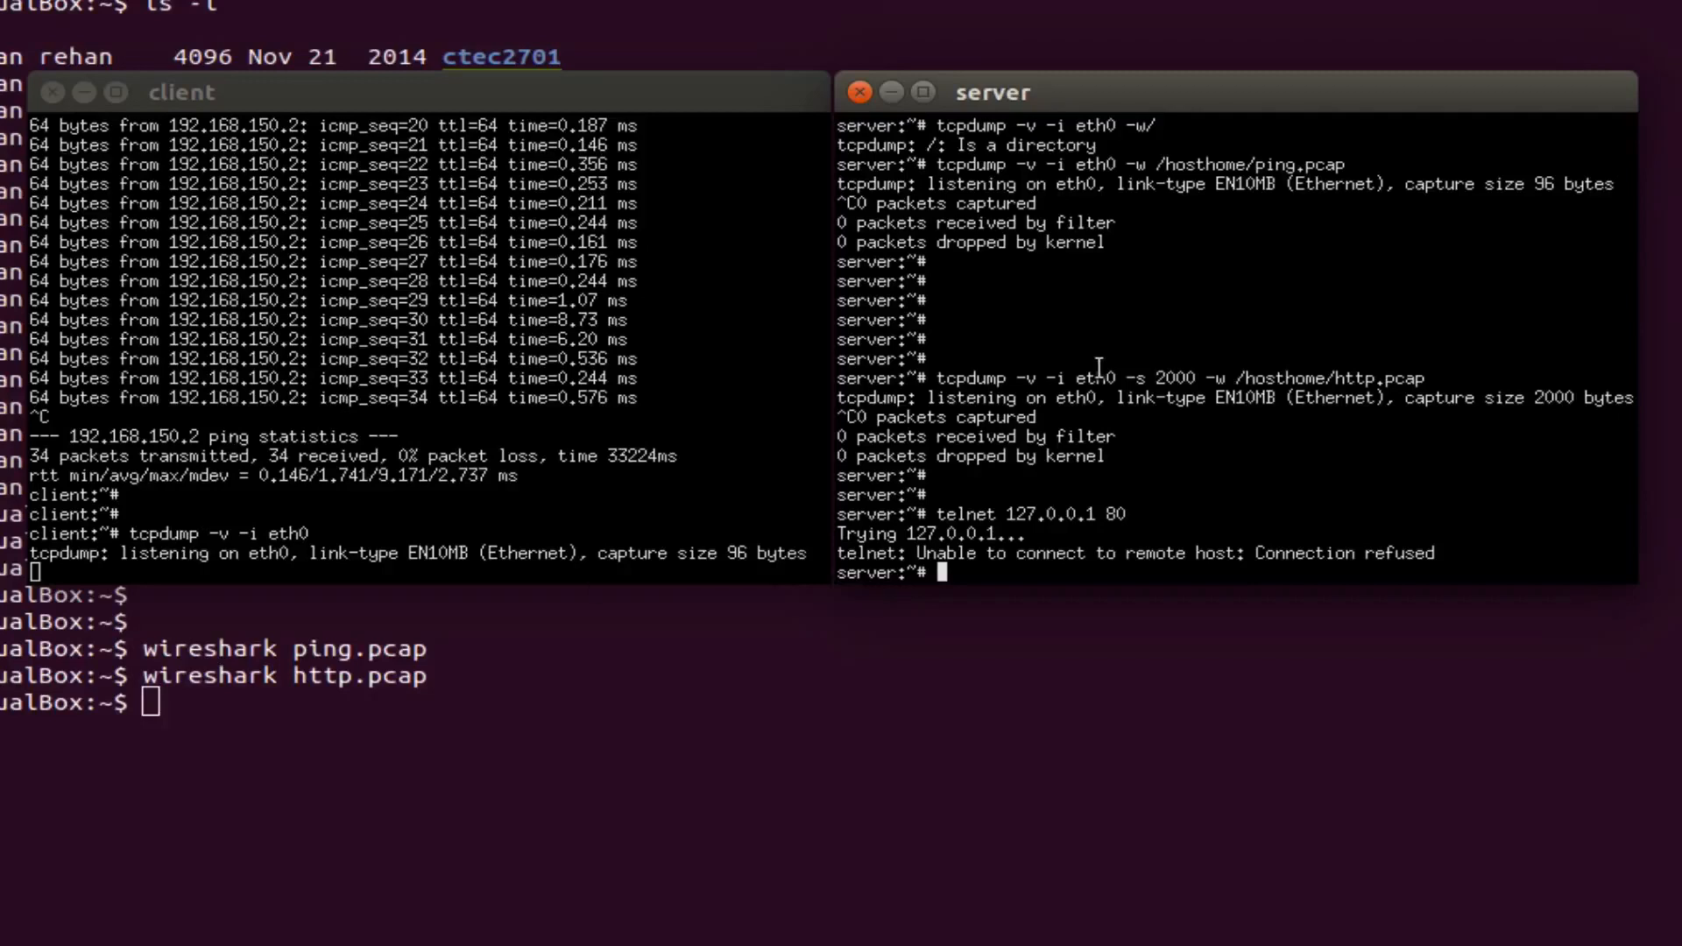
Check for a running web server with ps -eaf | grep apache2, finding none.
{"action": "type", "text": "ps"}
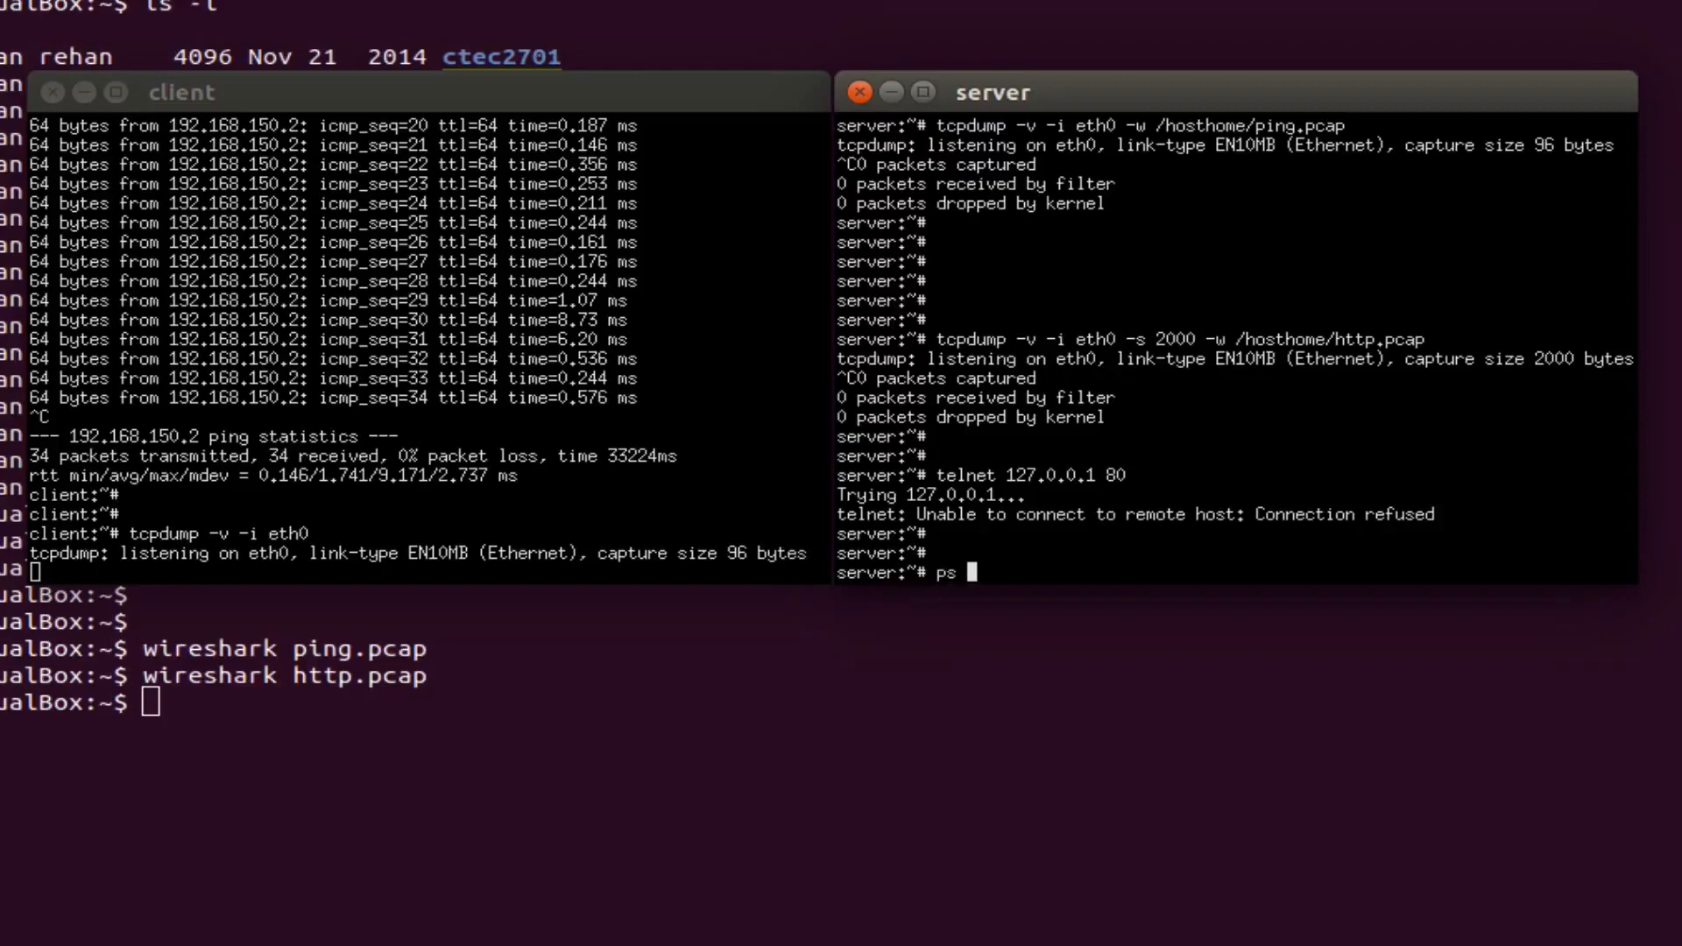
{"action": "type", "text": "-eaf"}
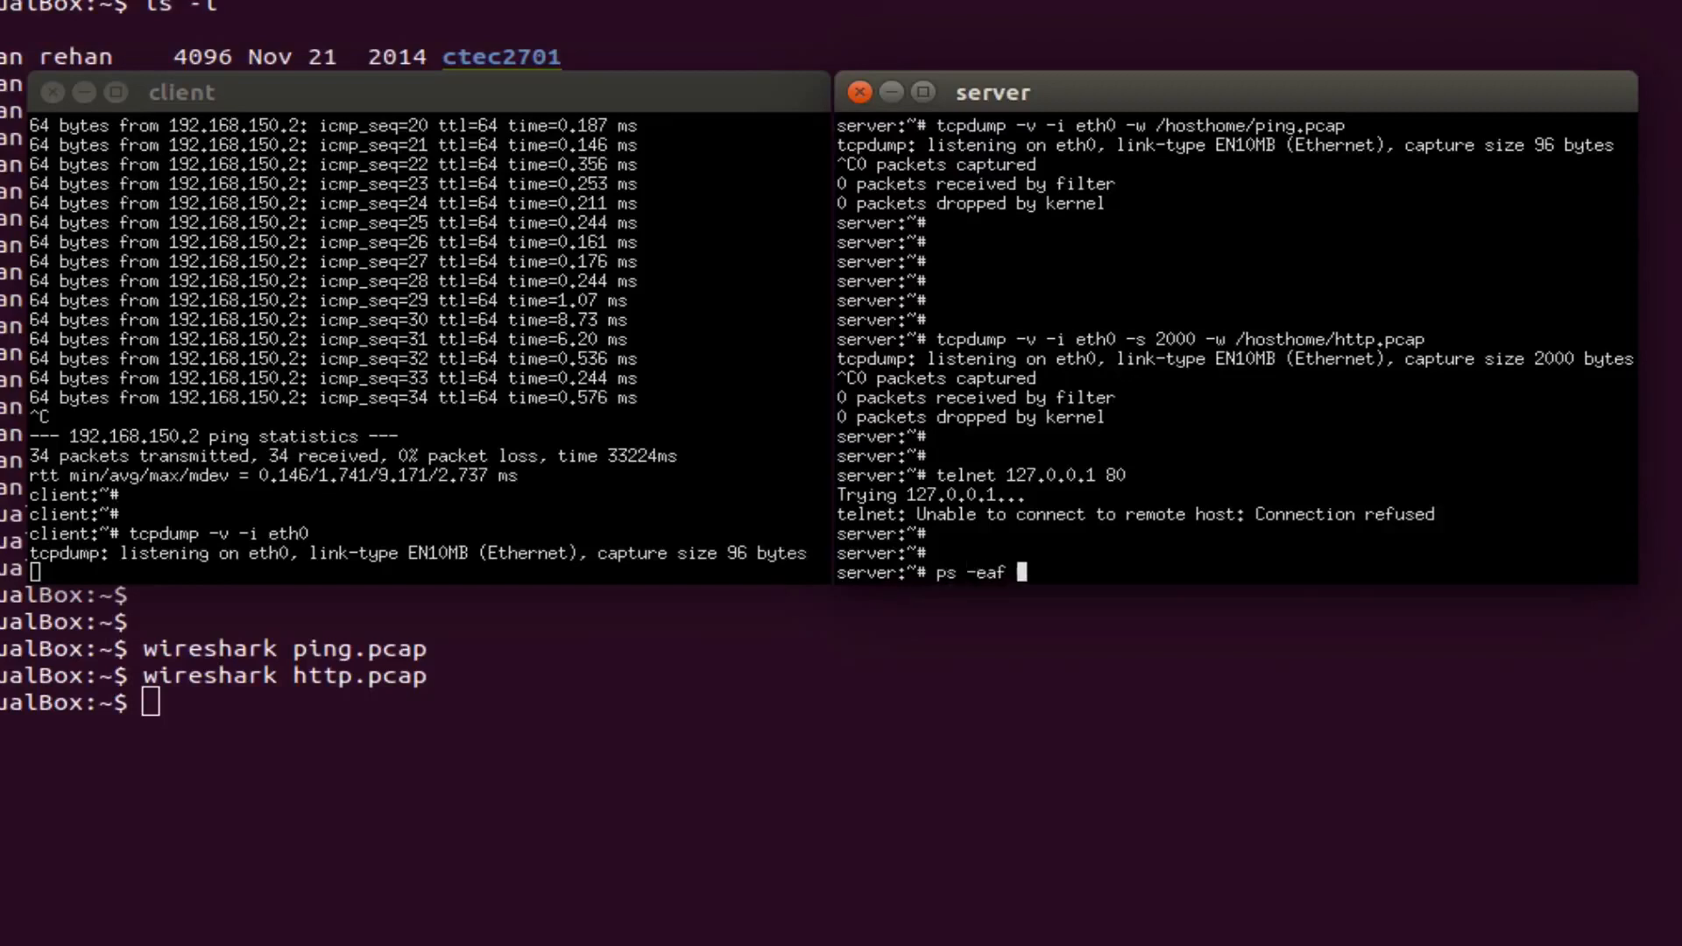
{"action": "type", "text": "|"}
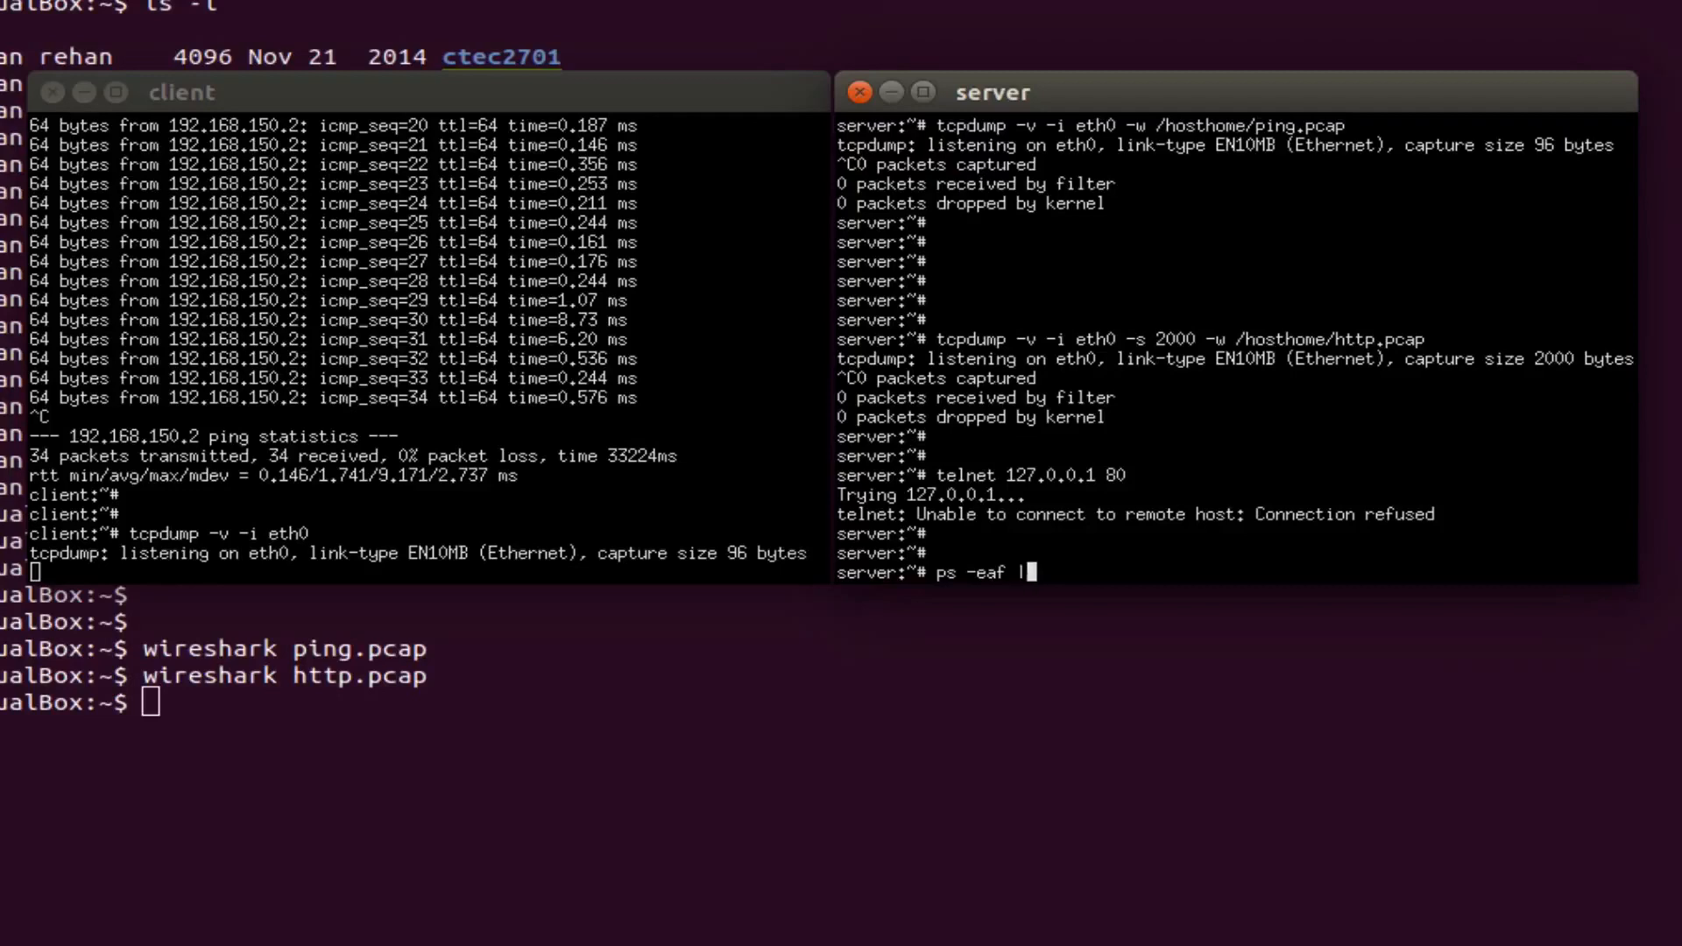
{"action": "type", "text": "grep apache2"}
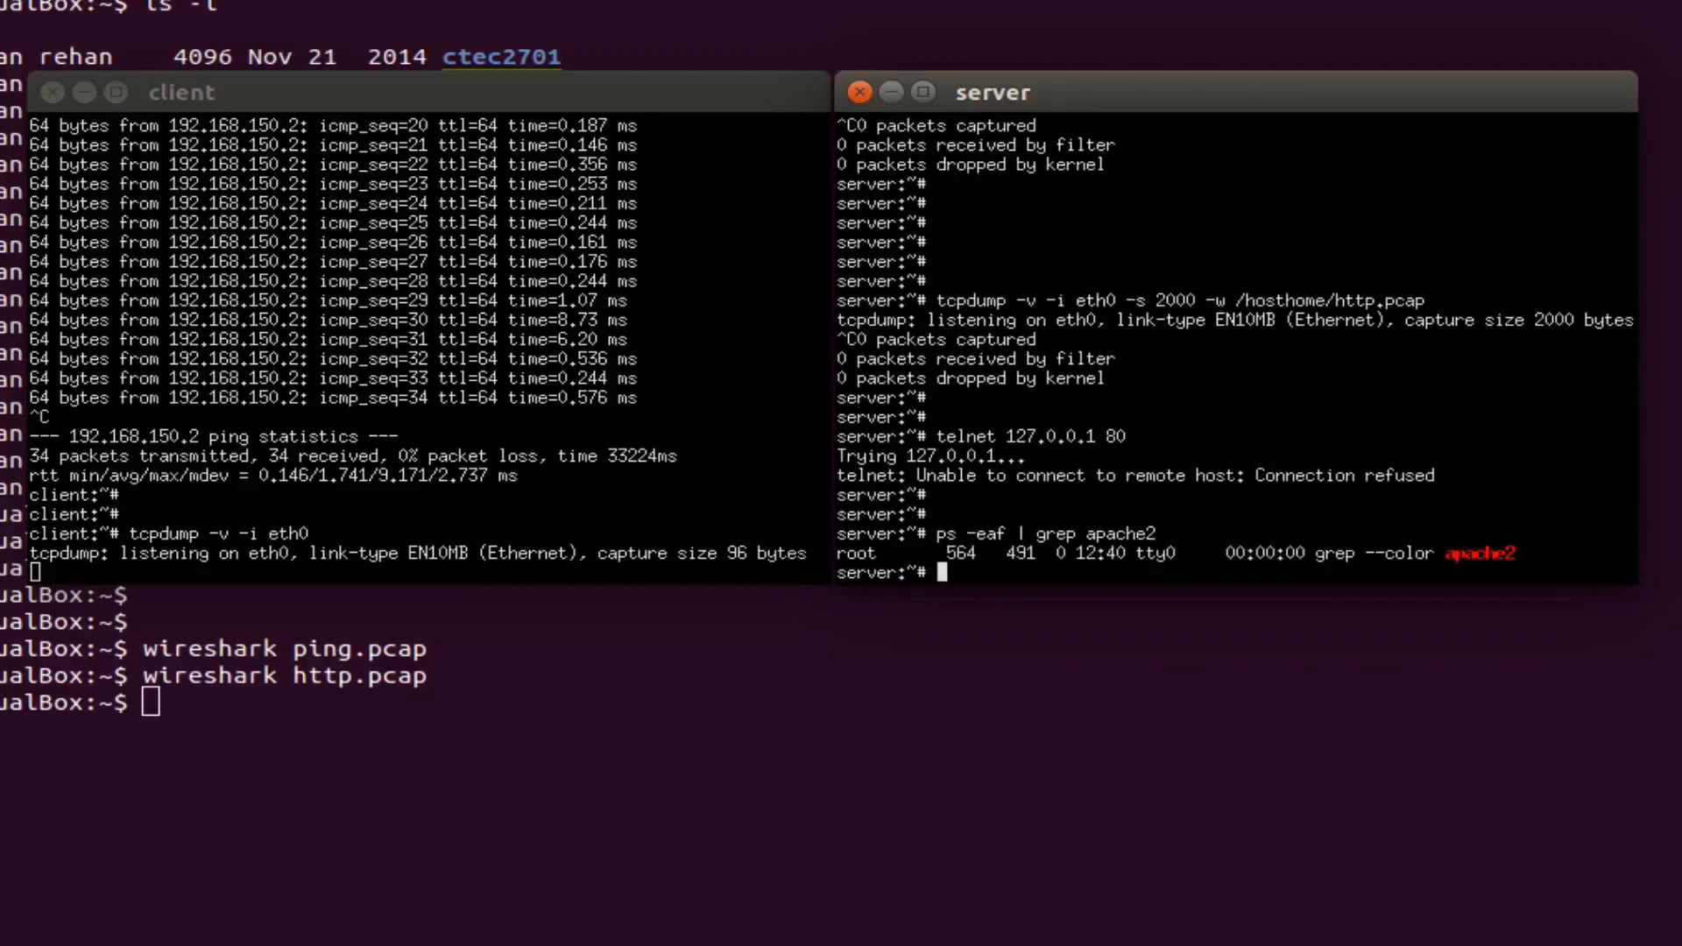
Start Apache via /etc/init.d/apache2 start and re-run ps -eaf | grep apache2 to confirm it.
{"action": "type", "text": "/etc"}
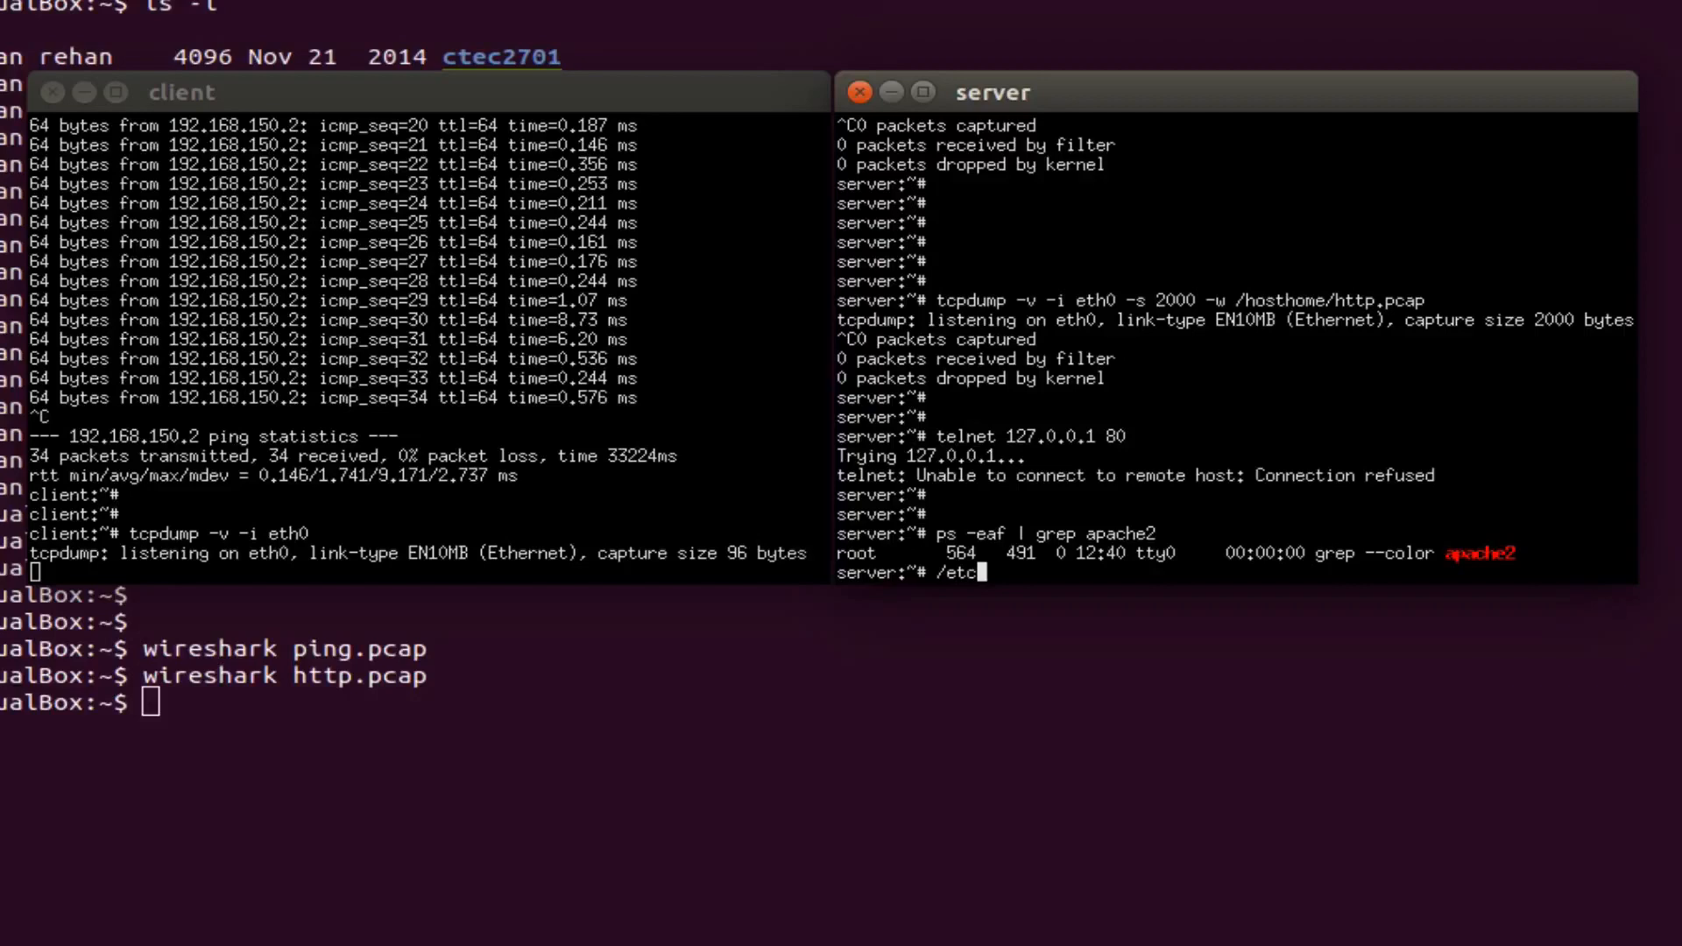
{"action": "type", "text": "init.d/"}
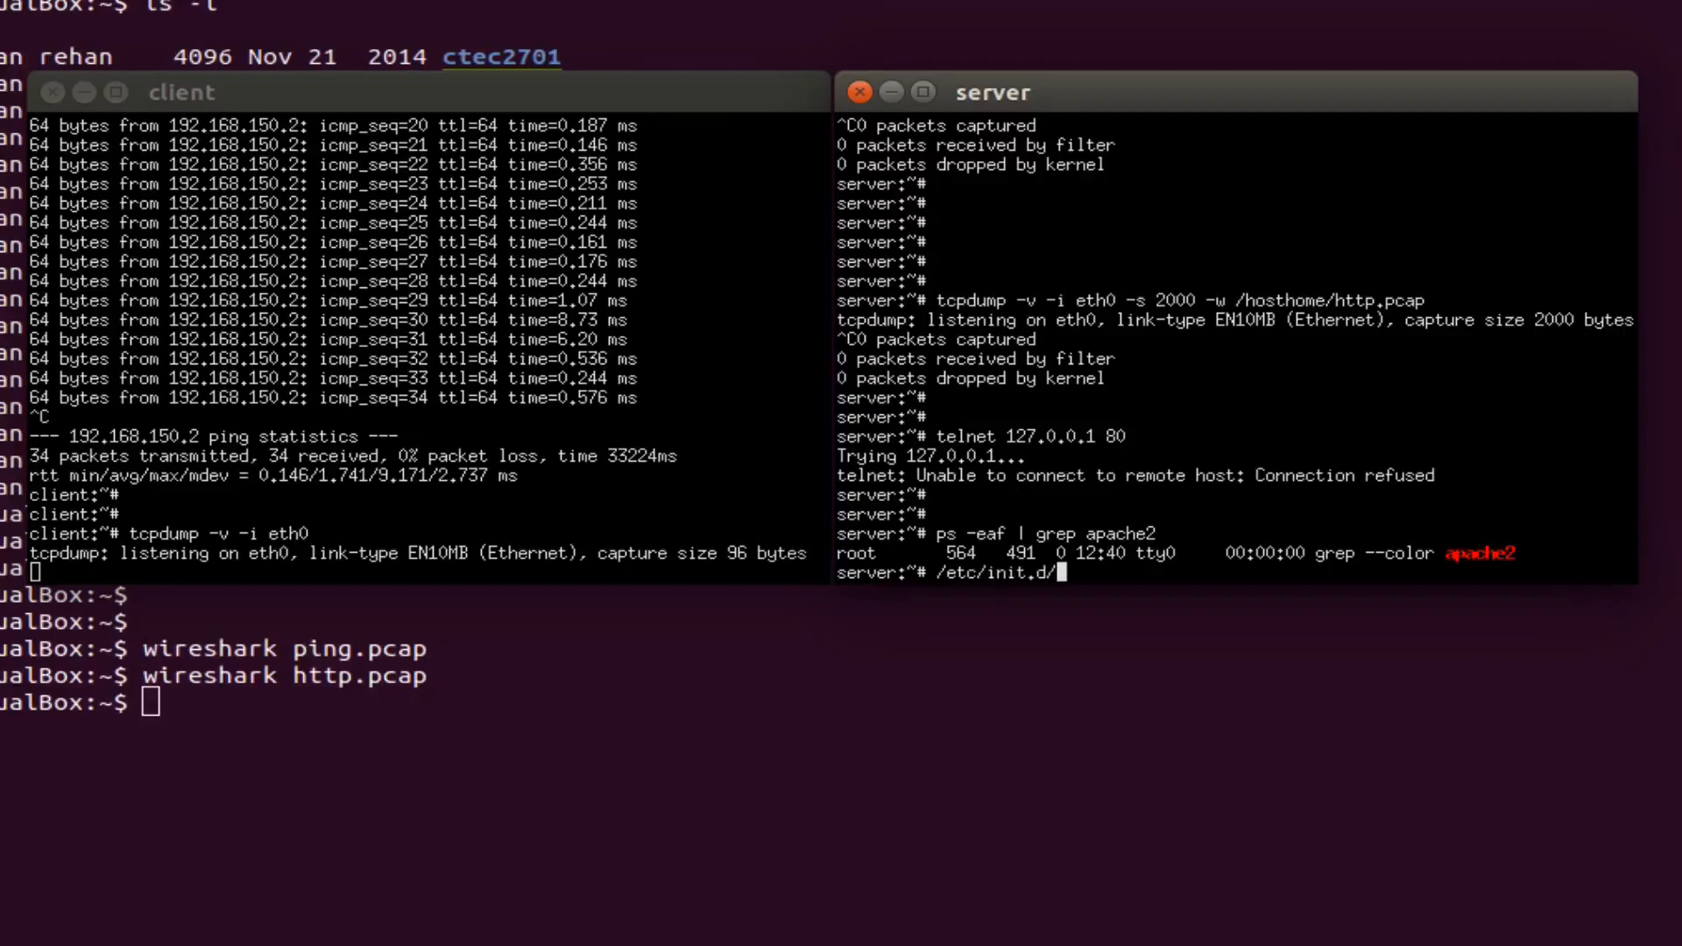
{"action": "type", "text": "apache2 start"}
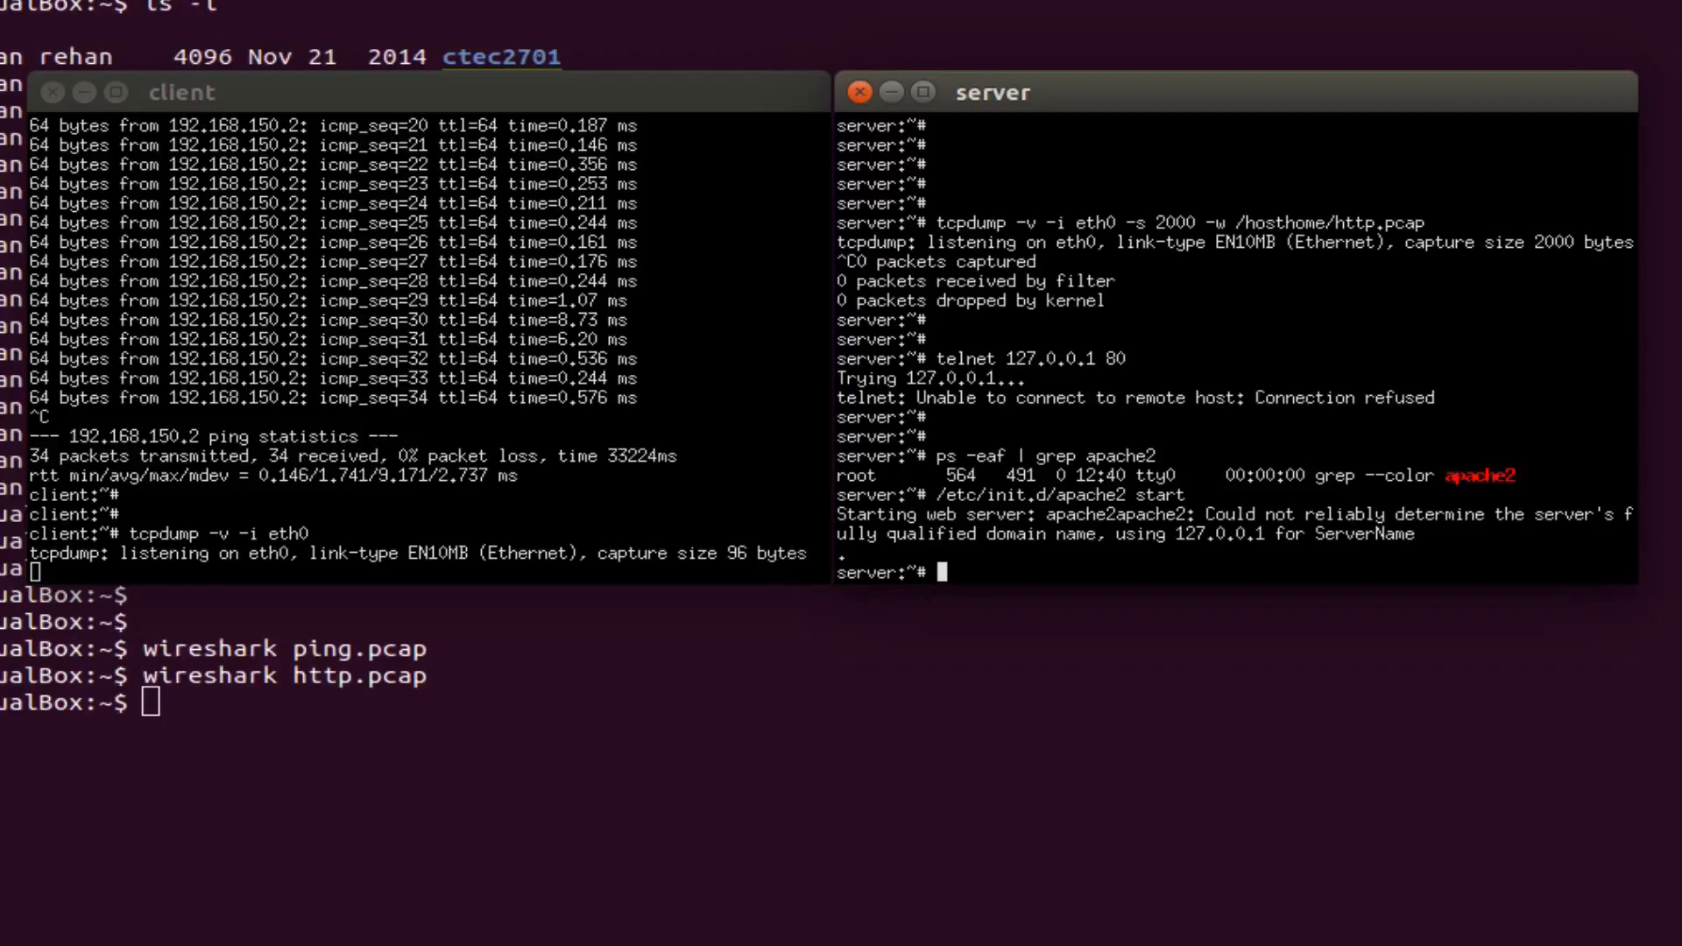
{"action": "type", "text": "ps -eaf | grep apache2"}
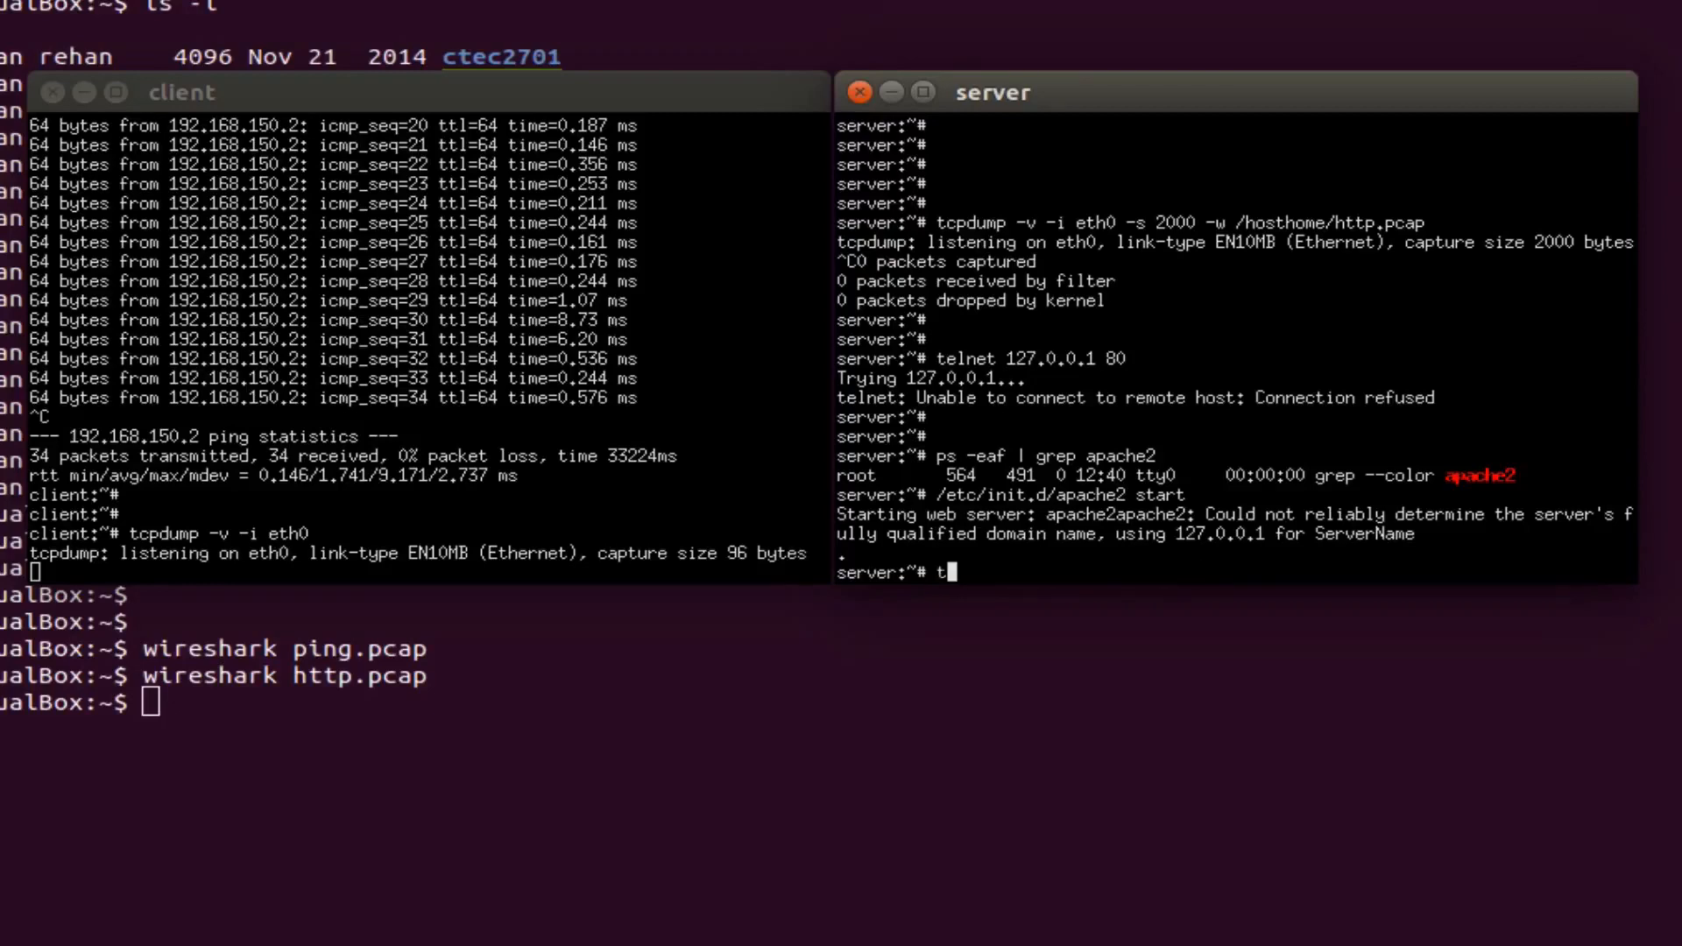
Run tcpdump -v -i eth0 -s 2000 -w /hosthome/http.pcap on the server so it listens on eth0.
{"action": "type", "text": "cpdump -v -i eth0"}
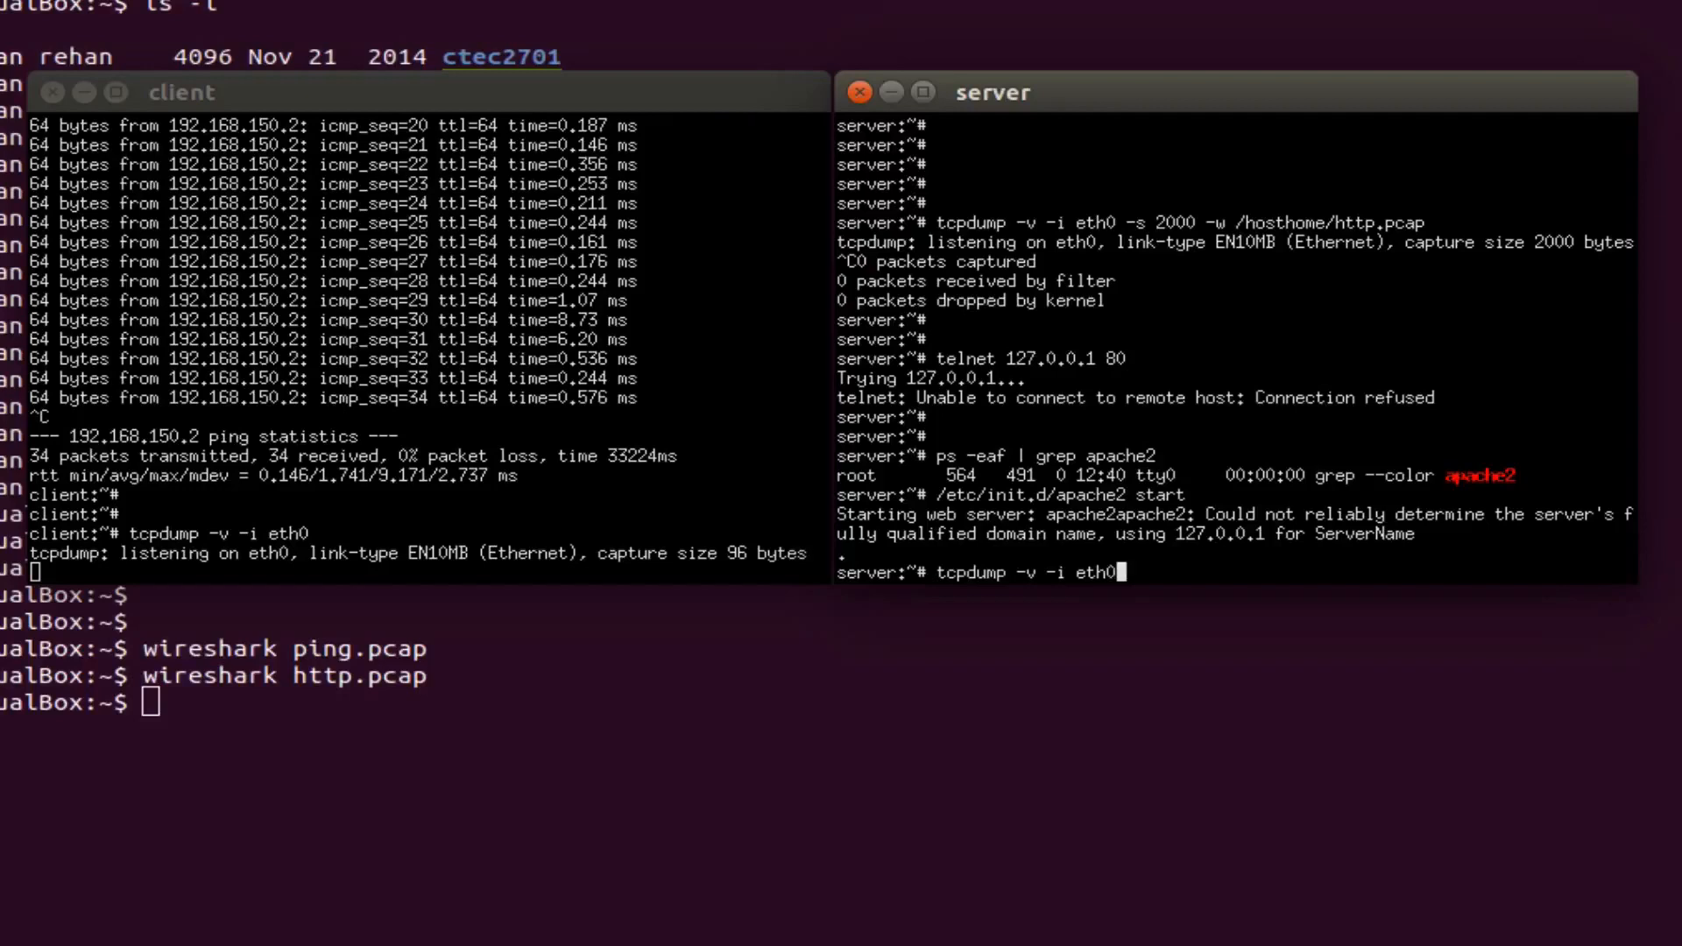
{"action": "type", "text": "-s"}
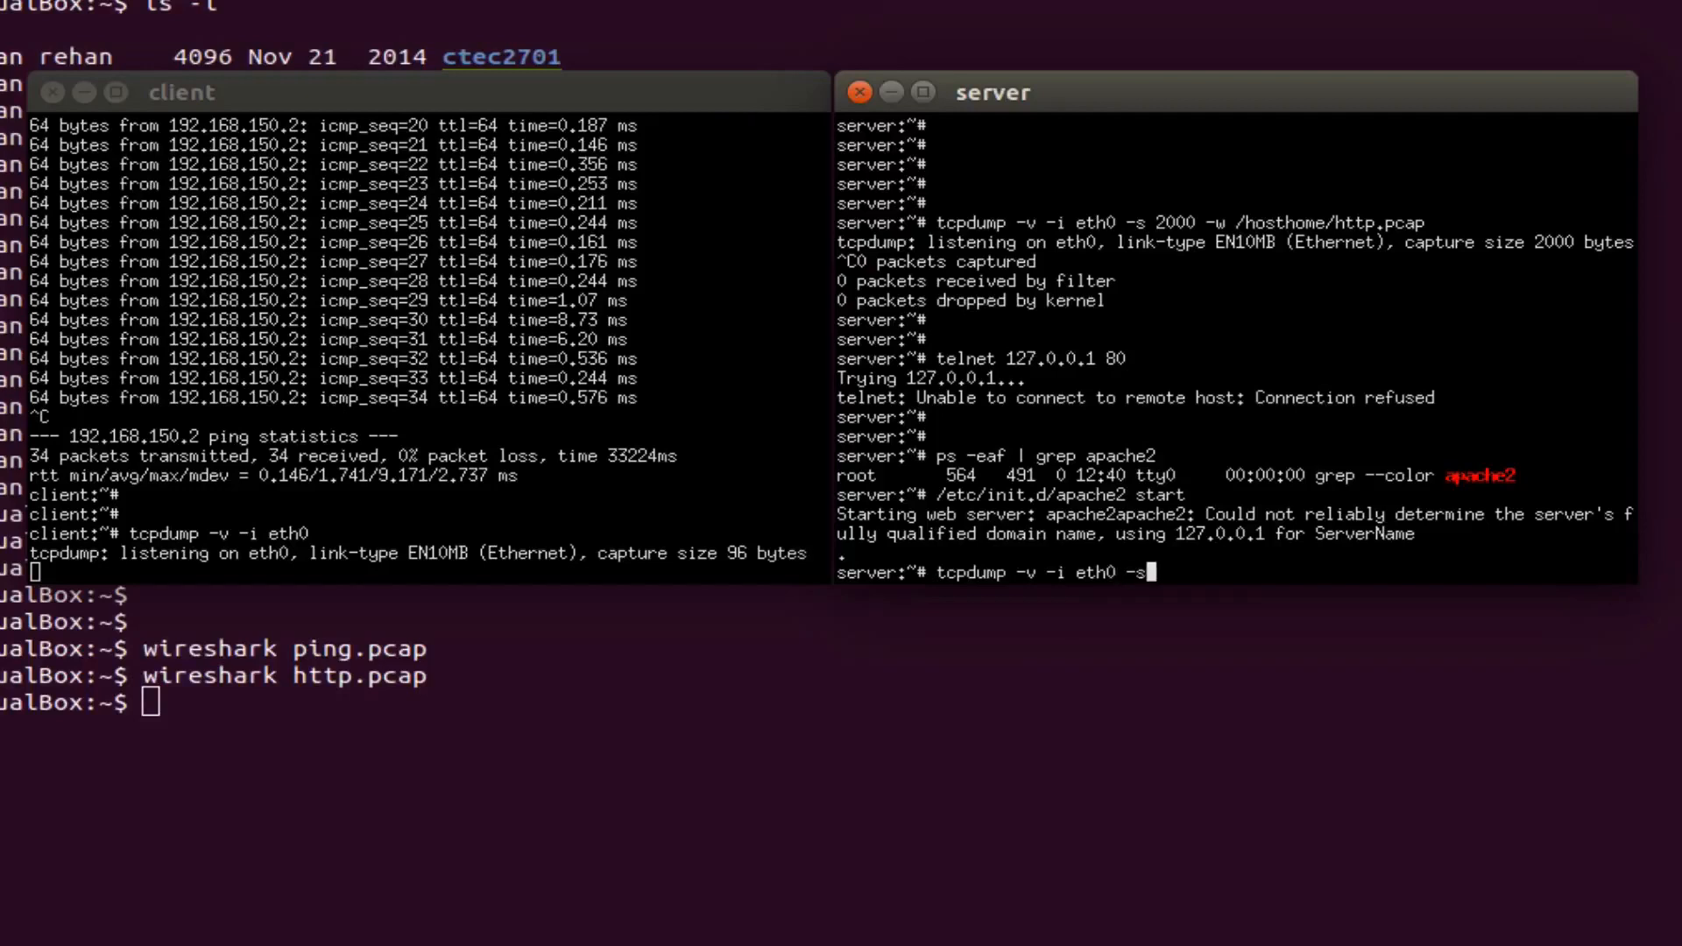
{"action": "type", "text": "2000"}
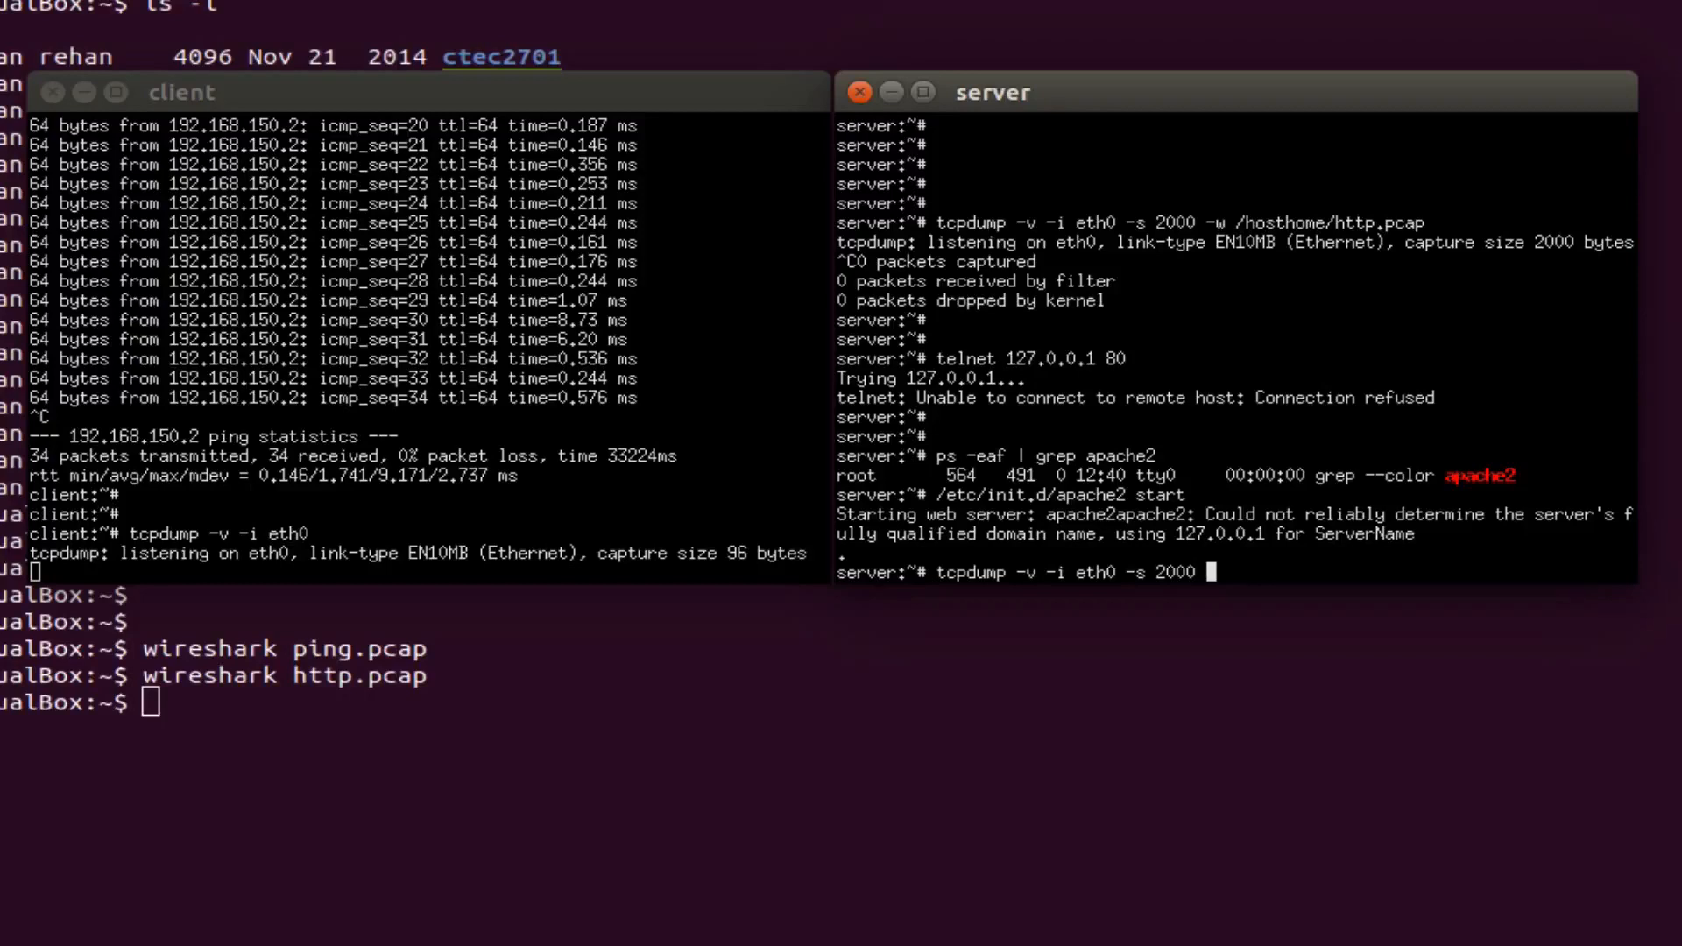
{"action": "type", "text": "-w"}
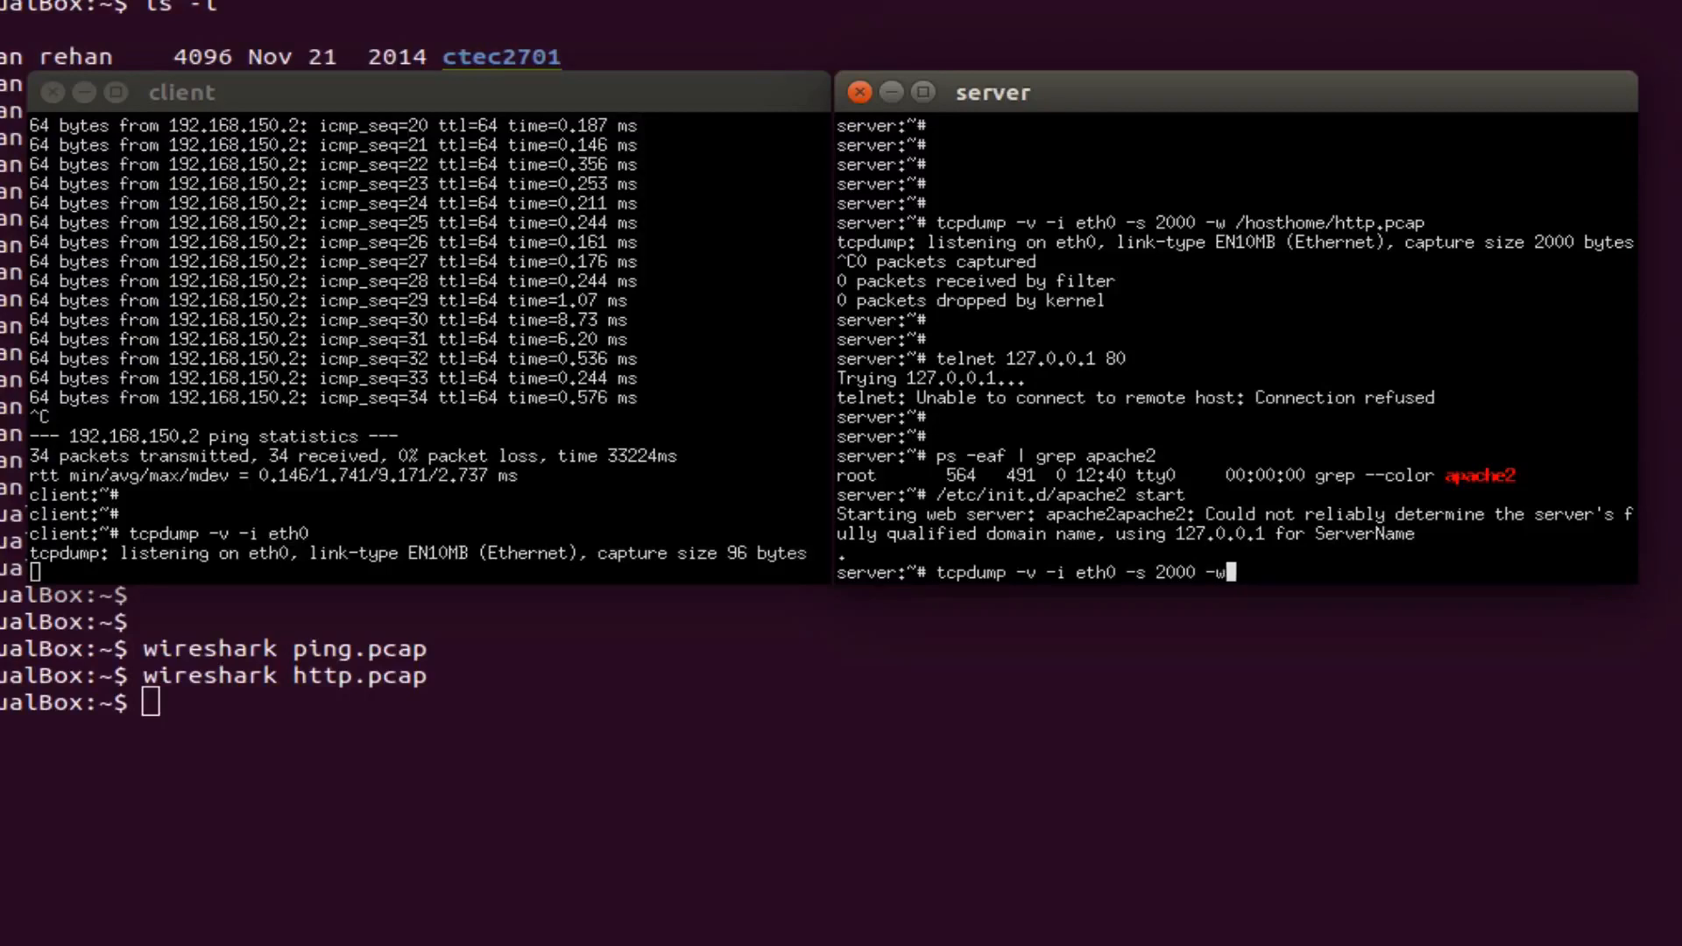
{"action": "type", "text": "/hosthome"}
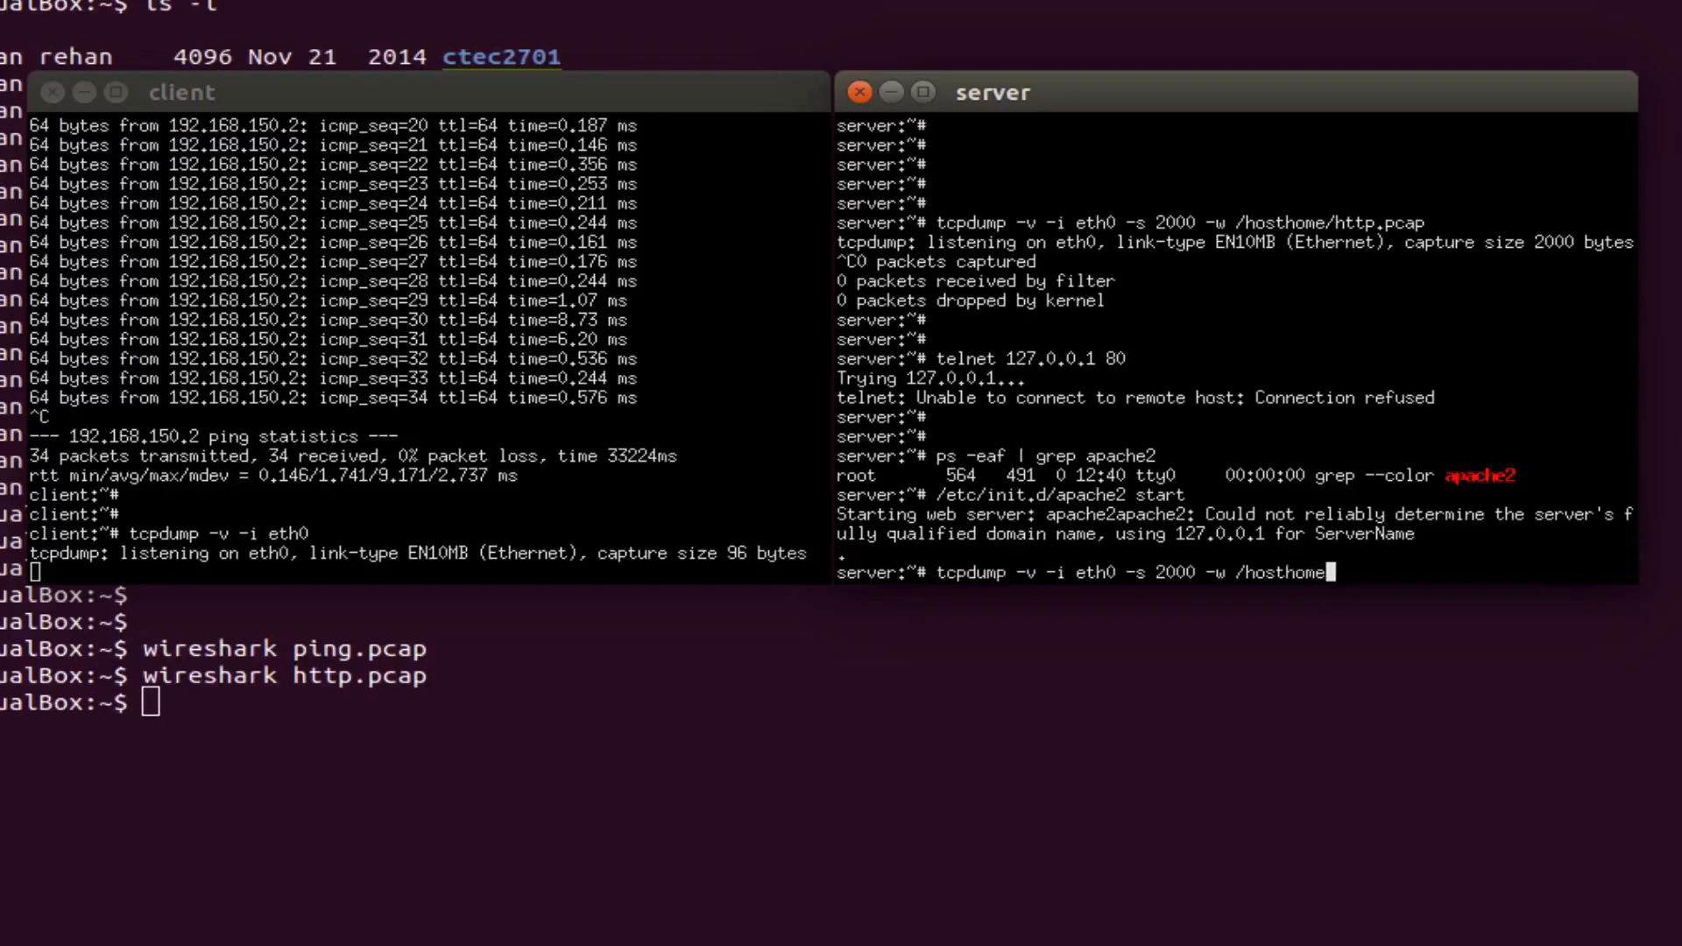
{"action": "type", "text": "/http.pcap"}
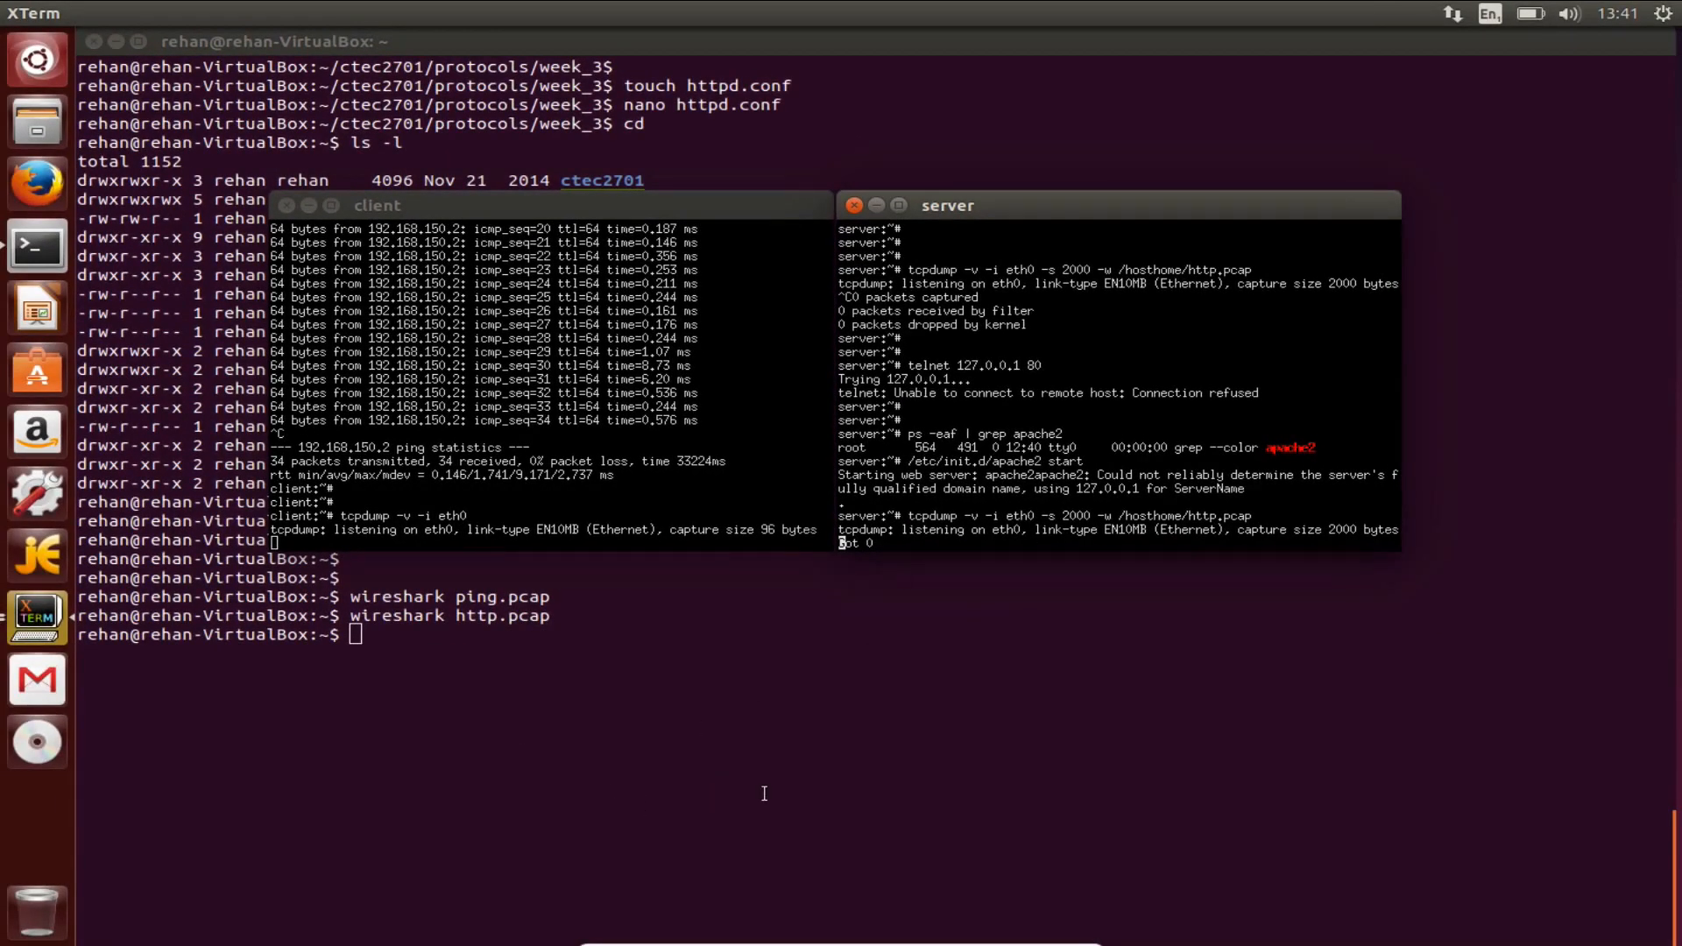
{"action": "mouse_move", "coordinate": [826, 750]}
{"action": "type", "text": "lcrash"}
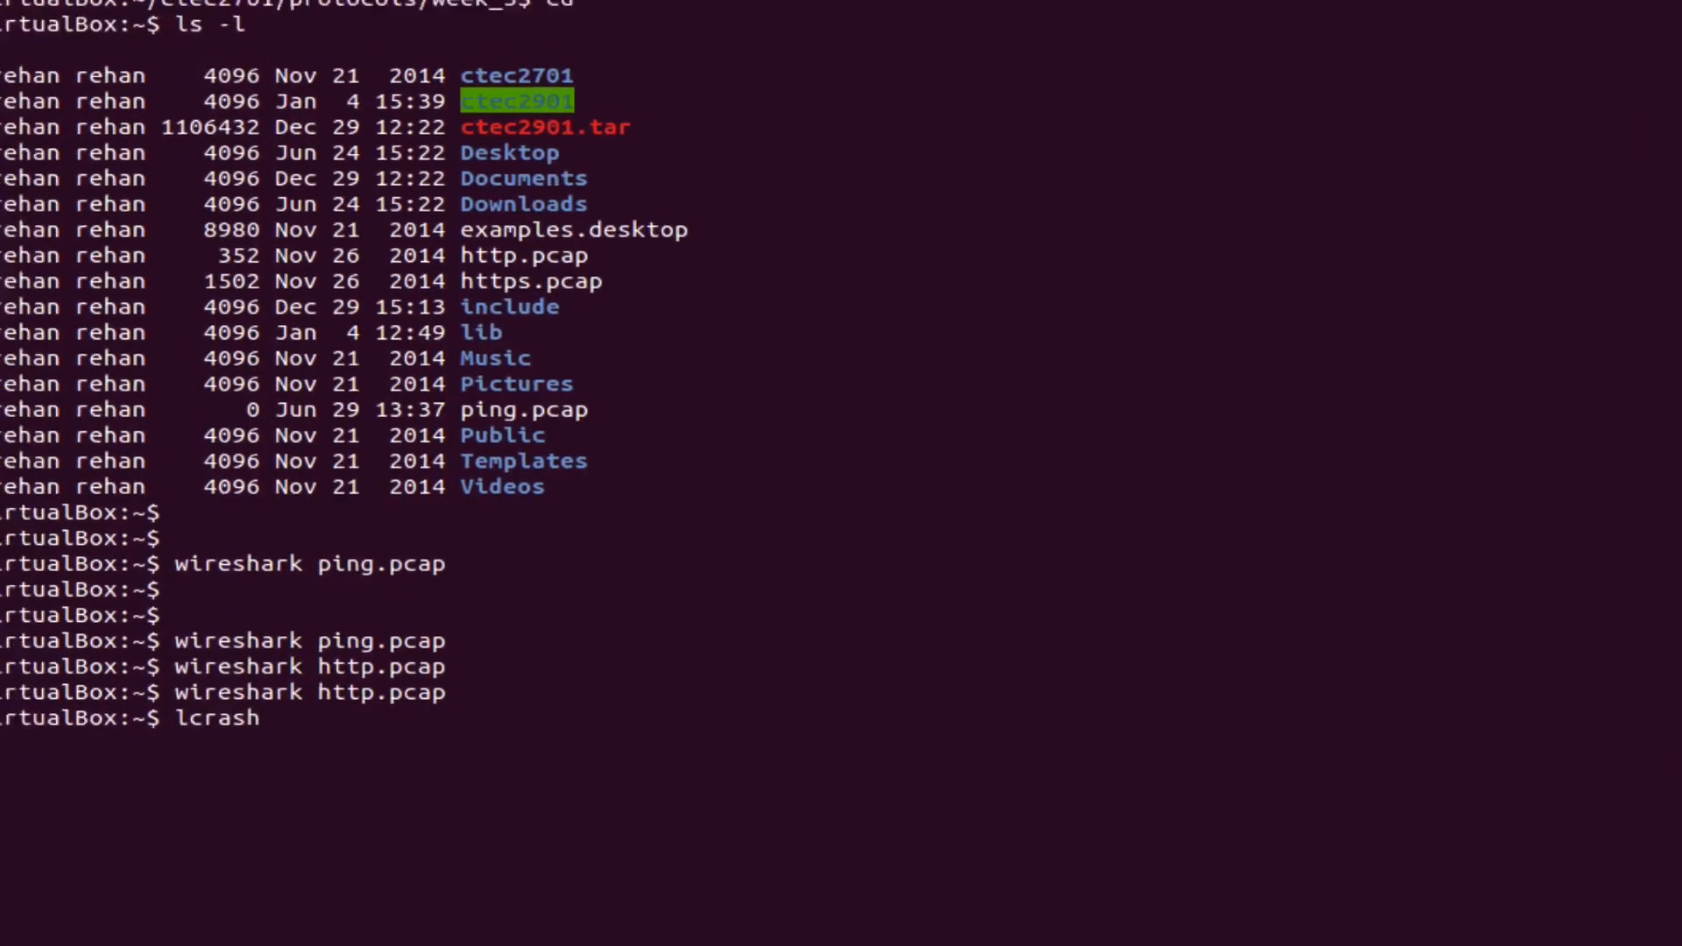
Run lcrash on the host to shut the lab down and begin clearing the terminal.
{"action": "key", "text": "Return"}
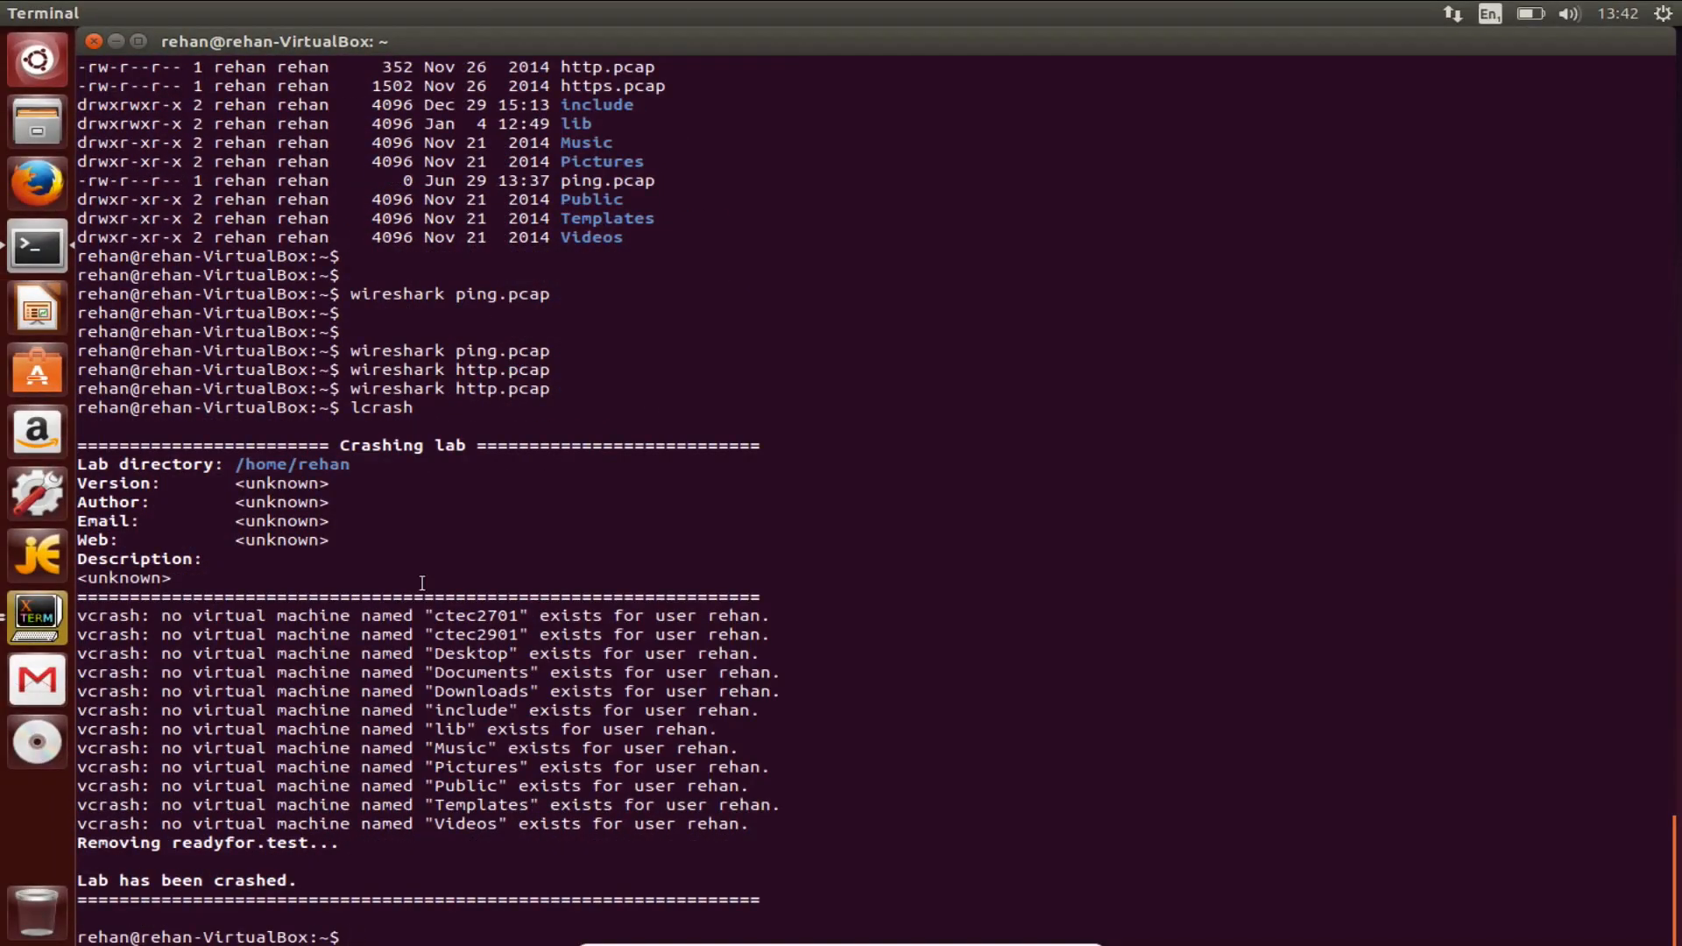
{"action": "left_click", "coordinate": [37, 616]}
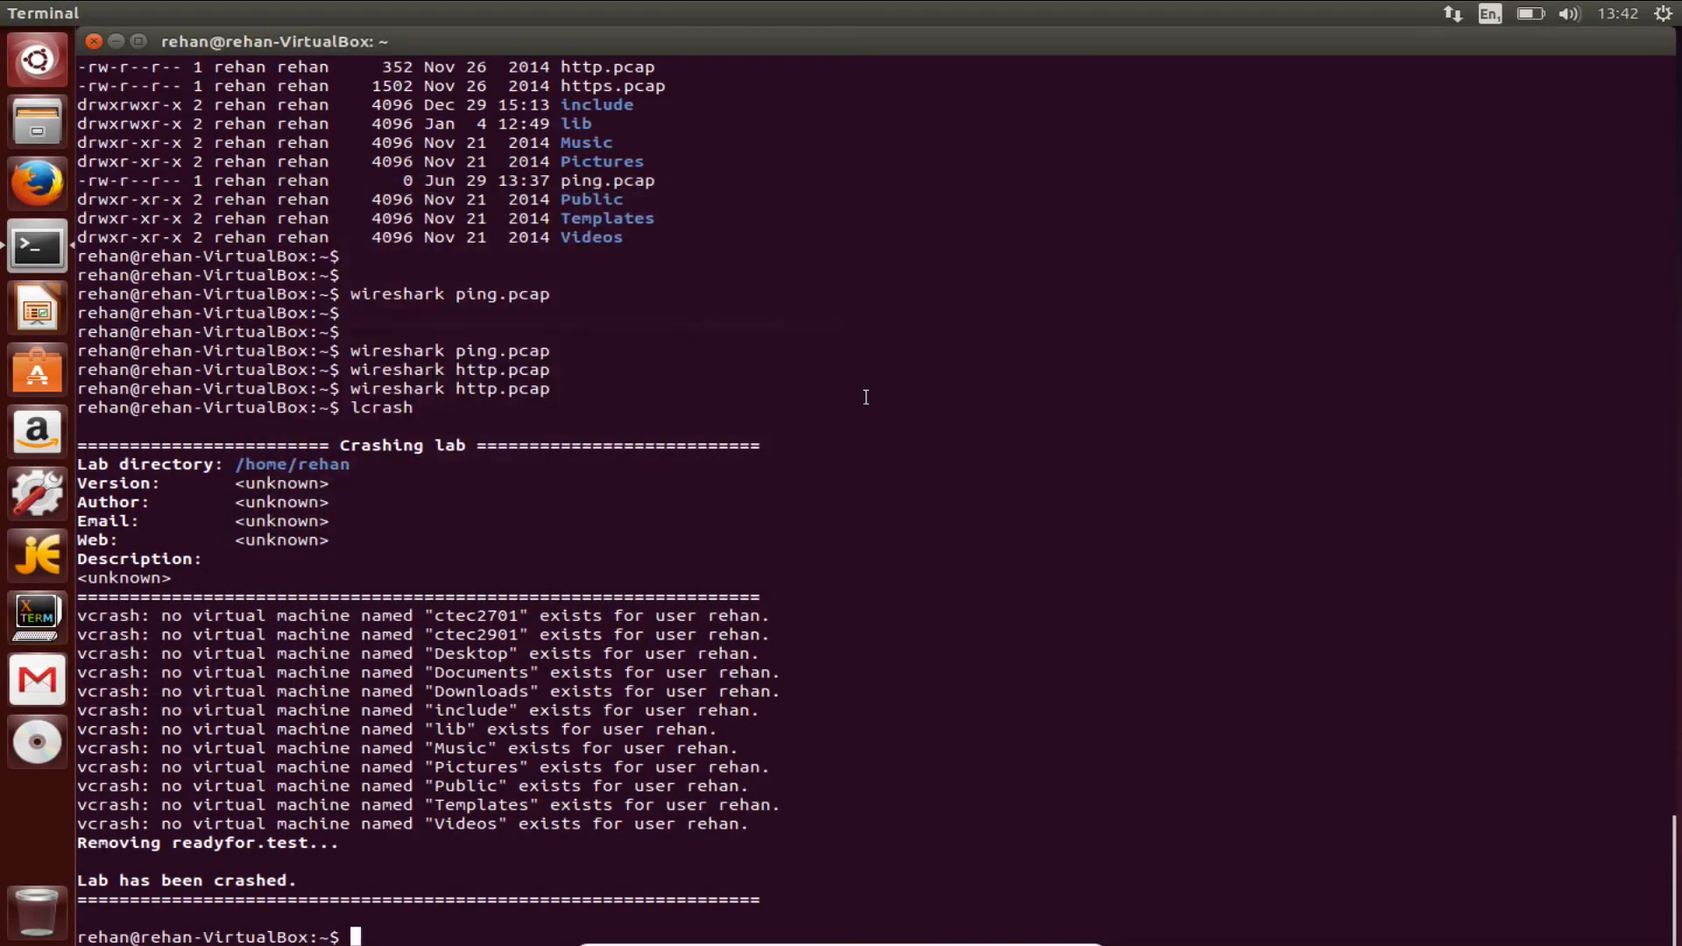
{"action": "type", "text": "cle"}
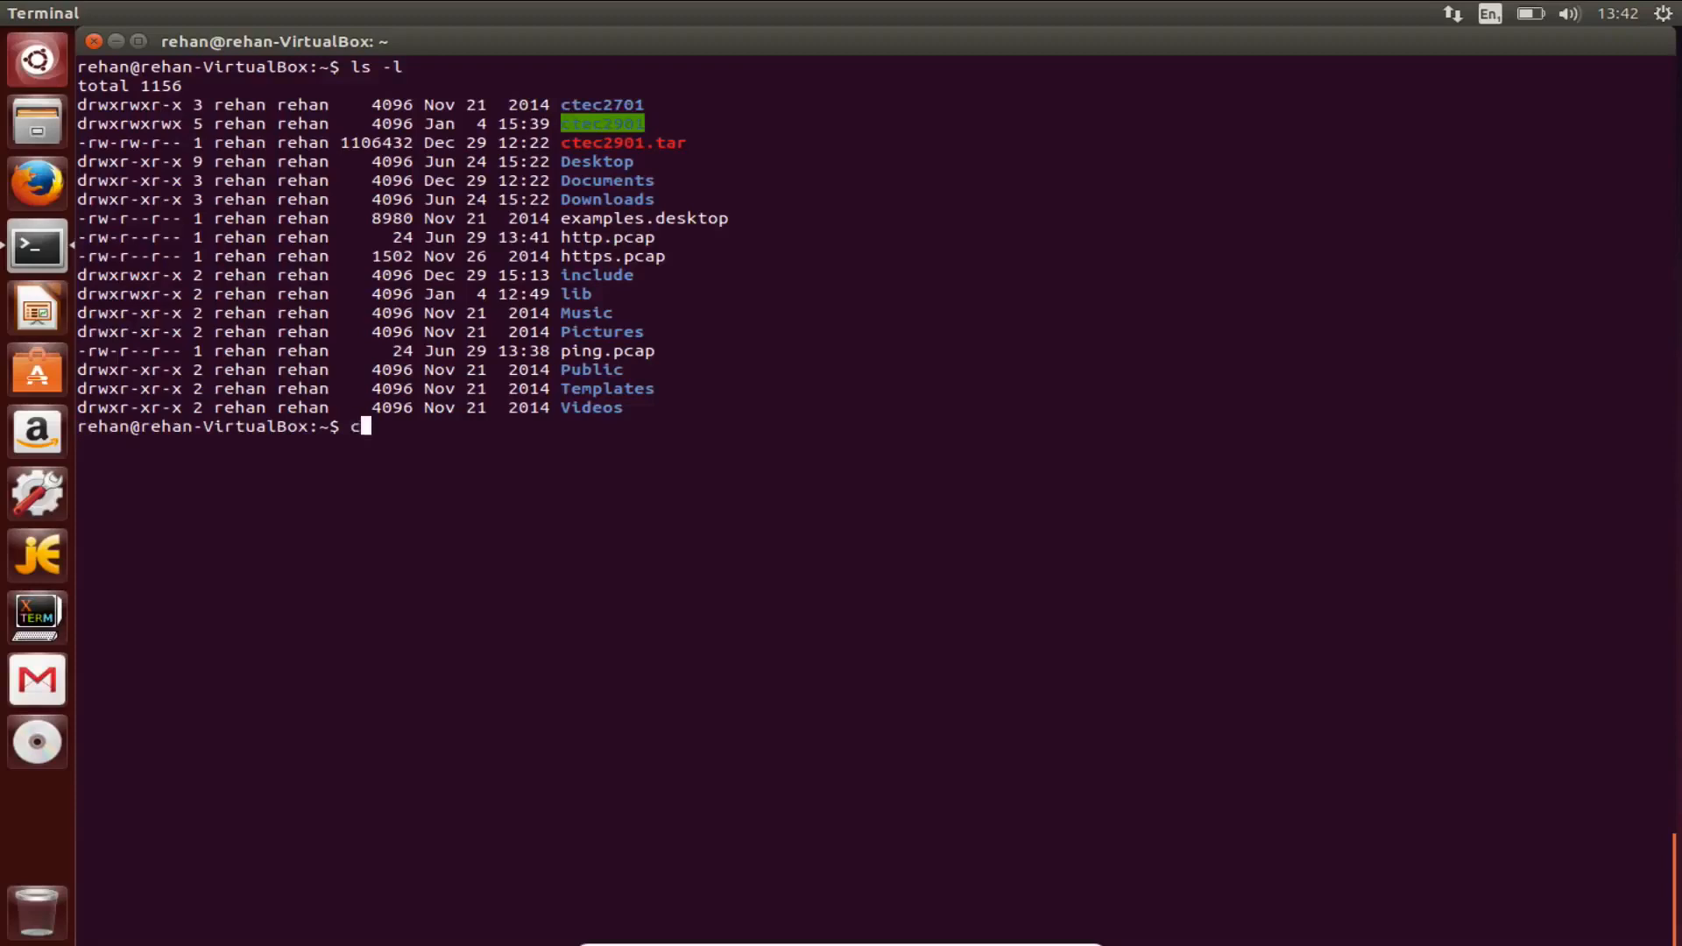
Run cd ctec2701/protocols/week_3/; ls -l to list the lab folder's files.
{"action": "type", "text": "d ctec2"}
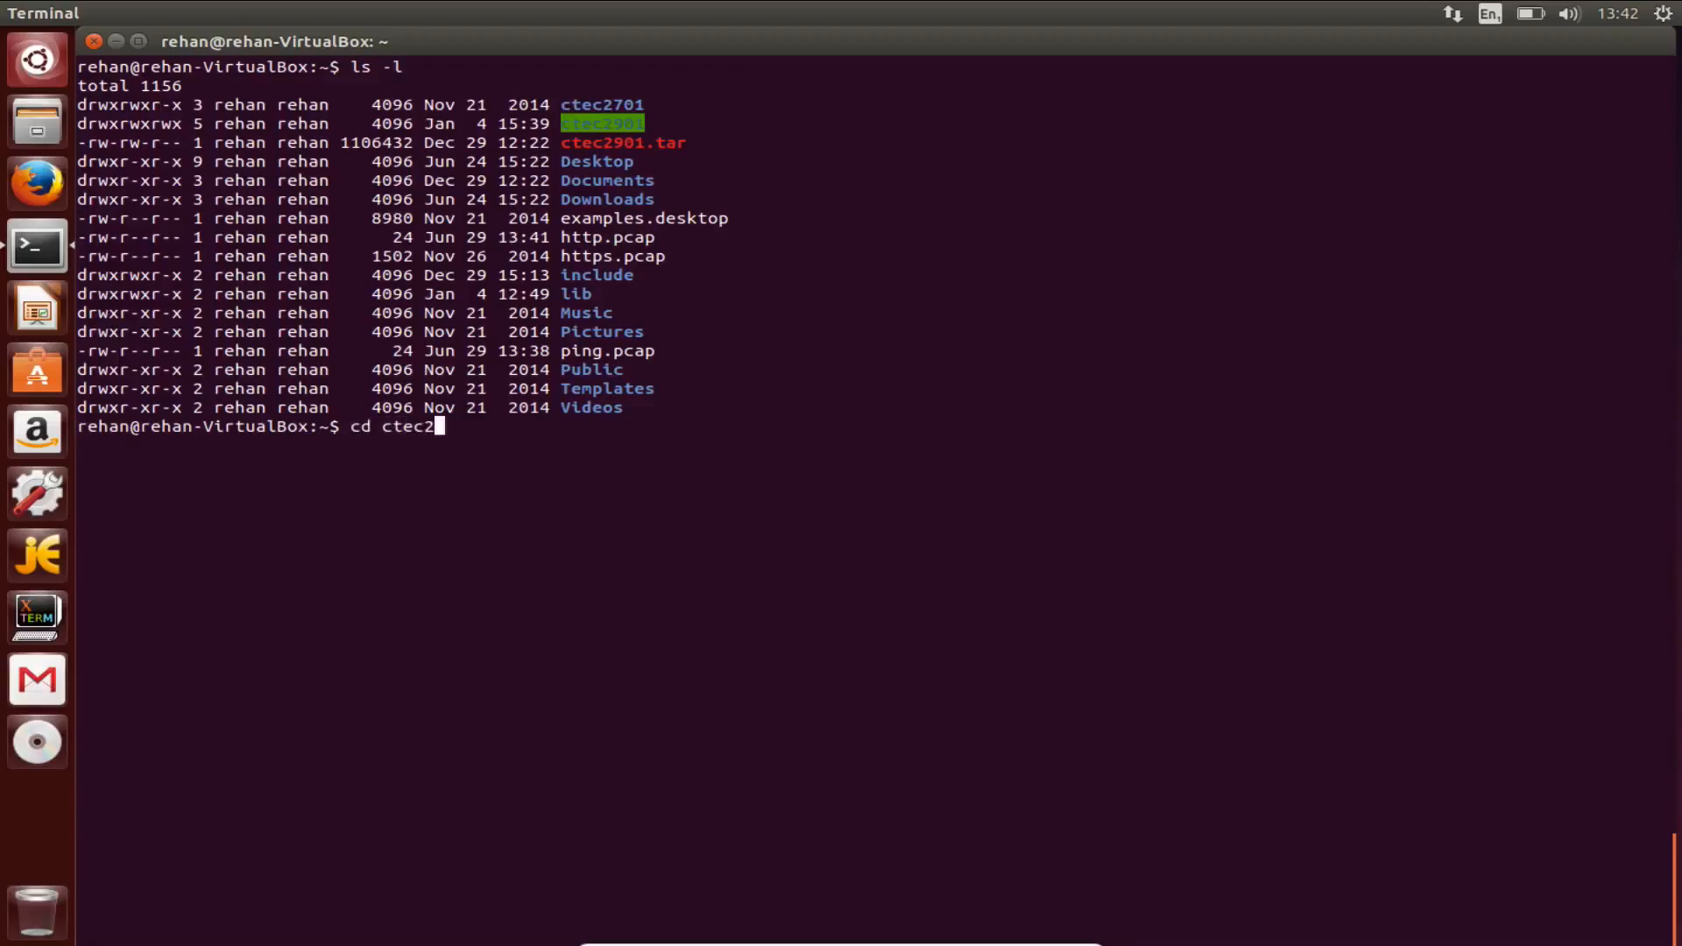
{"action": "type", "text": "2"}
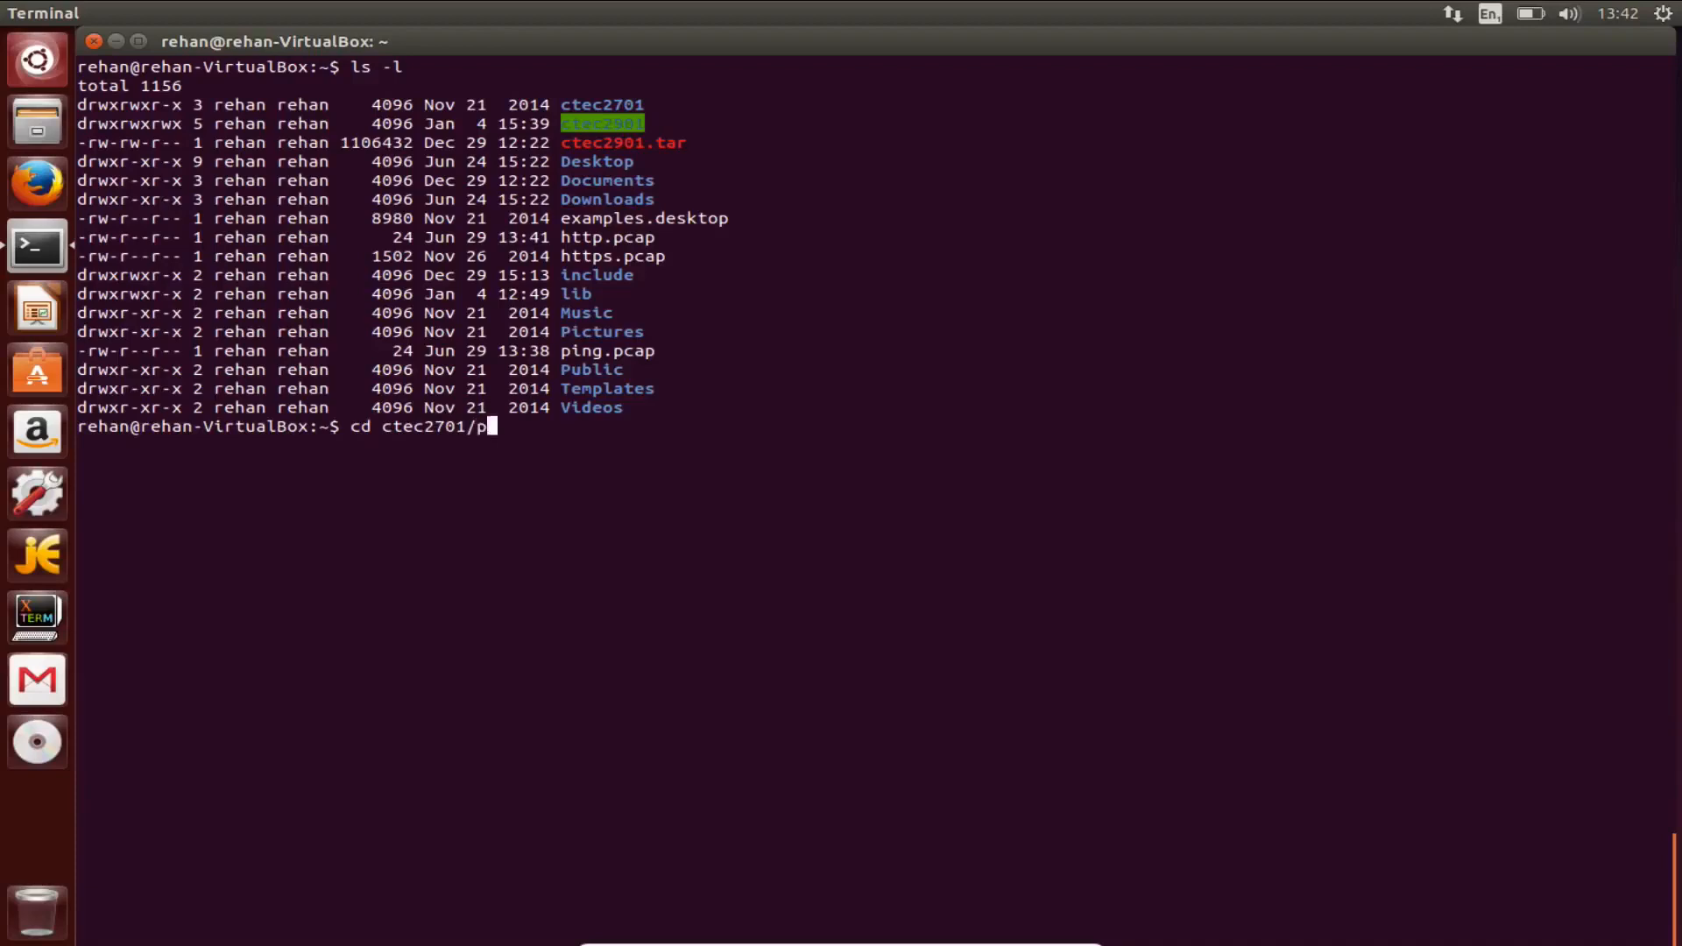
{"action": "type", "text": "rotocols/week"}
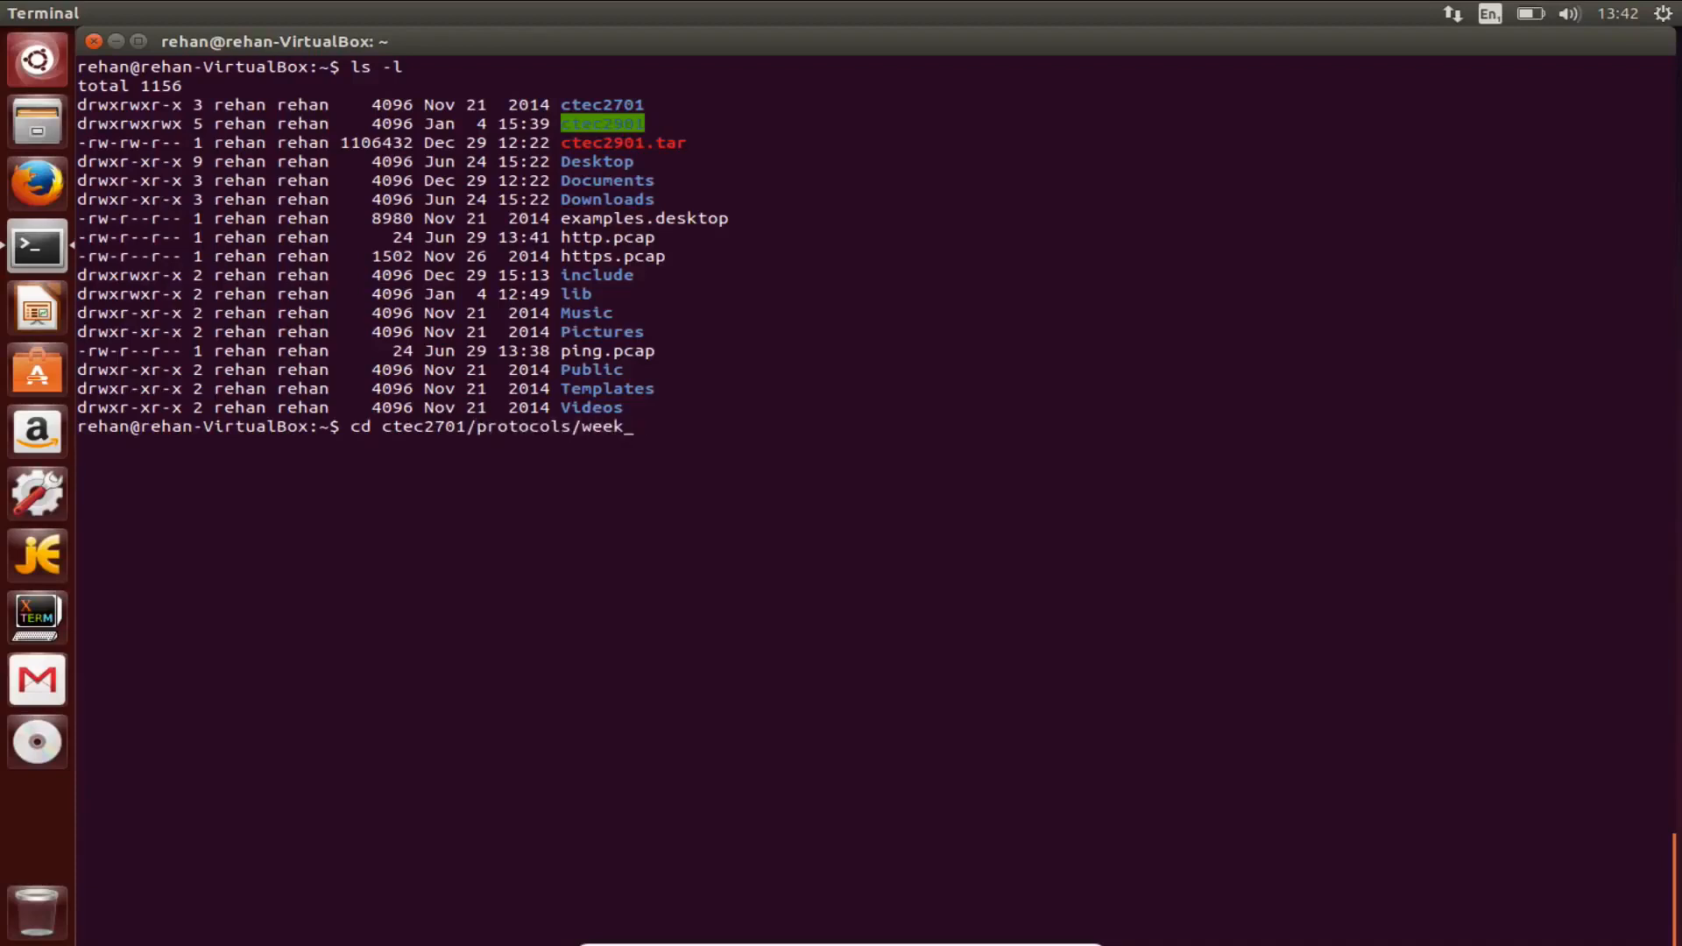
{"action": "type", "text": "3/;"}
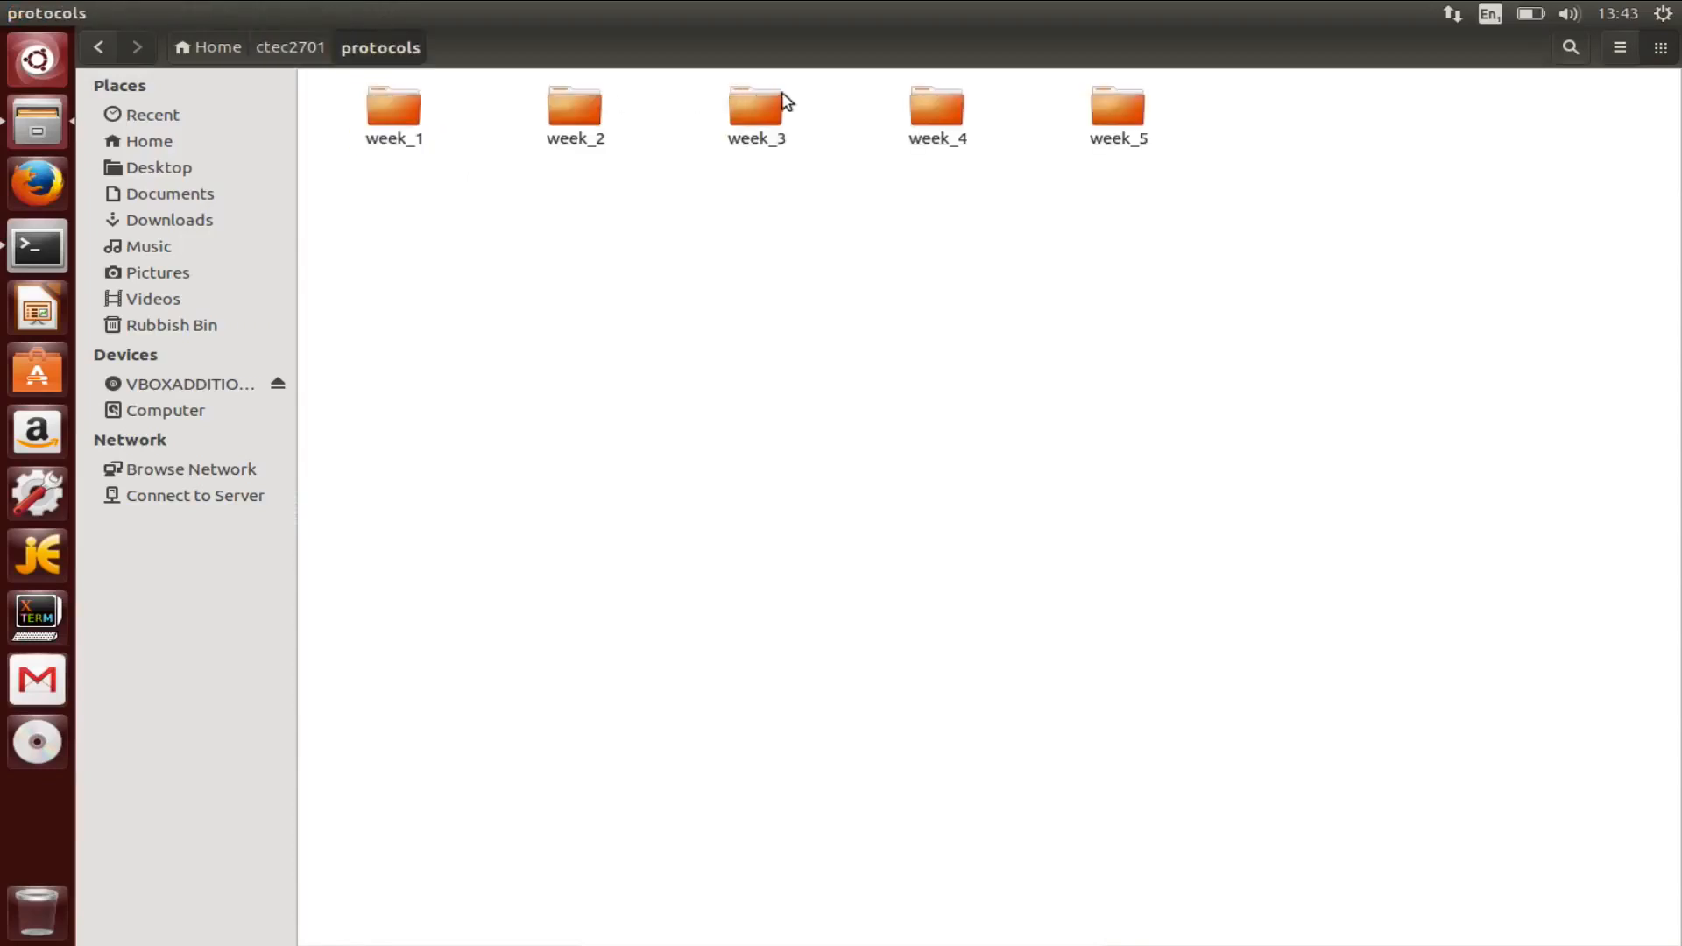
In week_3, select client.disk and server.disk and move them to the Rubbish Bin.
{"action": "double_click", "coordinate": [755, 112]}
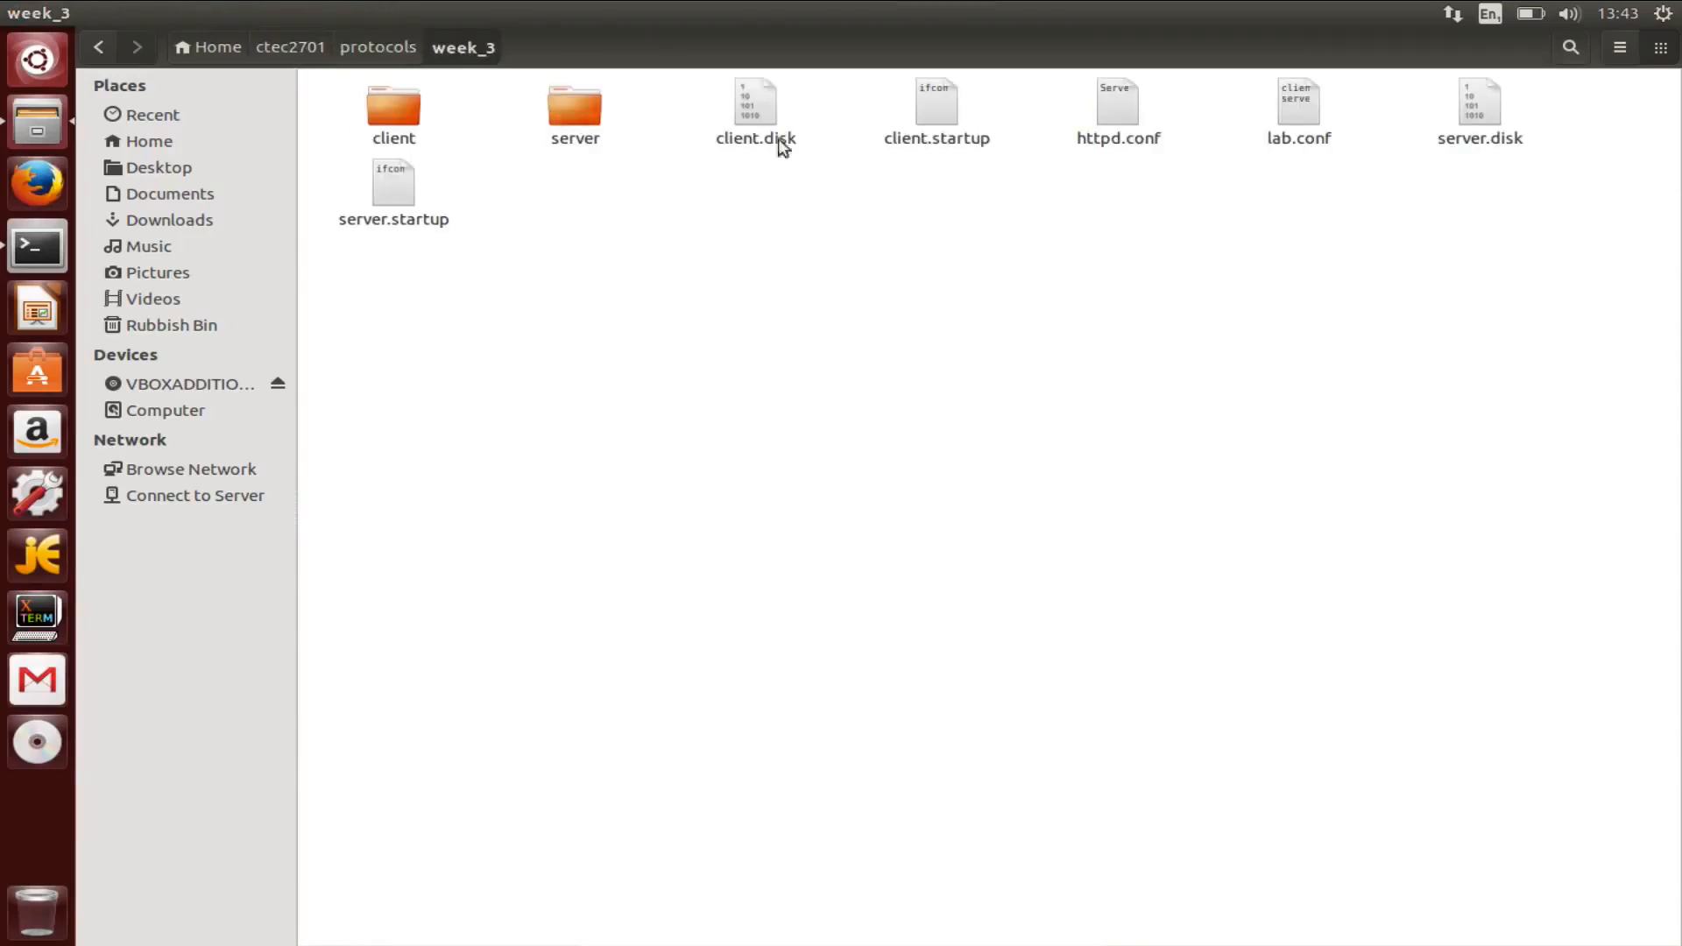
{"action": "left_click", "coordinate": [753, 106]}
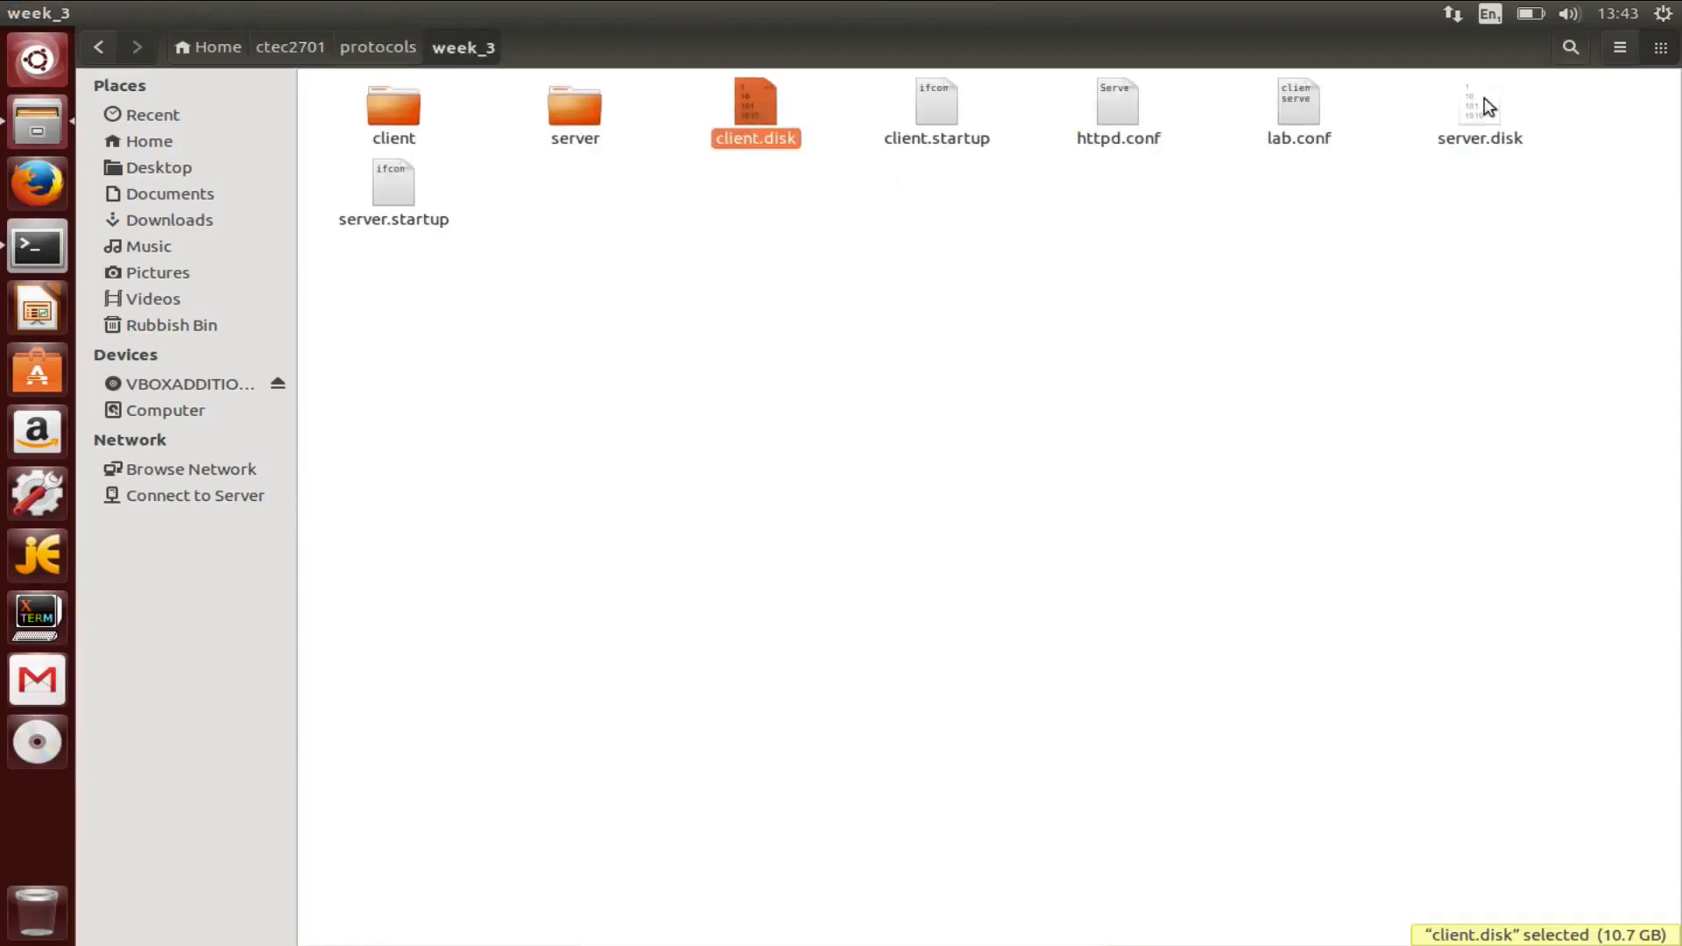
{"action": "left_click", "coordinate": [1479, 116]}
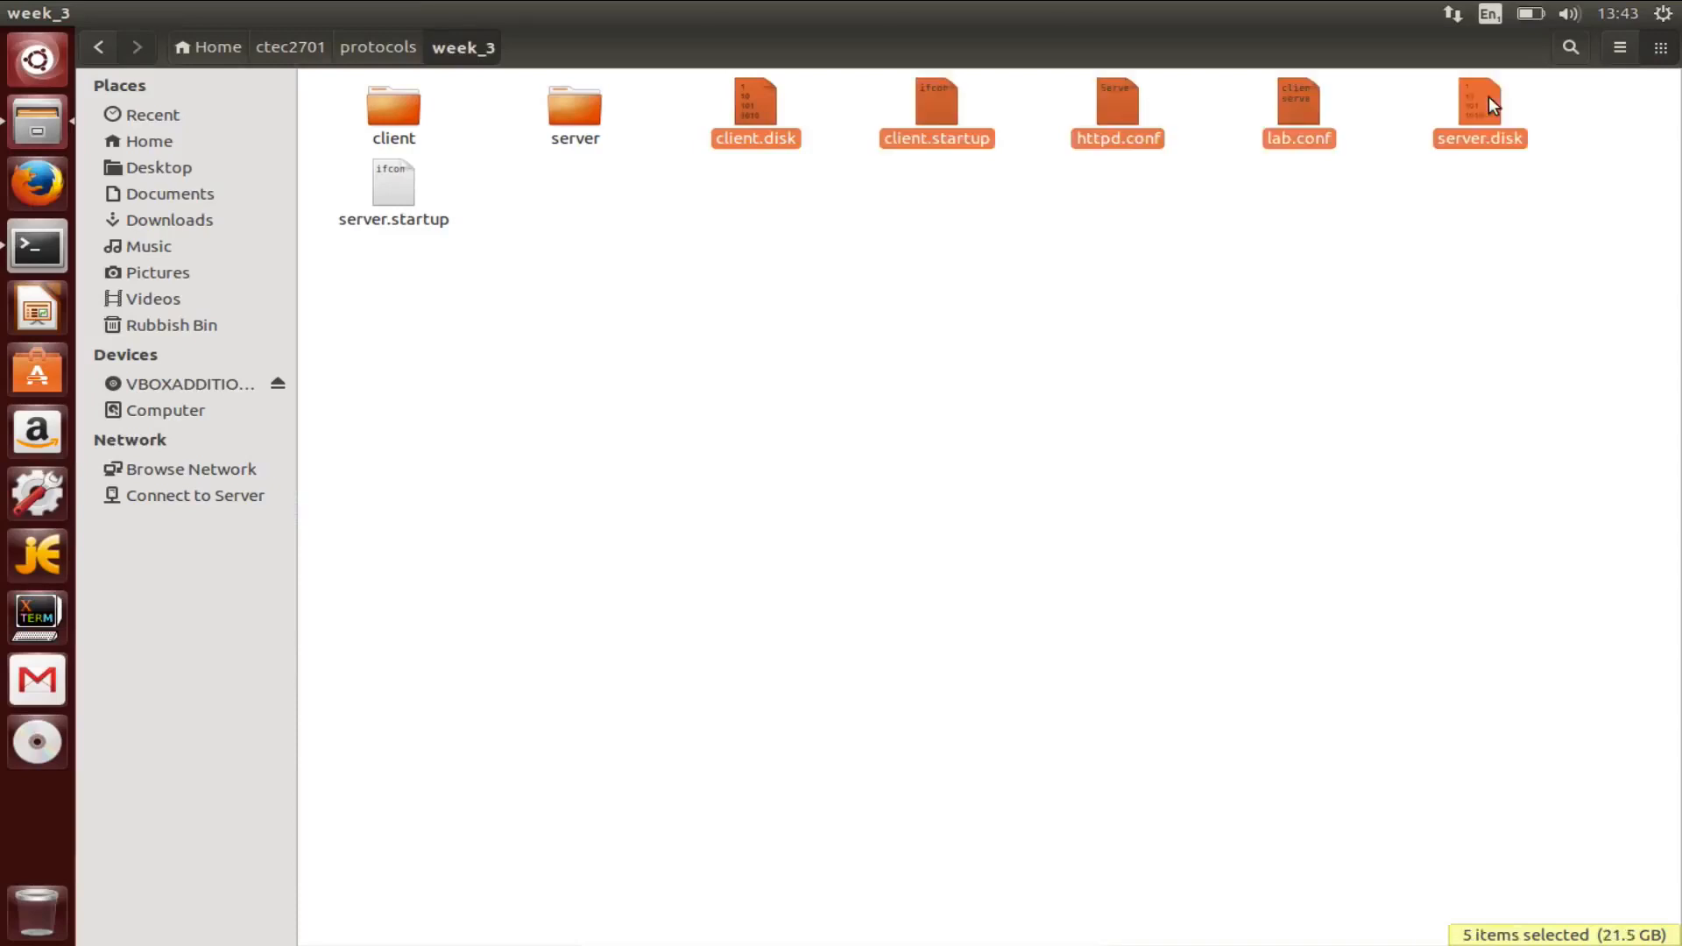
{"action": "right_click", "coordinate": [1479, 115]}
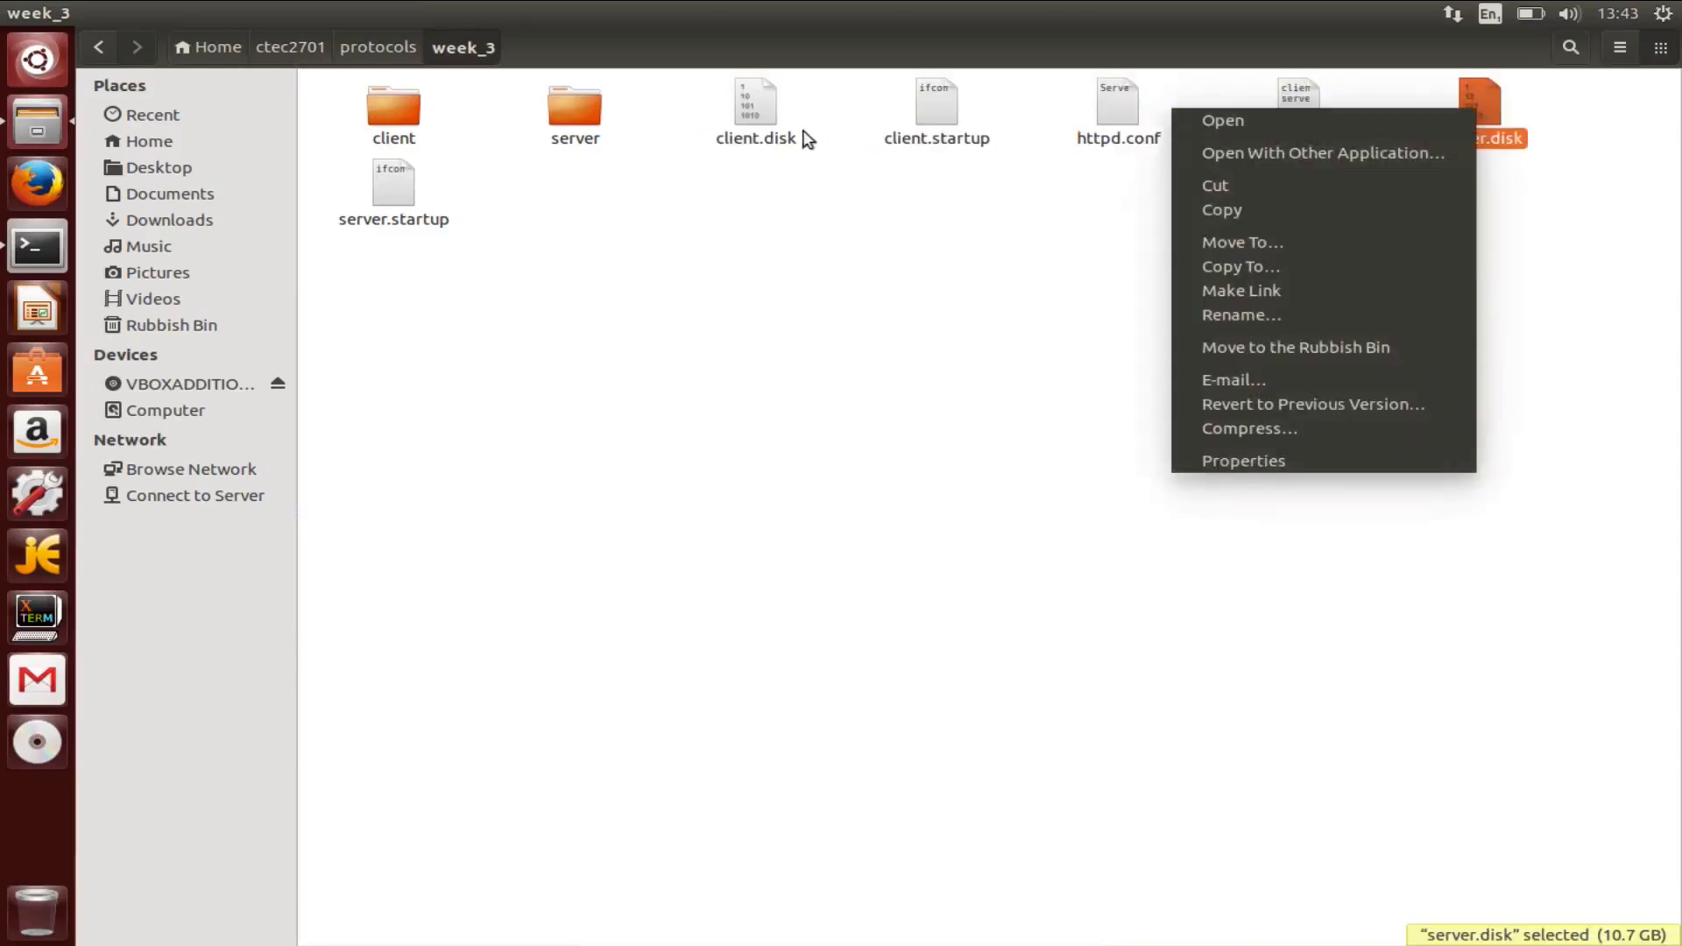
{"action": "left_click", "coordinate": [1259, 352]}
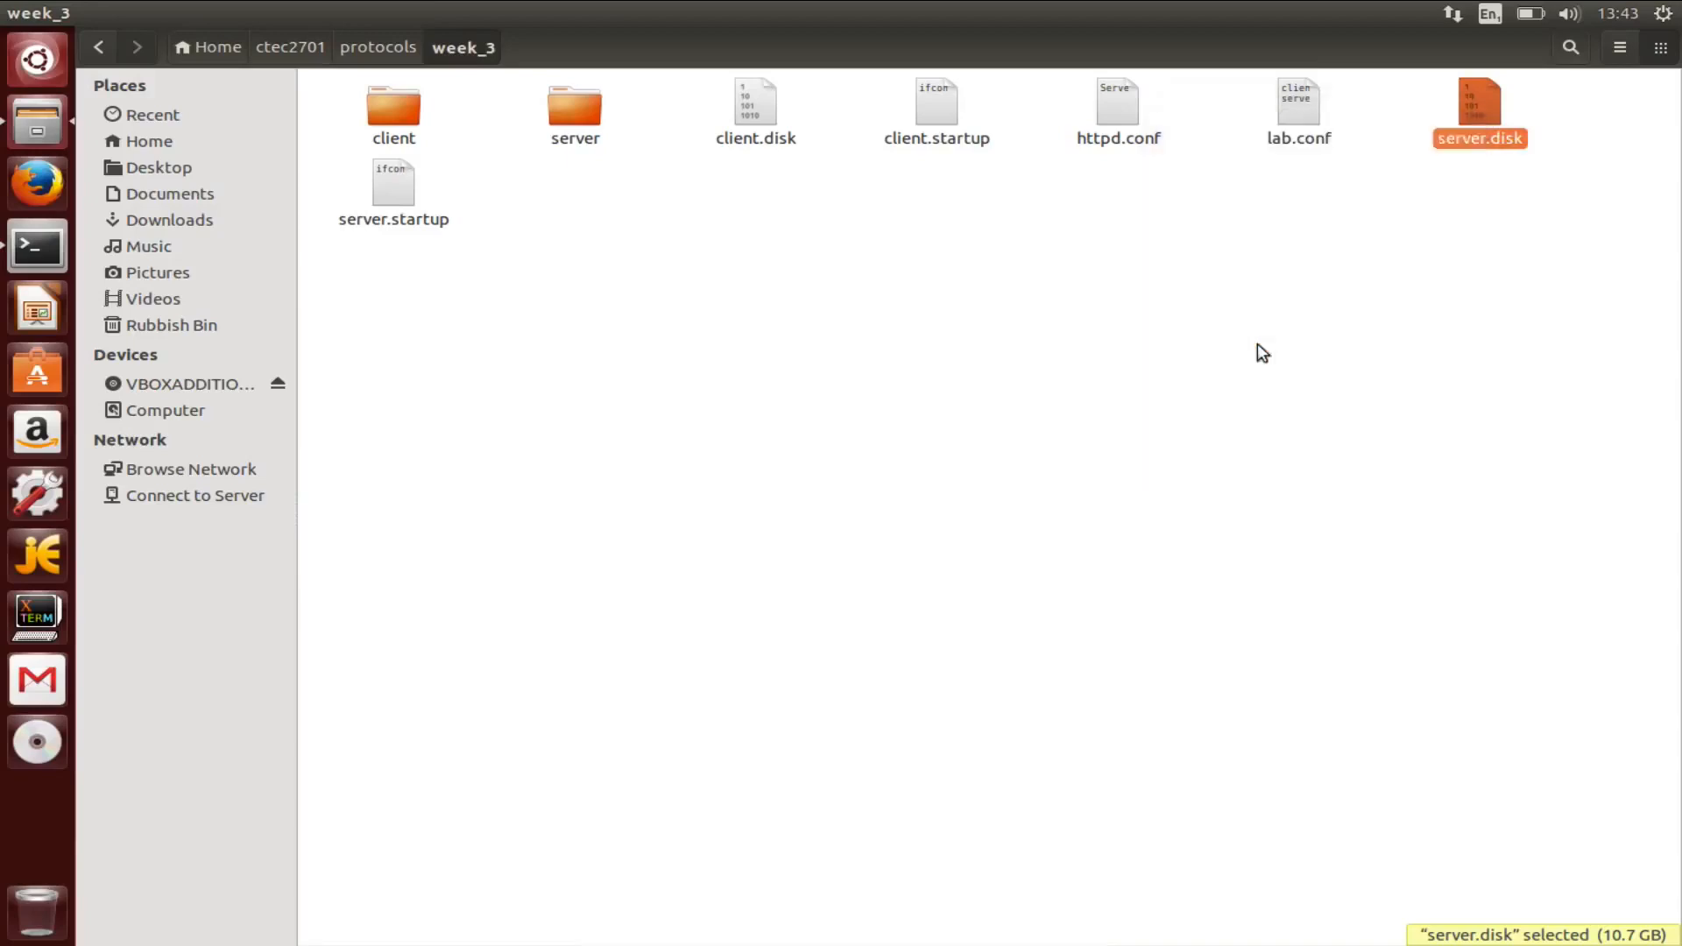
{"action": "right_click", "coordinate": [755, 112]}
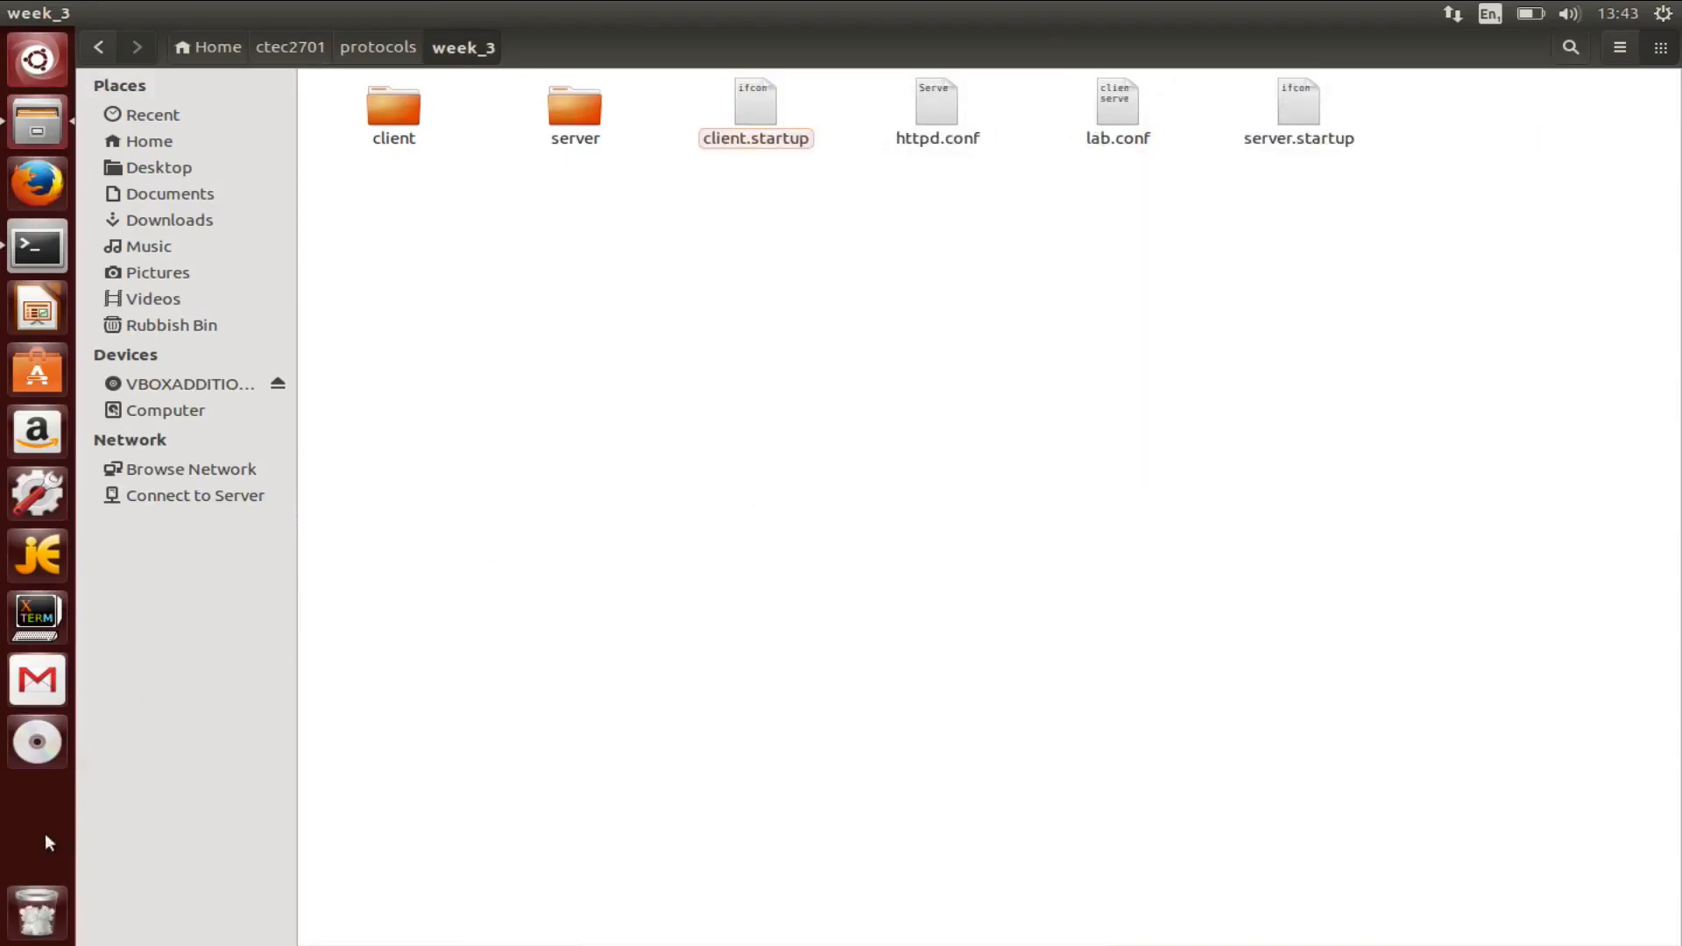
{"action": "mouse_move", "coordinate": [182, 845]}
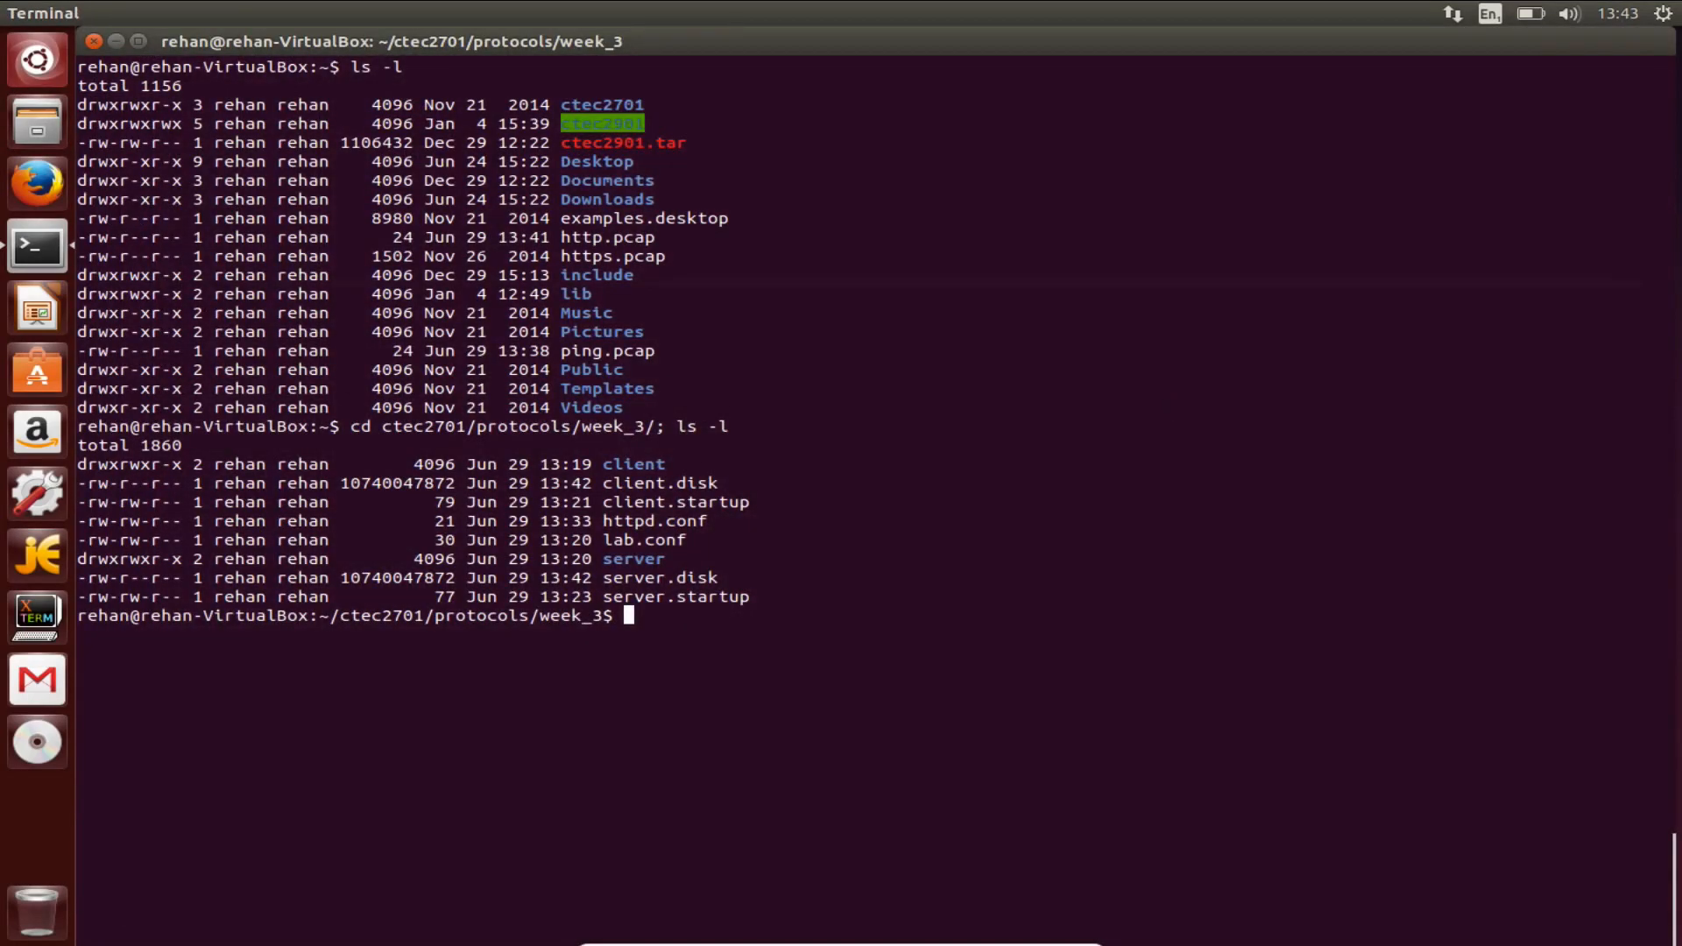
Return to the Terminal at the week_3 prompt and begin a clear command.
{"action": "type", "text": "cl"}
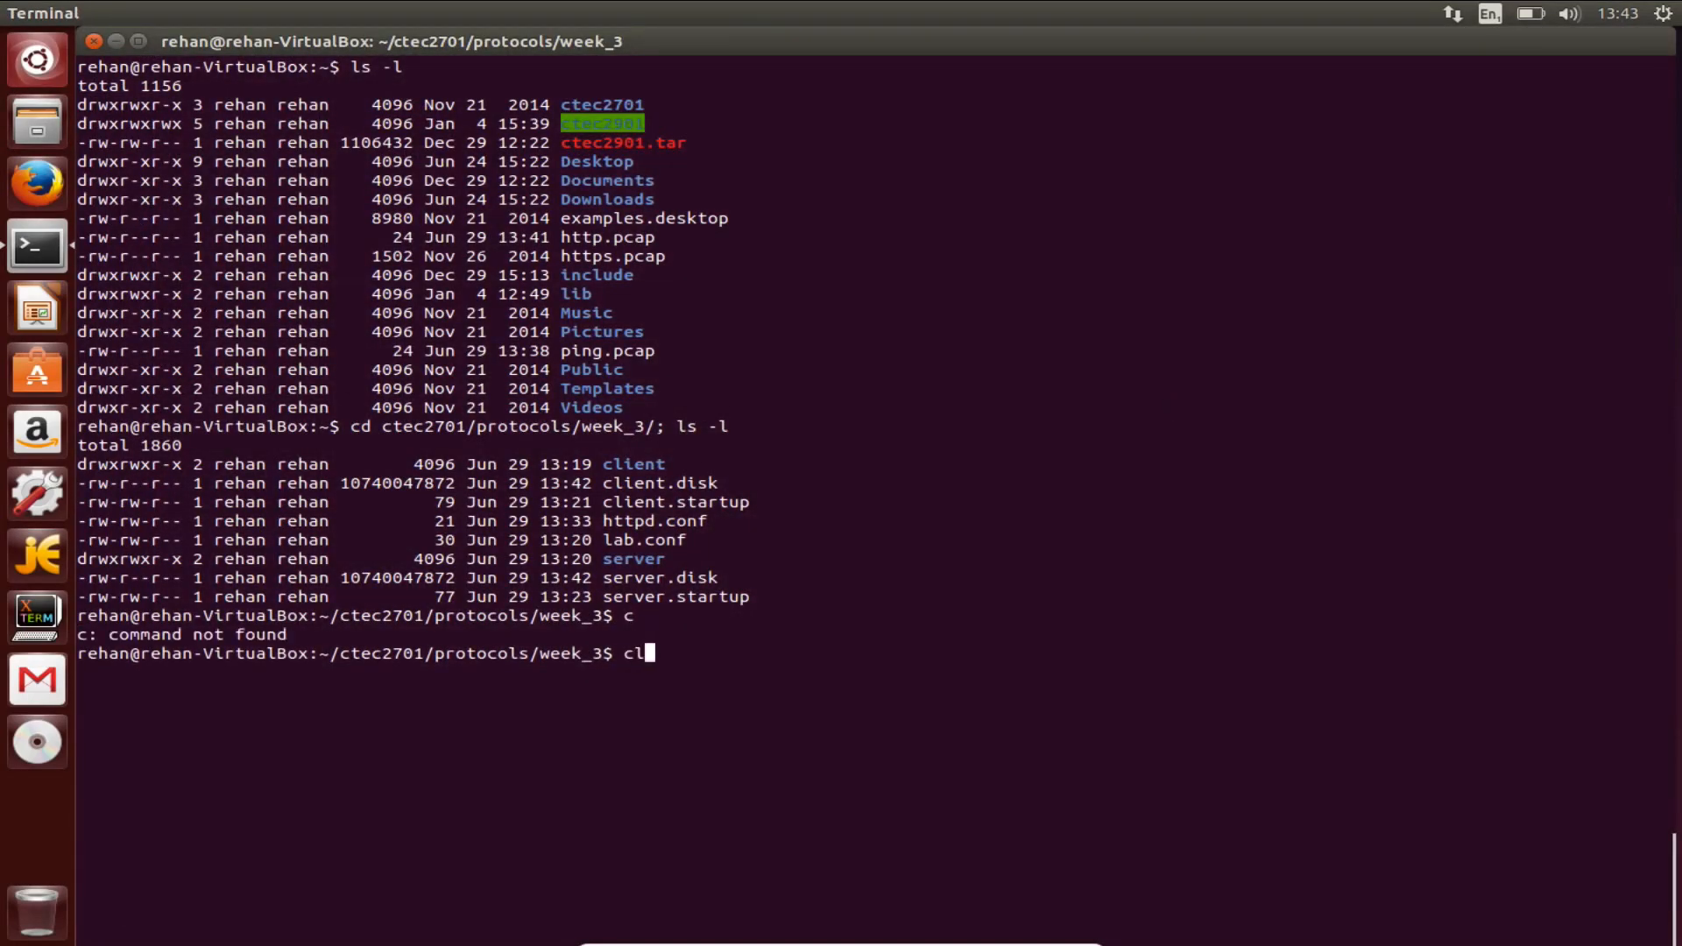